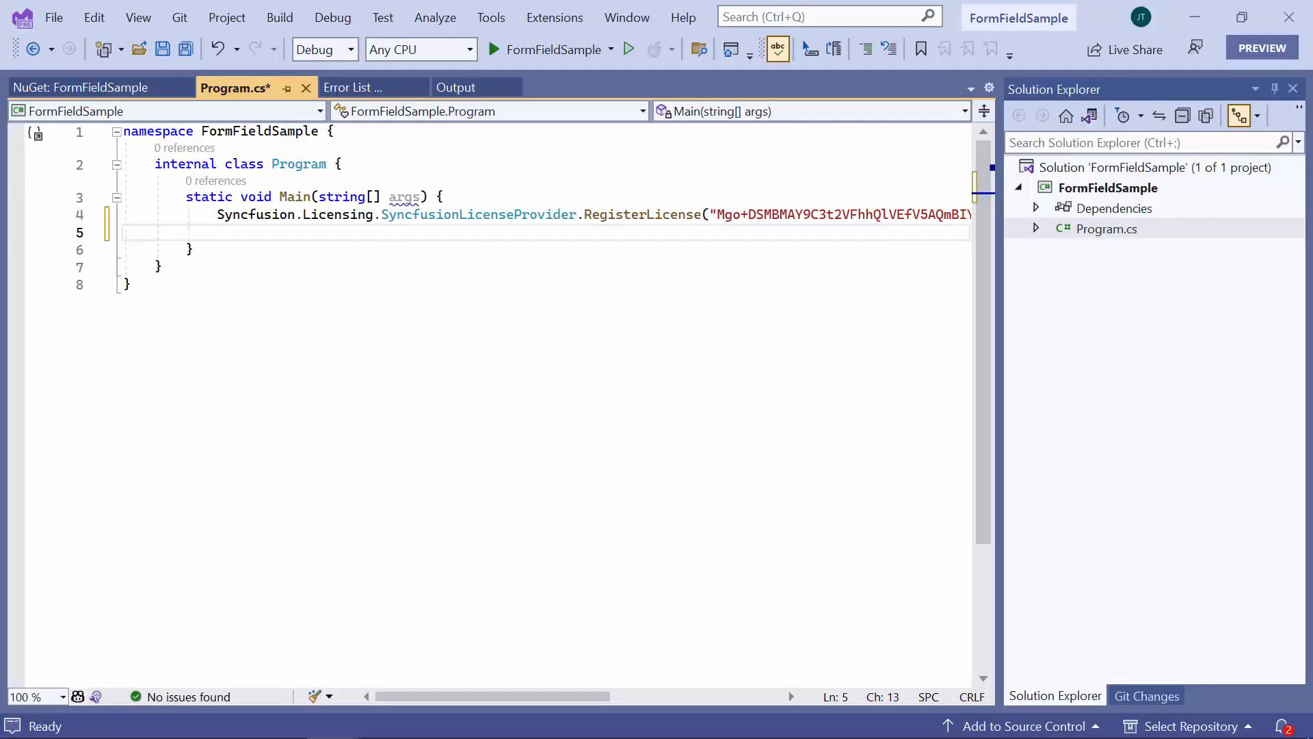
# Verify Syncfusion.Pdf.Net.Core is listed under the project's Packages, then collapse Dependencies.
pyautogui.click(1037, 208)
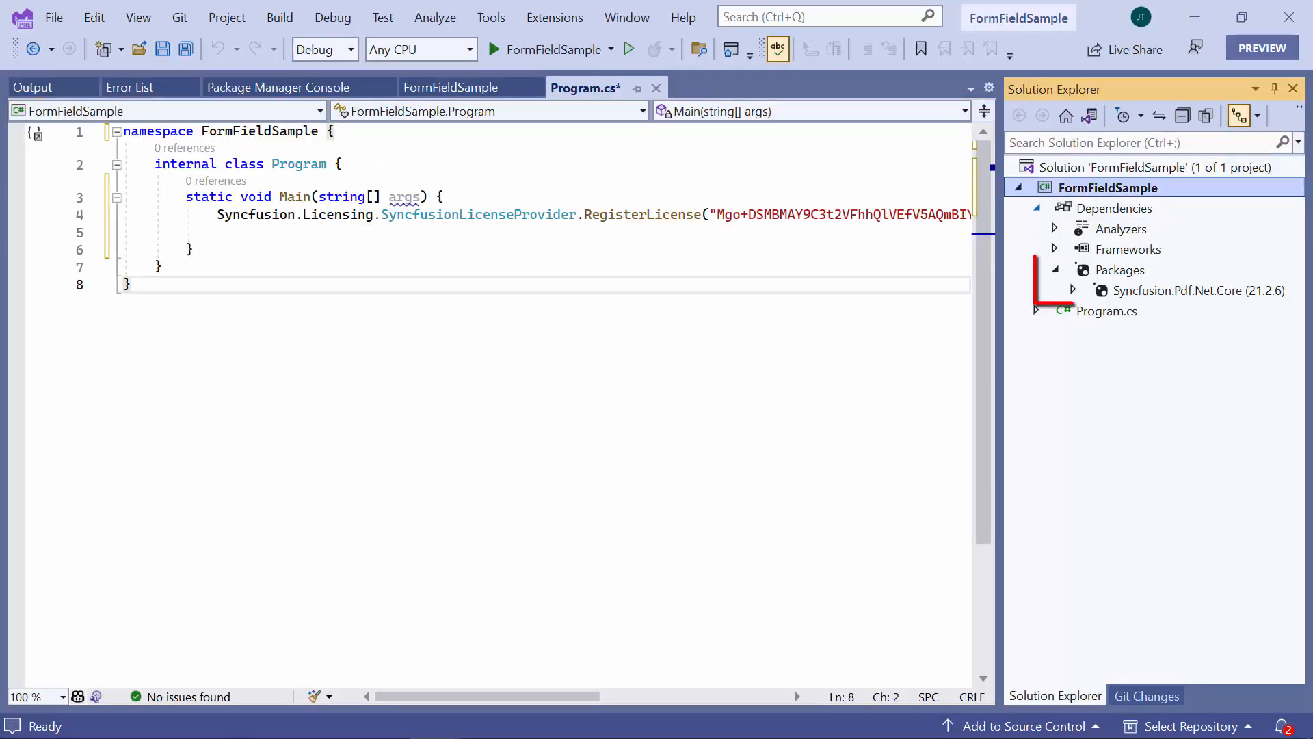
pyautogui.click(1121, 269)
pyautogui.write('us')
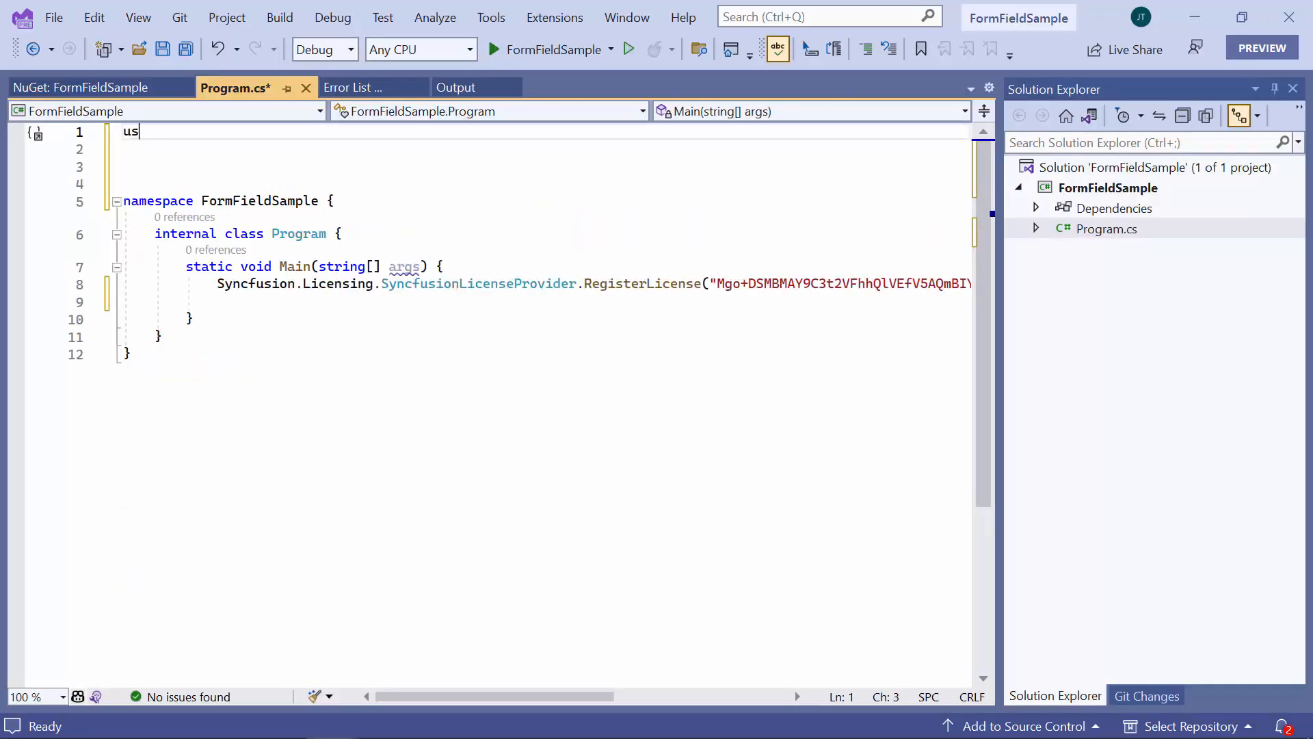
# Add using directives for Syncfusion.Pdf and Syncfusion.Pdf.Interactive.
pyautogui.write('ing')
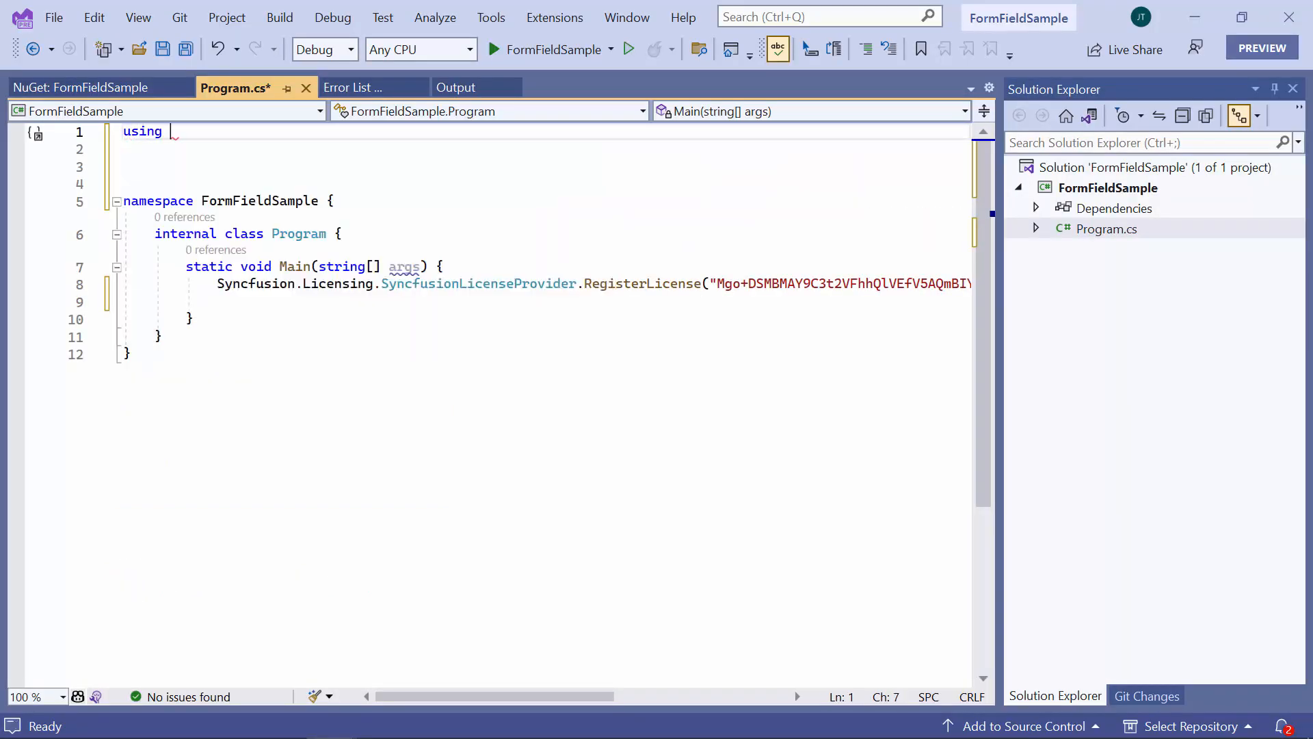
pyautogui.write('Syncfusion.')
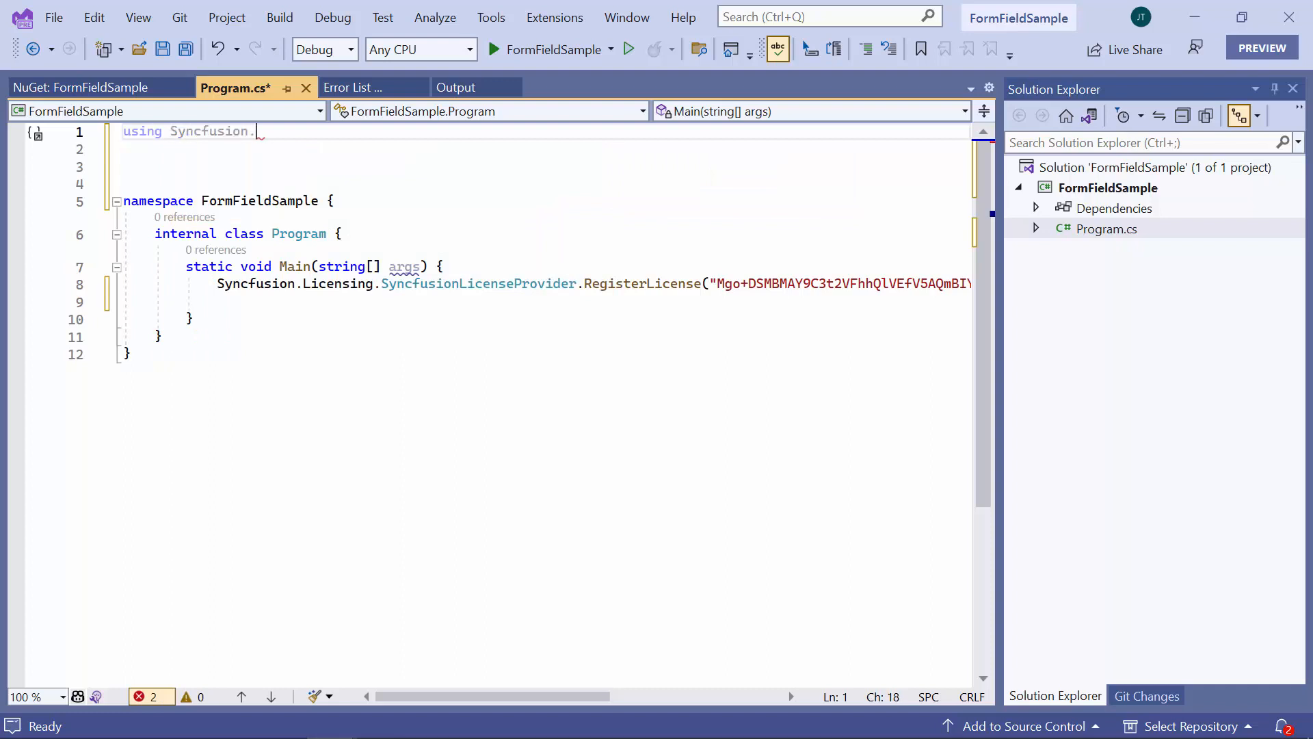
pyautogui.write('Pdf;')
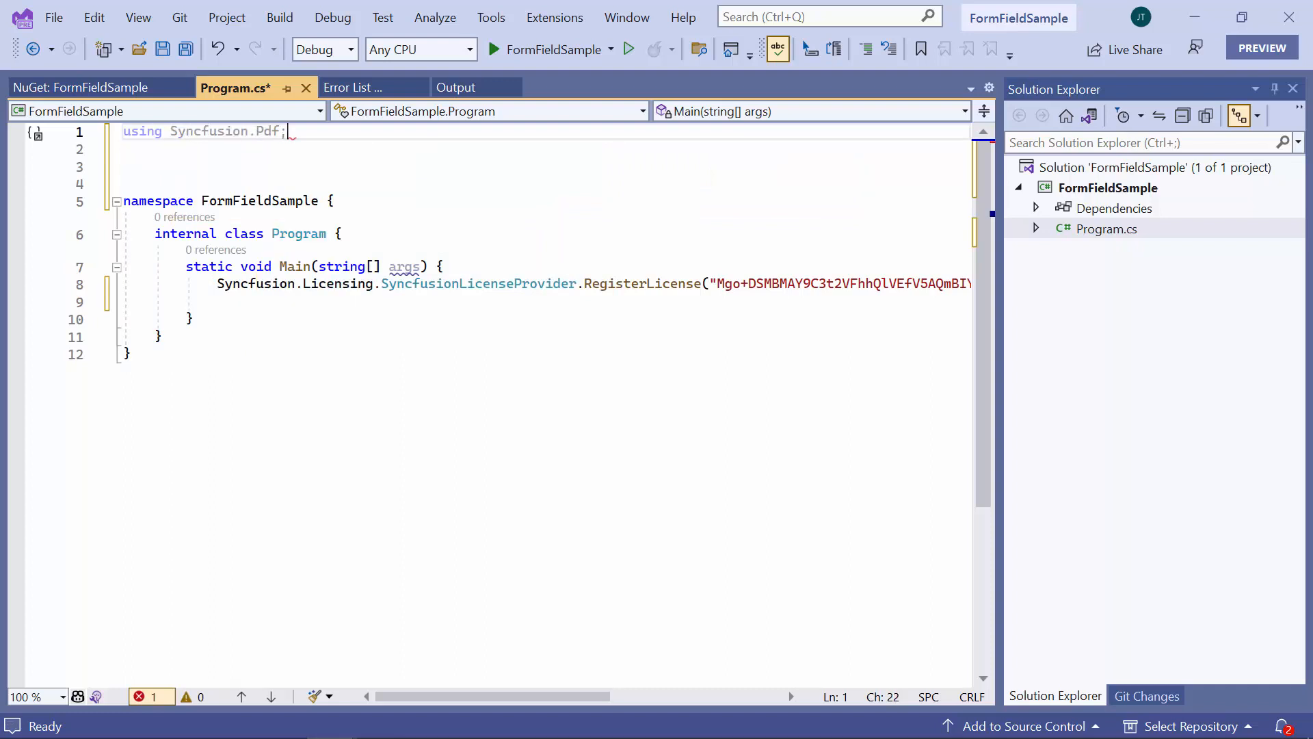
pyautogui.write('us')
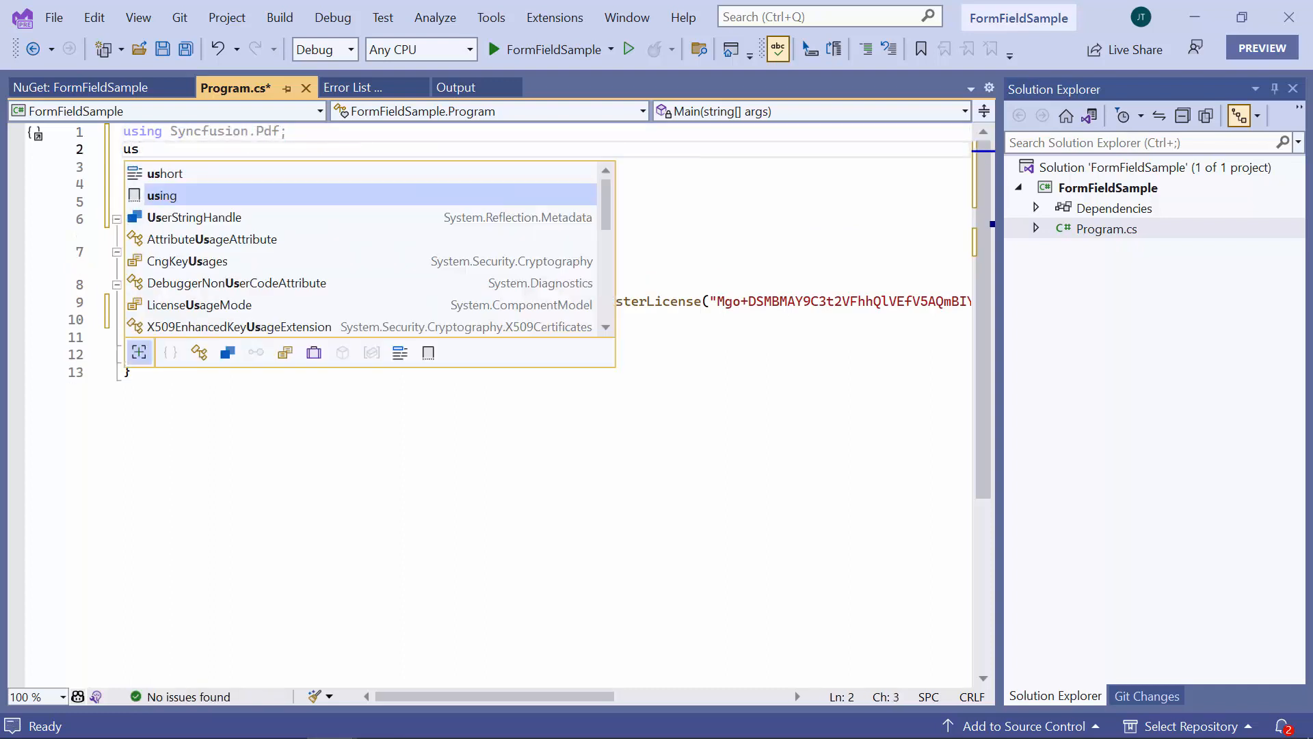
pyautogui.write('ing syncfusion.Pdf.')
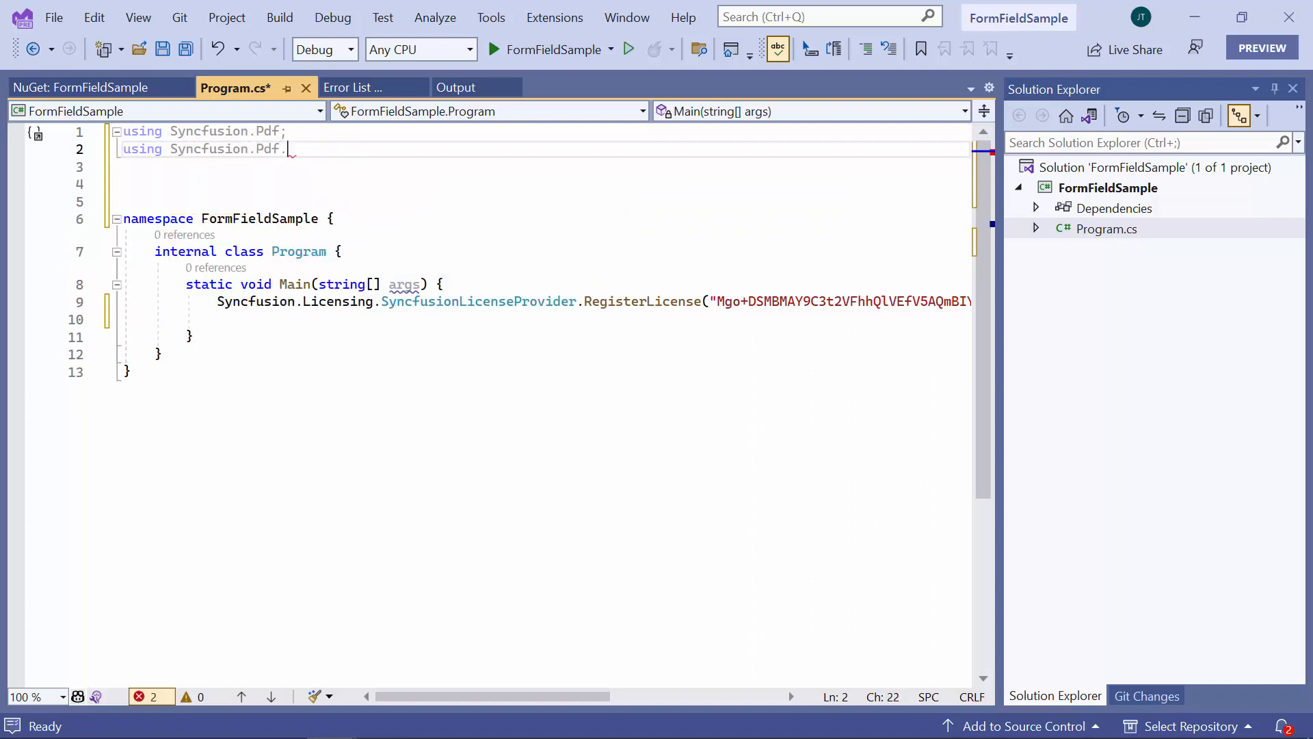
pyautogui.write('Interactive;')
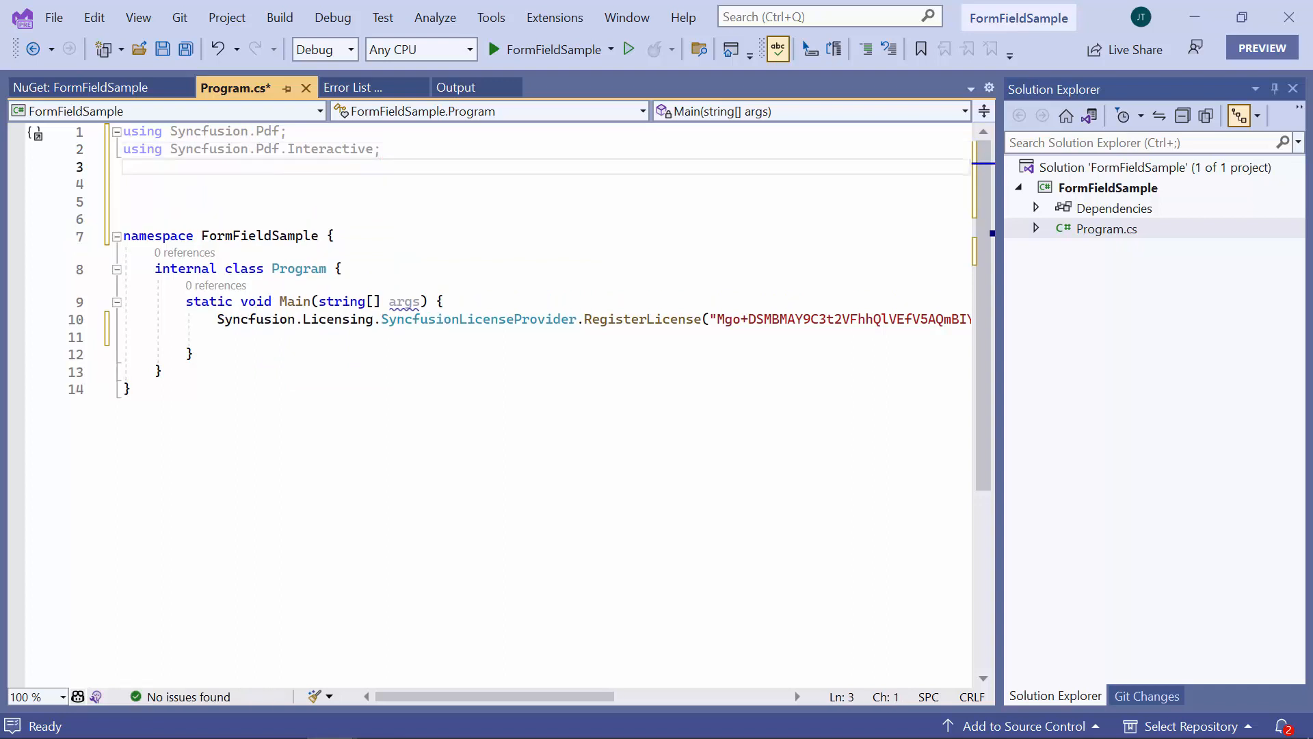
# Add a using directive for Syncfusion.Pdf.Graphics and start a line below Main.
pyautogui.write('using')
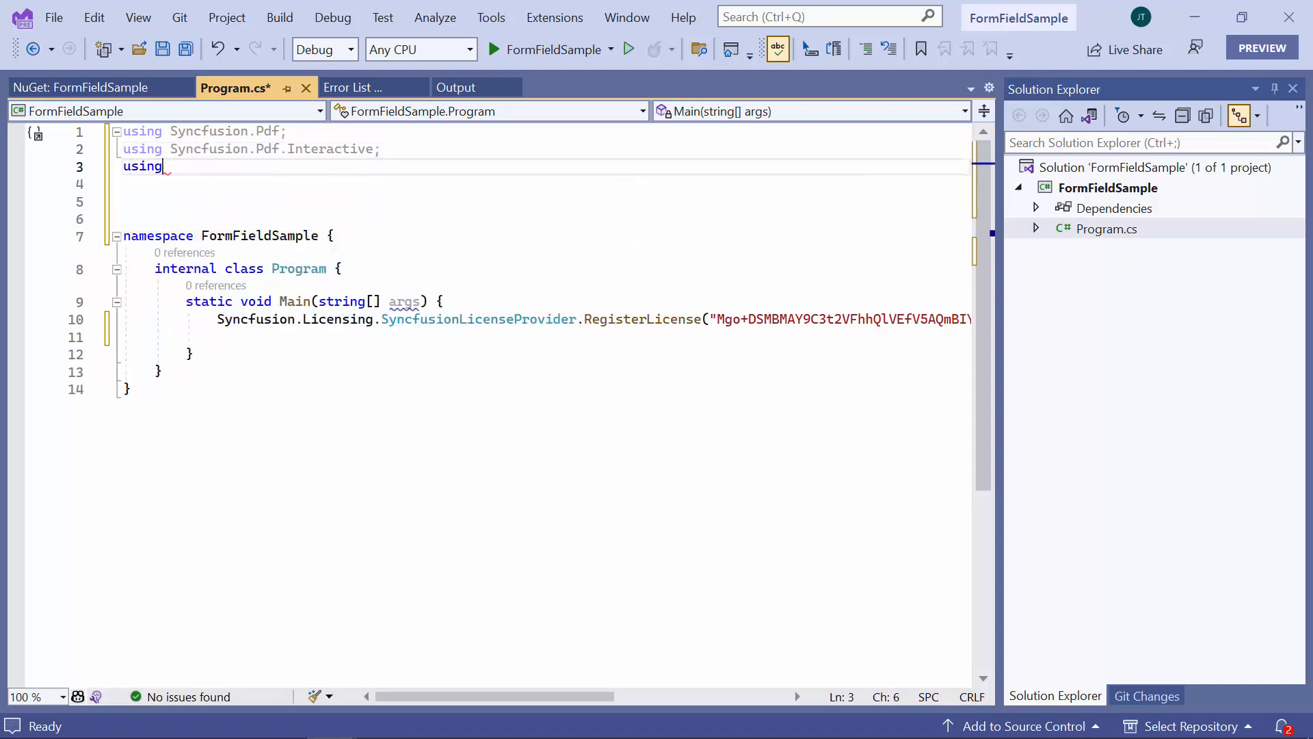
pyautogui.write('Syncfusion.')
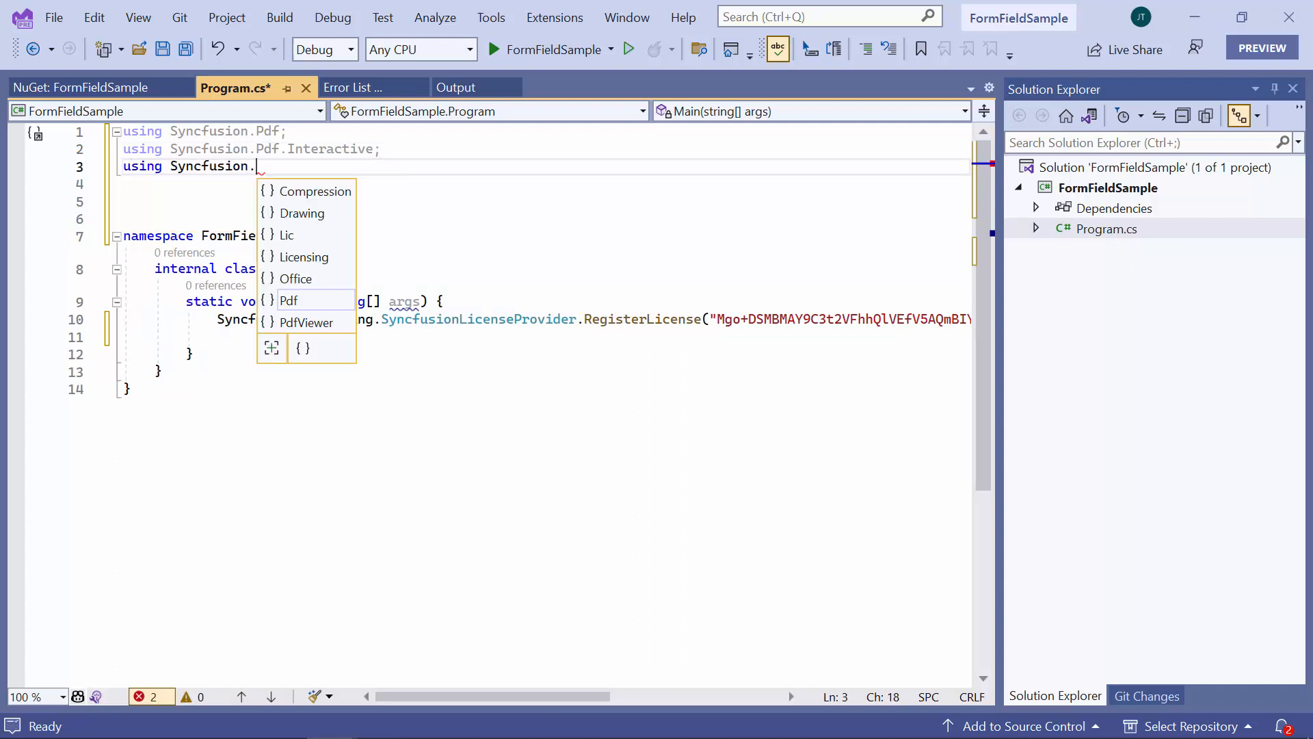
pyautogui.write('Pdf.')
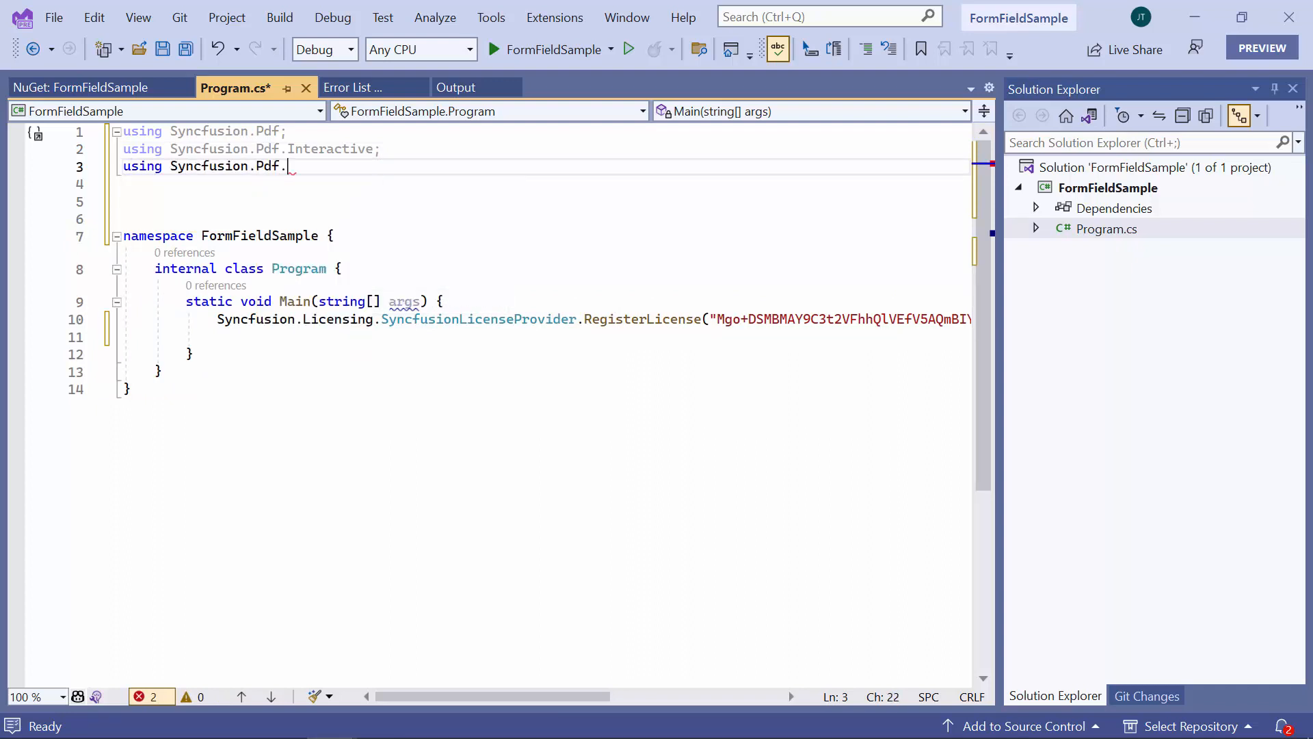
pyautogui.write('Graphics;')
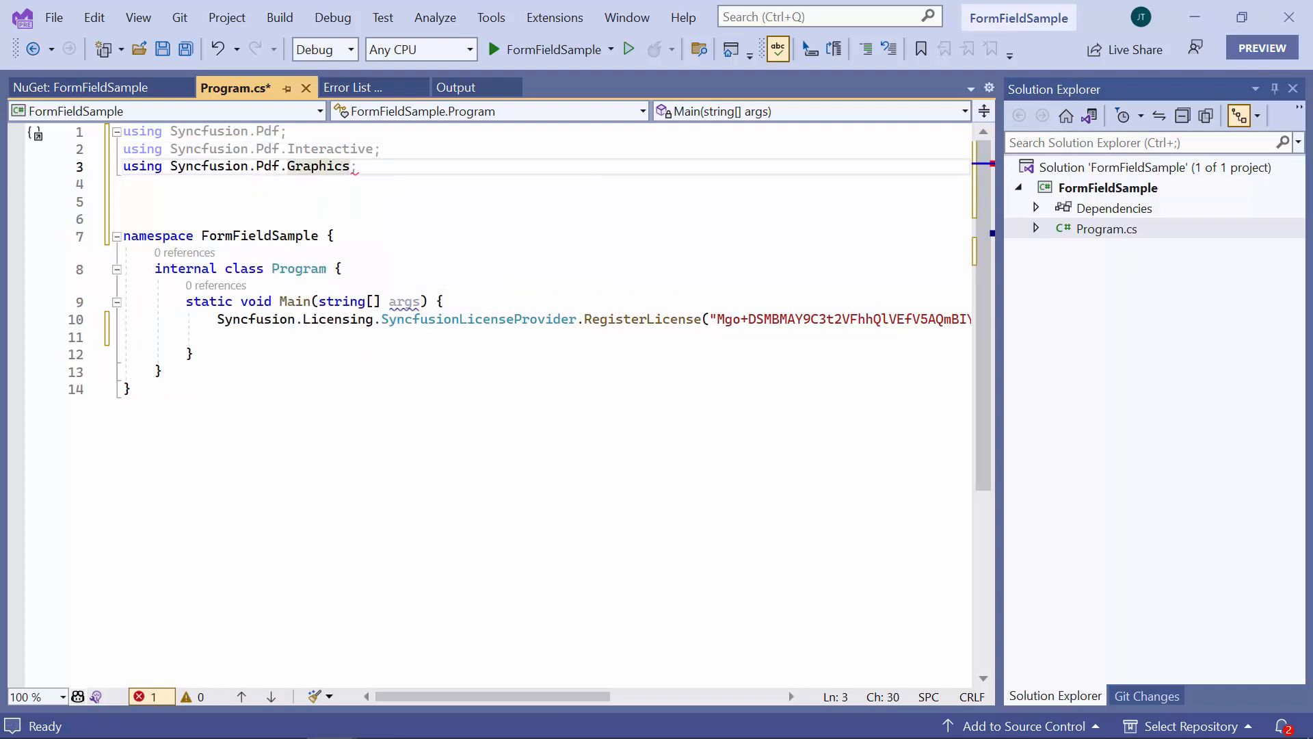
pyautogui.press('enter')
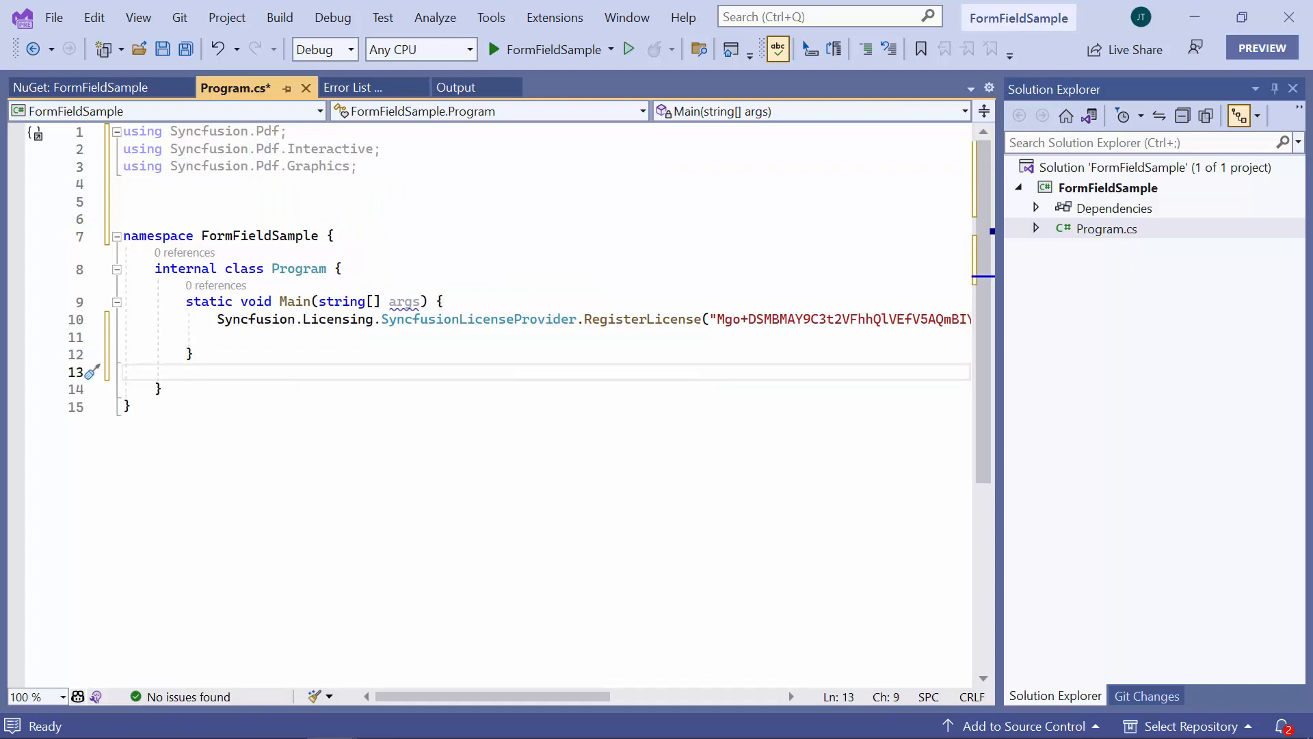
# Declare a static void CreateForm() method that creates a new PdfDocument.
pyautogui.write('static voi')
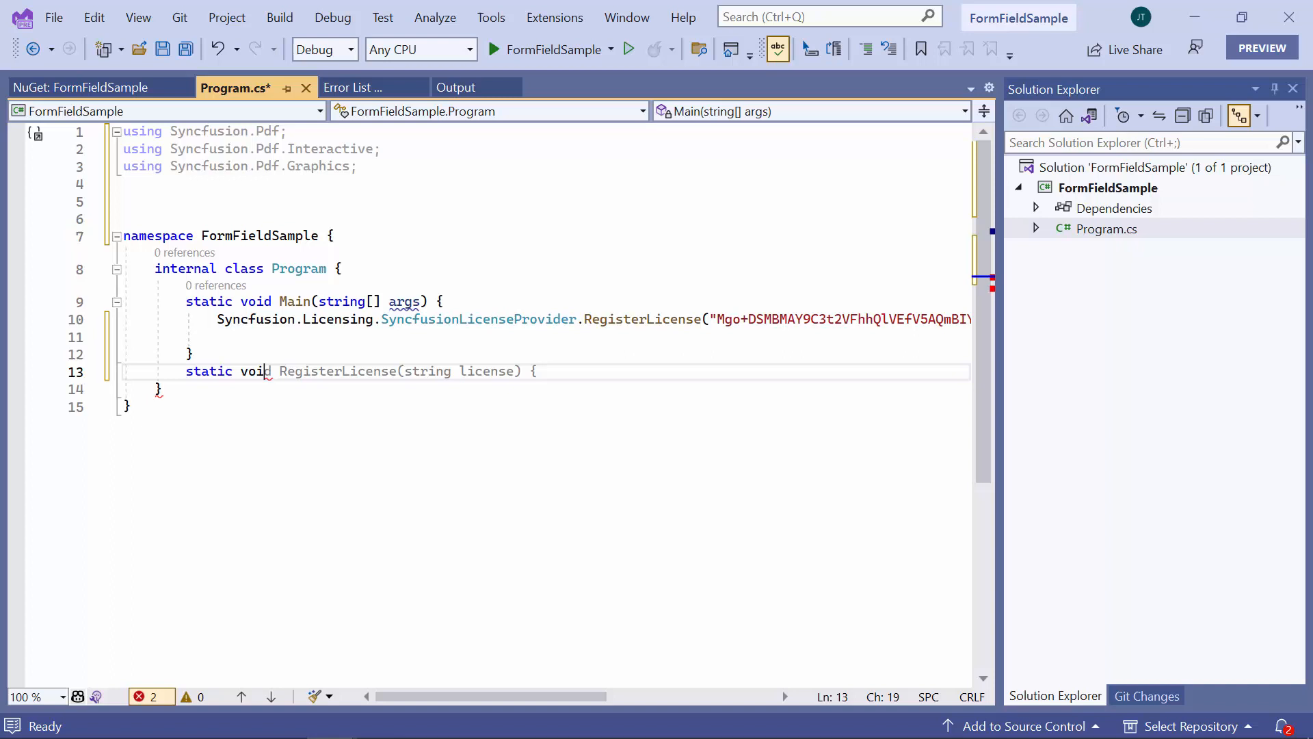
pyautogui.write('CreateForm')
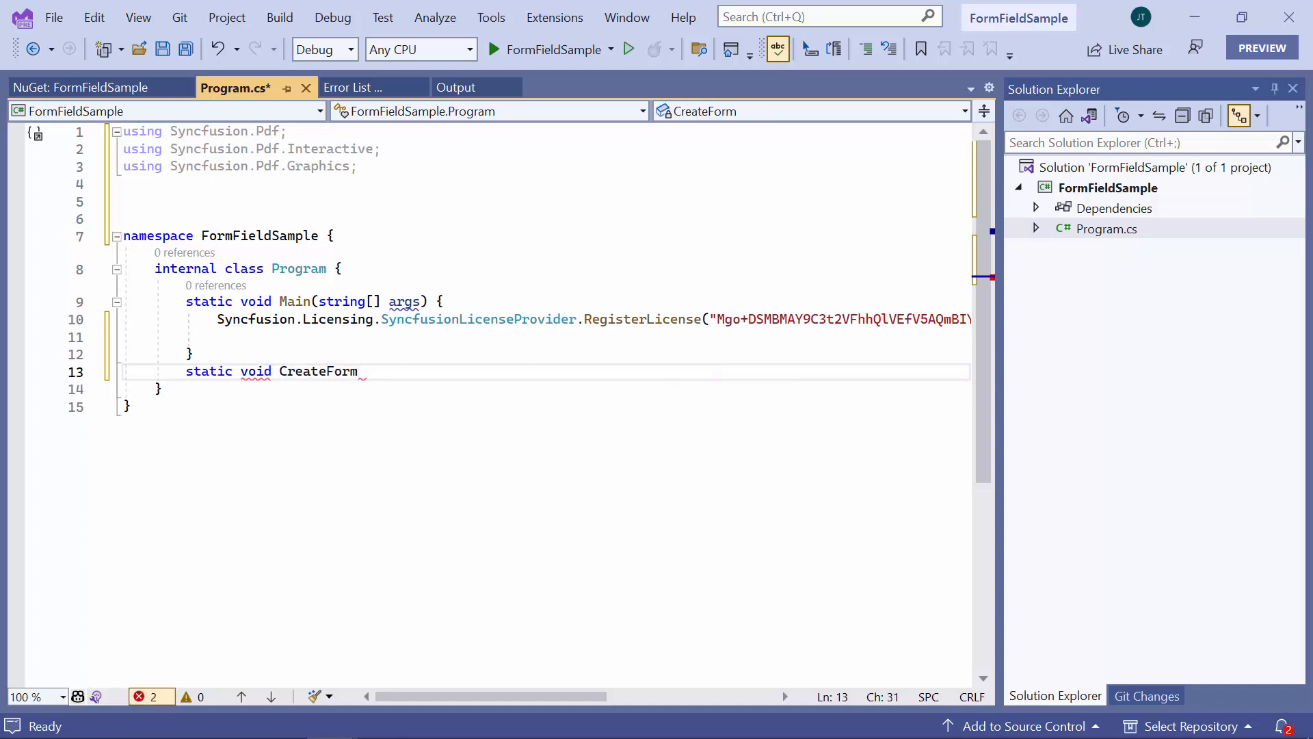
pyautogui.write('() {')
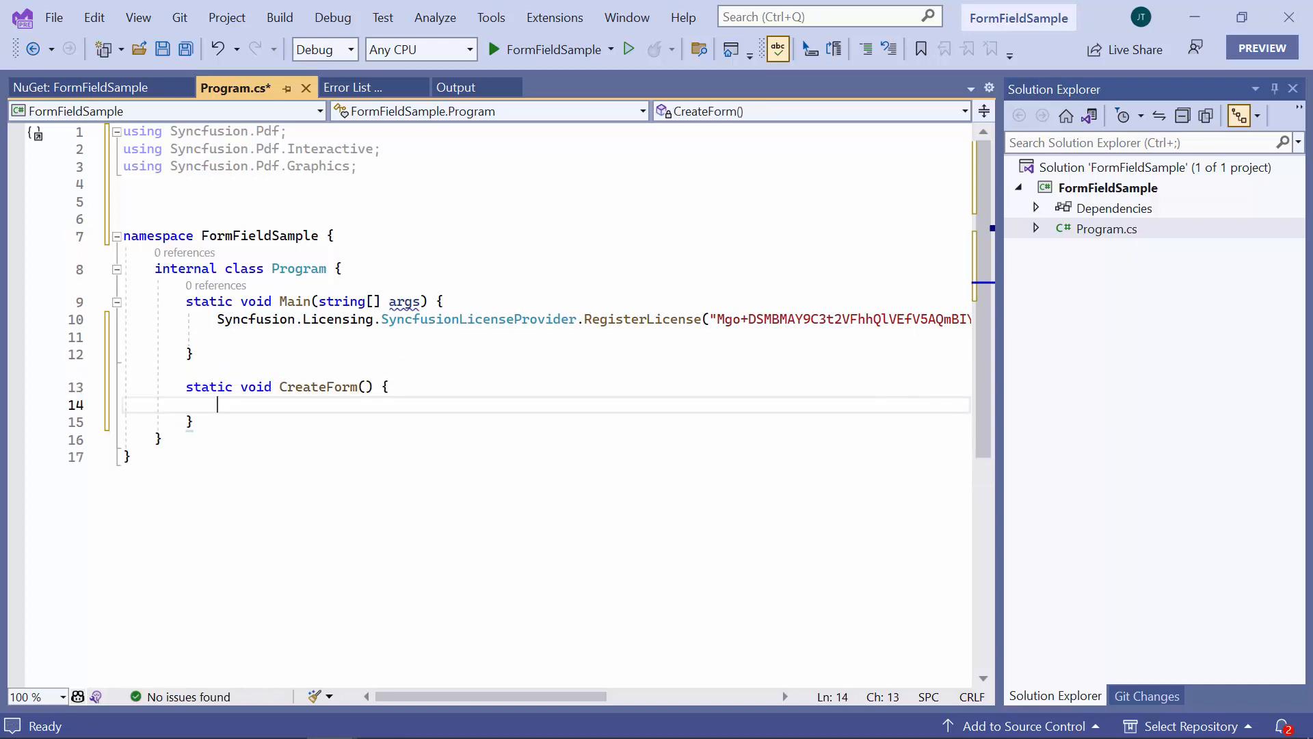
pyautogui.write('P')
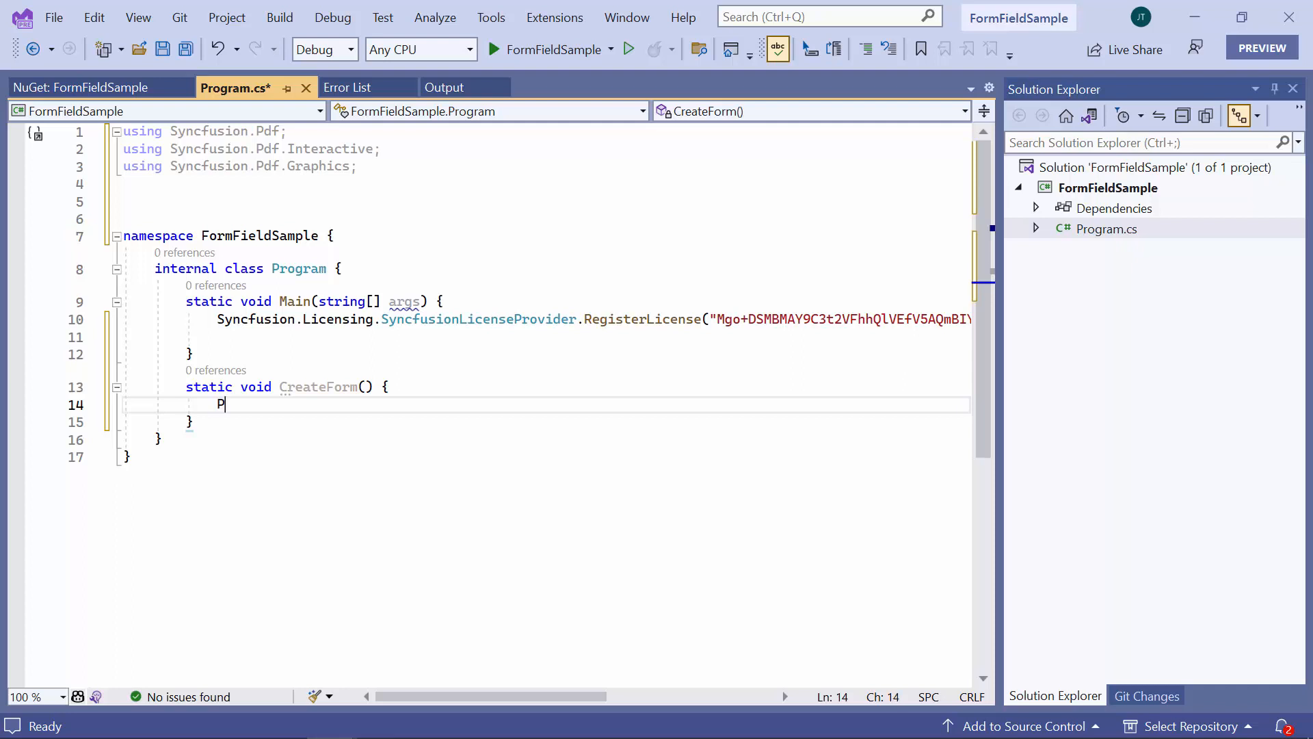
pyautogui.write('dfDashStyle style = new PdfDashStyle();')
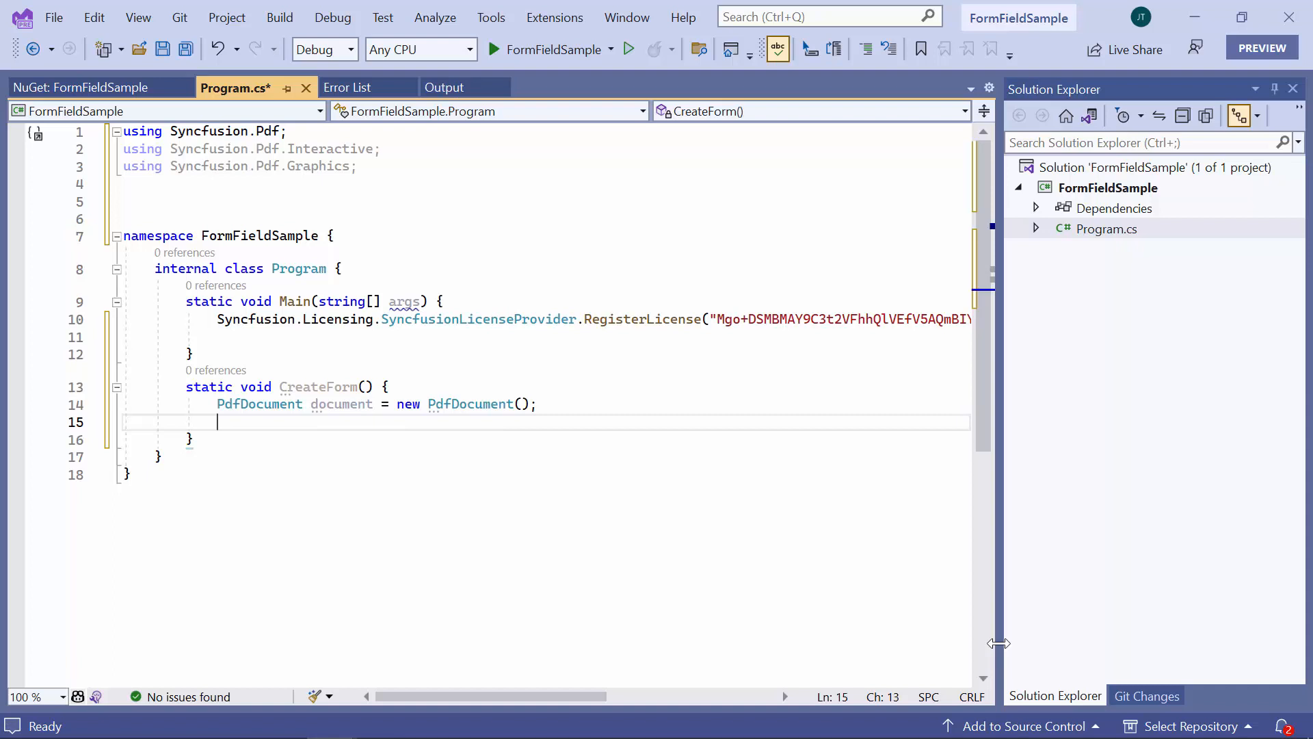
# Add a PdfPage to the document and begin a PdfStandardFont Helvetica 16 declaration.
pyautogui.write('PdfPage')
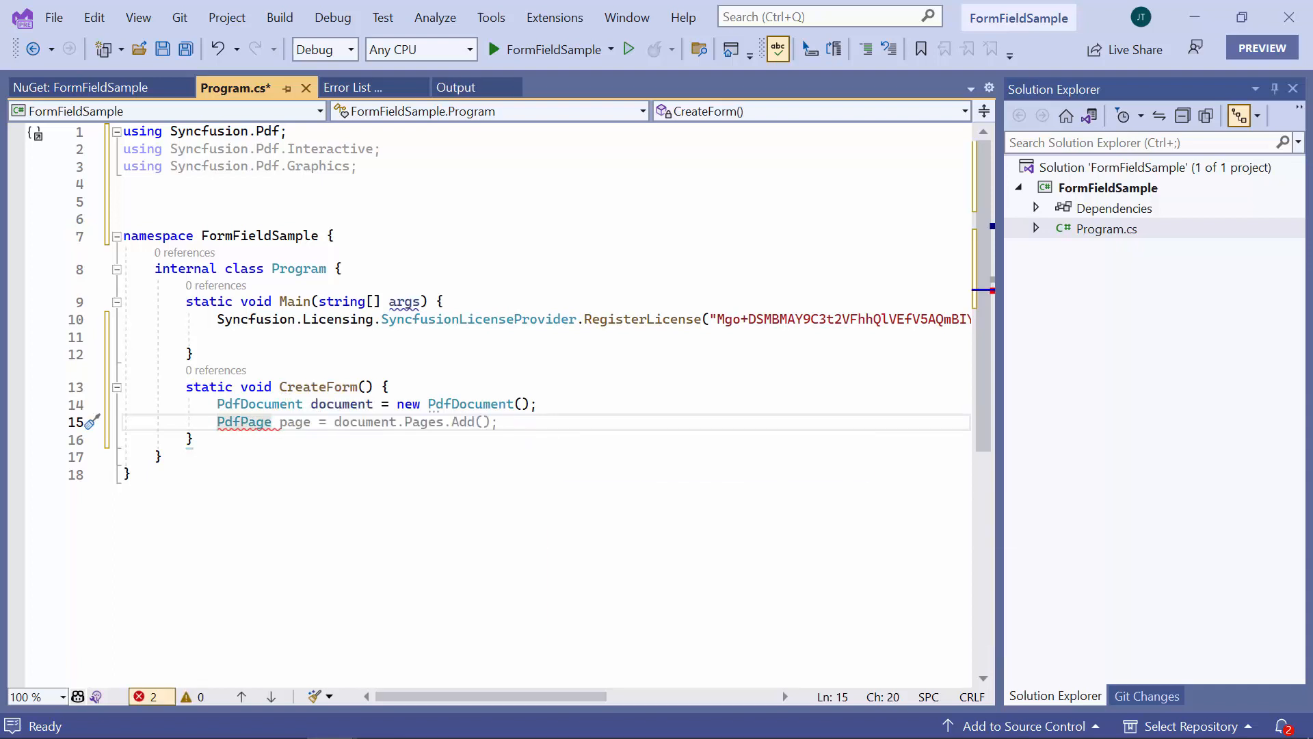
pyautogui.press('Return')
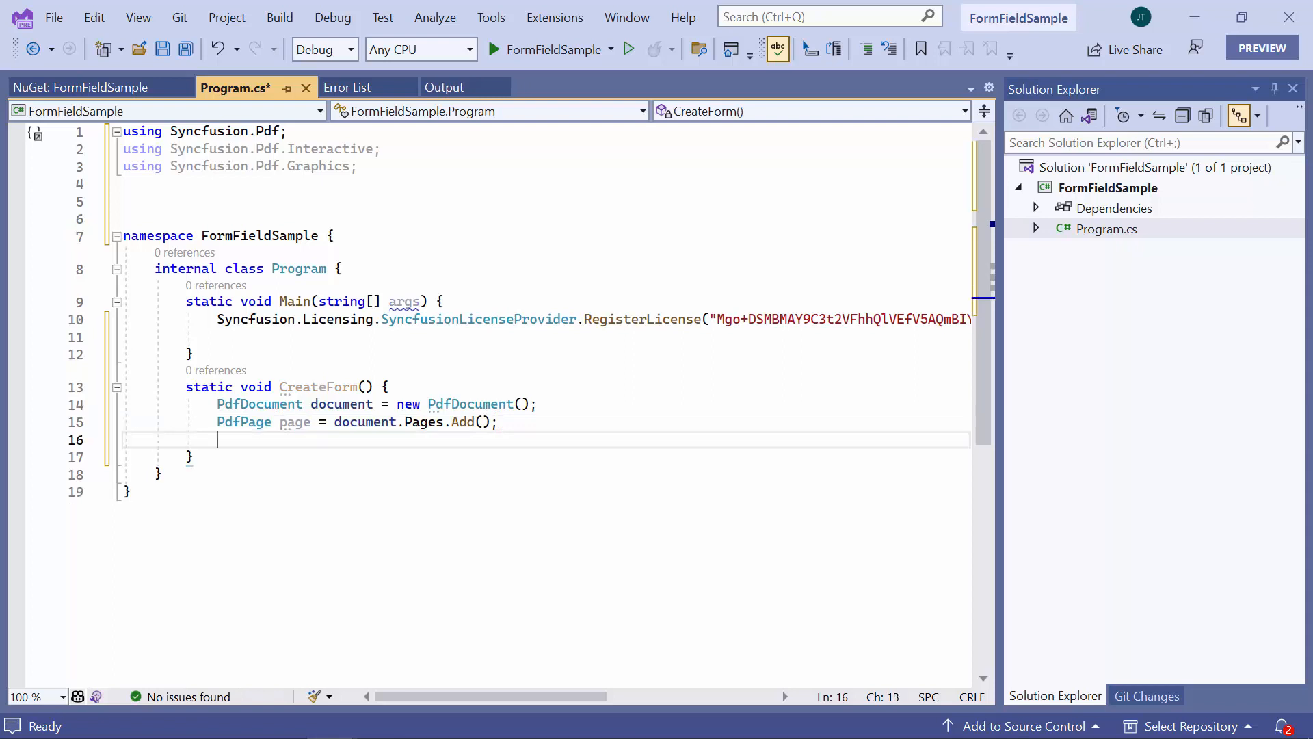
pyautogui.write('PdfFont font= new PdfStandardFont(PdfFontFamily.Helvetica, 16')
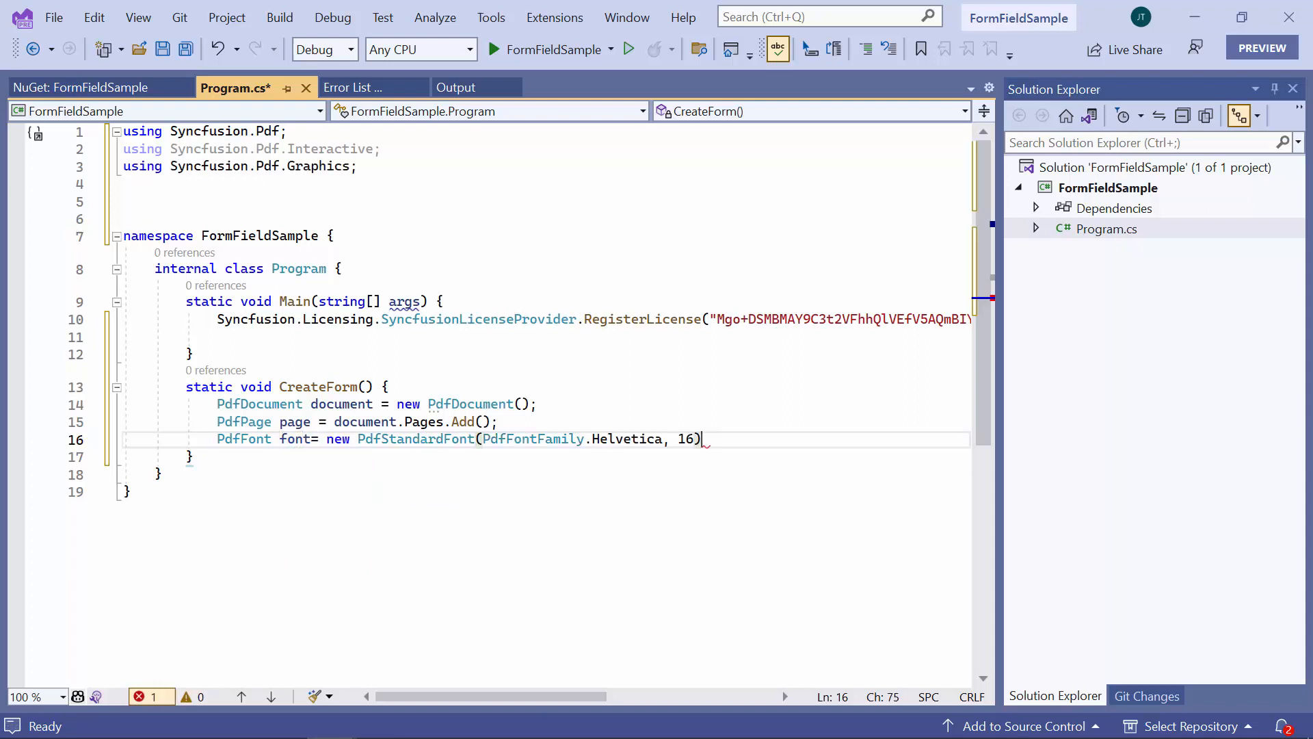
# Start a page.Graphics.DrawString call with the text "Job Application".
pyautogui.press('enter')
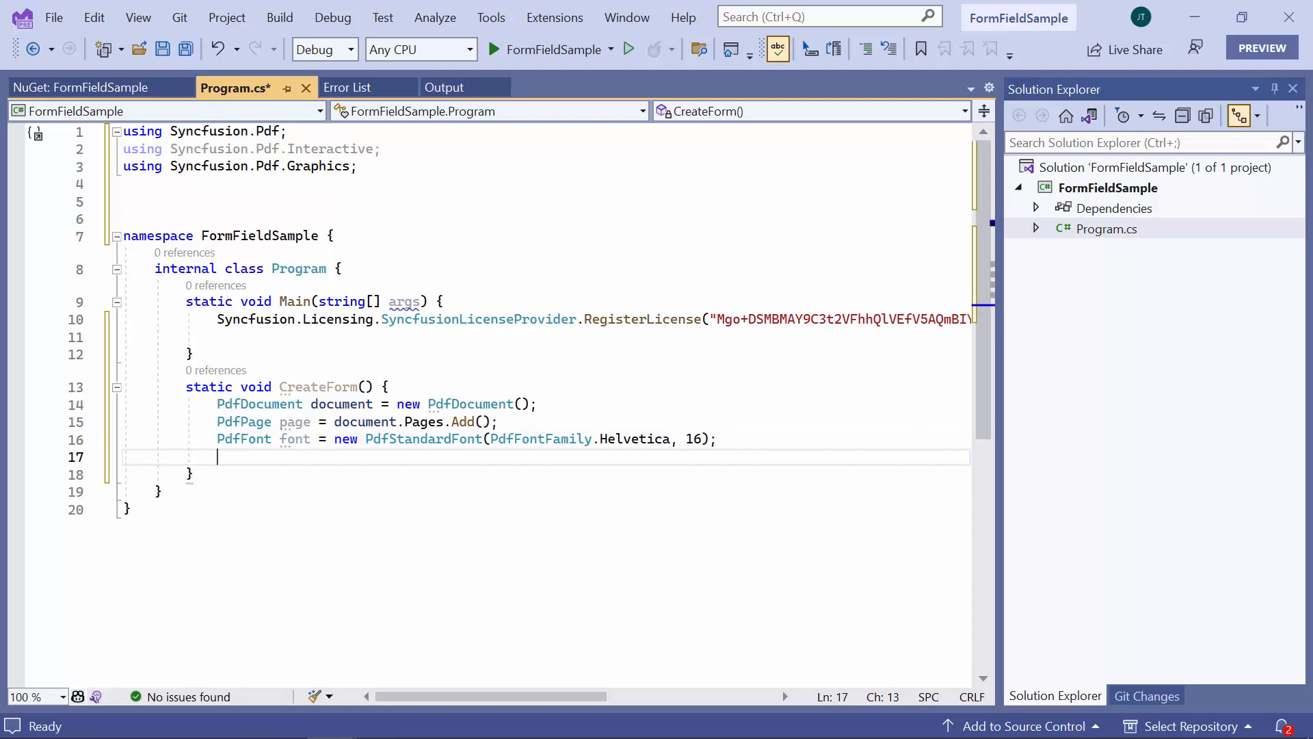
pyautogui.write('page')
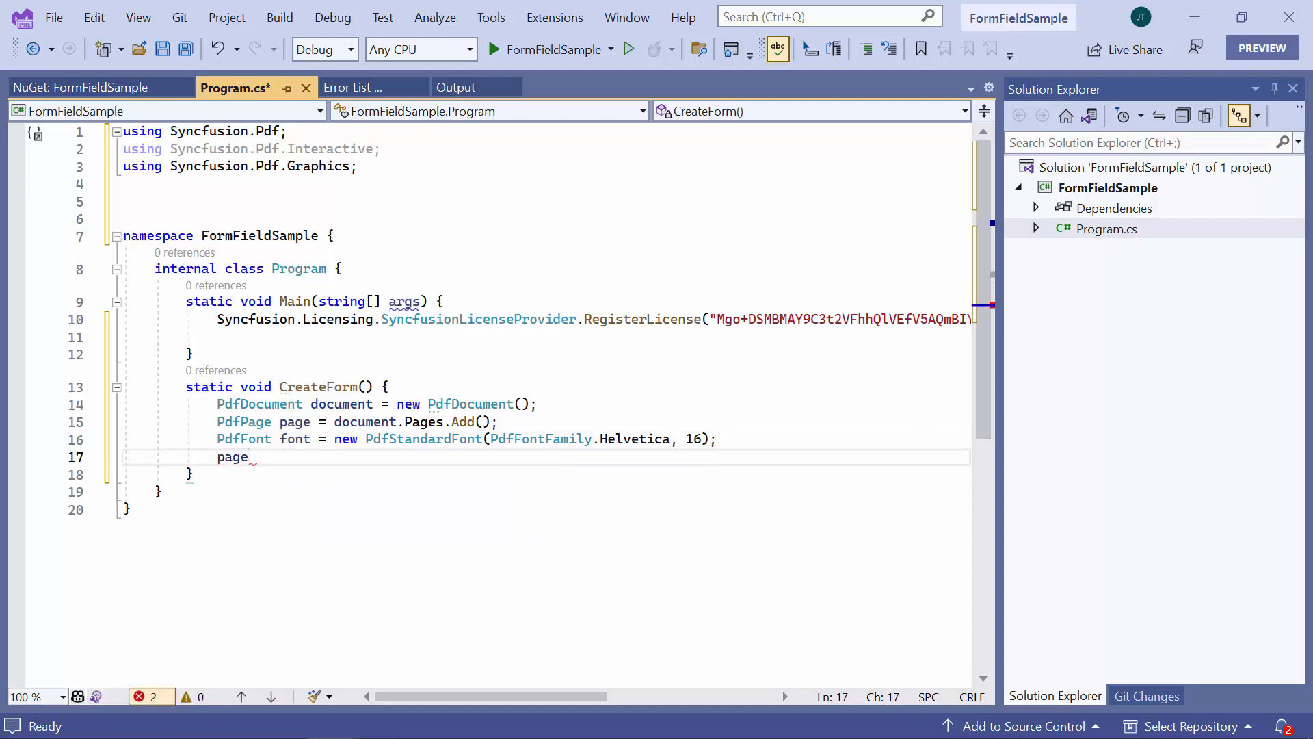
pyautogui.write('.Graphics')
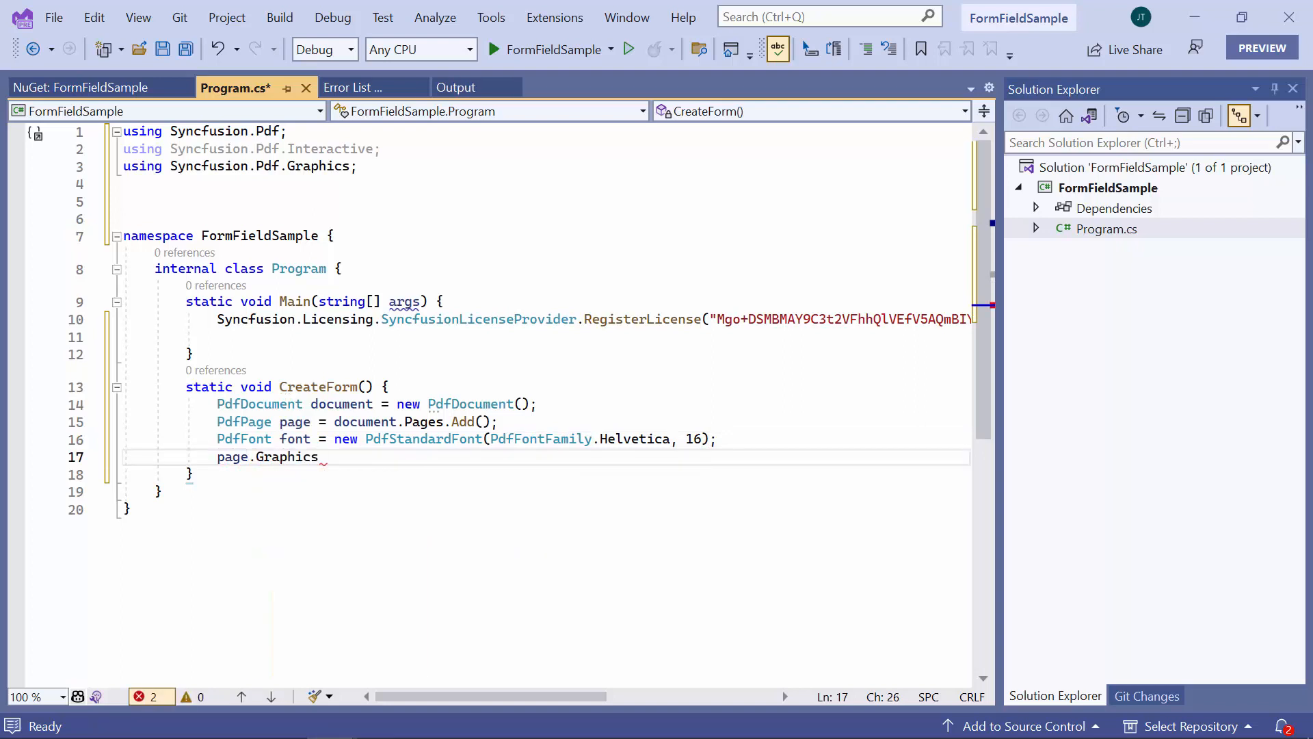
pyautogui.write('draw')
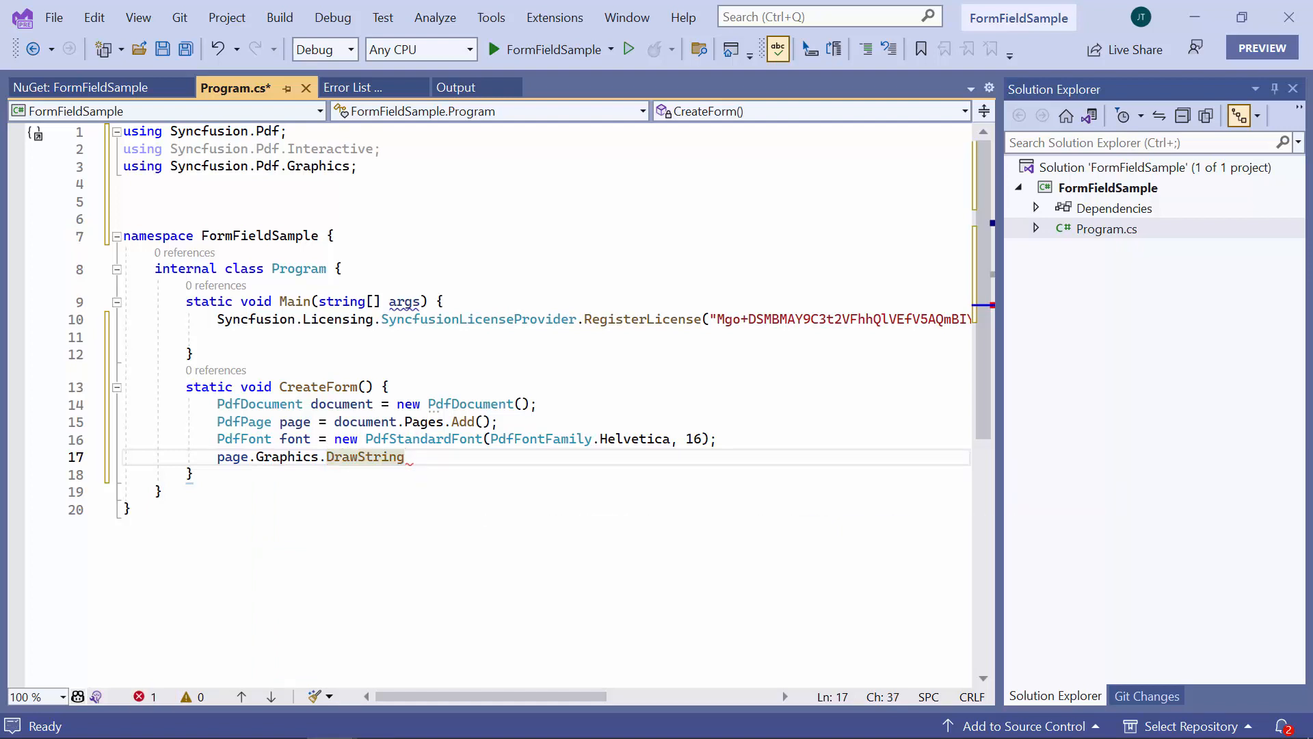
pyautogui.write('("")')
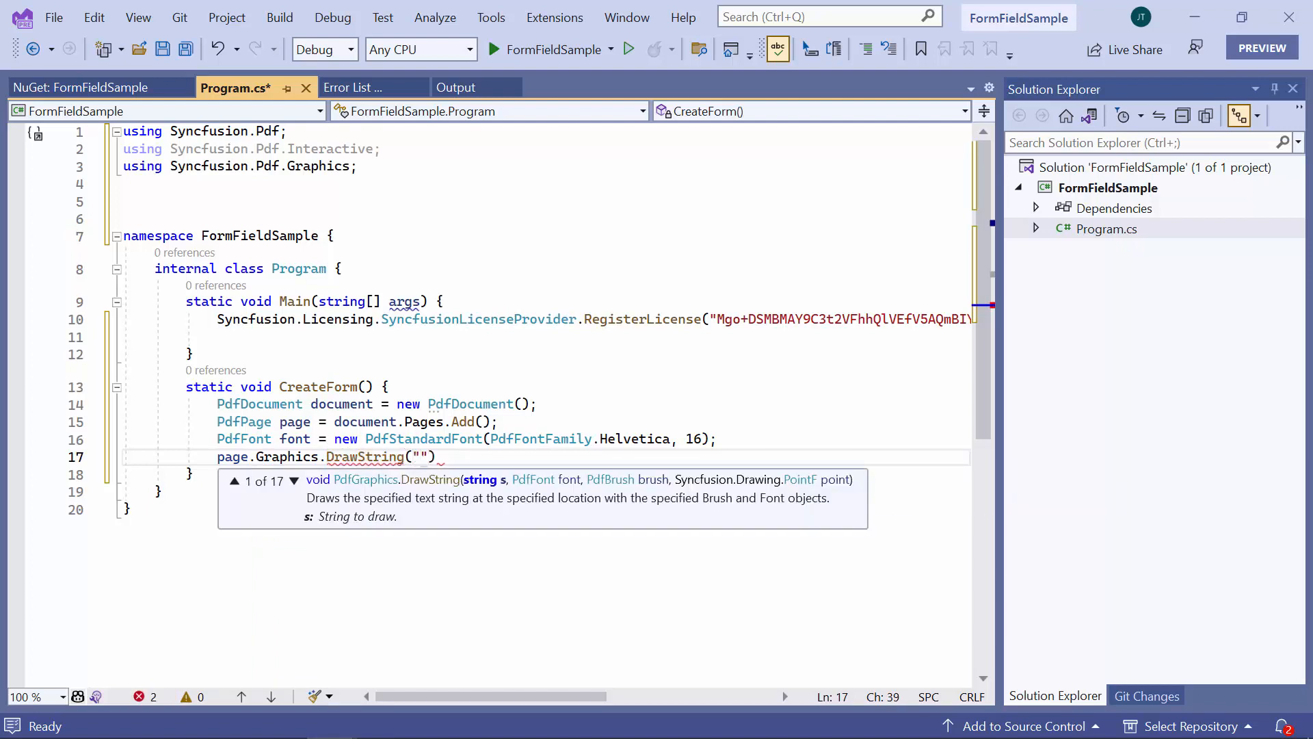
pyautogui.write('Job')
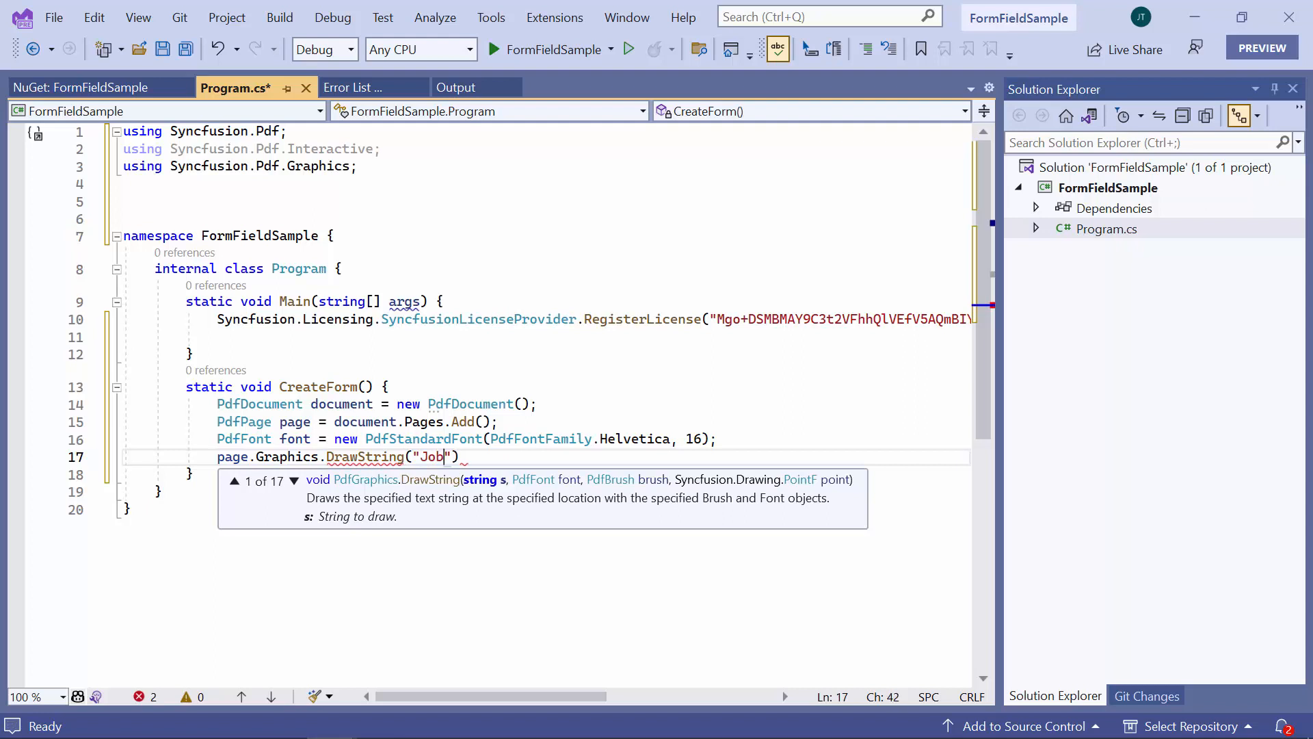
pyautogui.write('Application')
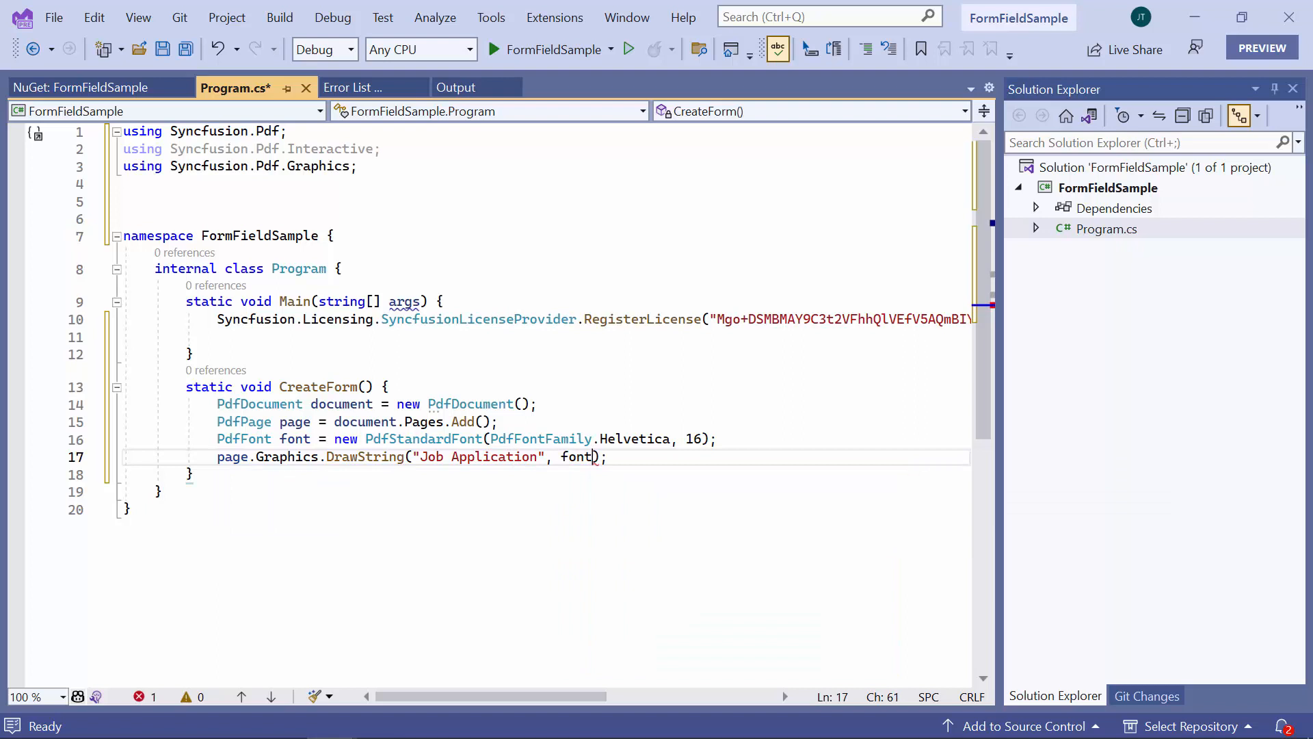
# Finish the heading with a PdfBrushes brush at new PointF(250, 0).
pyautogui.write('PdfBrushes.Black,')
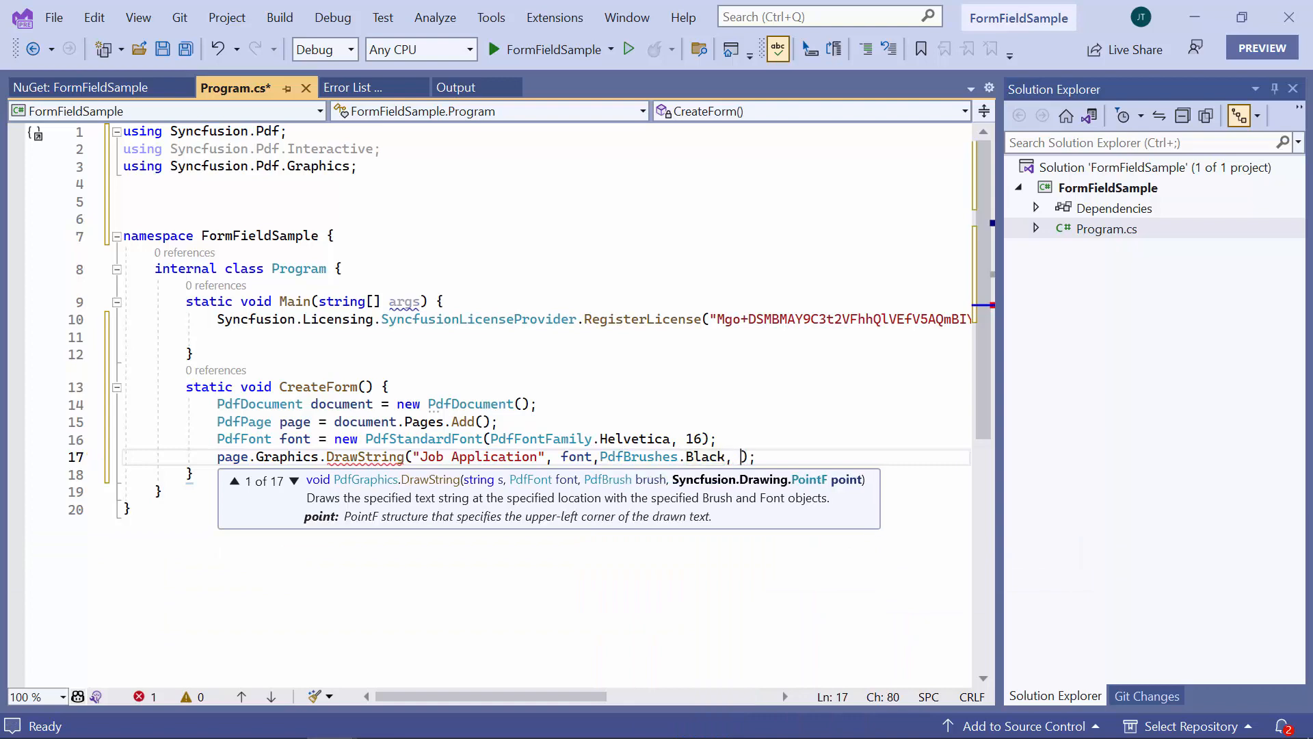
pyautogui.write('new')
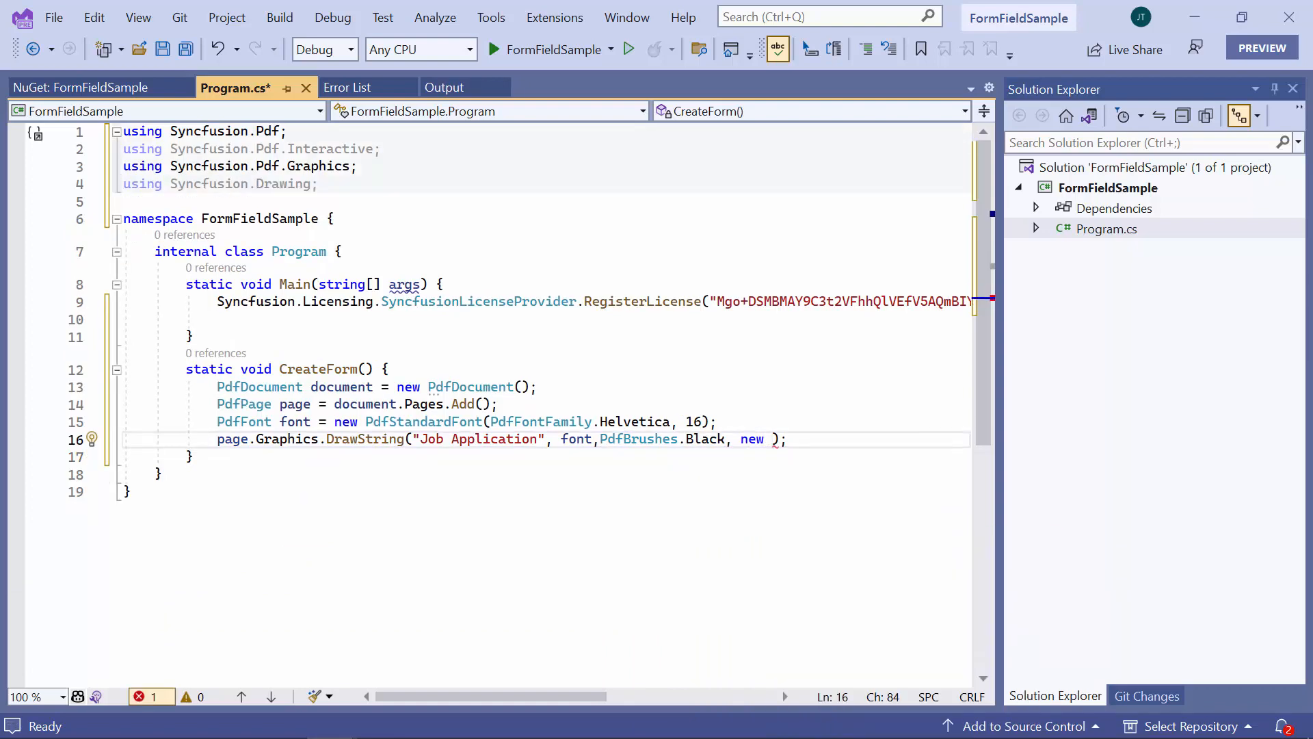
pyautogui.write('PointF(')
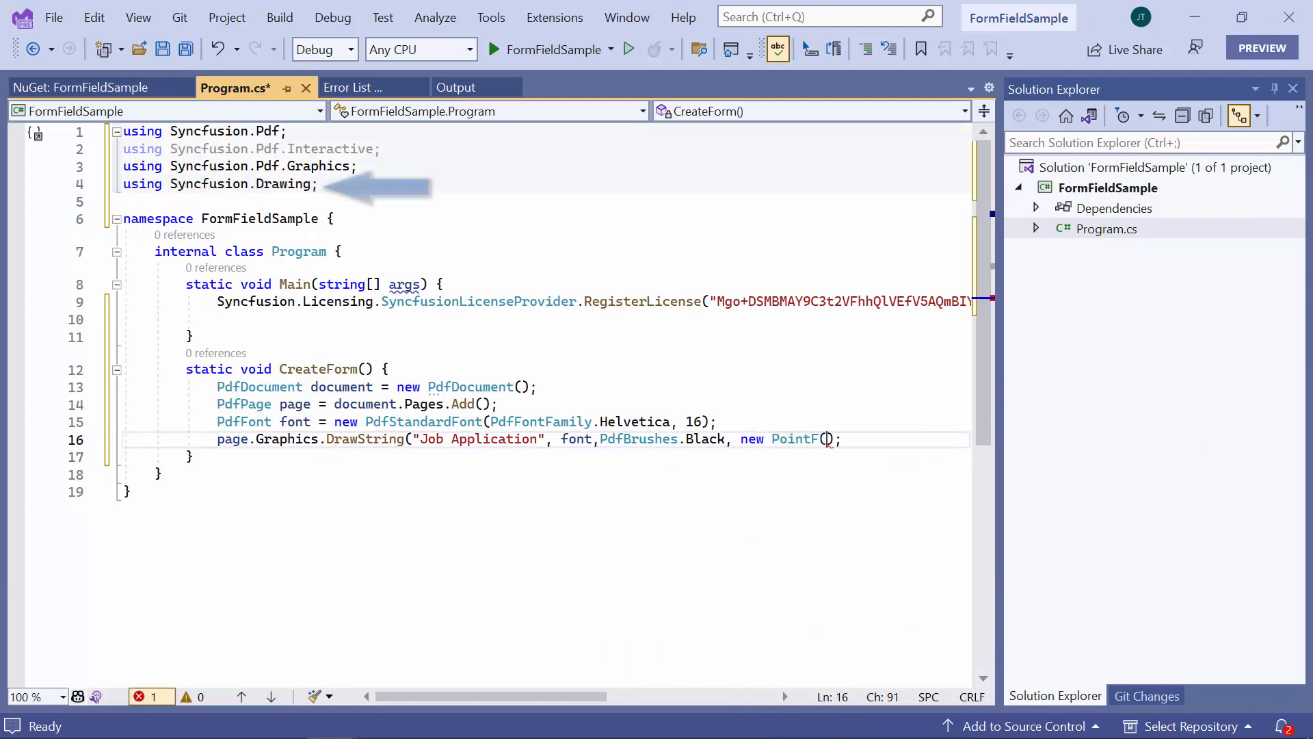
pyautogui.write('250,0')
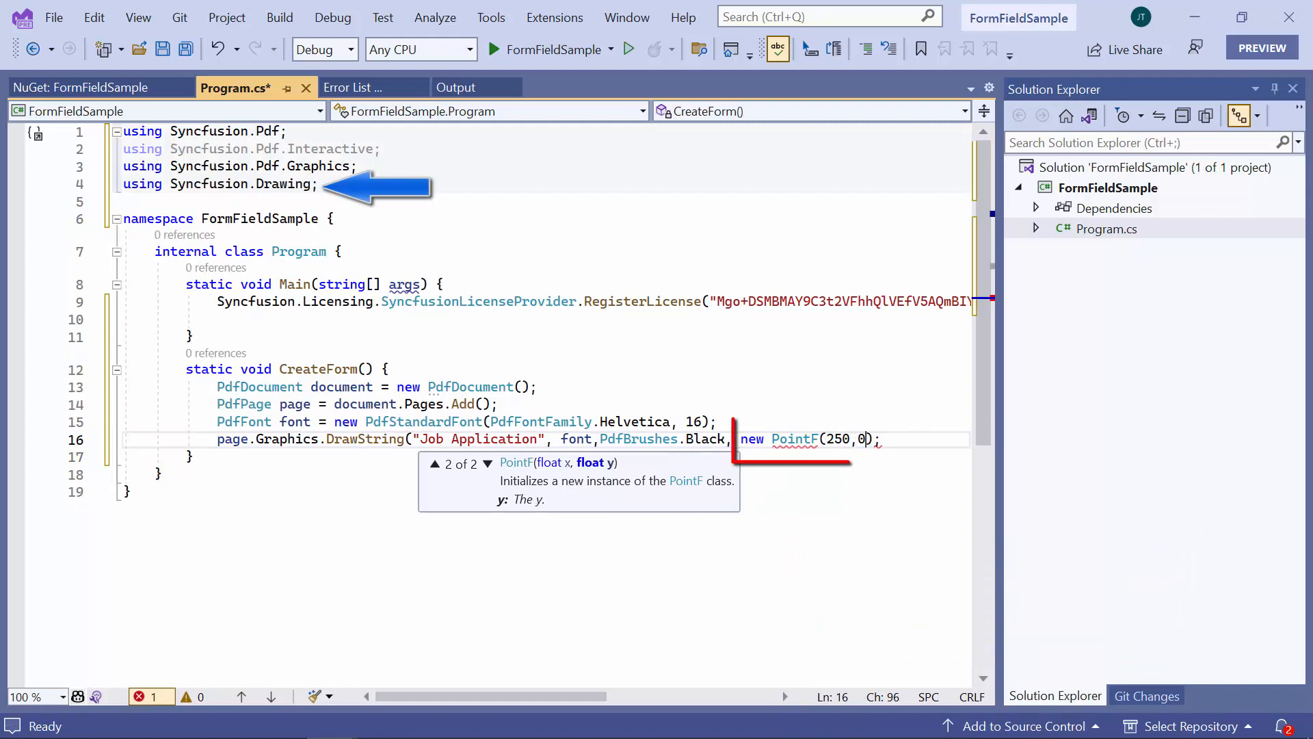
pyautogui.write(')')
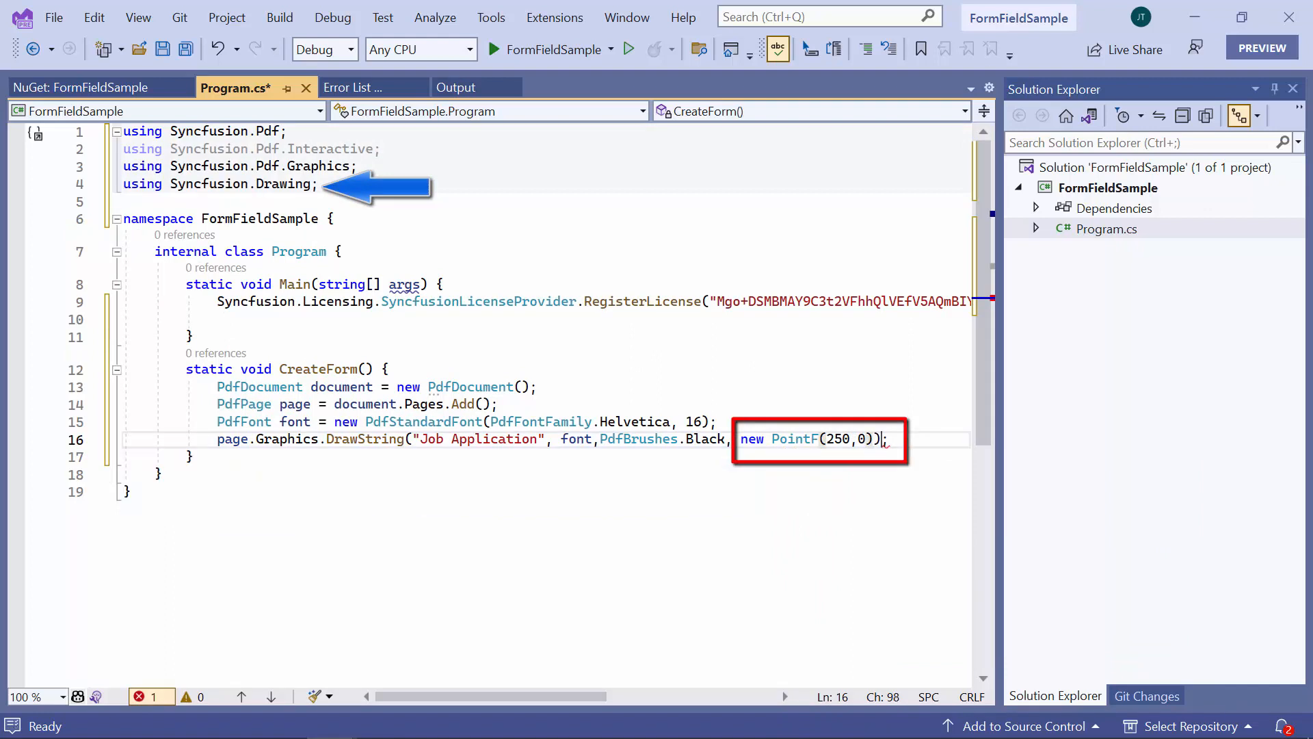
pyautogui.press('Return')
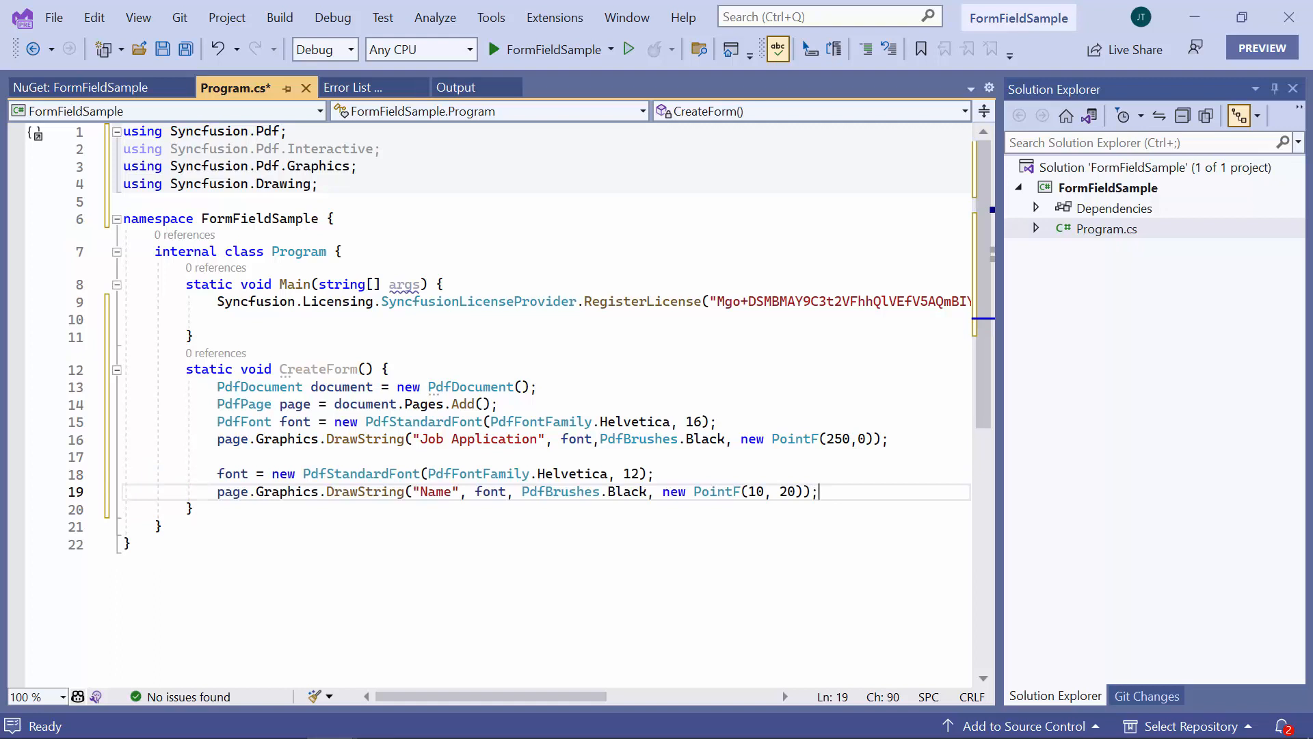
# Create a PdfTextBoxField for Name with its Bounds rectangle.
pyautogui.press('enter')
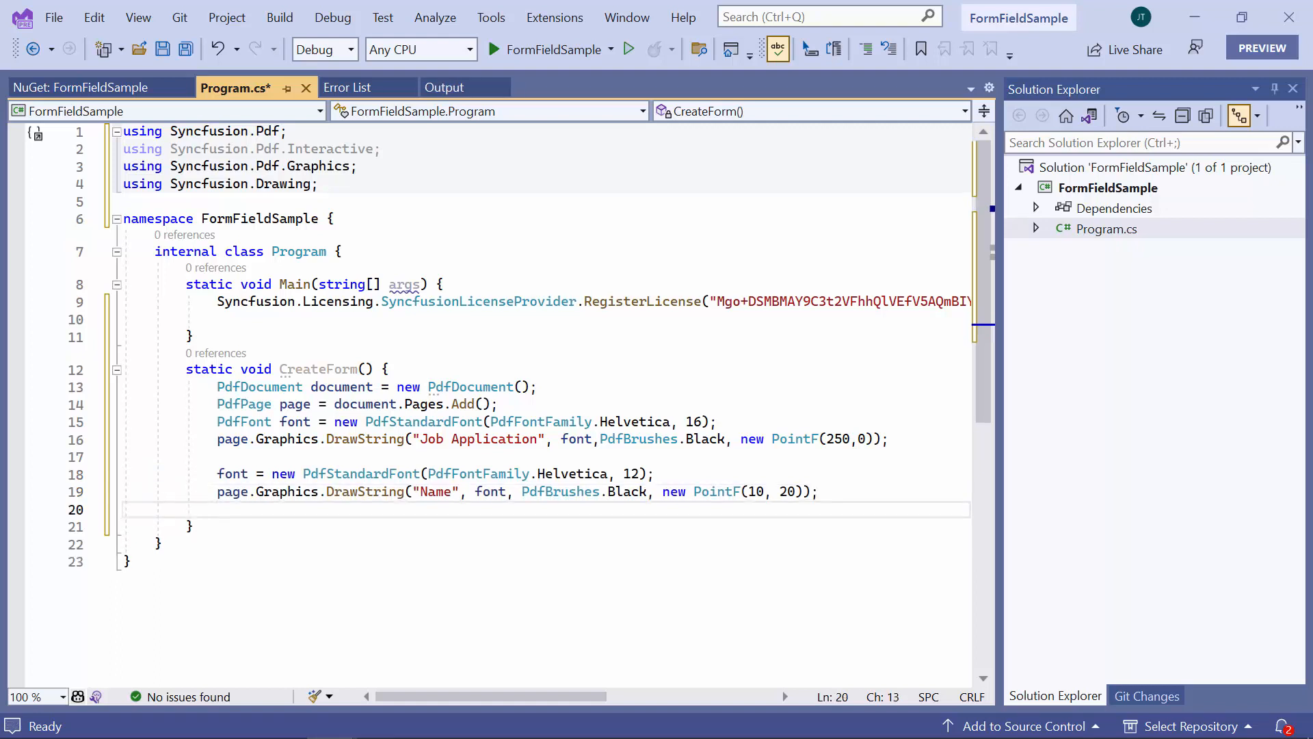
pyautogui.write('Pdf')
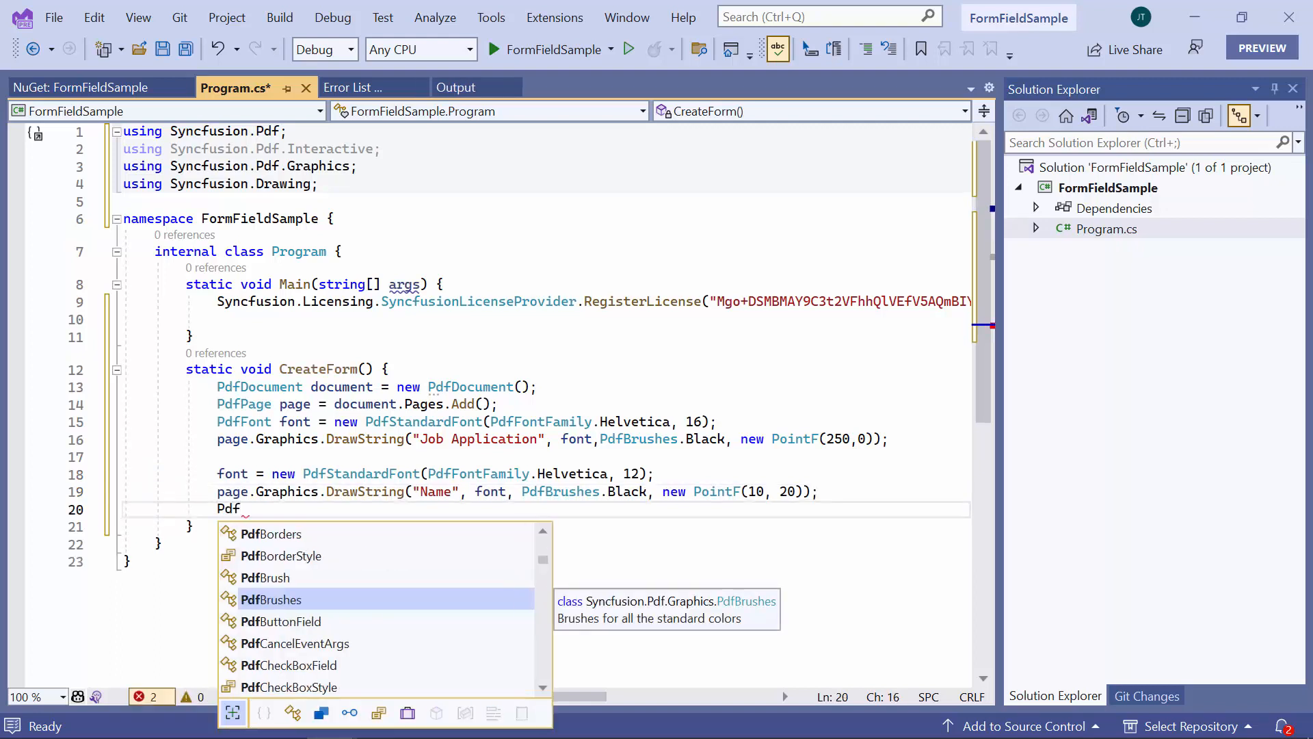
pyautogui.write('Te')
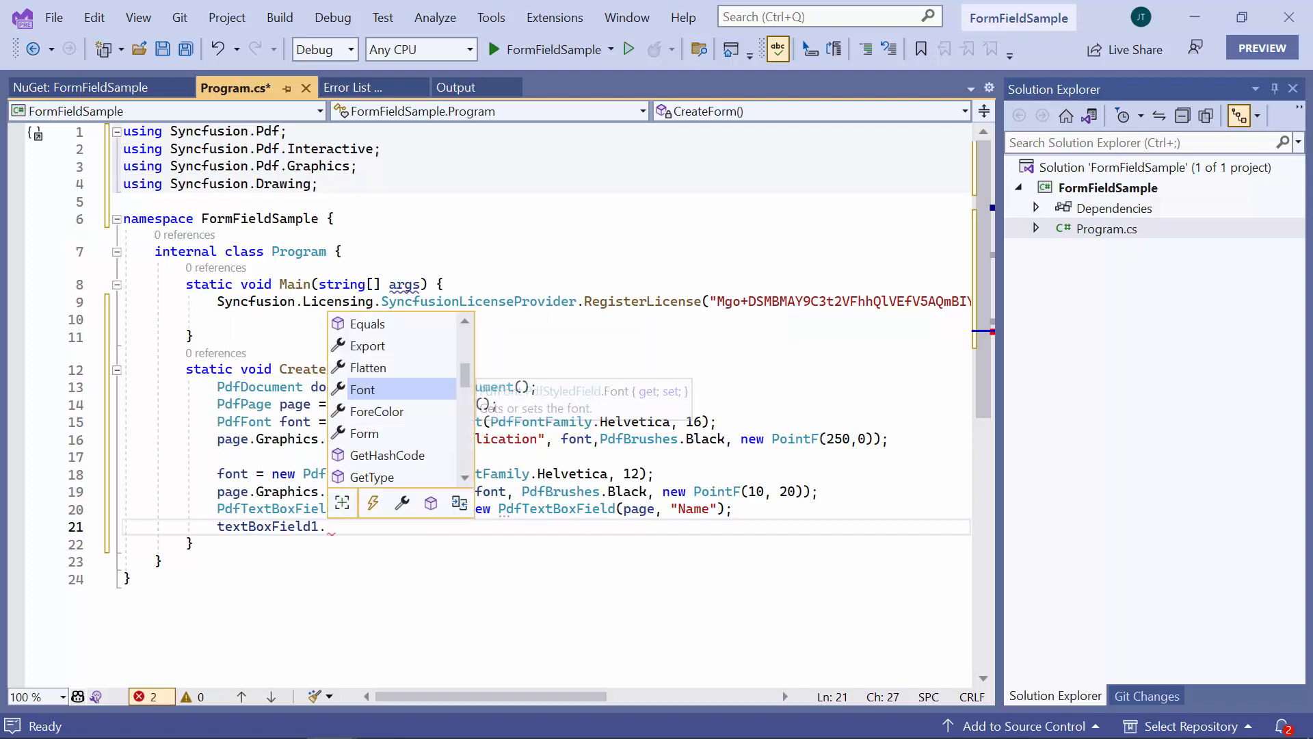
pyautogui.write('bo')
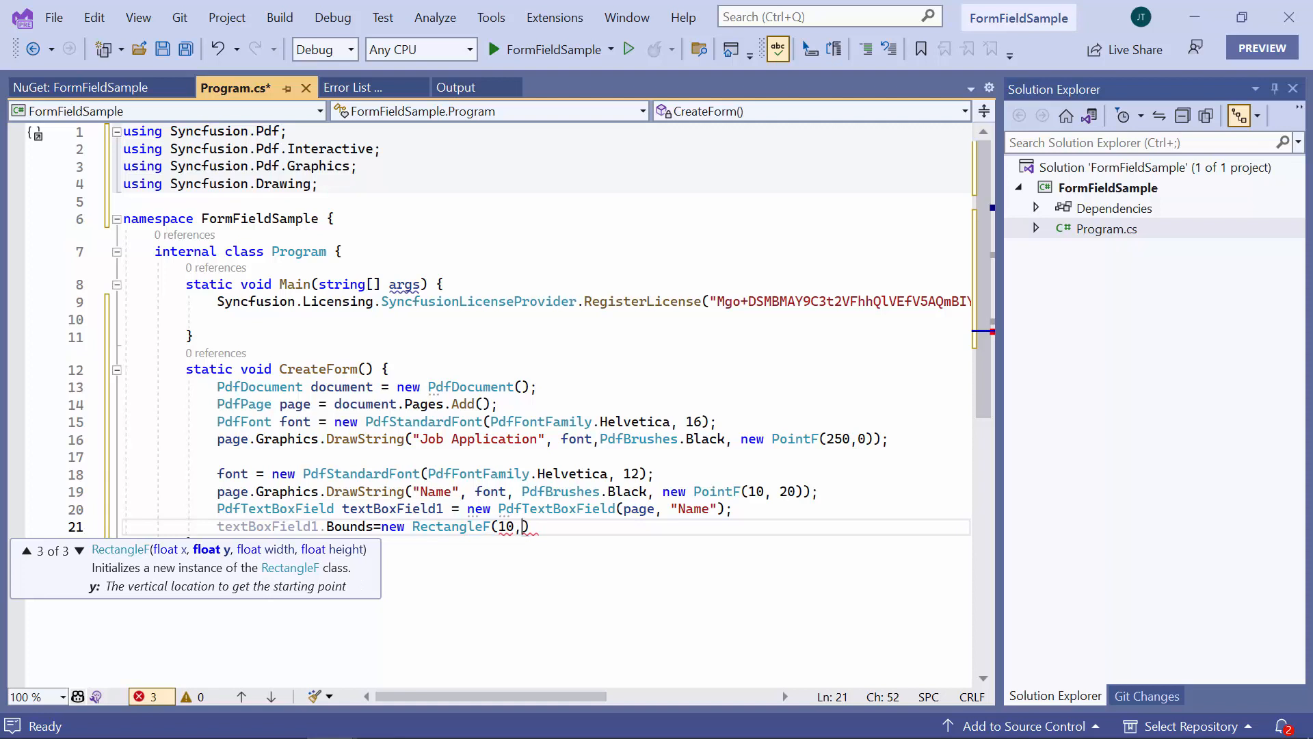
pyautogui.write('40,2')
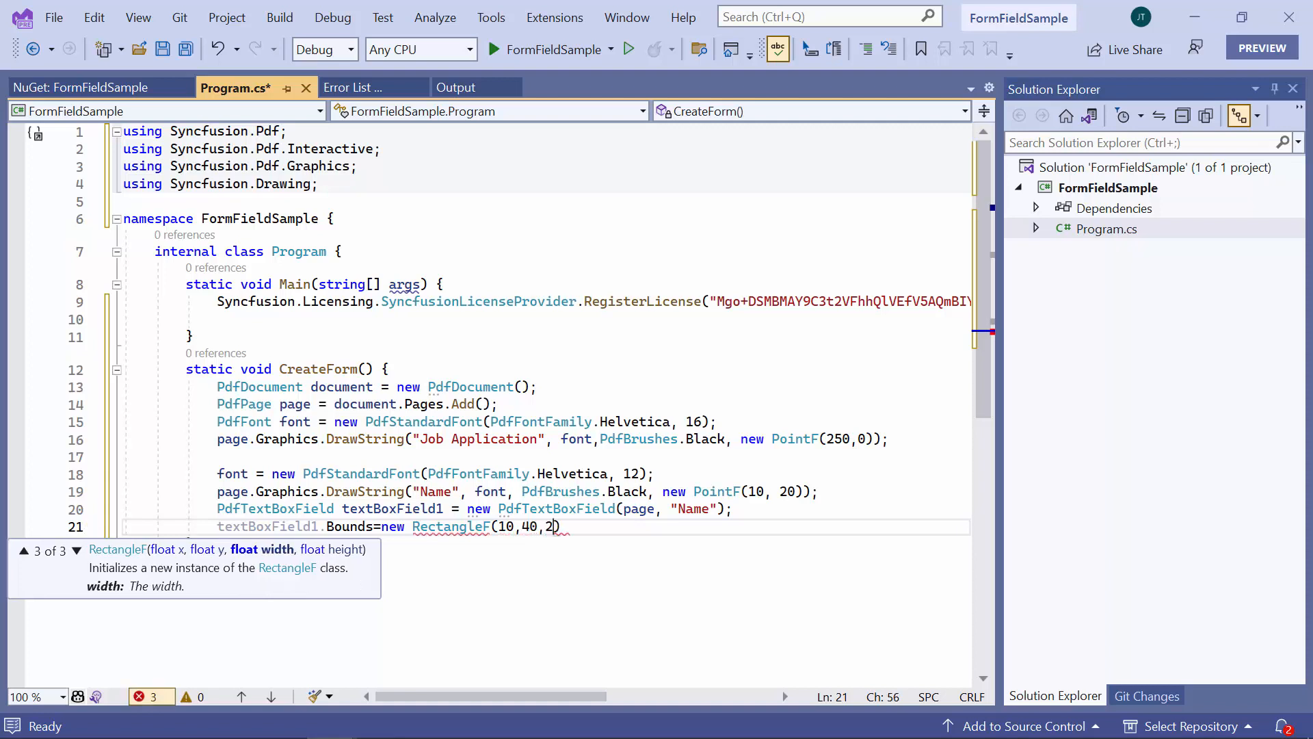
pyautogui.write('00,200);')
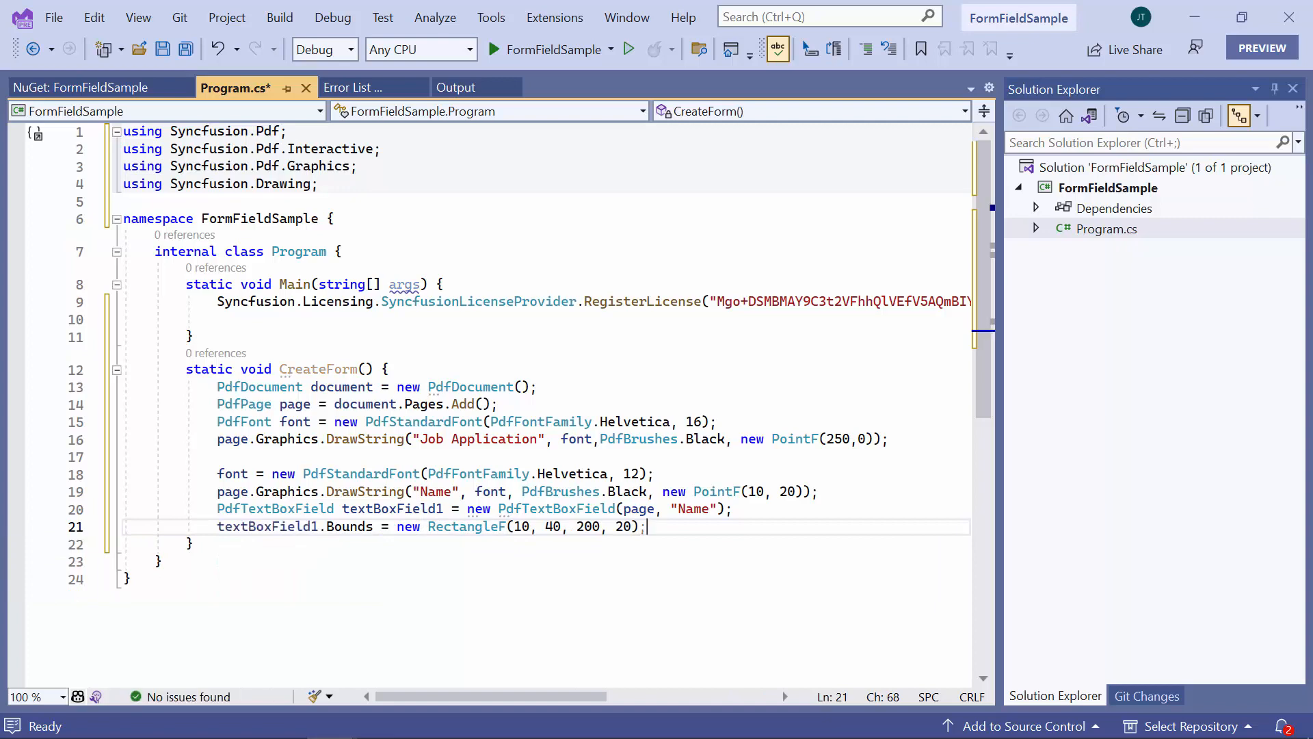
# Set the Name field's ToolTip to "Name" and add it via document.Form.Fields.Add.
pyautogui.write('textBoxField1.')
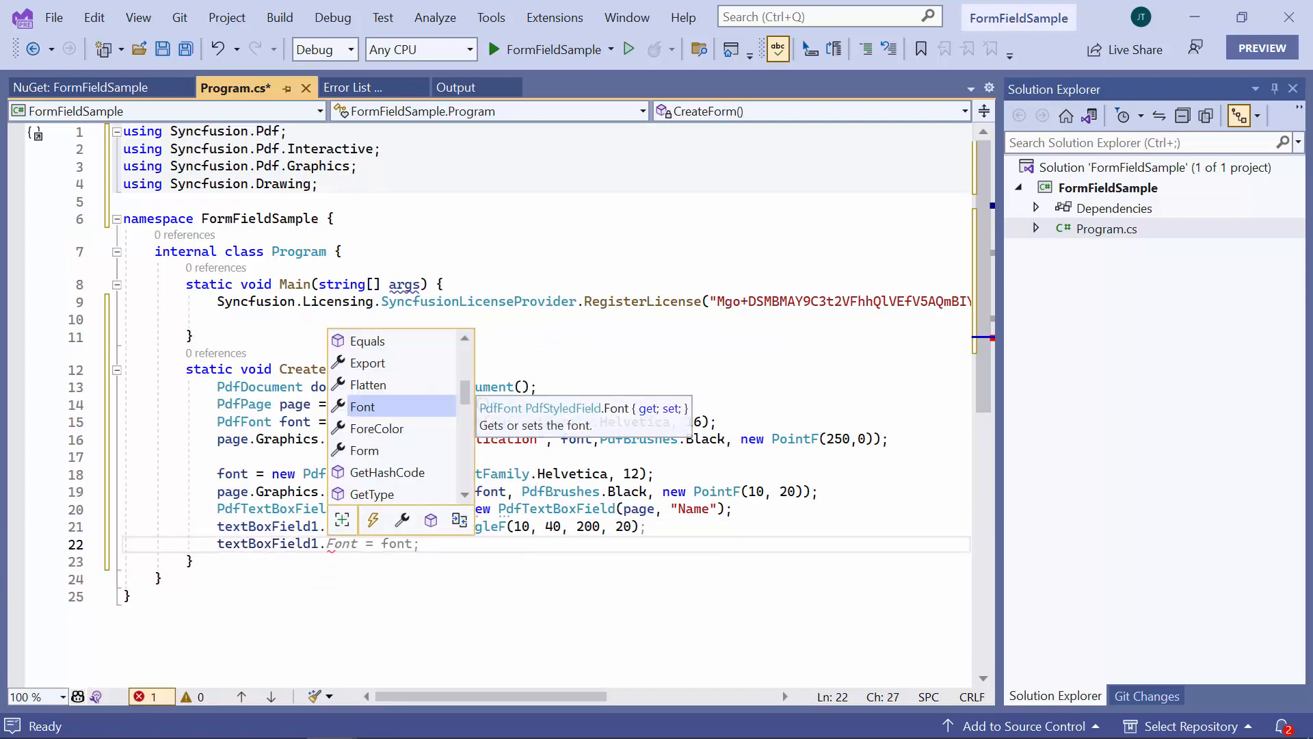
pyautogui.write('ToolTip')
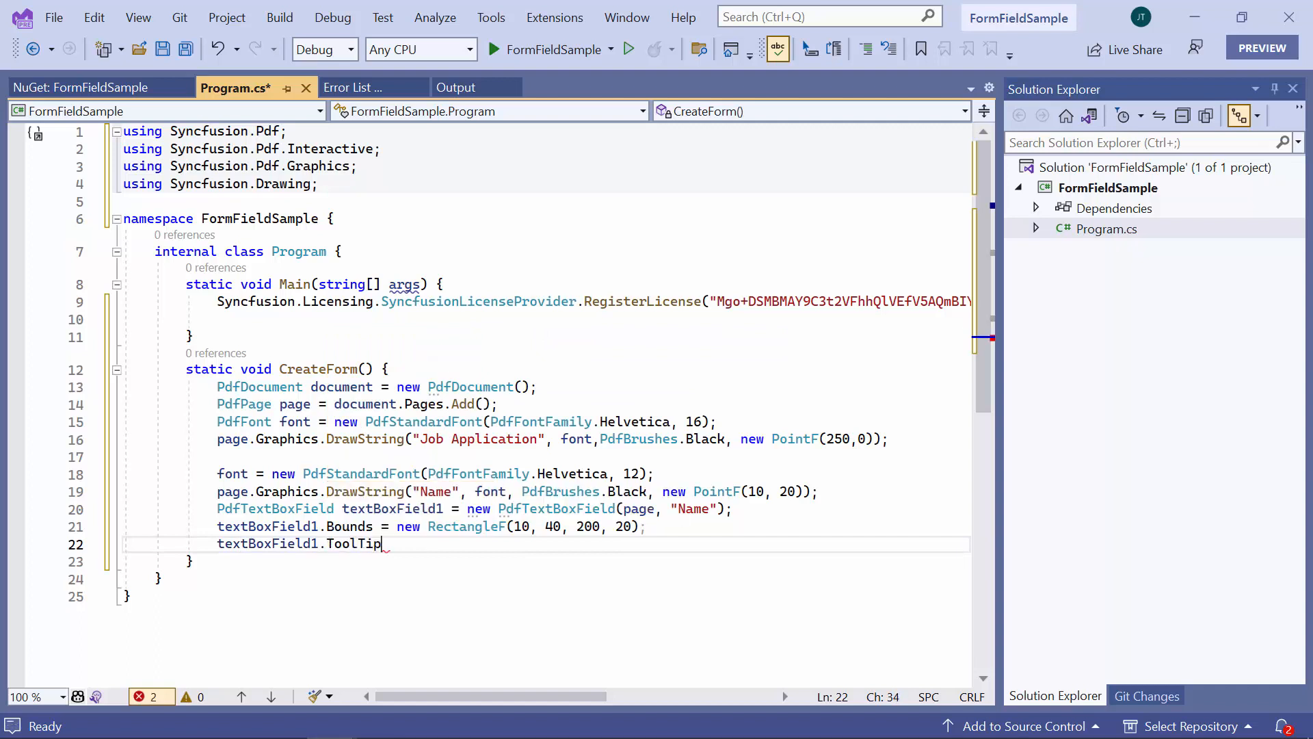
pyautogui.write('="Nam"')
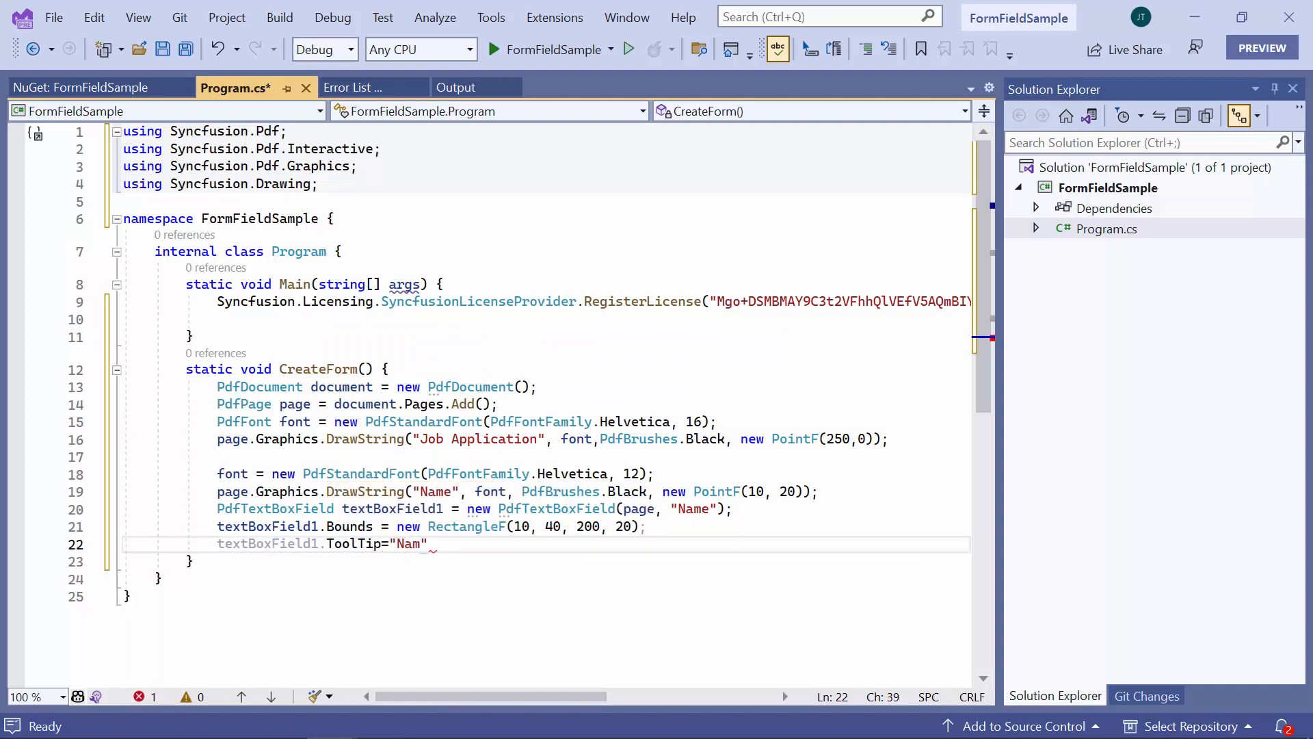
pyautogui.write('e";')
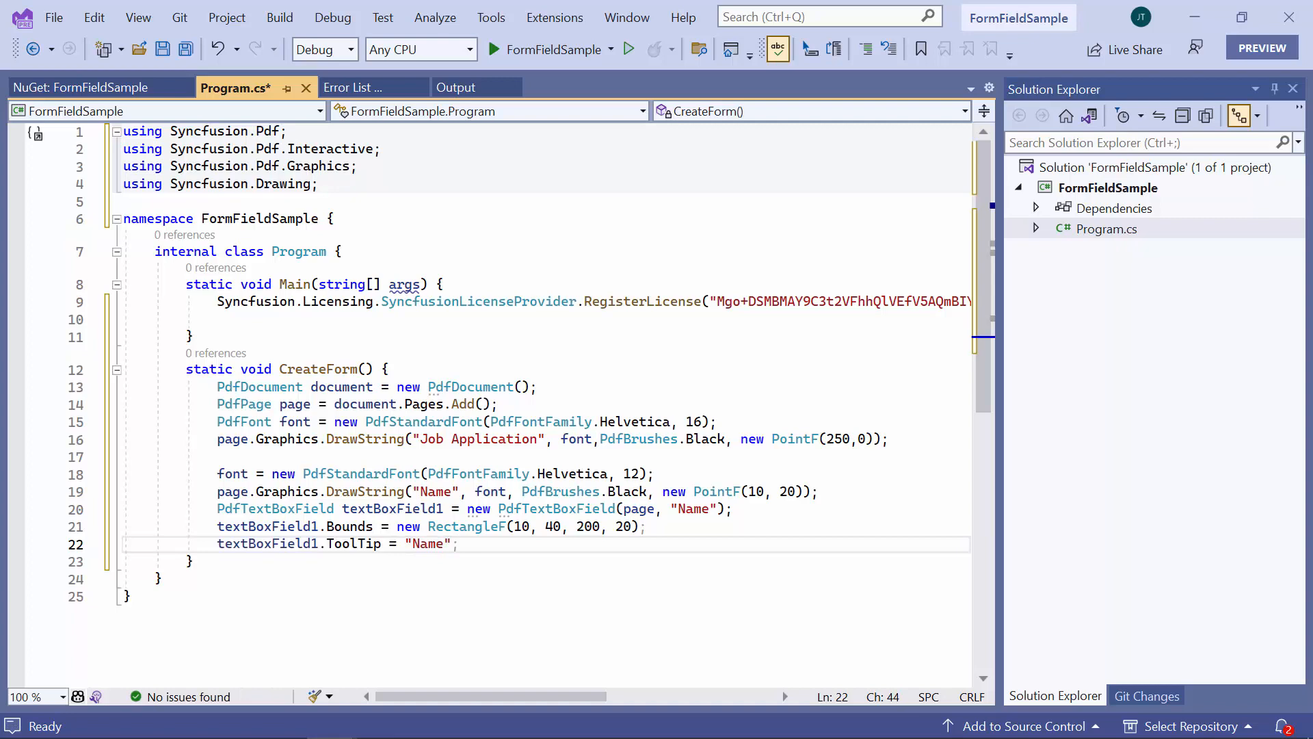
pyautogui.write('do')
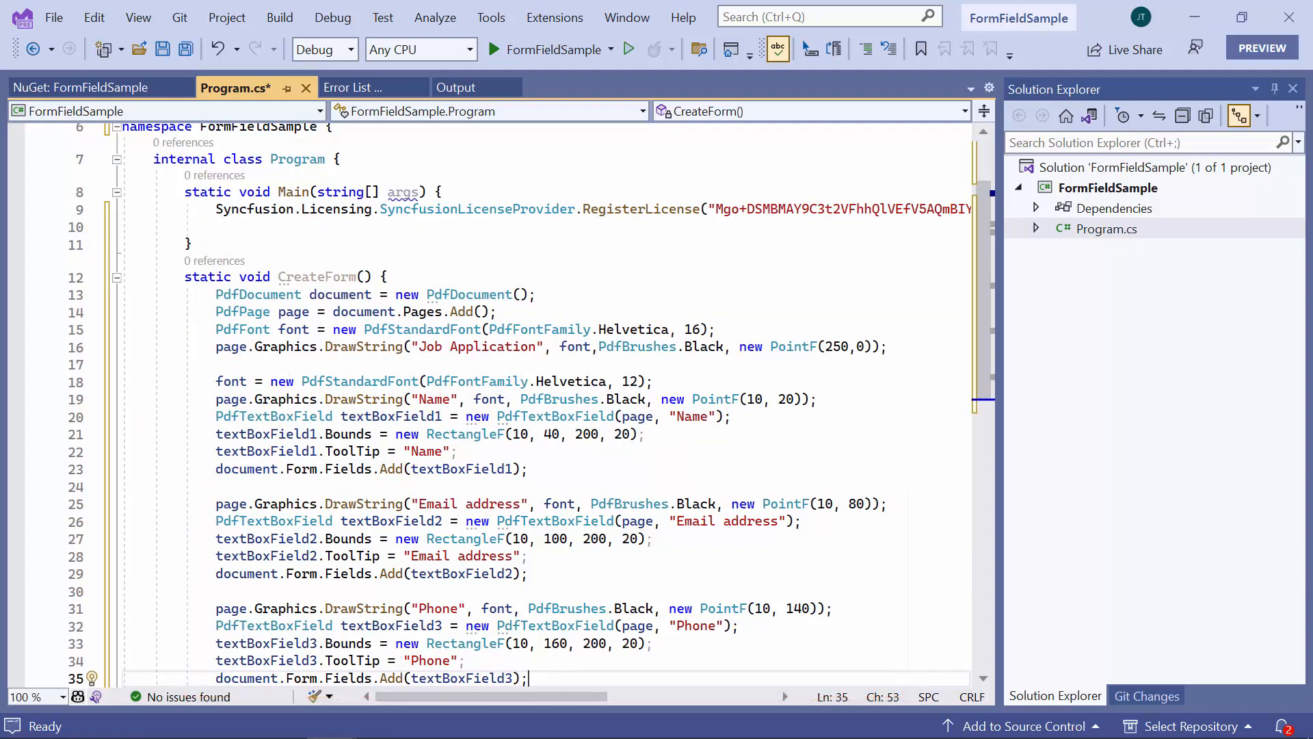
# Draw a "Gender" label with font and PdfBrushes.Black at new PointF(10, 200).
pyautogui.scroll(-3)
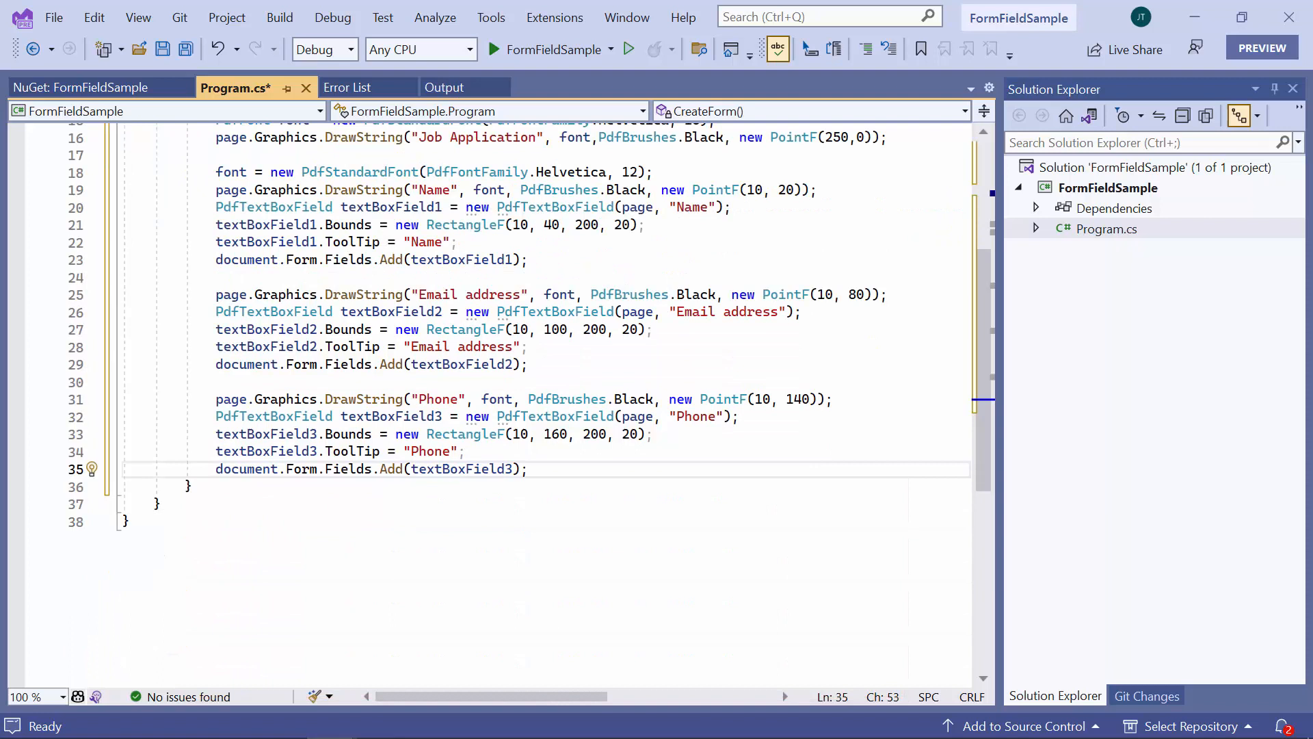
pyautogui.press('Enter')
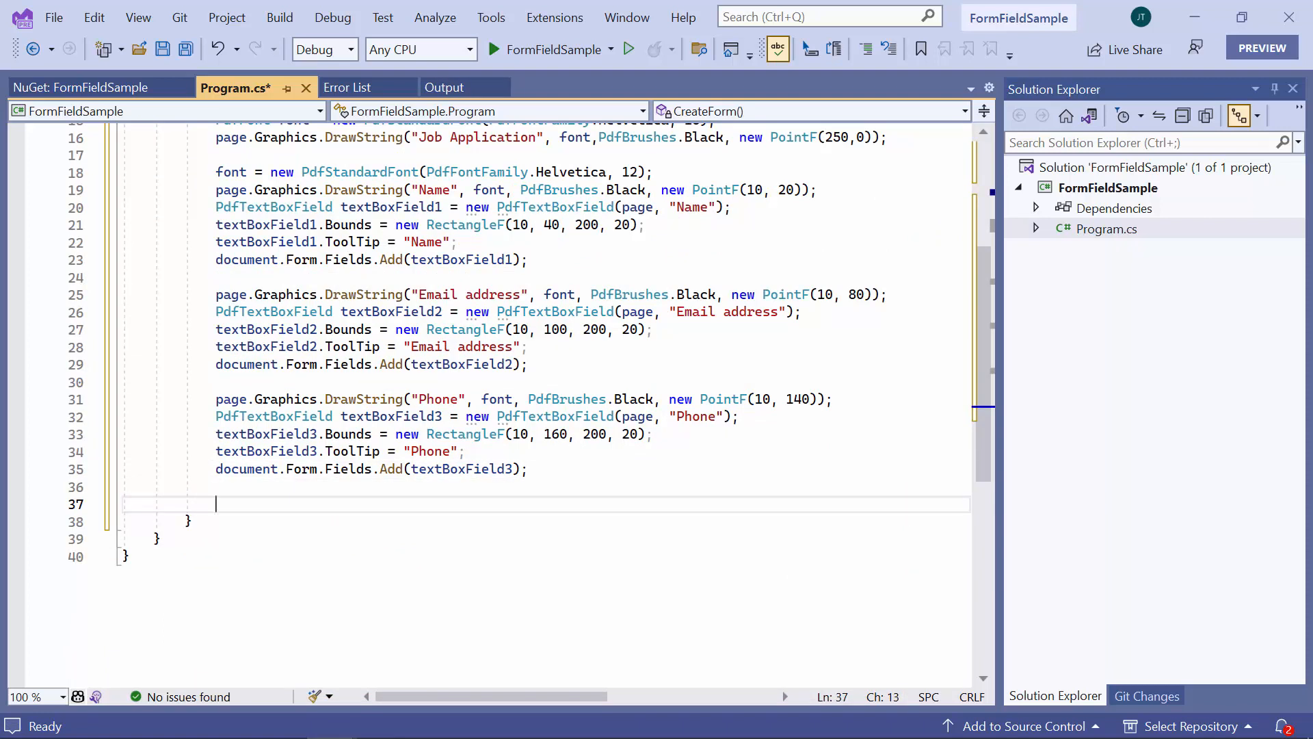
pyautogui.write('page.Graphics.DrawString("')
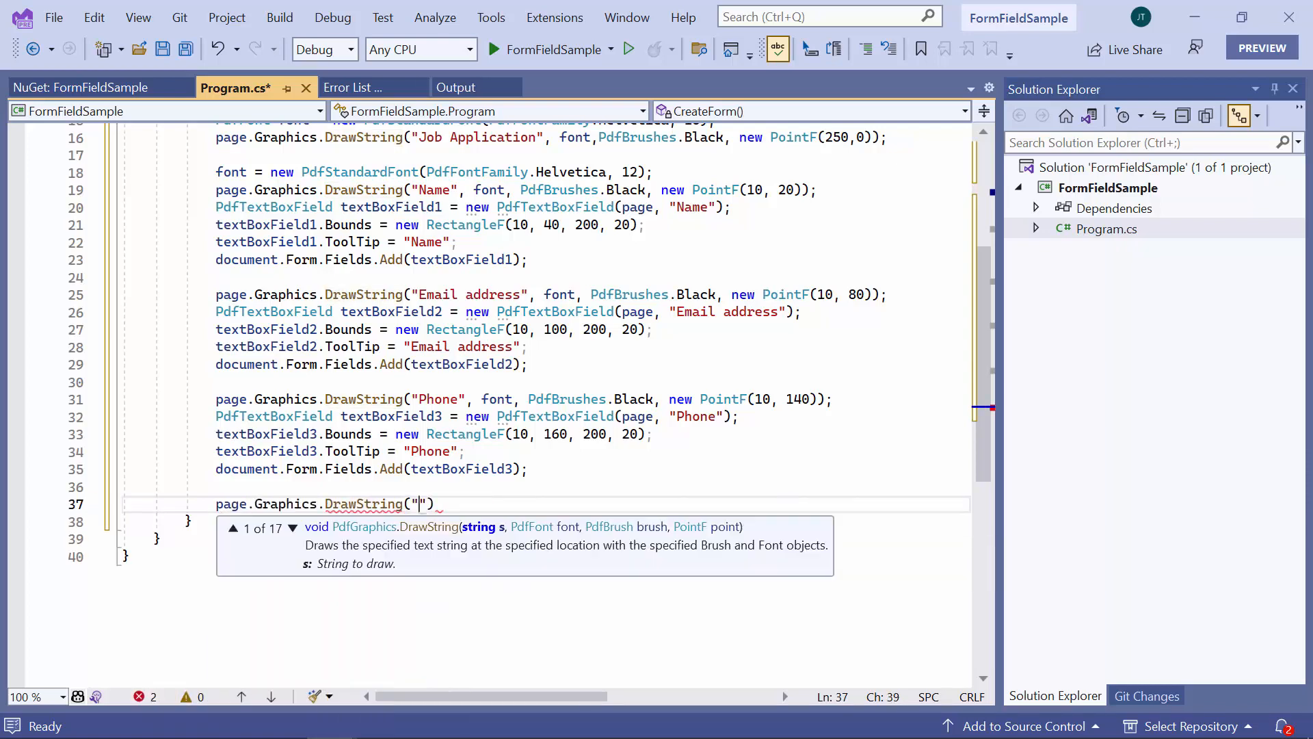
pyautogui.write('Gender')
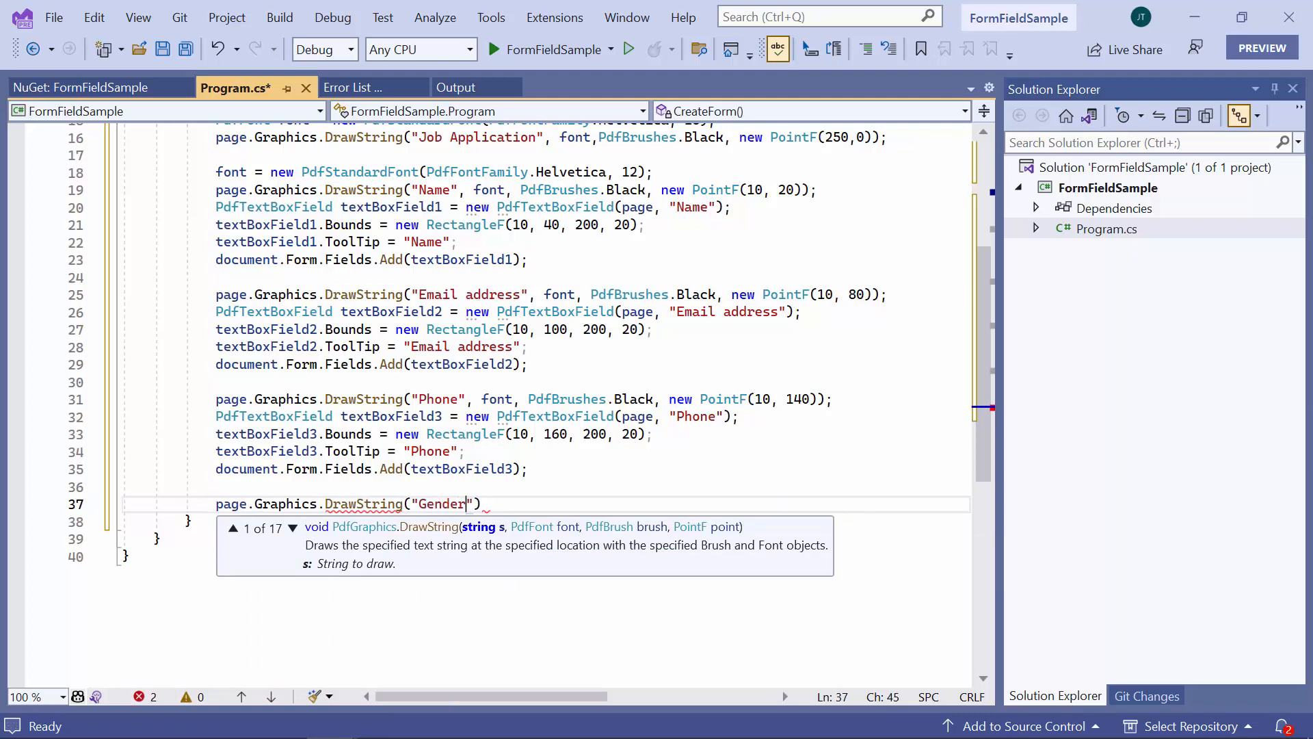
pyautogui.write(', font, PdfBrushes.Black, new PointF(10, 200)')
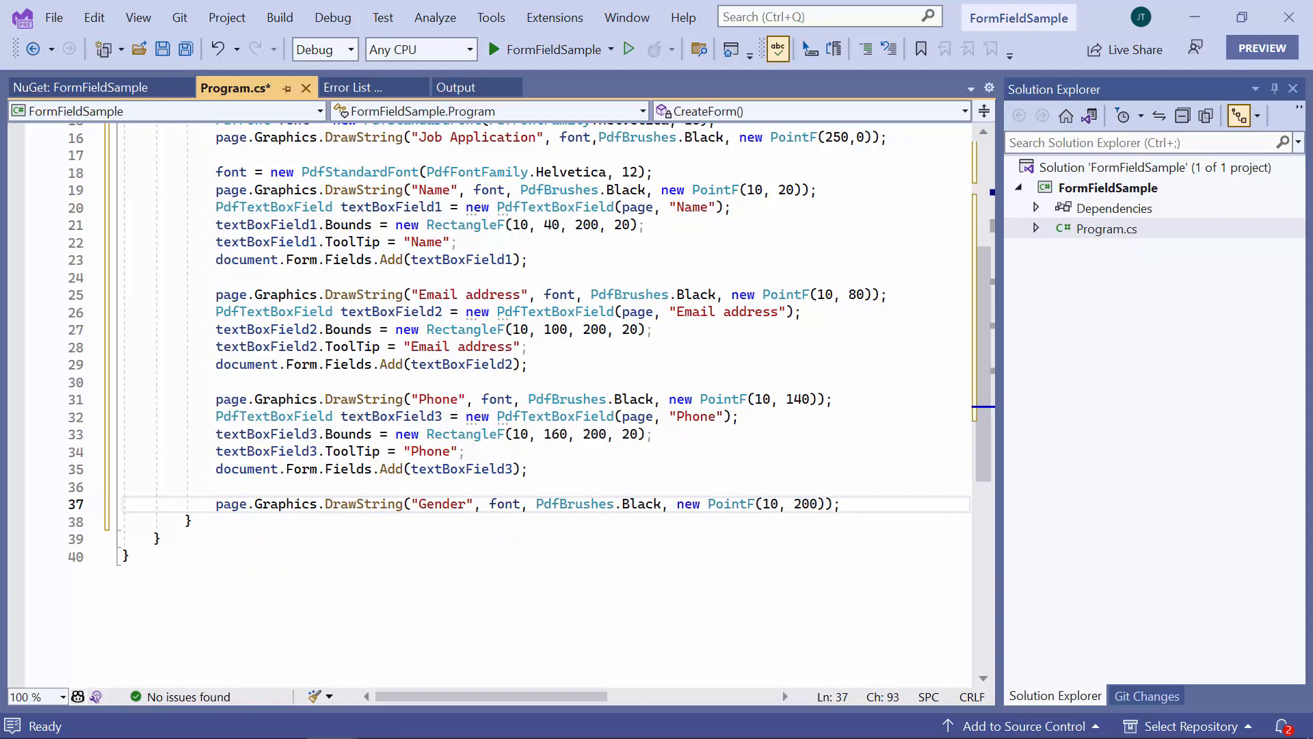
# Declare PdfRadioButtonListField employeesRadioList = new PdfRadioButtonListField(page, "Gender").
pyautogui.write('P')
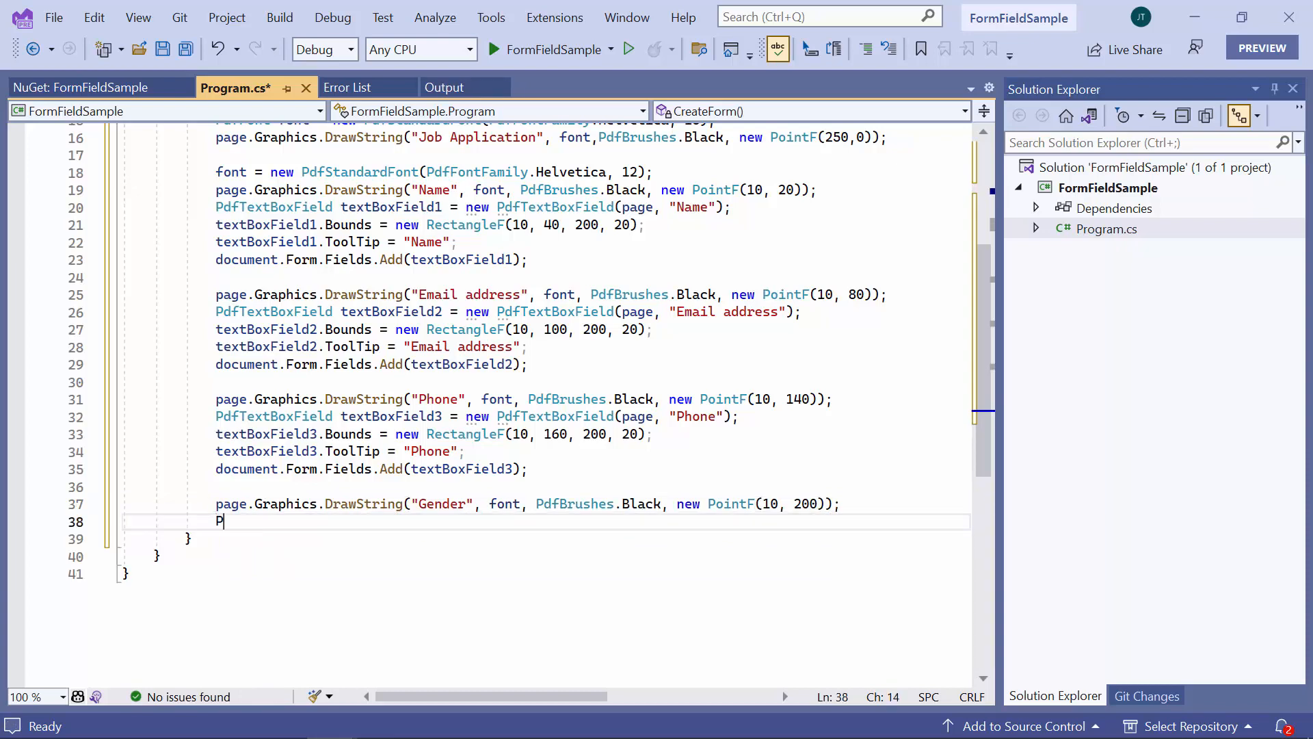
pyautogui.write('df')
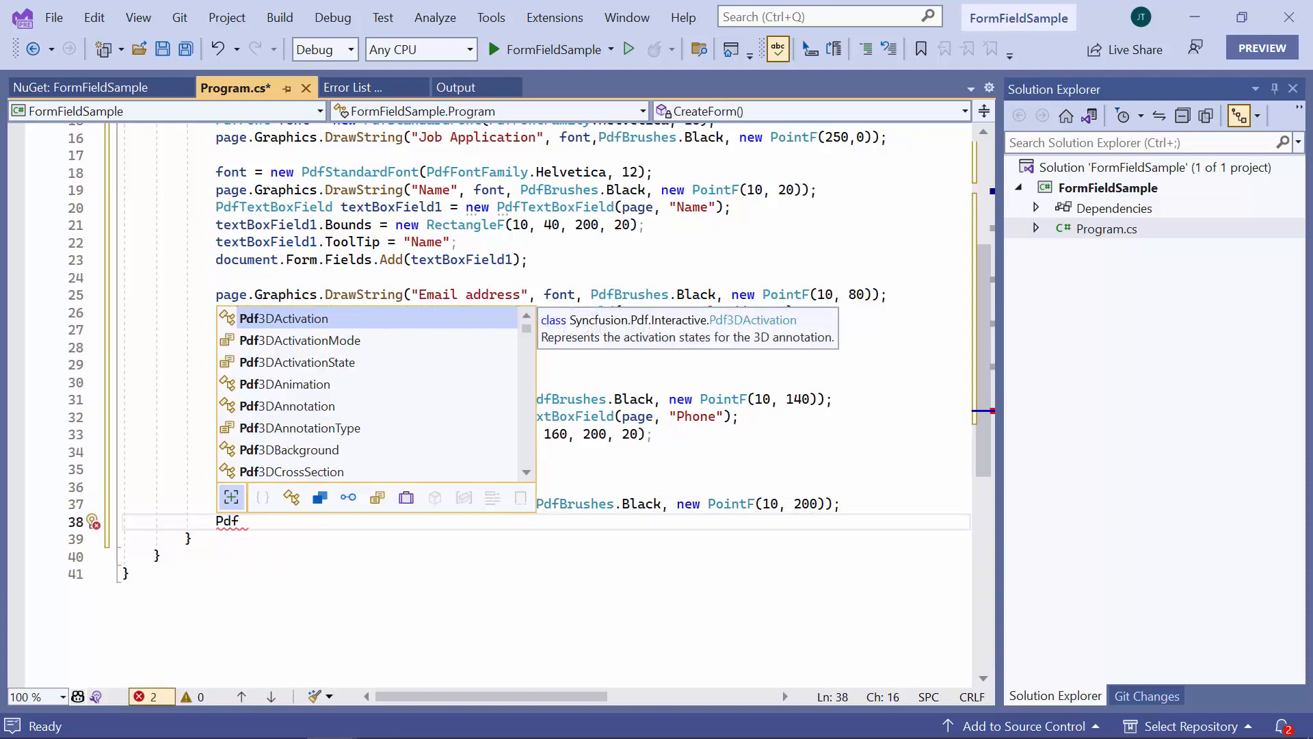
pyautogui.write('radioButtonListField employ')
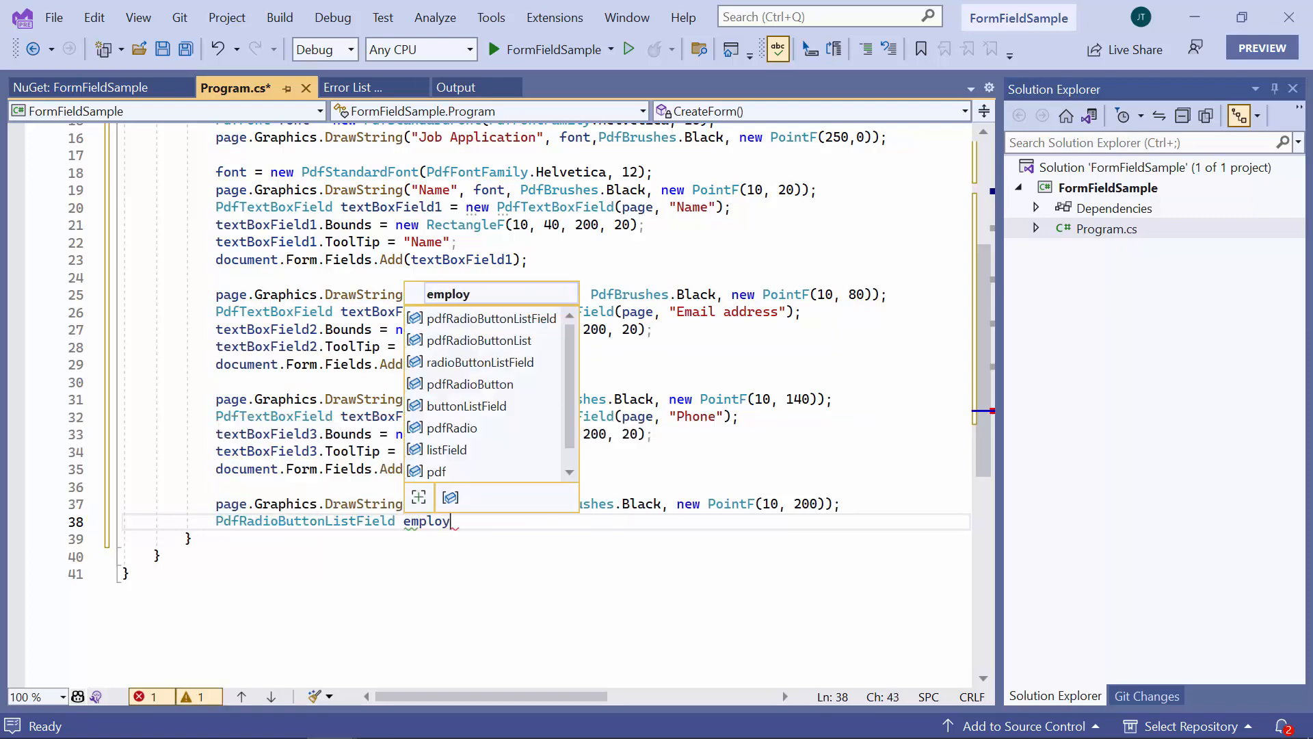
pyautogui.write('ees')
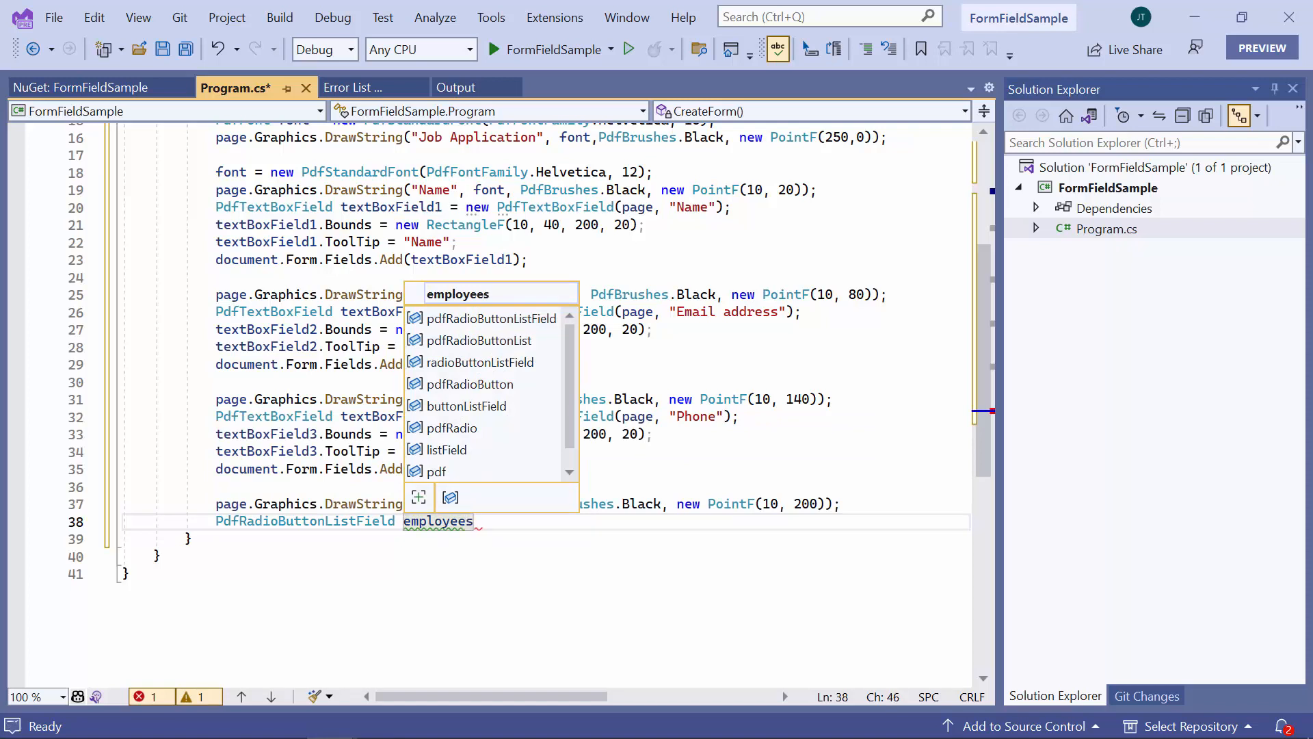
pyautogui.write('RadioList=')
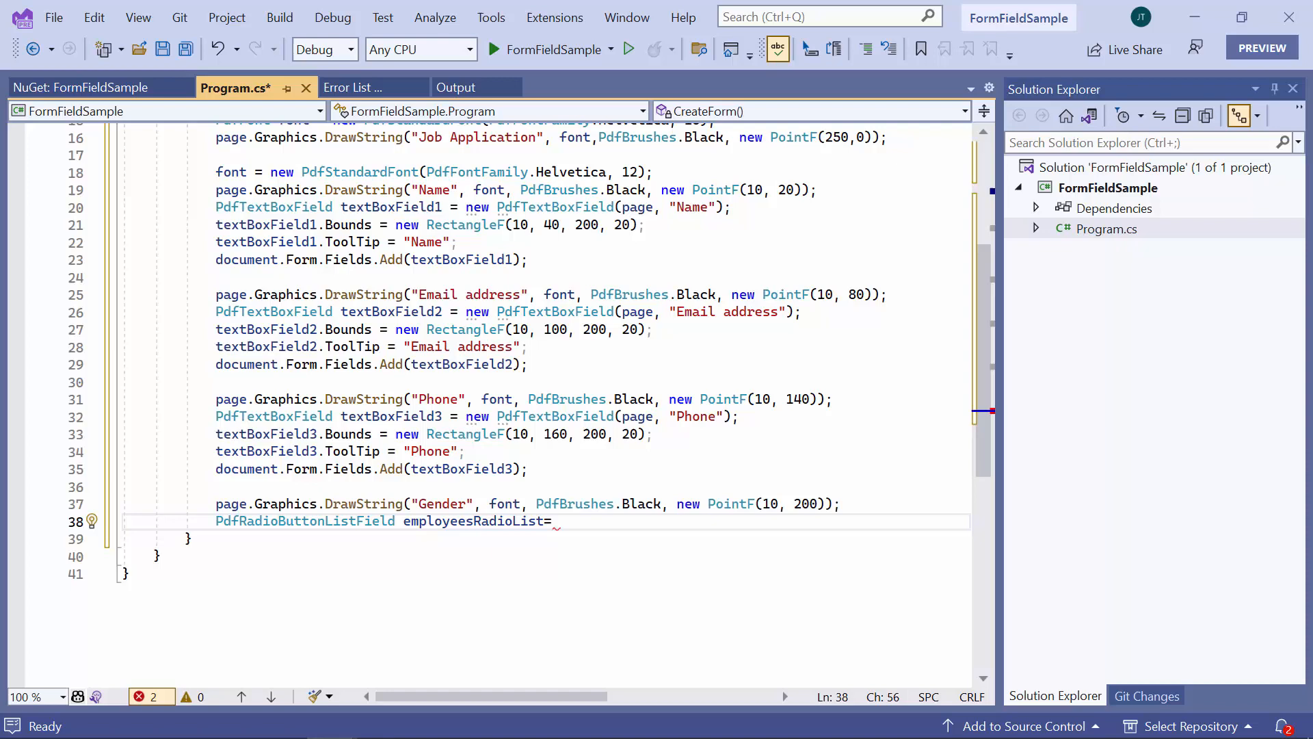
pyautogui.write('new PdfRadioButtonListField')
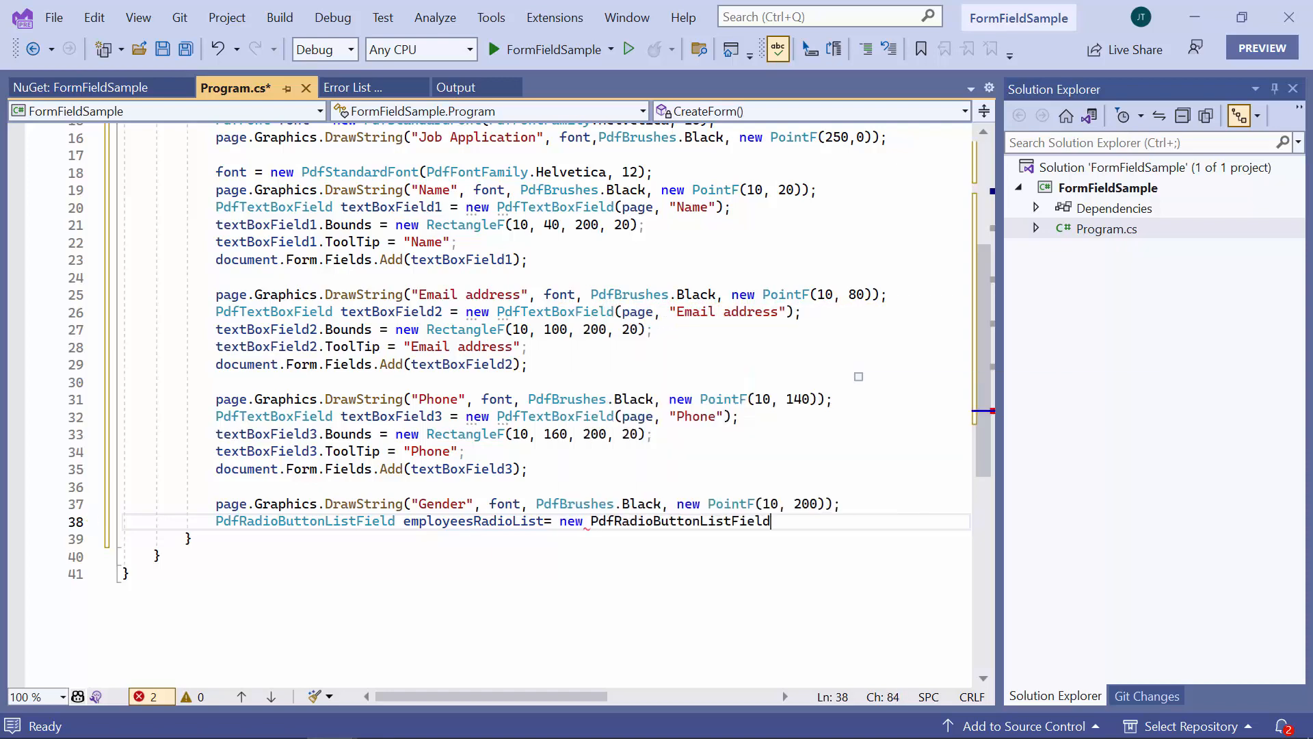
pyautogui.write('(page, "')
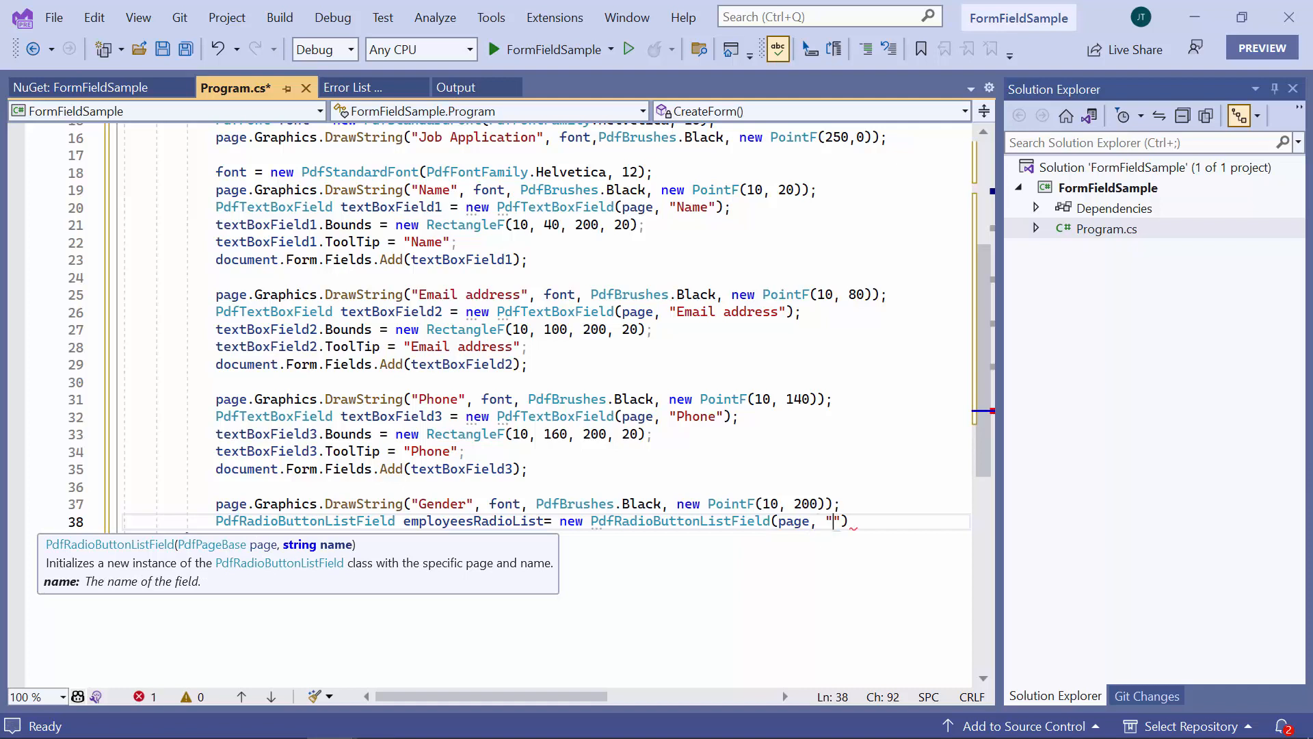
pyautogui.write('Gender')
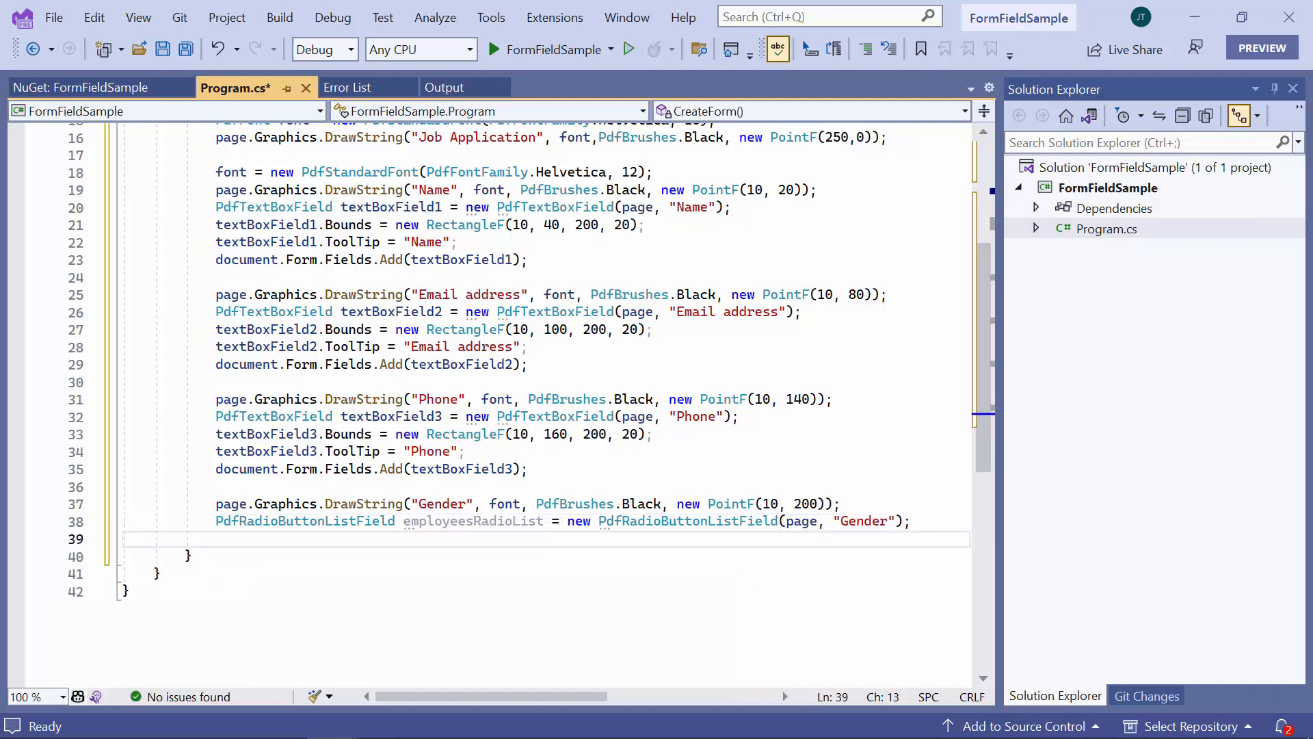
# Add employeesRadioList to the form with document.Form.Fields.Add.
pyautogui.write('do')
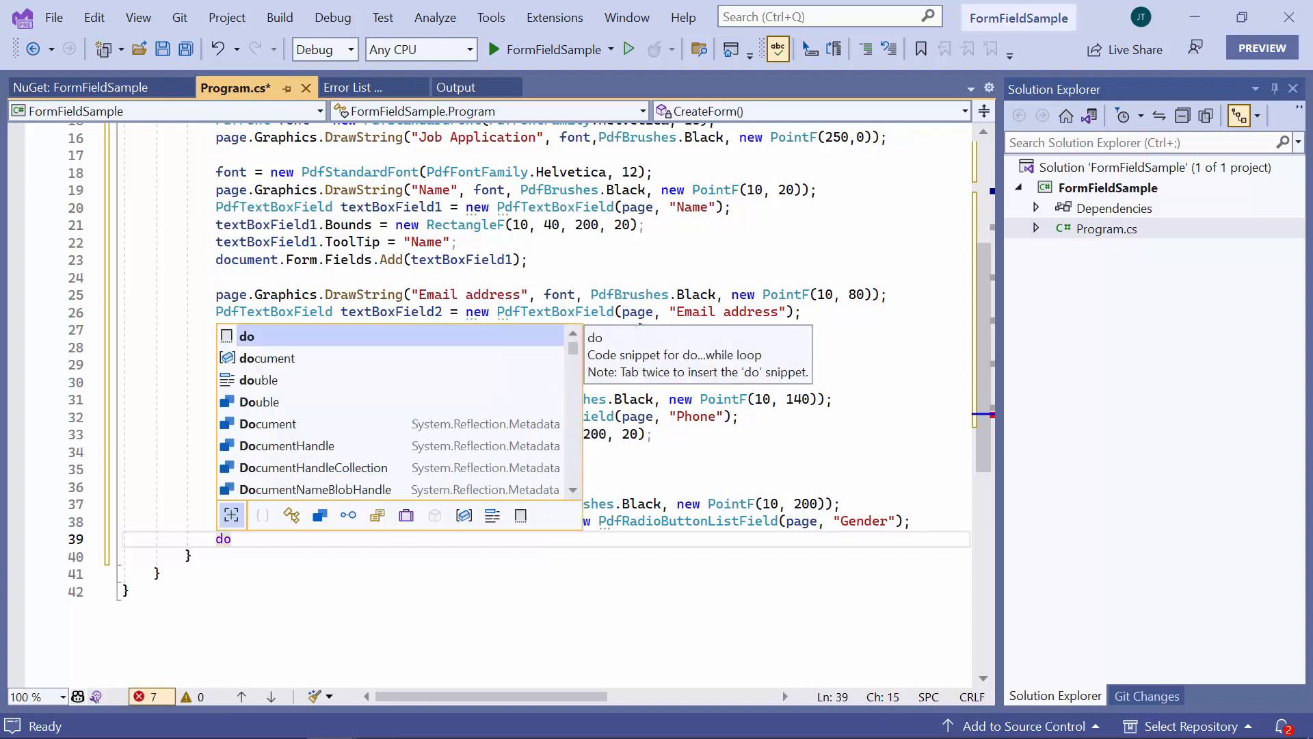
pyautogui.write('c')
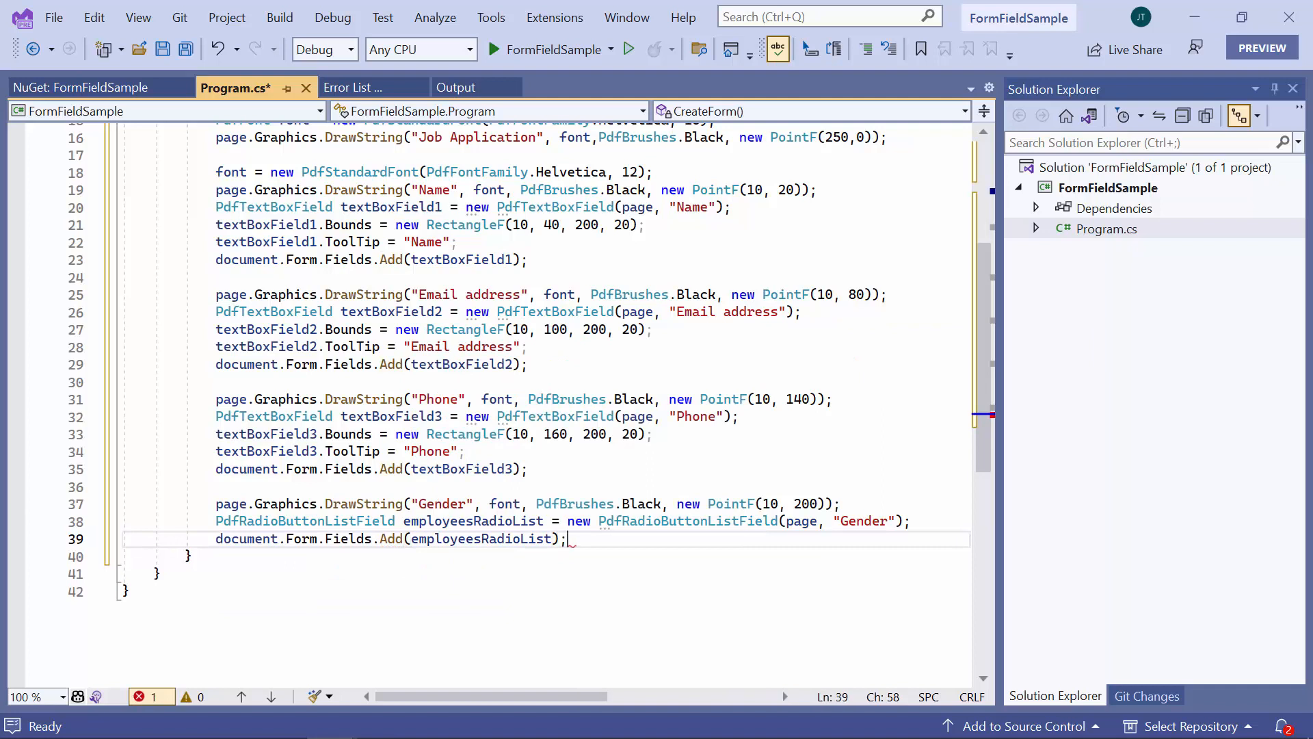
pyautogui.press('enter')
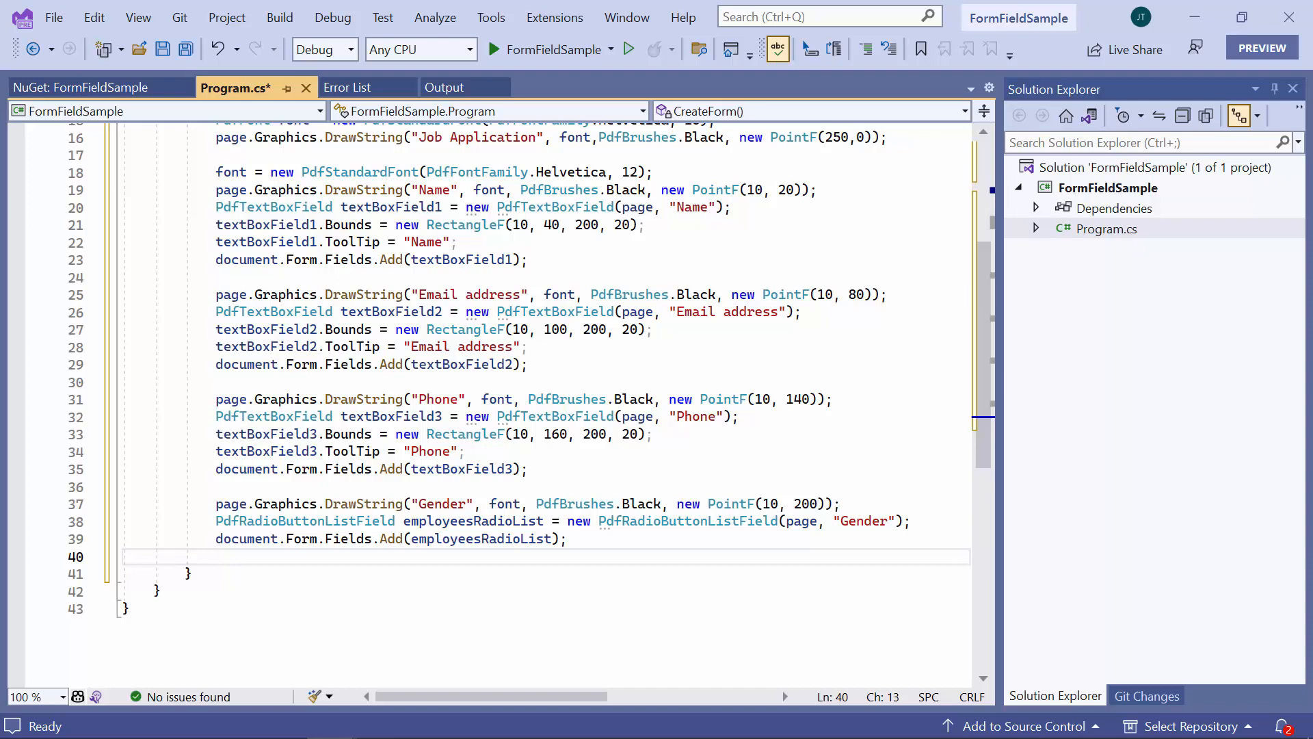
# Draw a "Male" label with font and PdfBrushes.Black at new PointF(40, 220).
pyautogui.write('page.Graphics.')
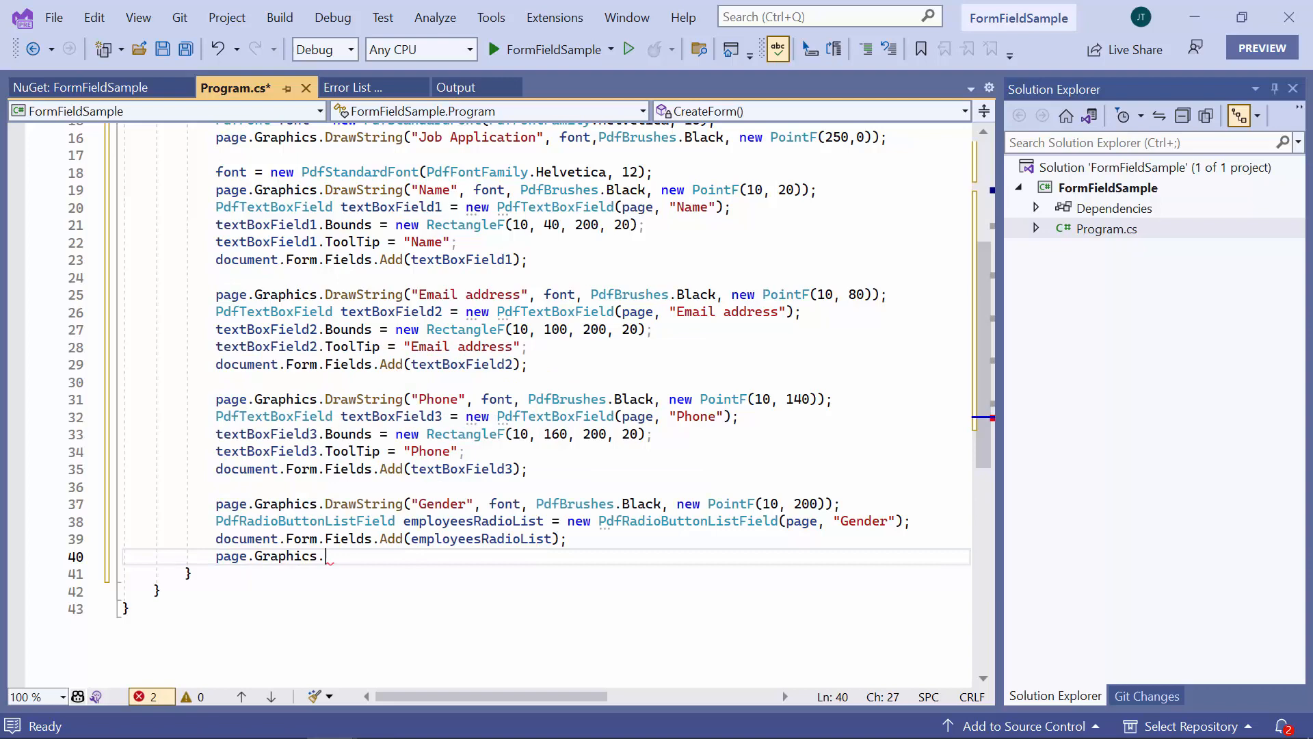
pyautogui.write('DrawString')
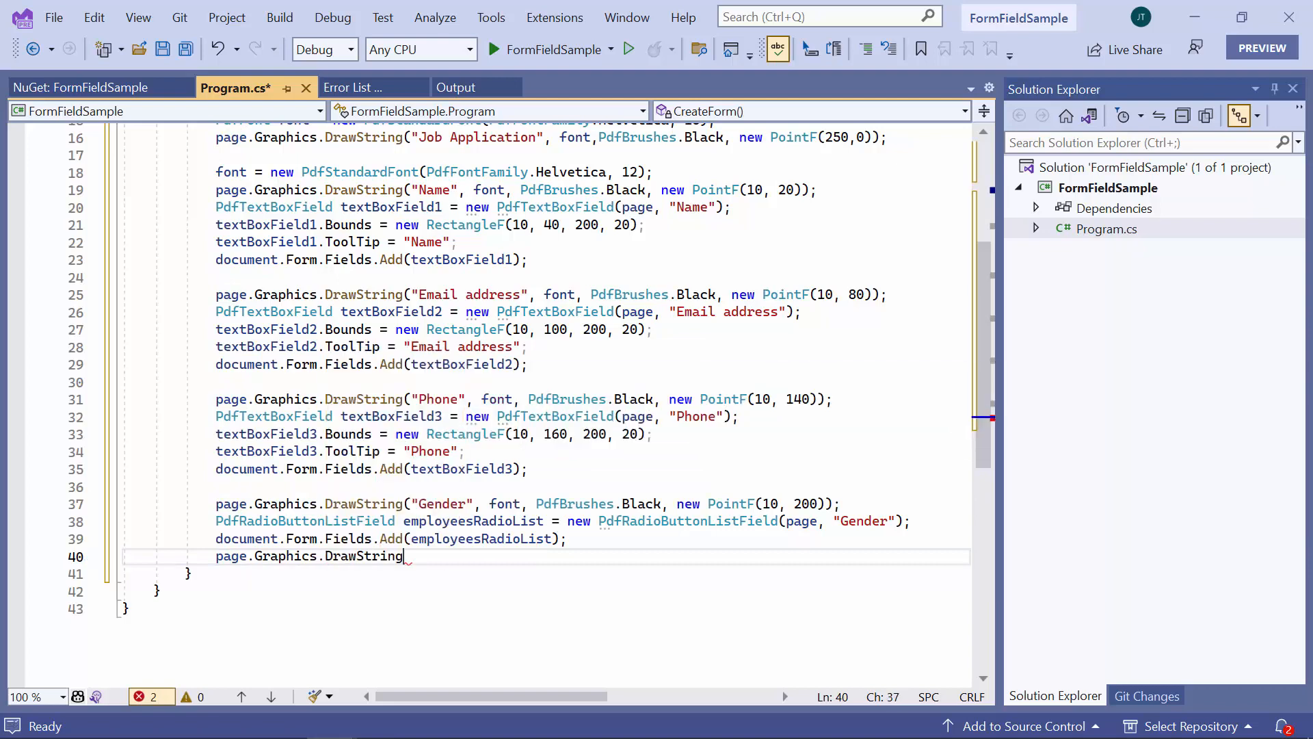
pyautogui.write('("")')
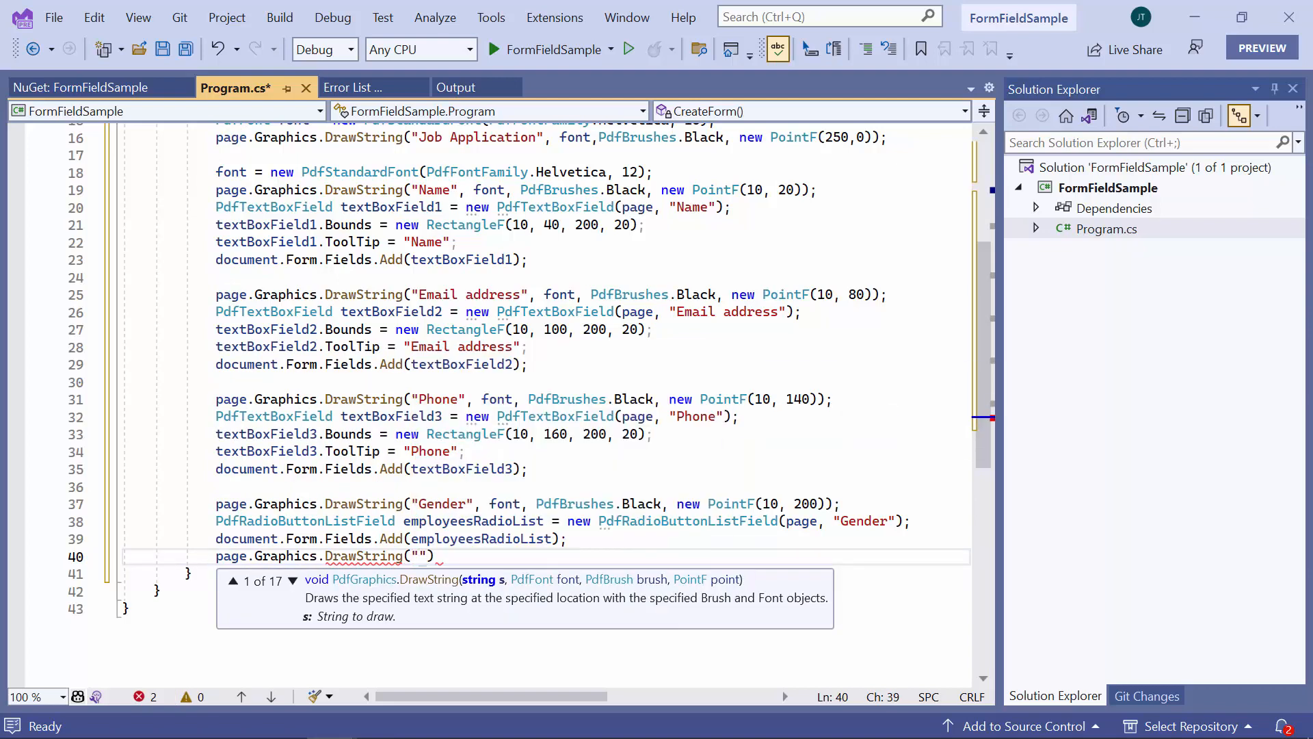
pyautogui.write('Male')
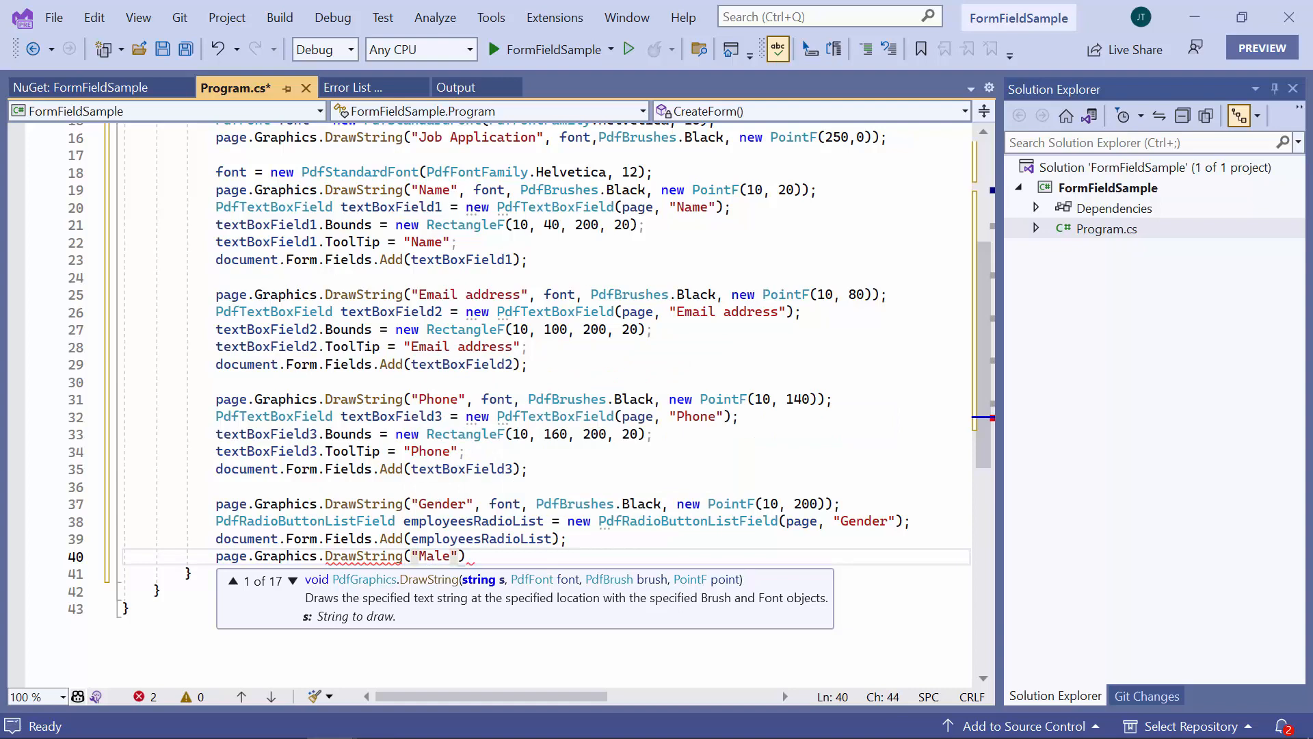
pyautogui.write(', font, PdfBrushes.Black, new PointF(40, 220));')
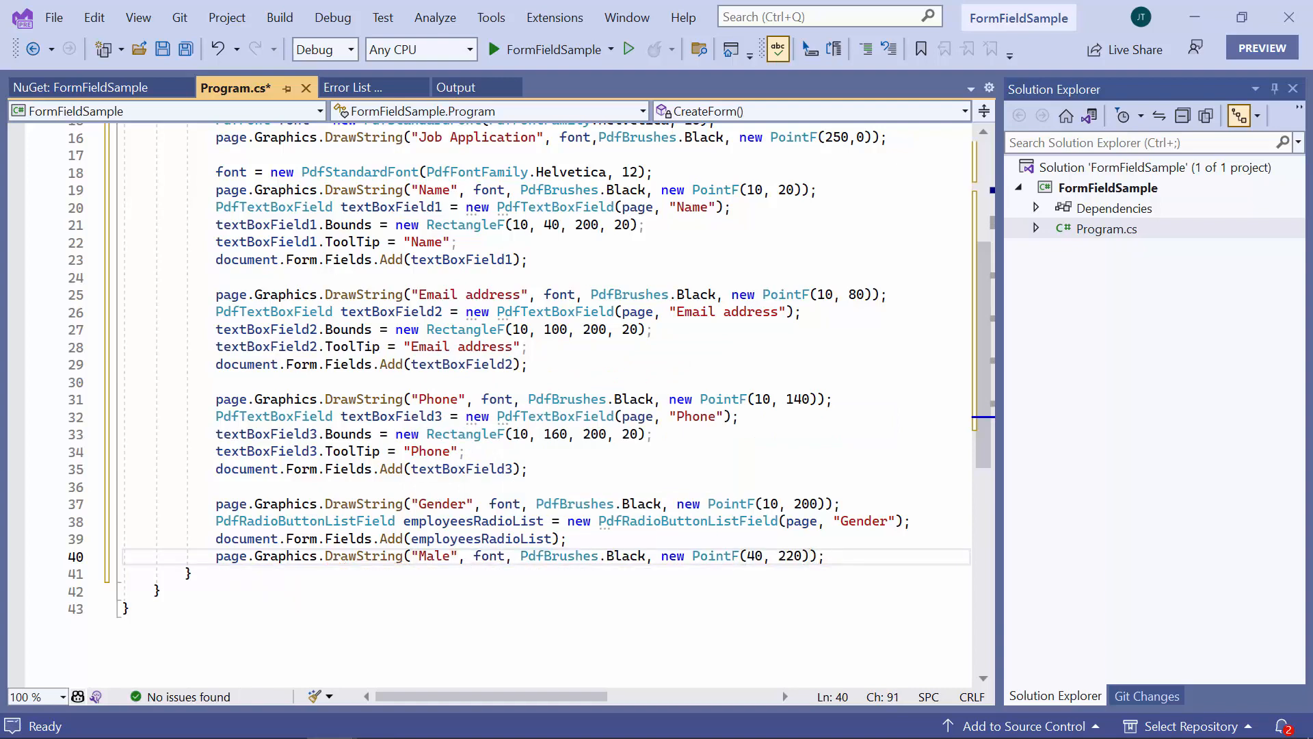
# Declare a PdfRadioButtonListItem("Male") and accept the suggested Bounds for it.
pyautogui.write('Pd')
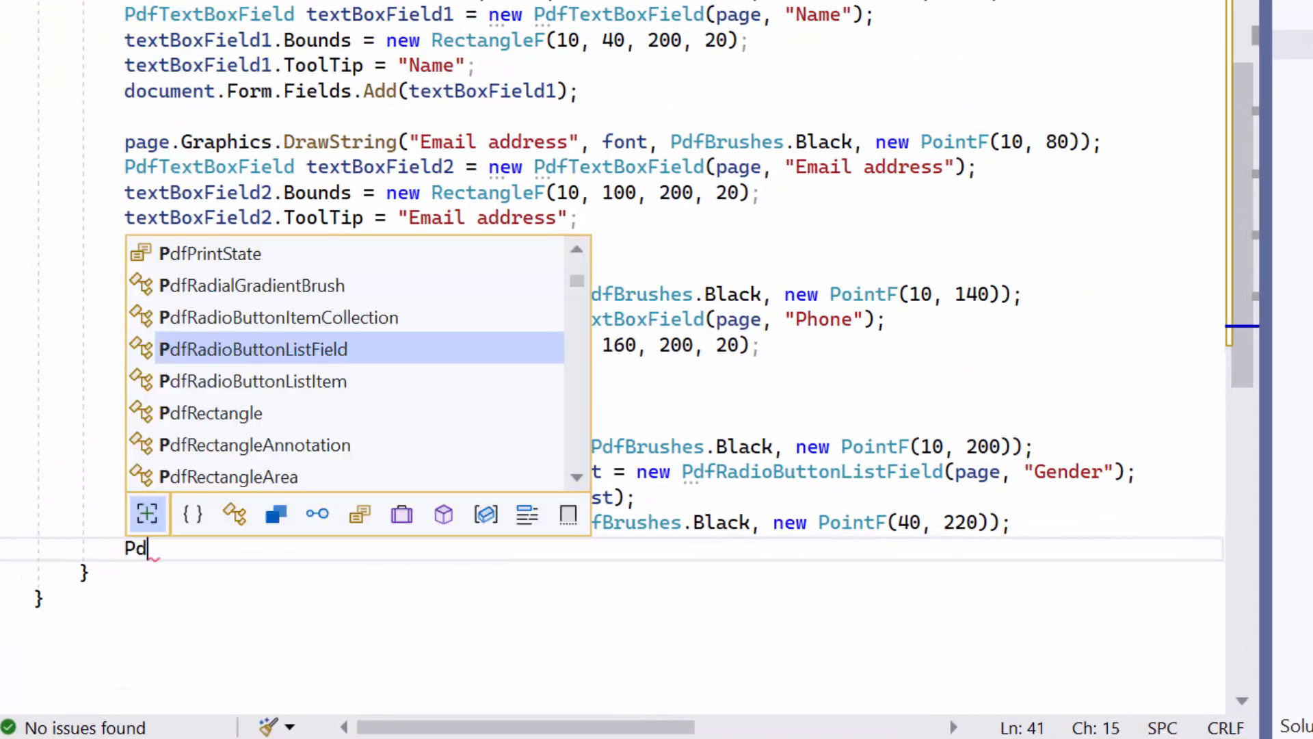
pyautogui.write('fra')
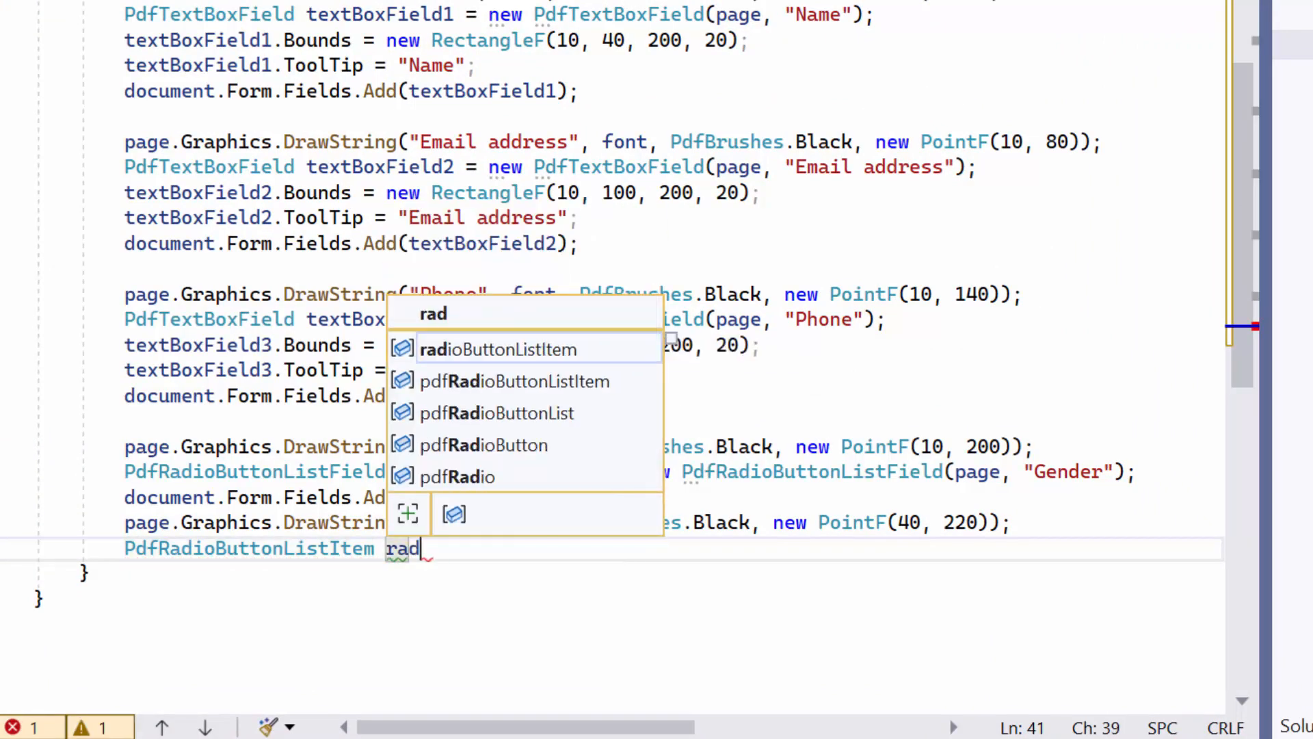
pyautogui.write('ioButton')
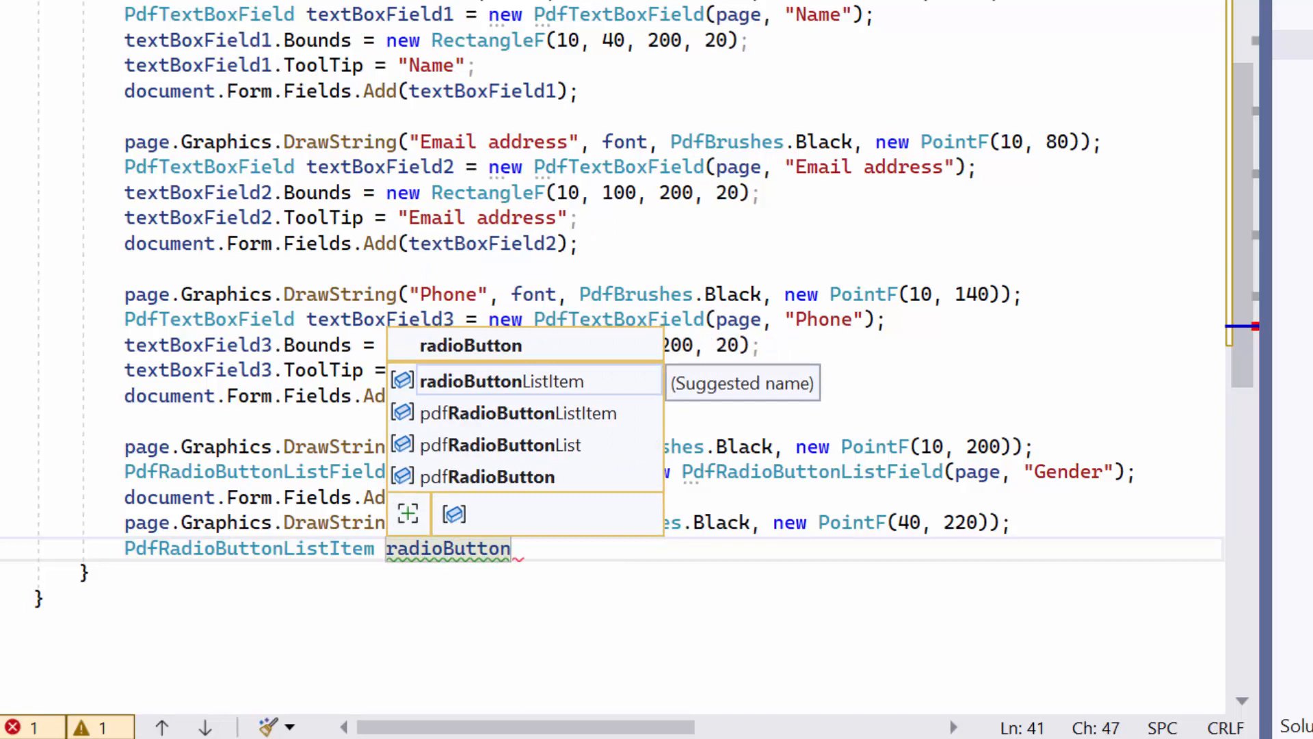
pyautogui.write('Item1= new PdfRadioButtonListItem()')
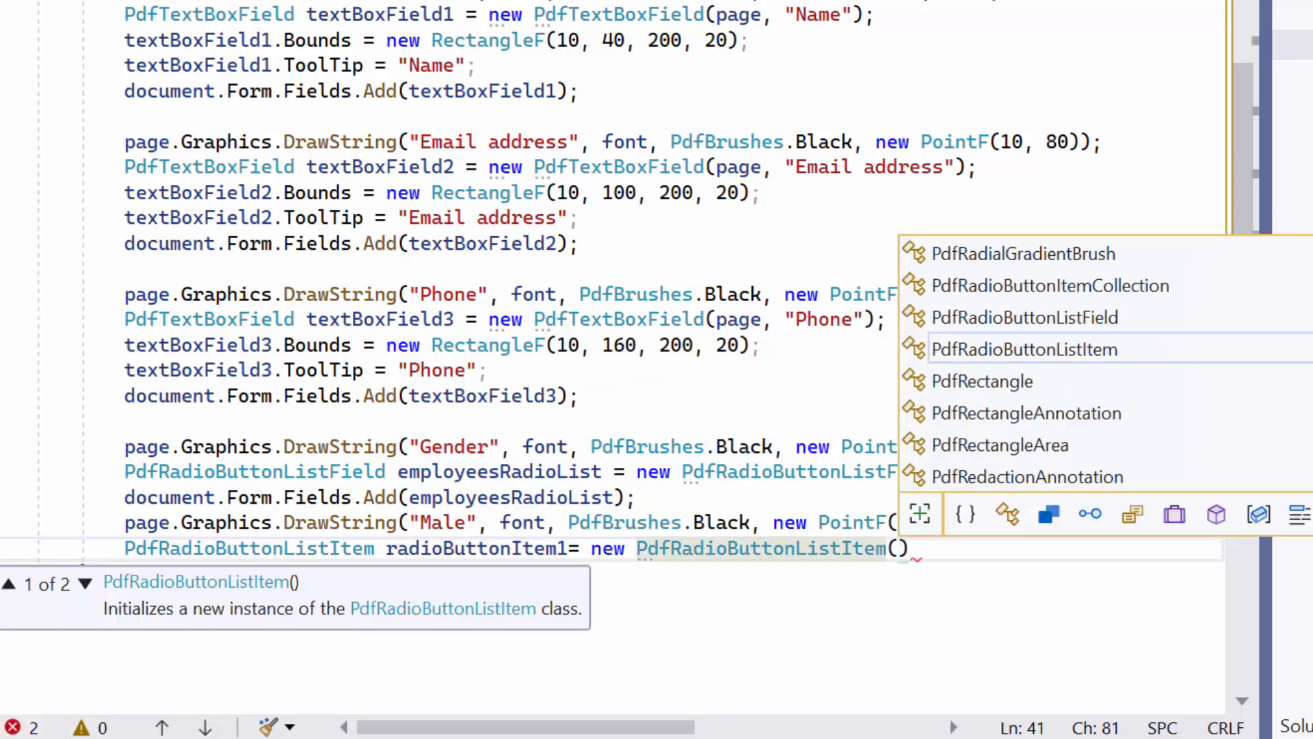
pyautogui.write('"Ma')
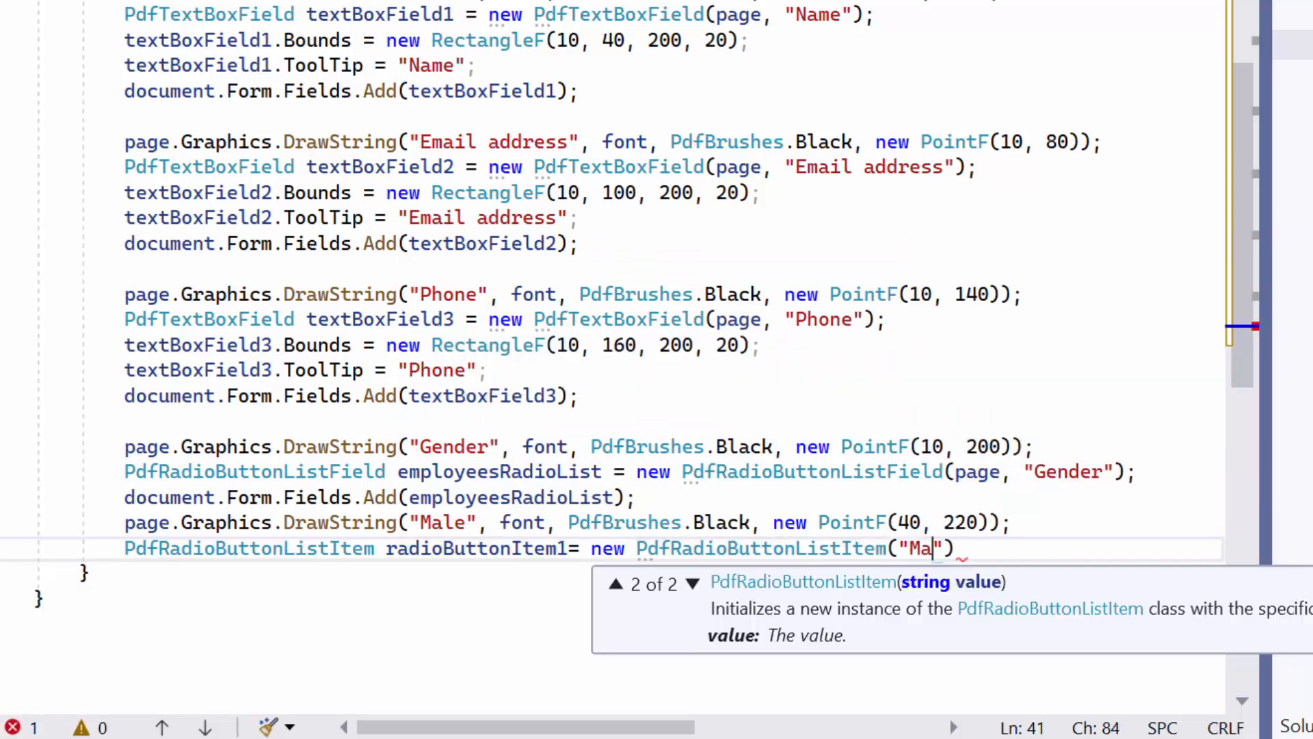
pyautogui.write('le");')
pyautogui.write('radioButtonItem1.Bounds')
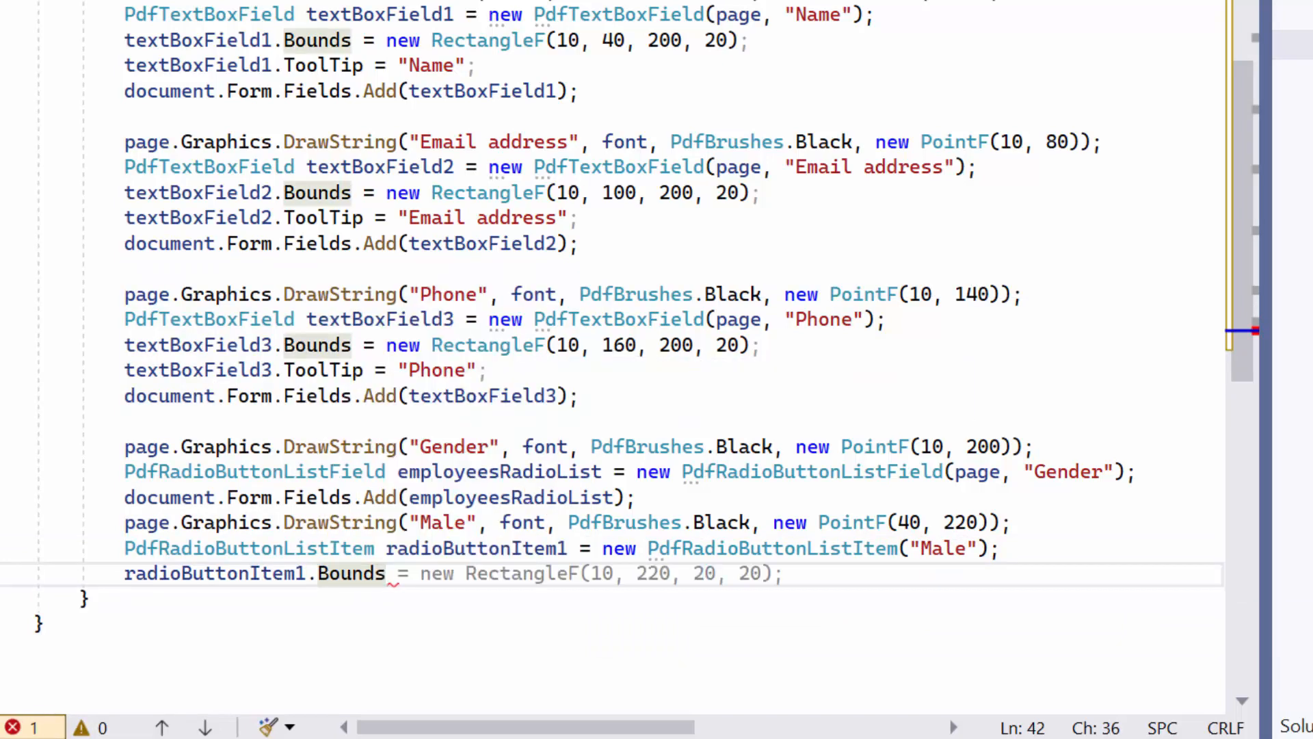
pyautogui.press('enter')
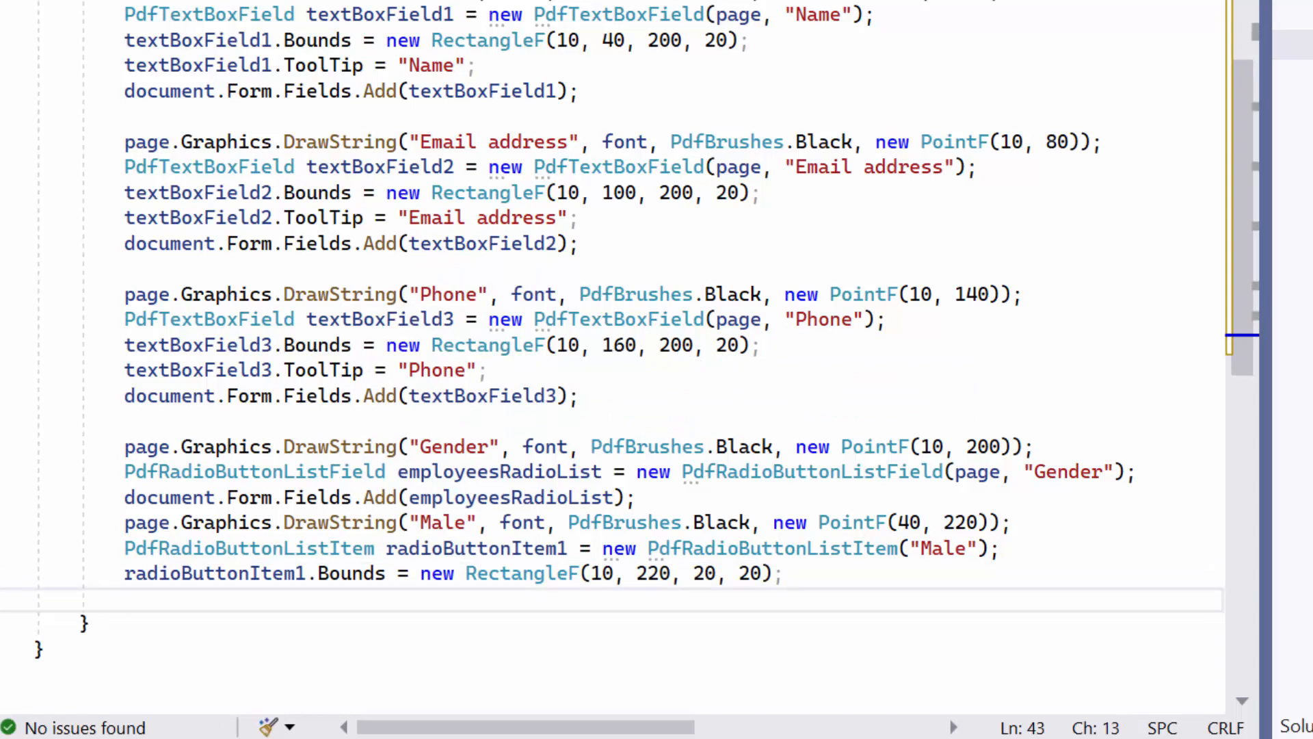
# Draw a "Female" label at PointF(140, 220), create its radio item, and add radioButtonItem1 to employeesRadioList.Items.
pyautogui.write('page.Graphics.DrawString("Female", font, PdfBrushes.Black, new PointF(140, 220));')
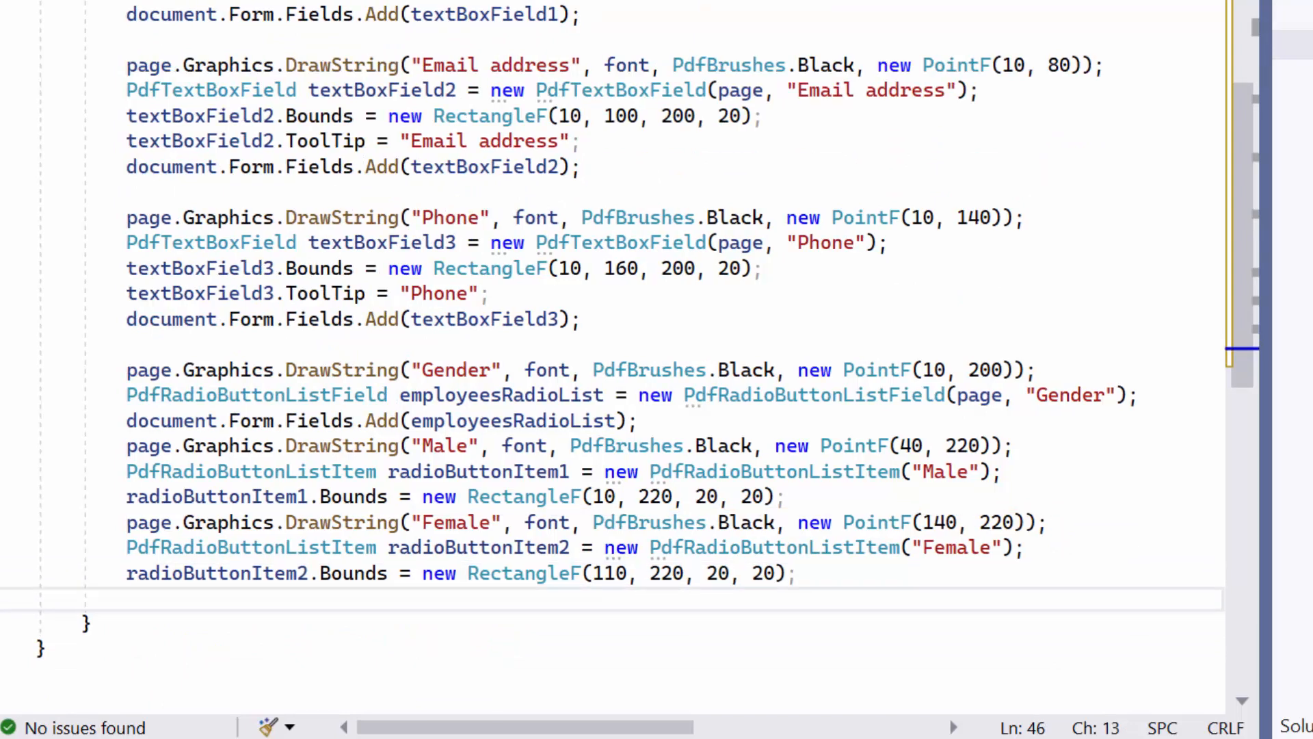
pyautogui.write('em')
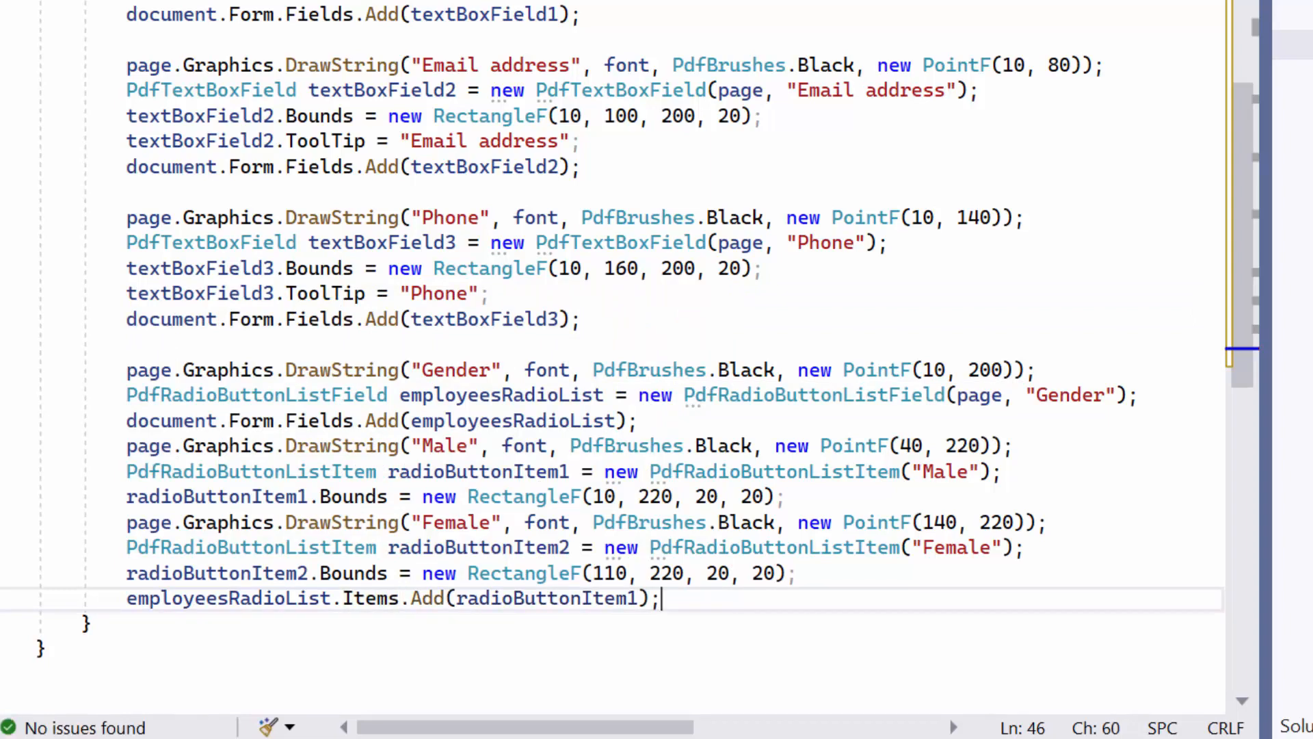
pyautogui.write('em')
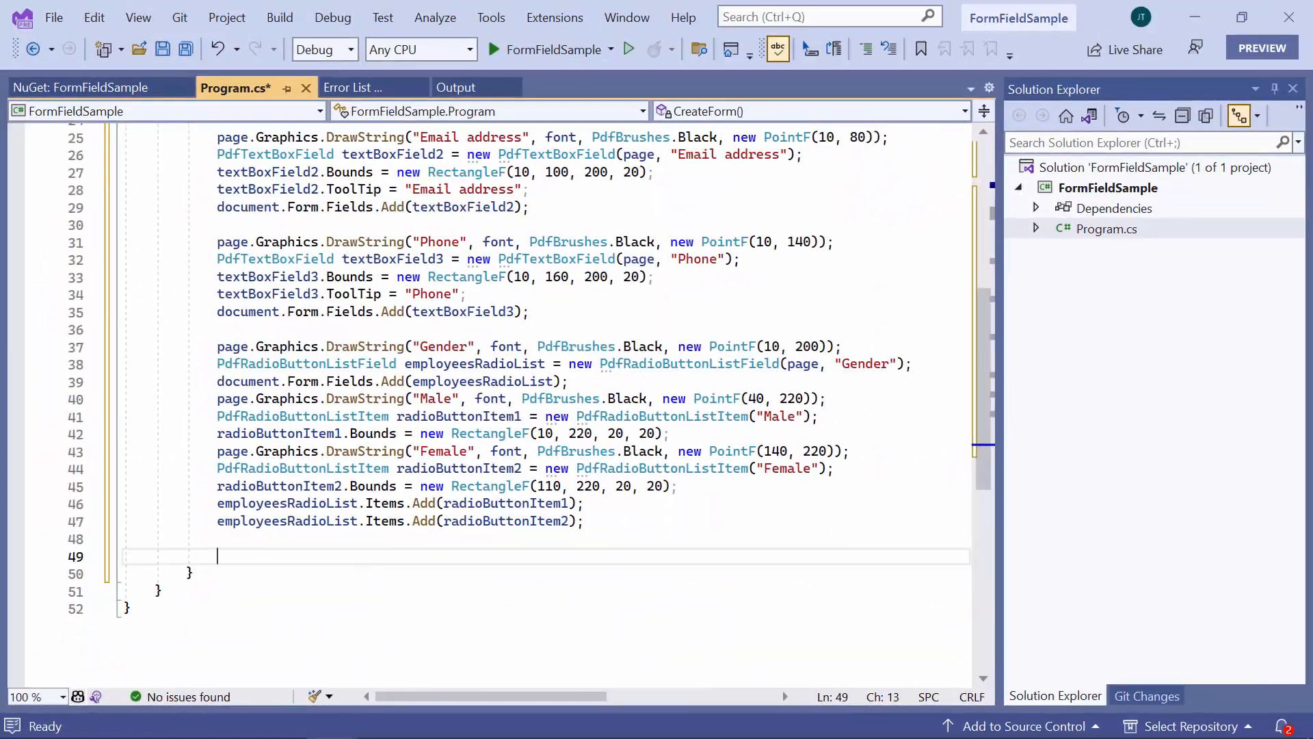
# Write a using FileStream outputFileStream block for Output.pdf that calls document.Save(outputFileStream).
pyautogui.write('using (')
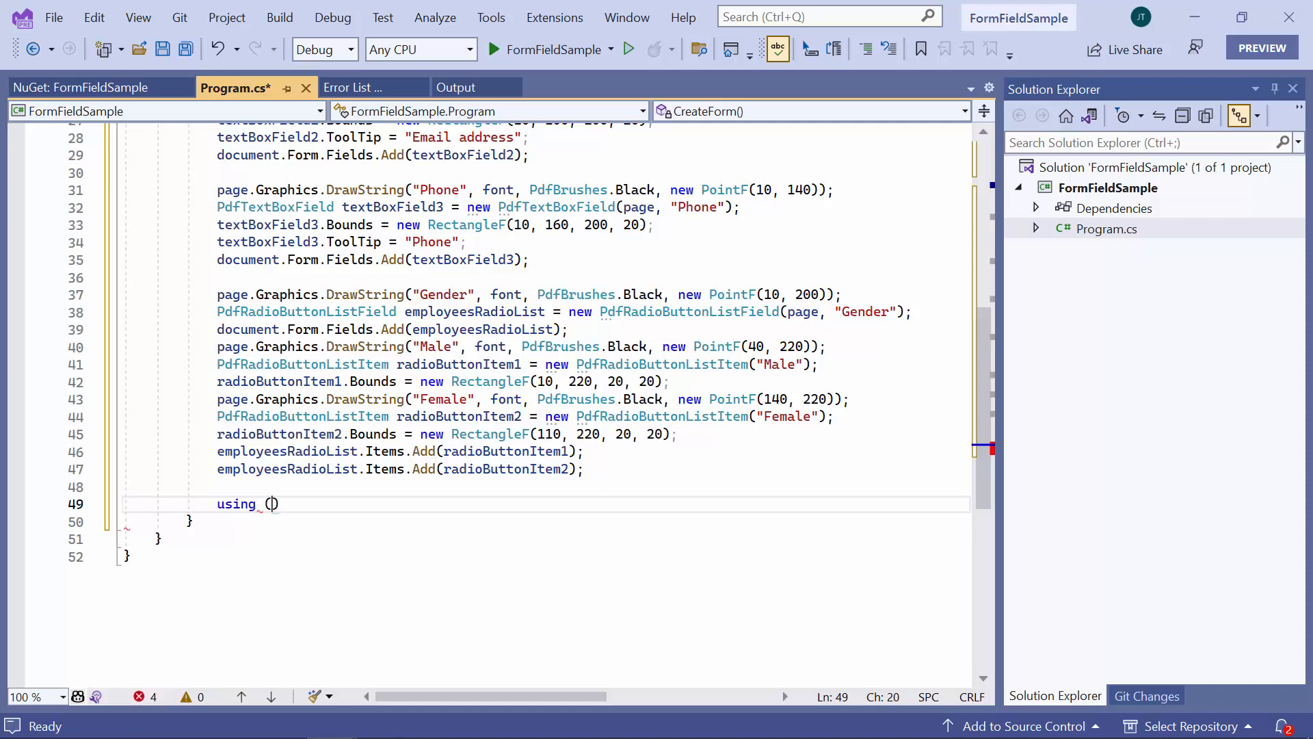
pyautogui.write('Fi')
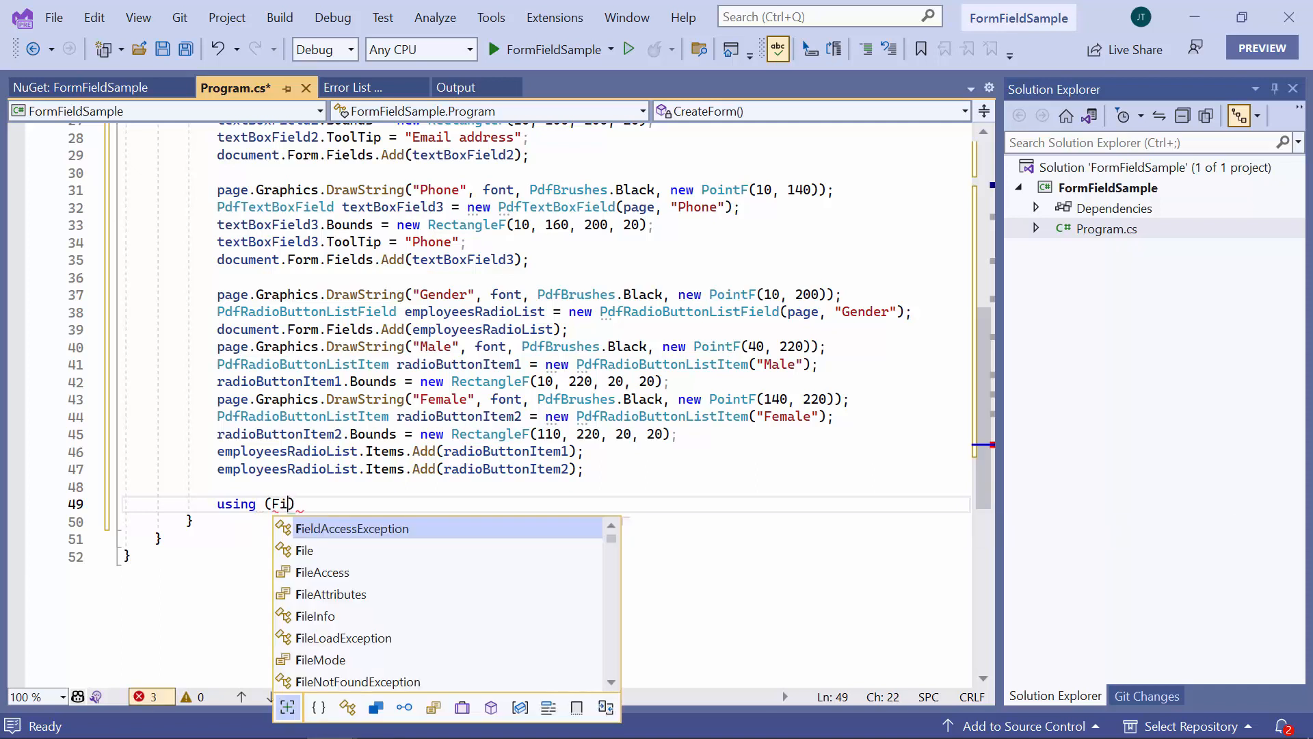
pyautogui.write('estr')
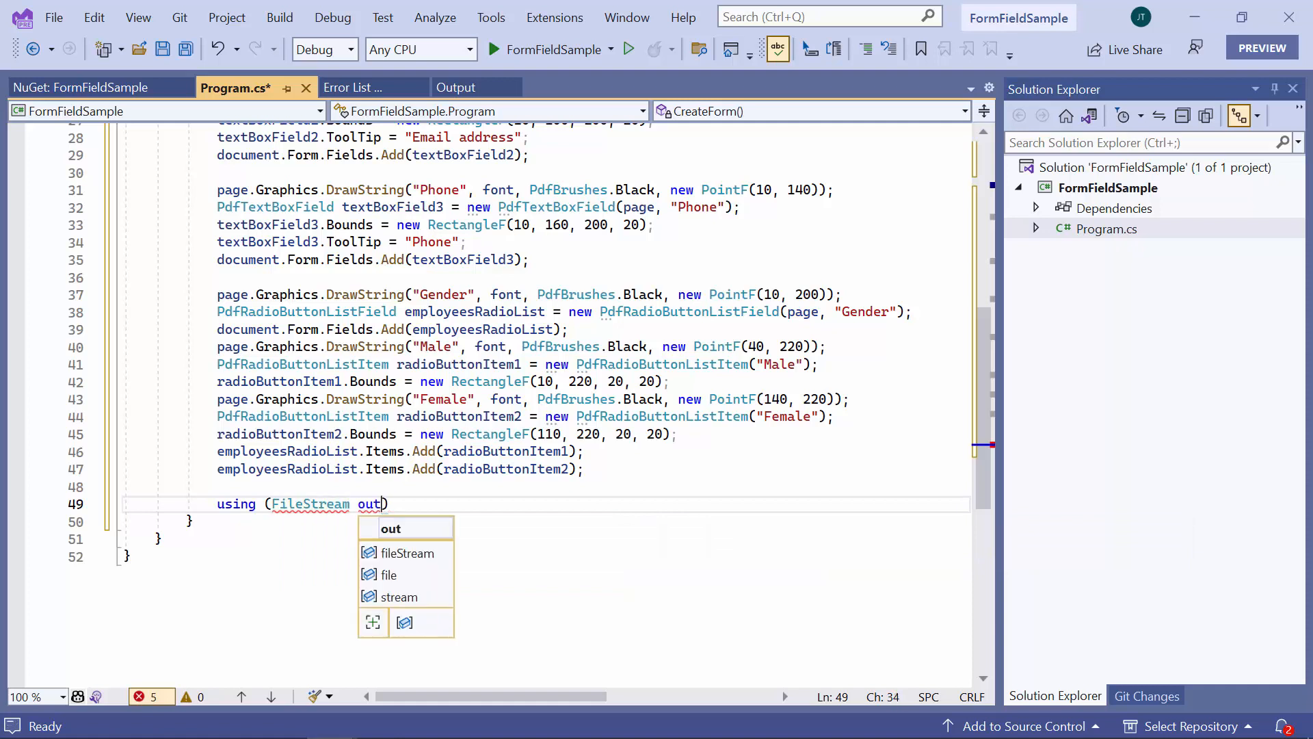
pyautogui.write('put')
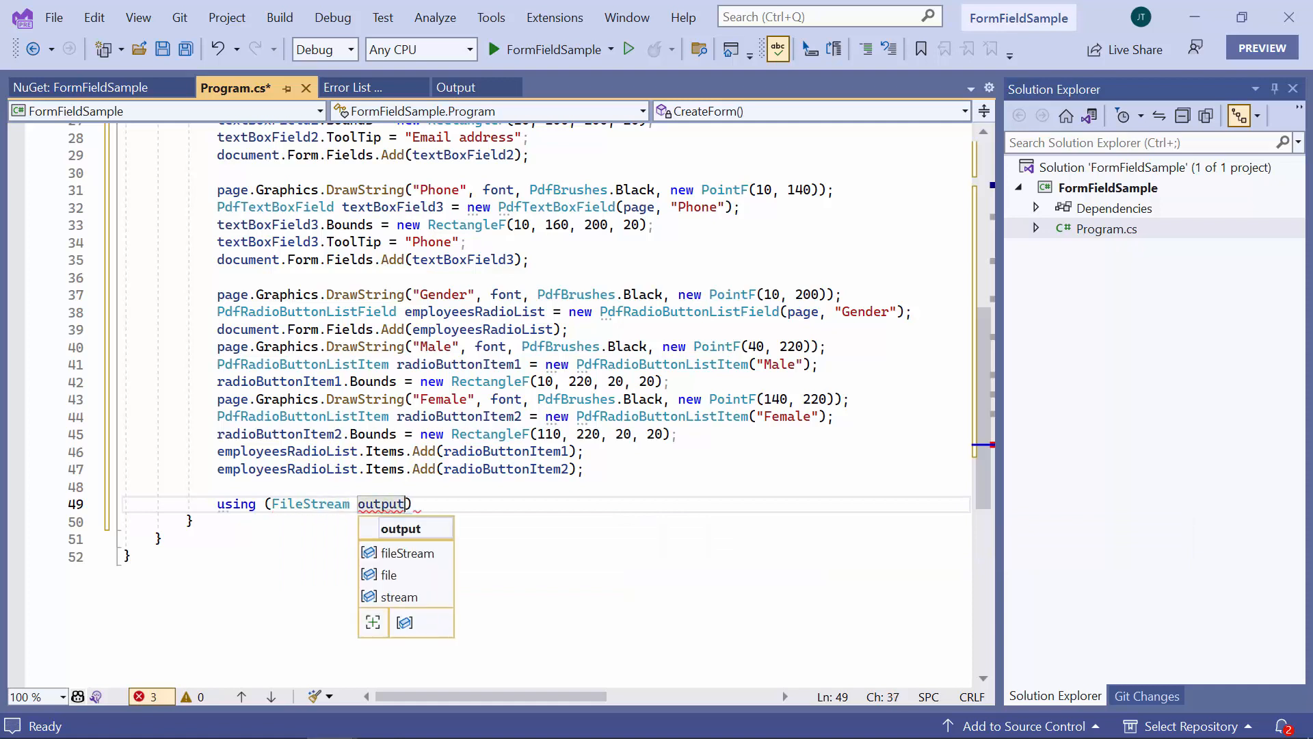
pyautogui.write('FileStream=')
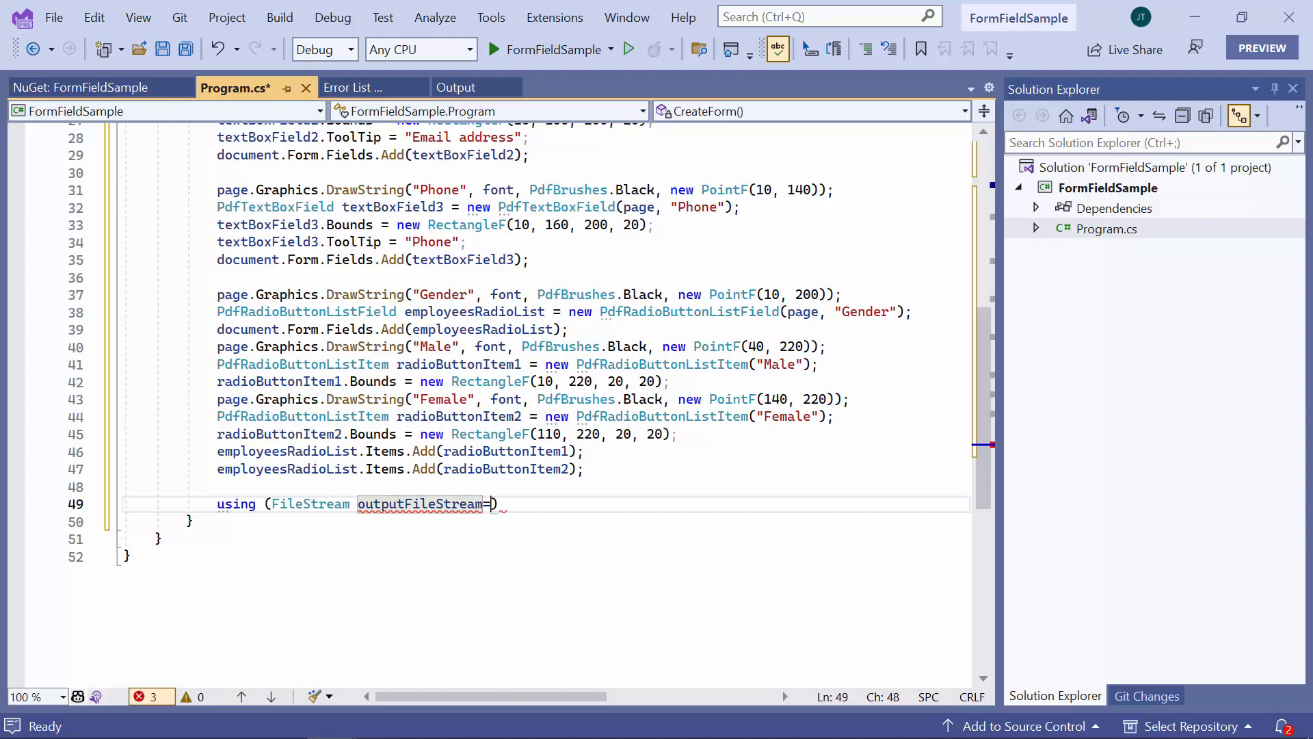
pyautogui.write('new')
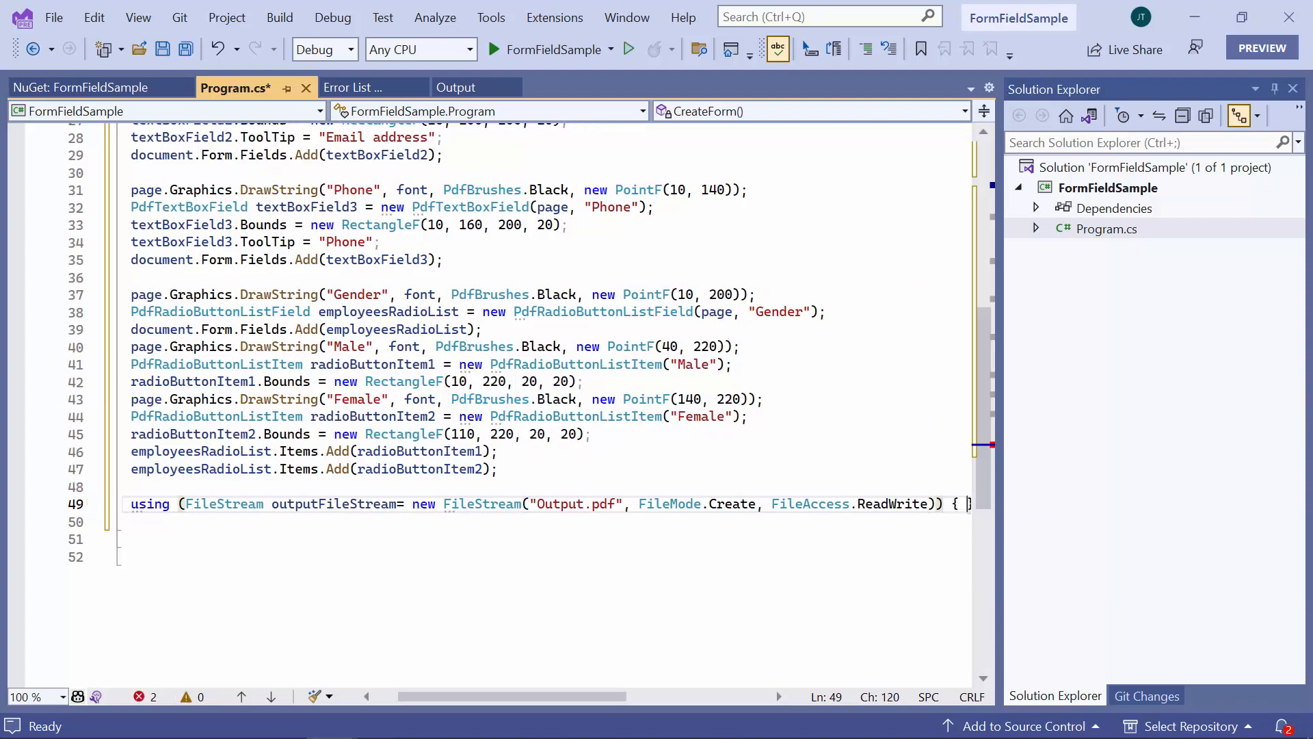
pyautogui.press('enter')
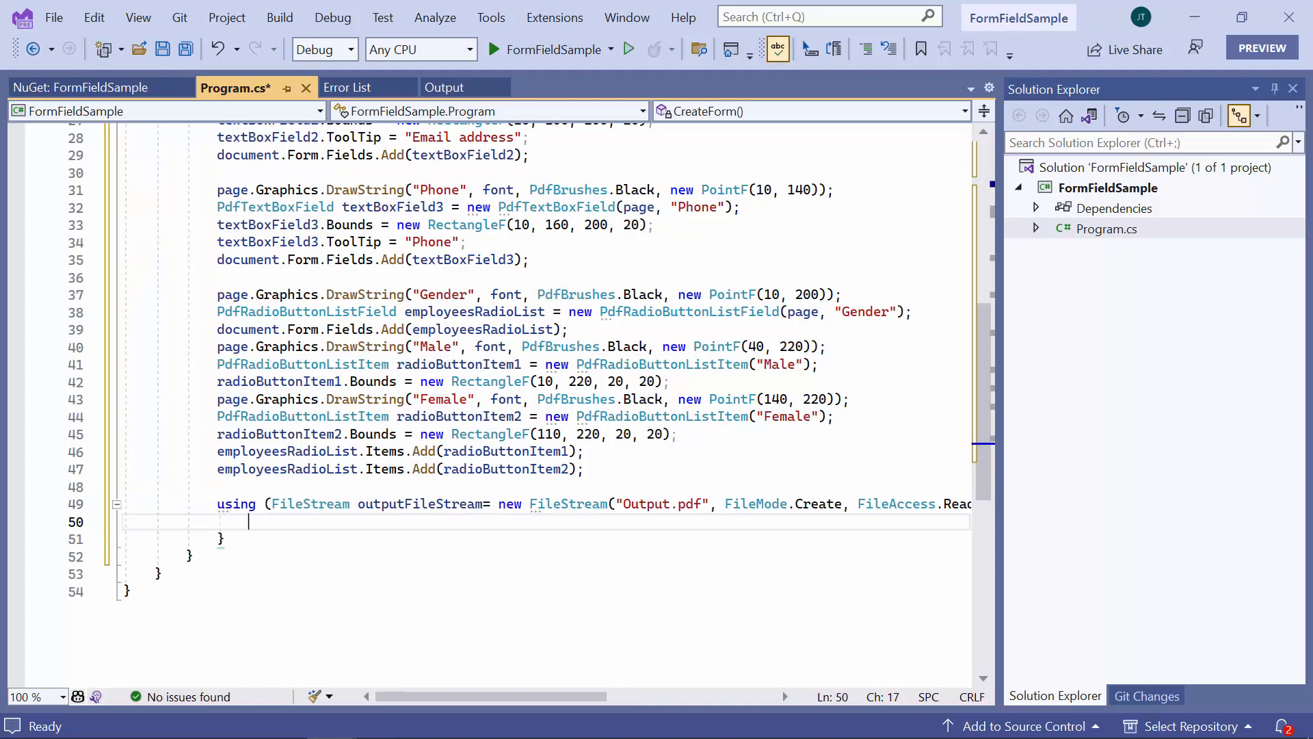
pyautogui.write('document.Save(outputFileStream);')
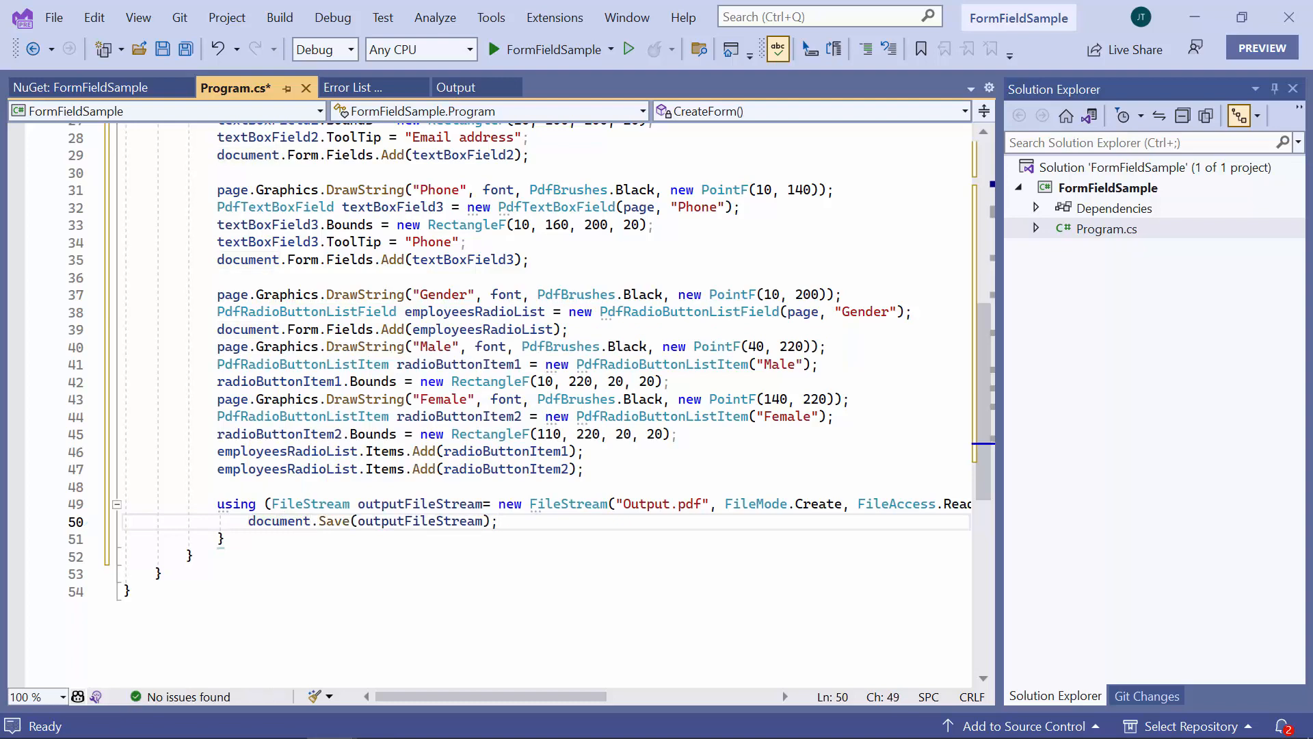
# Close the document with document.Close(true) after the save block.
pyautogui.press('enter')
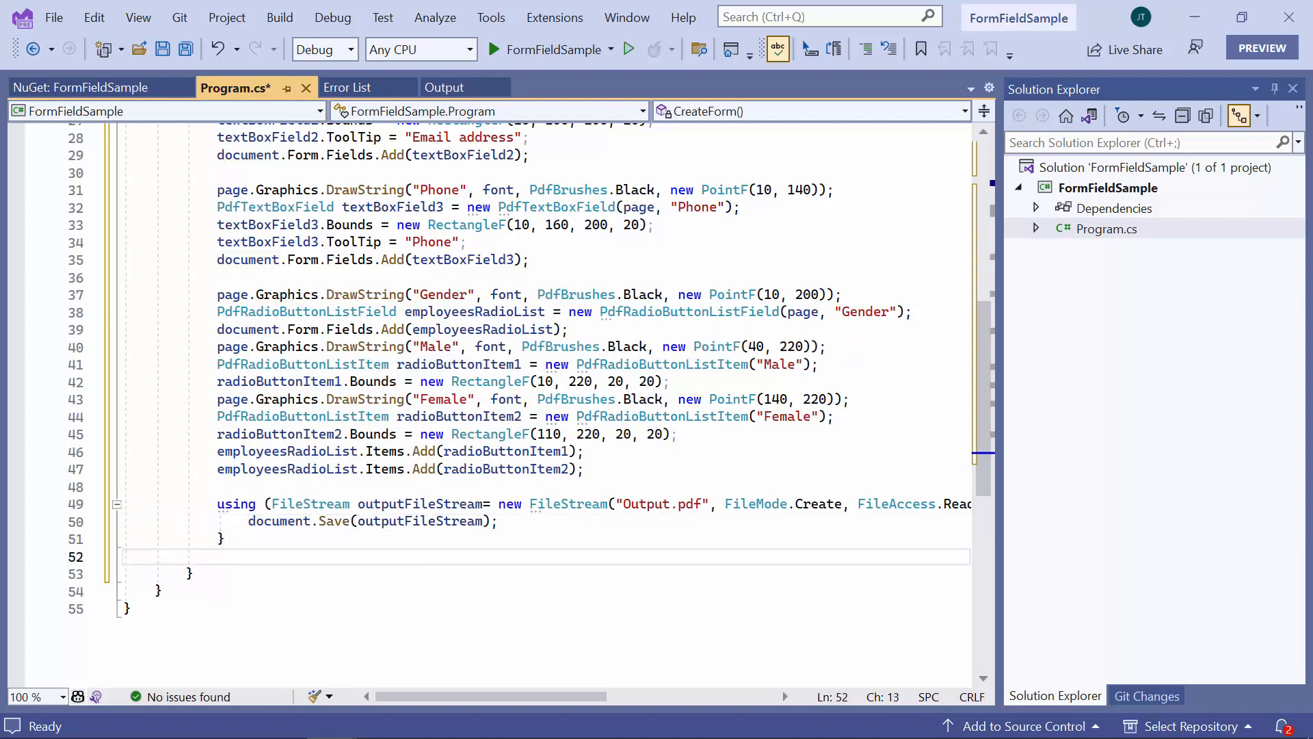
pyautogui.write('document.Close(')
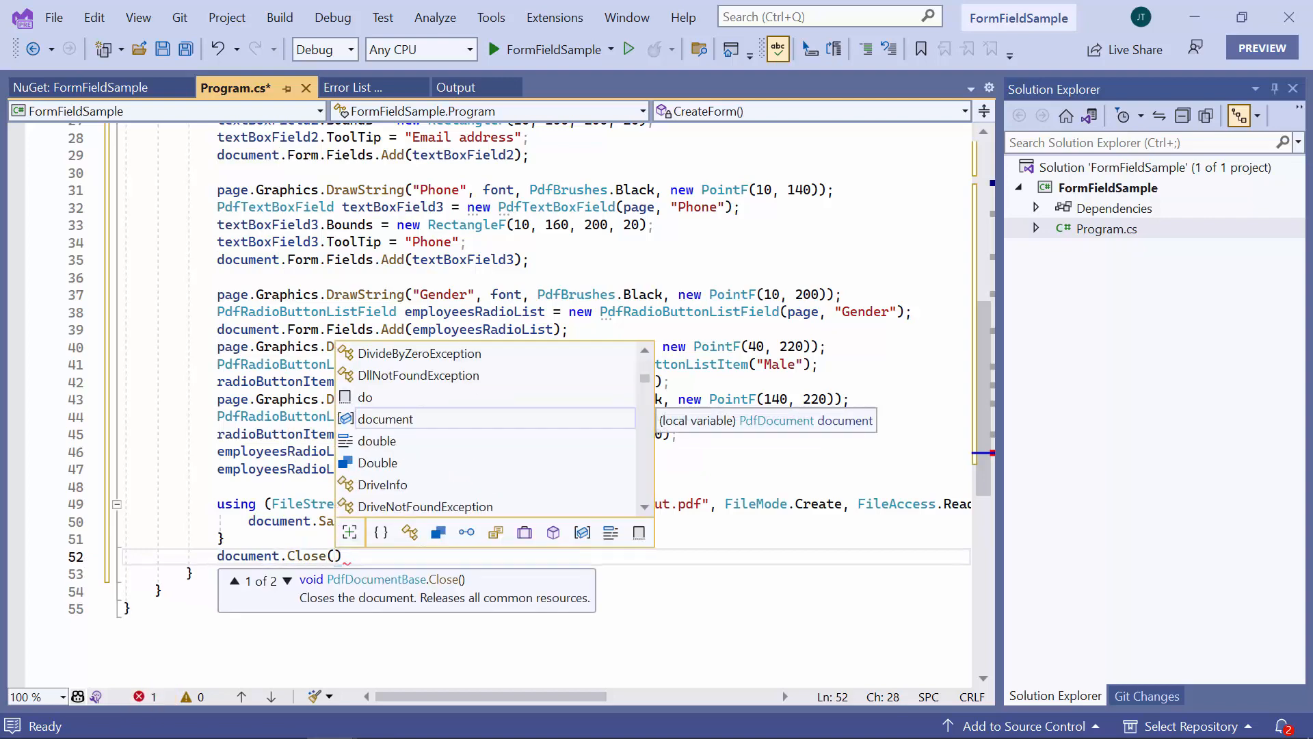
pyautogui.write('true')
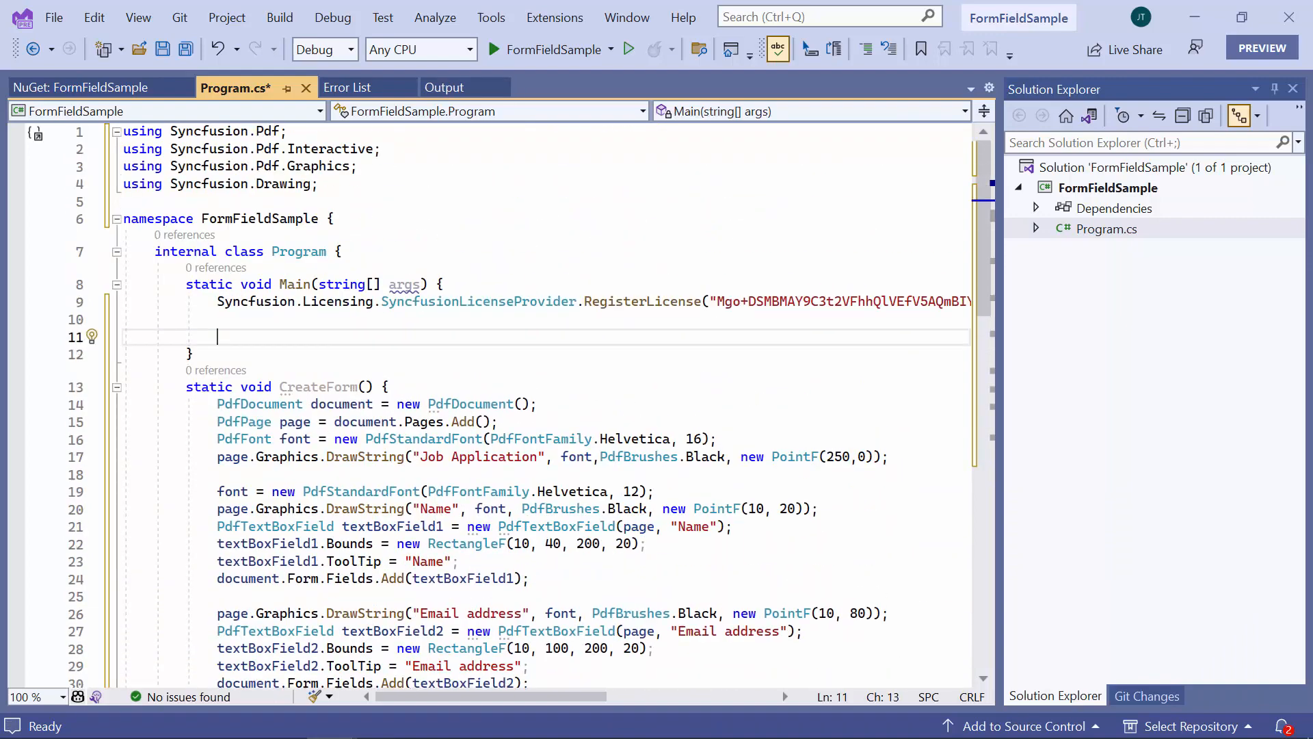
# Add a CreateForm(); call inside Main and start the FormFieldSample project to generate Output.pdf.
pyautogui.write('CreateForm();')
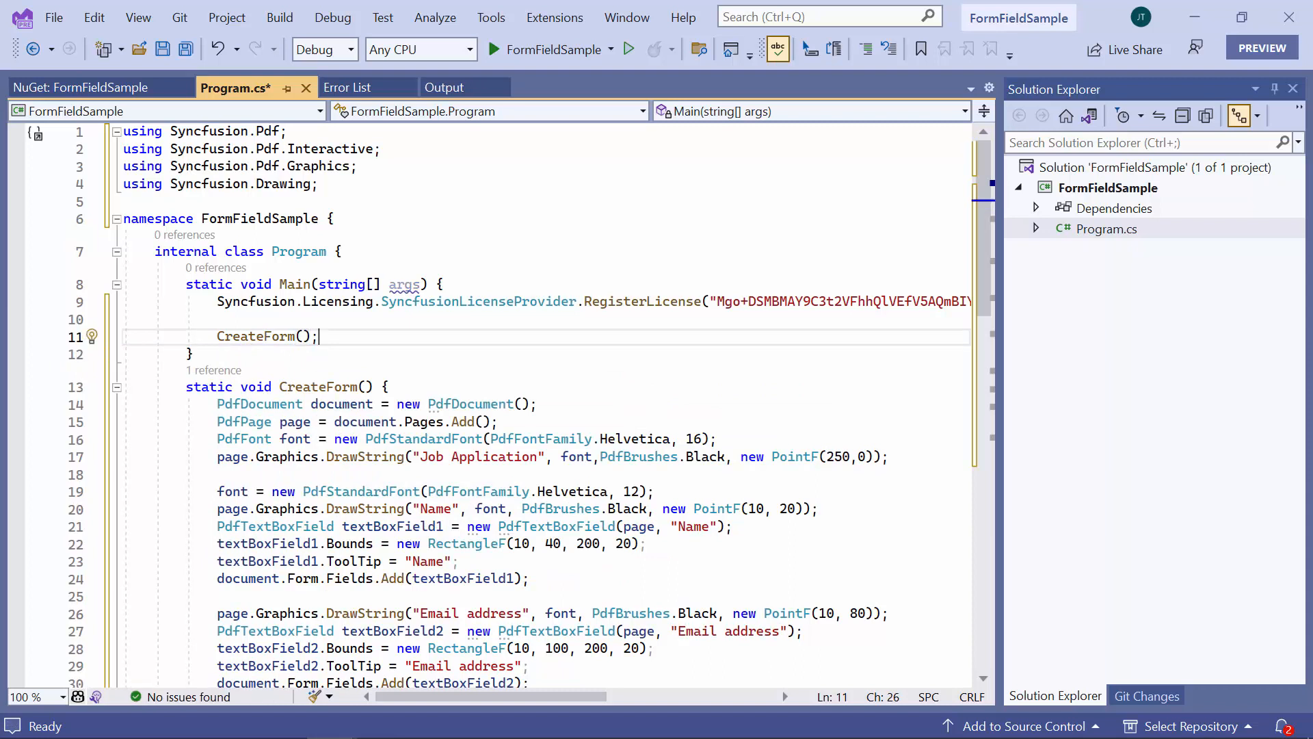
pyautogui.click(628, 48)
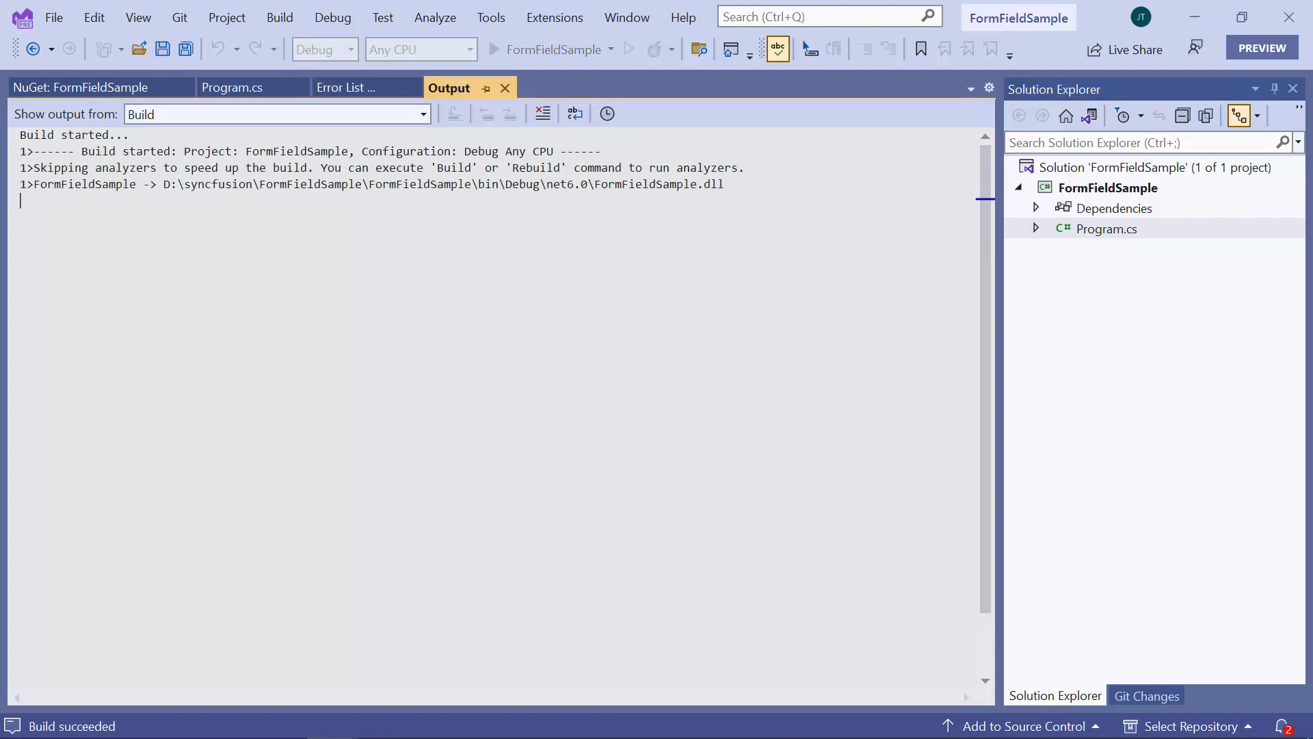
pyautogui.click(495, 49)
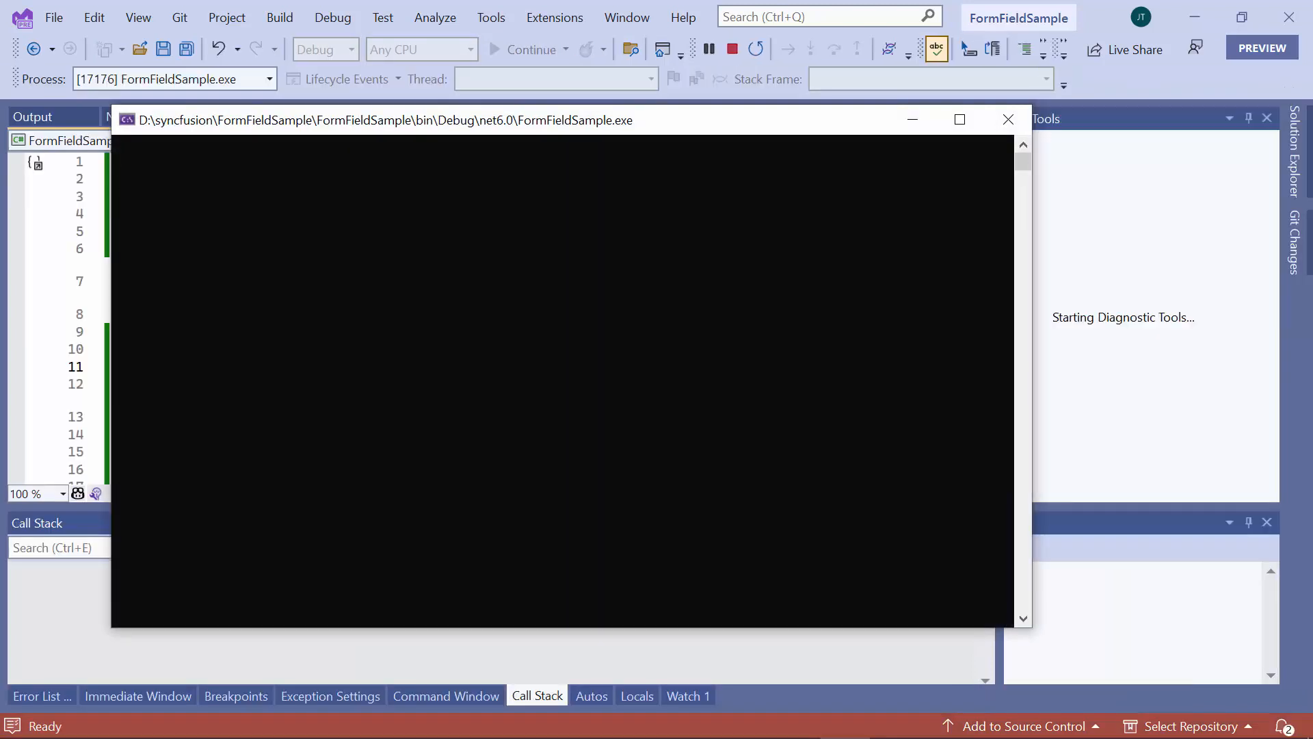
pyautogui.click(730, 49)
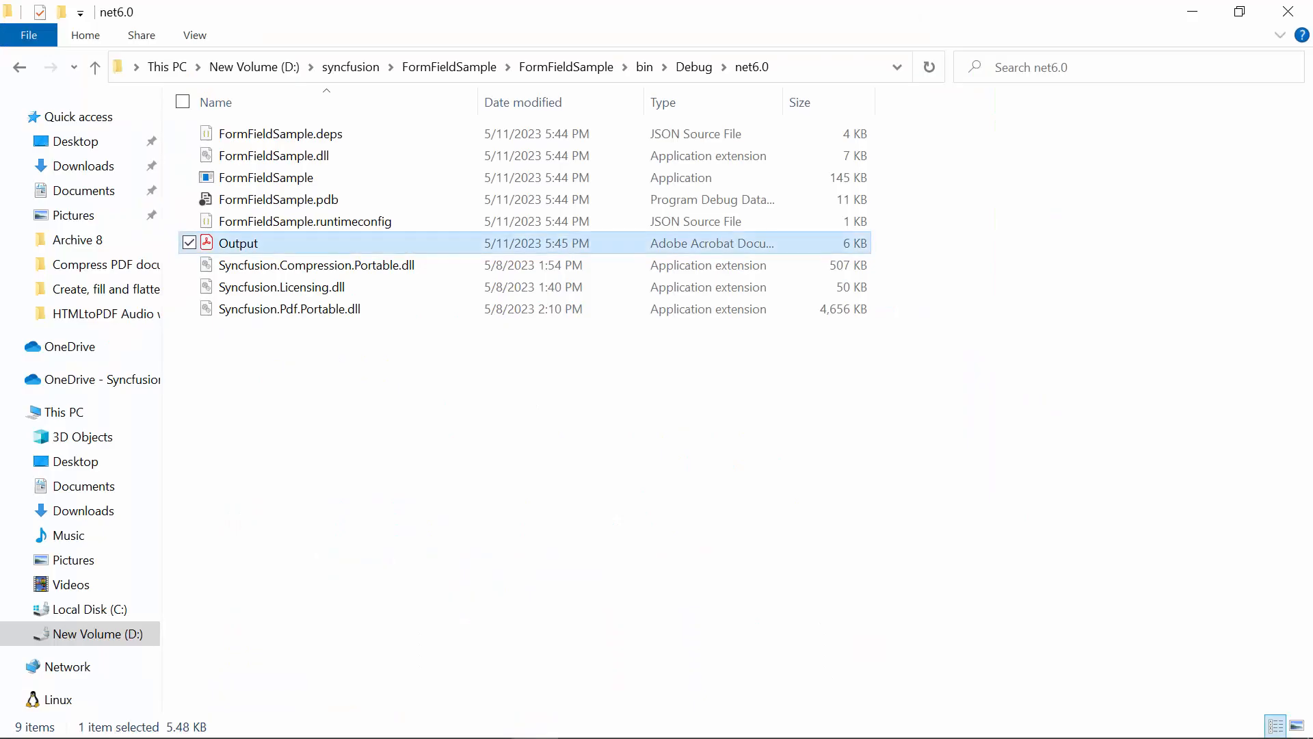
# Open Output.pdf from bin\Debug\net6.0 in Acrobat to see the Job Application form fields.
pyautogui.doubleClick(239, 244)
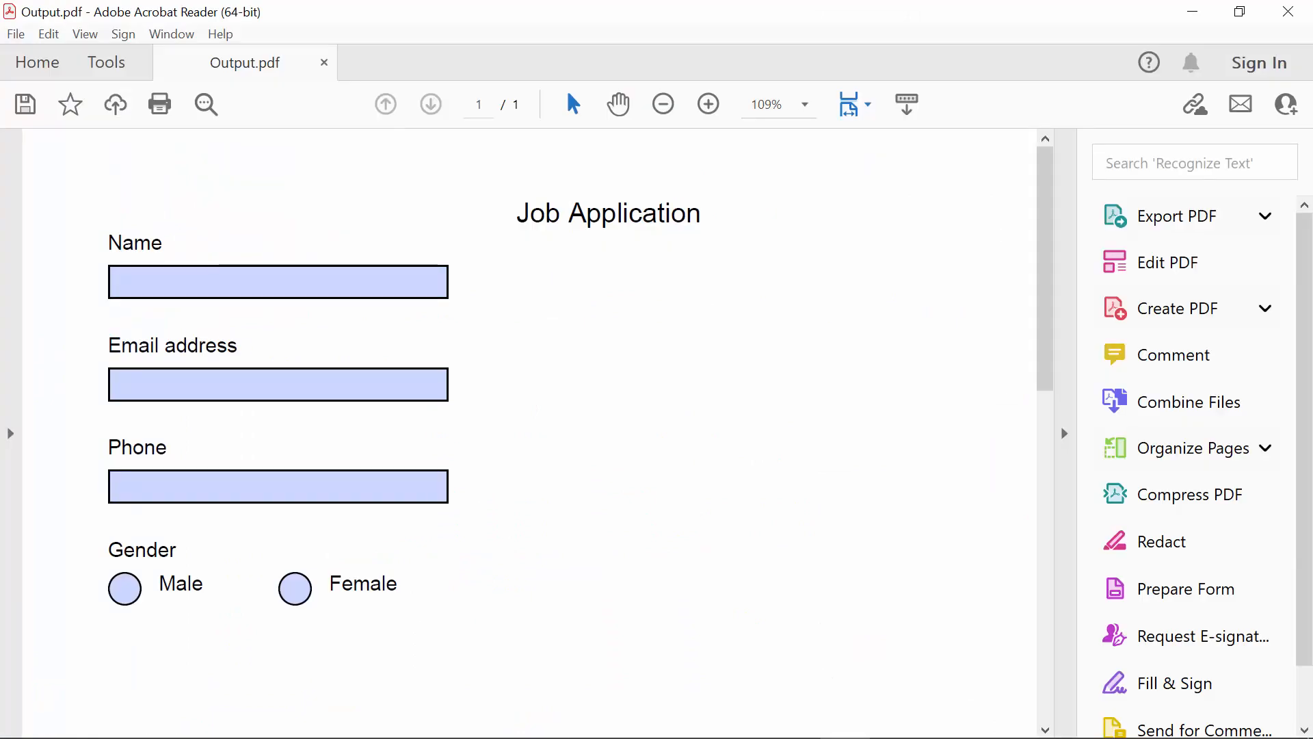
pyautogui.click(1176, 215)
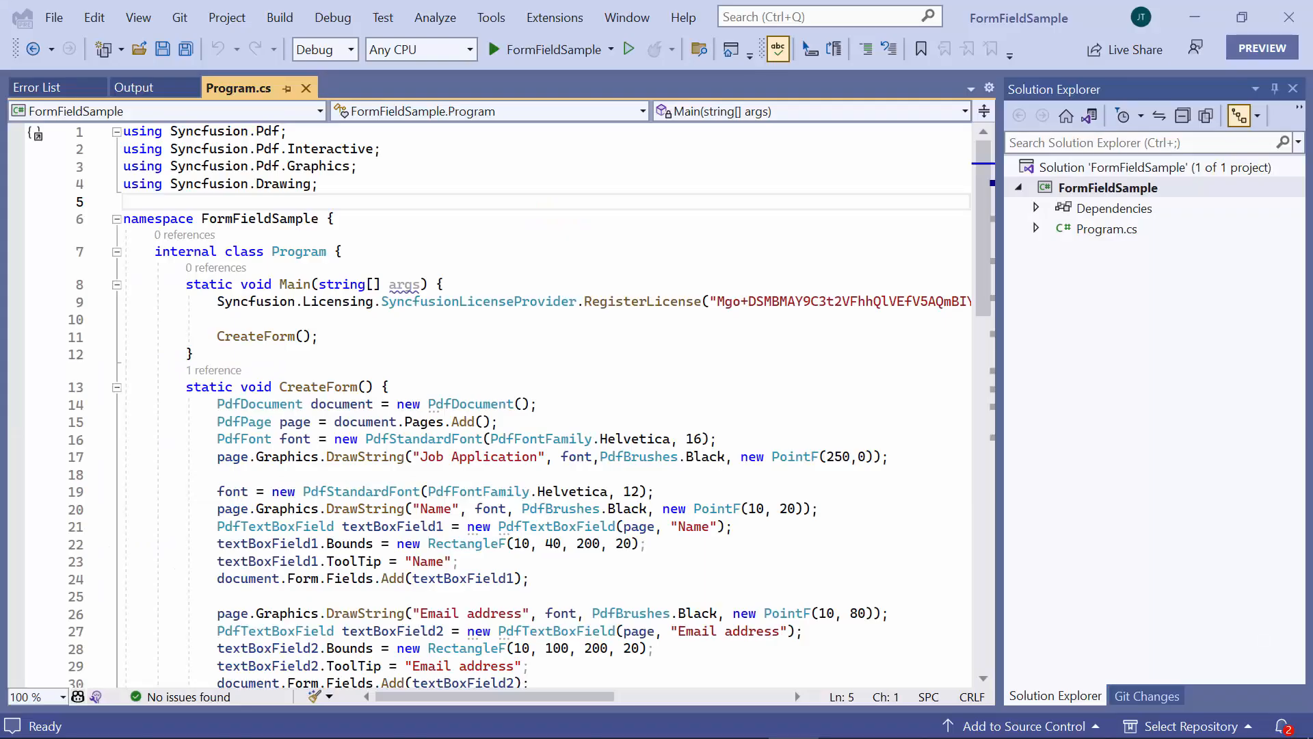
# Add 'using Syncfusion.Pdf.Parsing;' on line 5 and move to the end of CreateForm.
pyautogui.write('u')
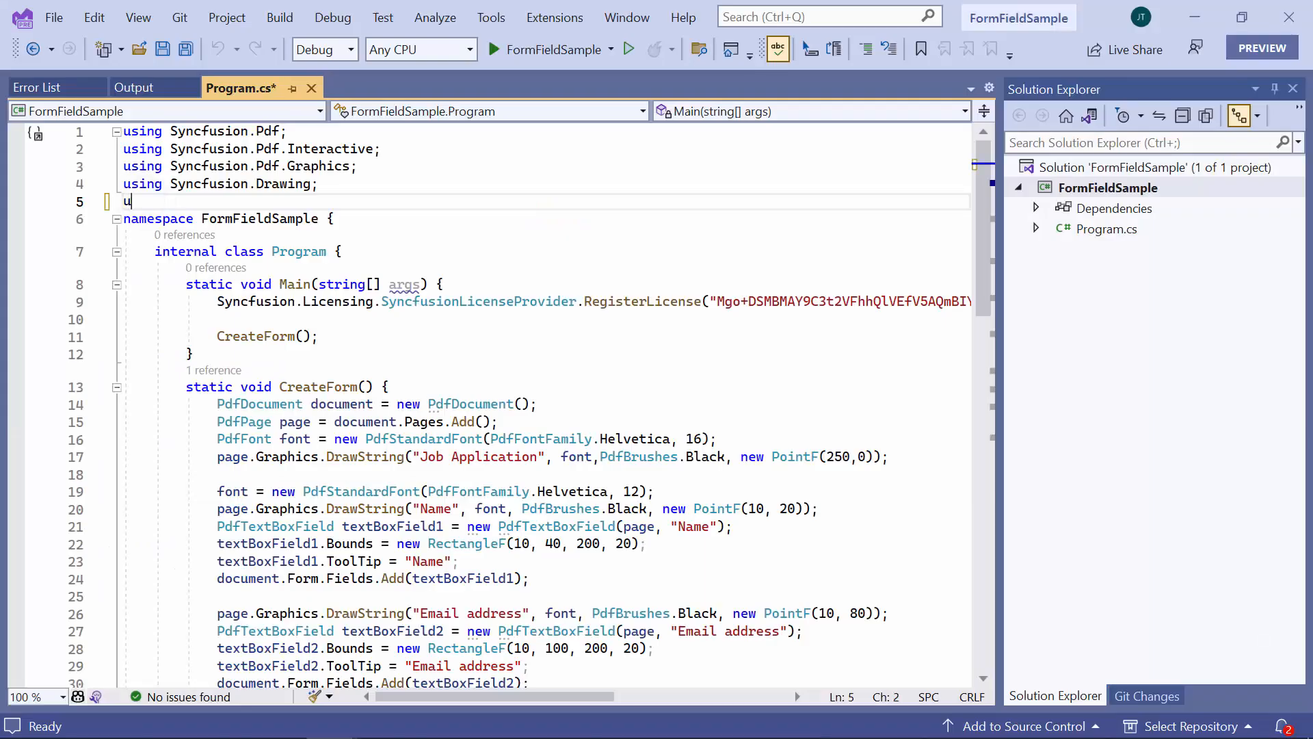
pyautogui.write('sin')
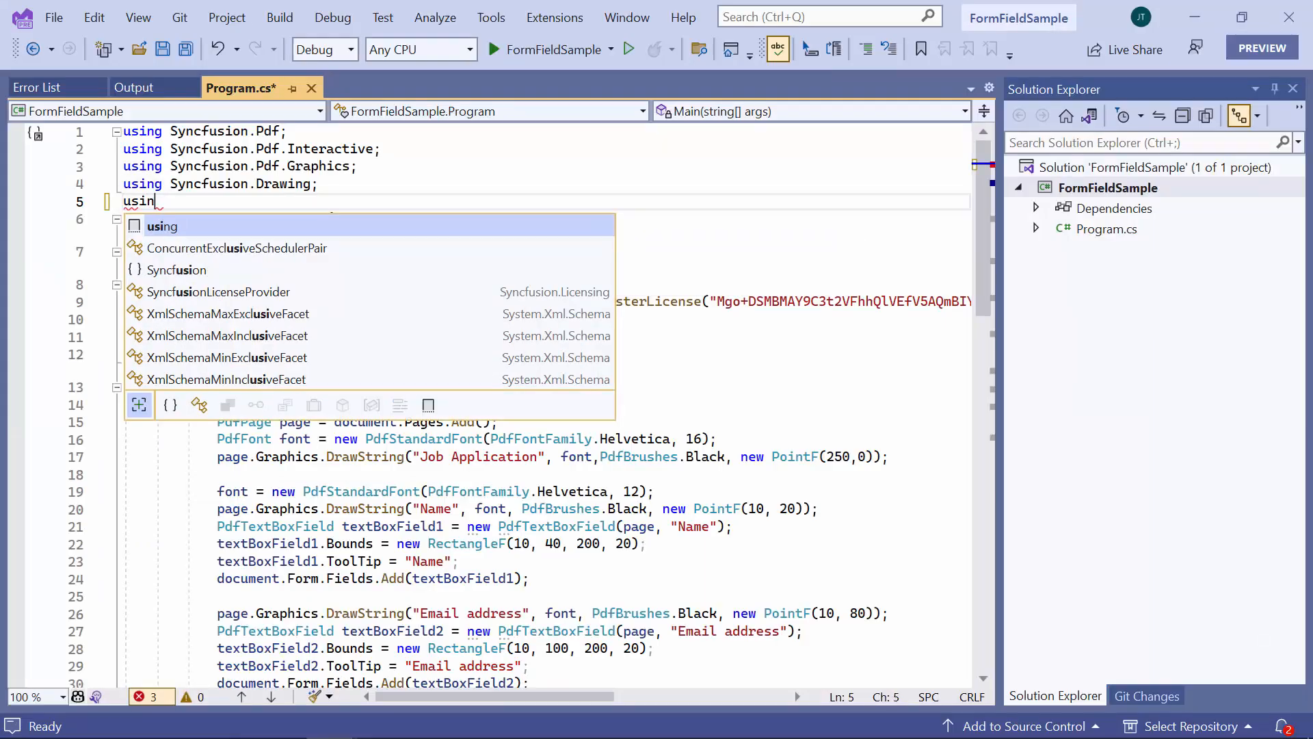
pyautogui.write('sy')
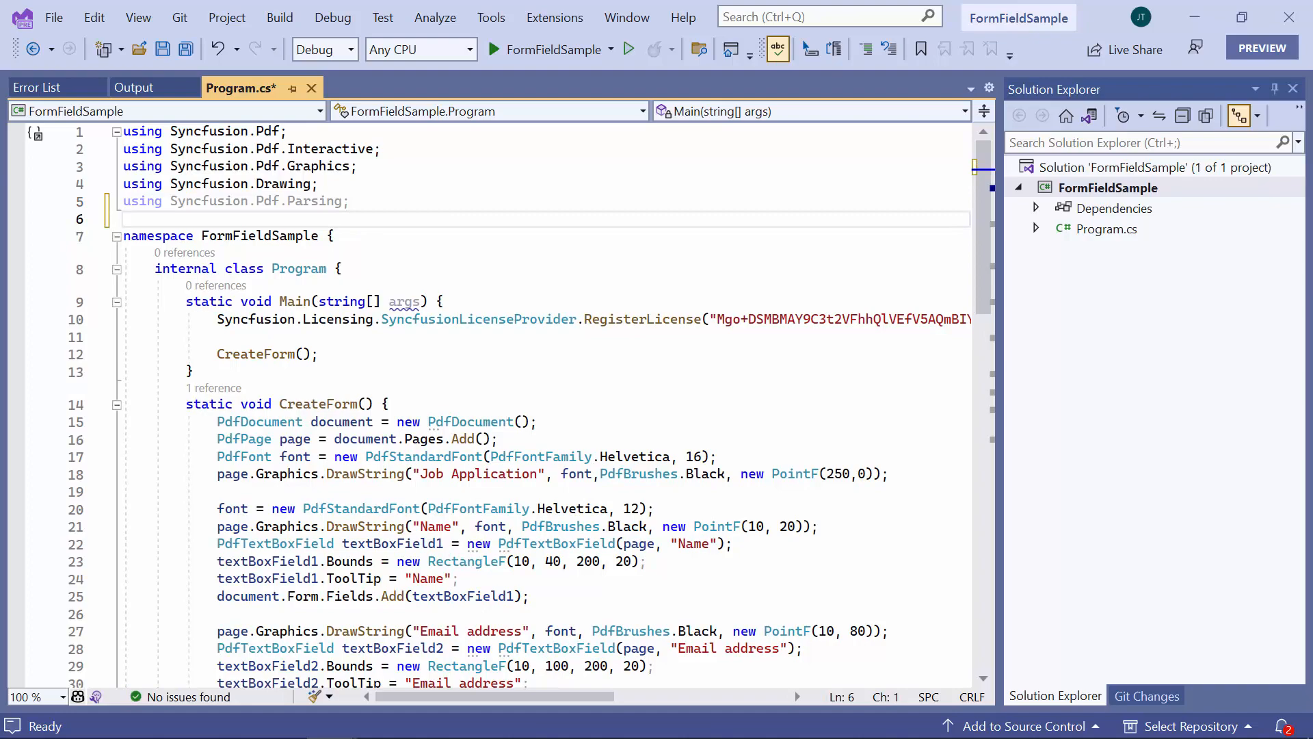
pyautogui.scroll(-3)
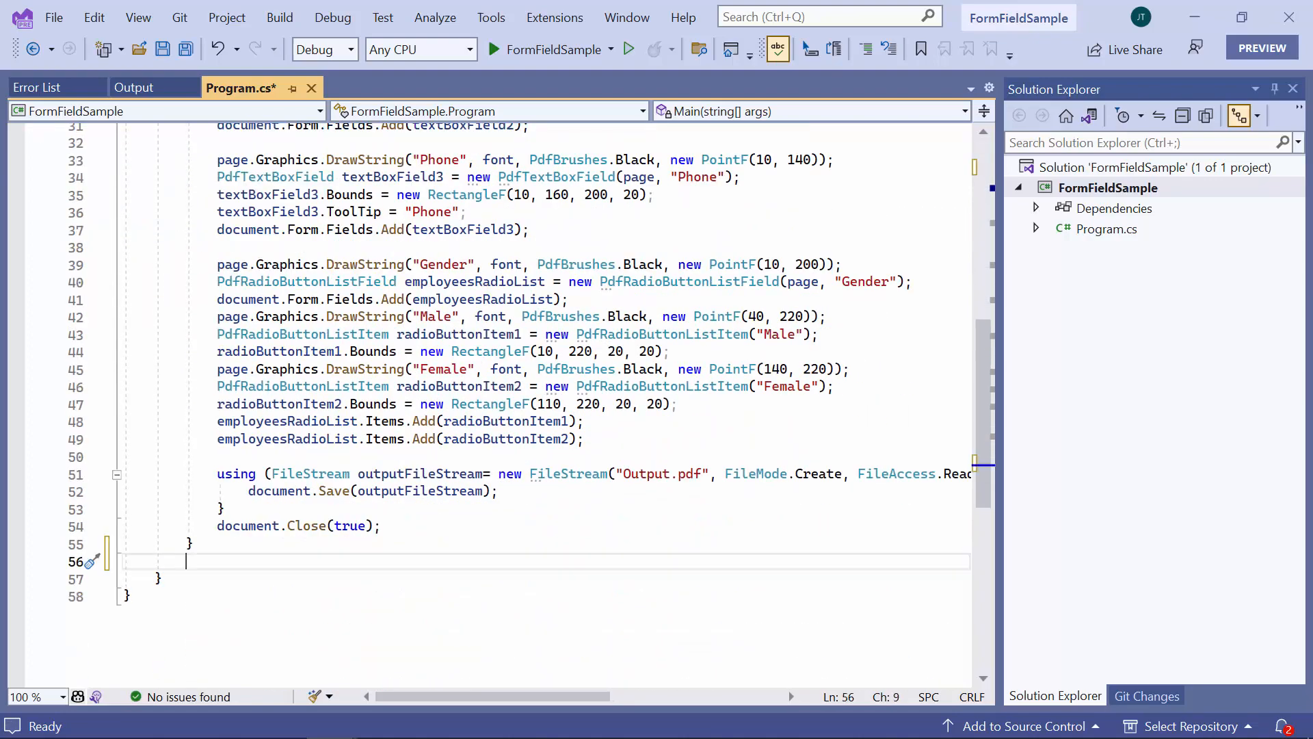
# Declare a new static void FillForm() method with its opening brace below CreateForm.
pyautogui.write('st')
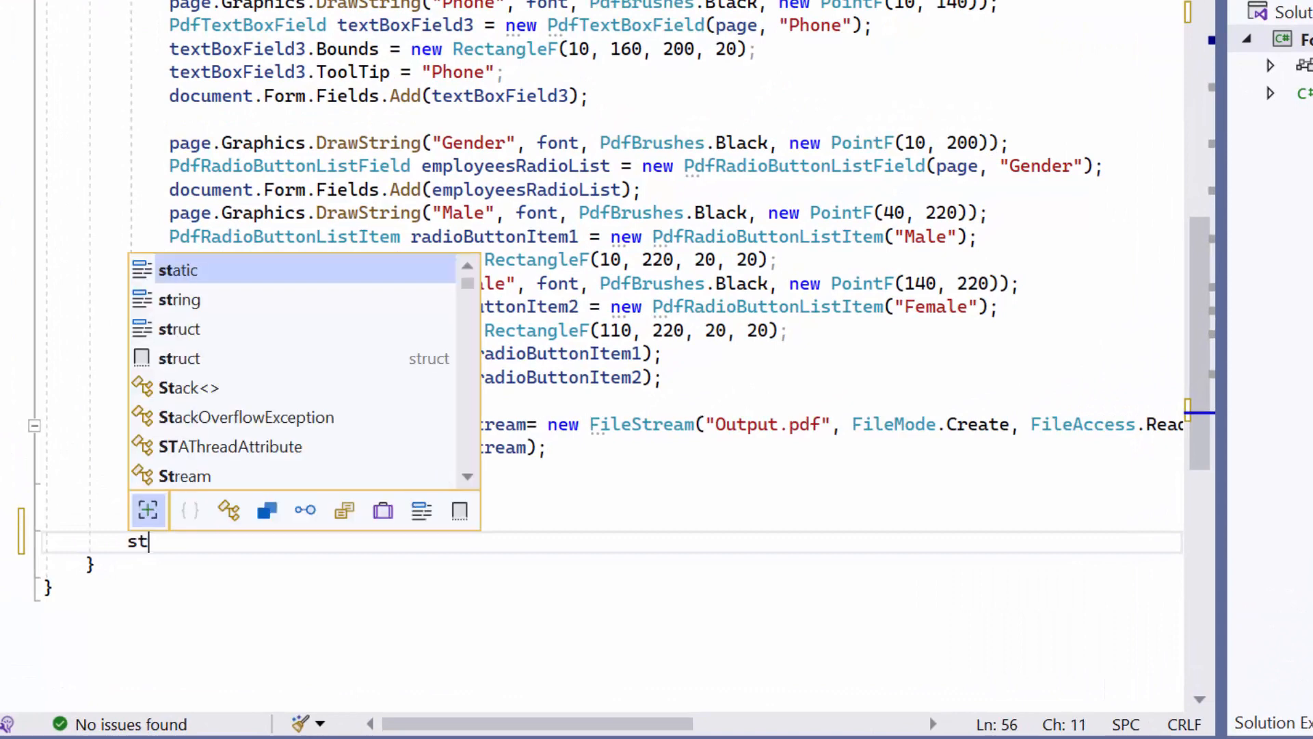
pyautogui.write('atic vo')
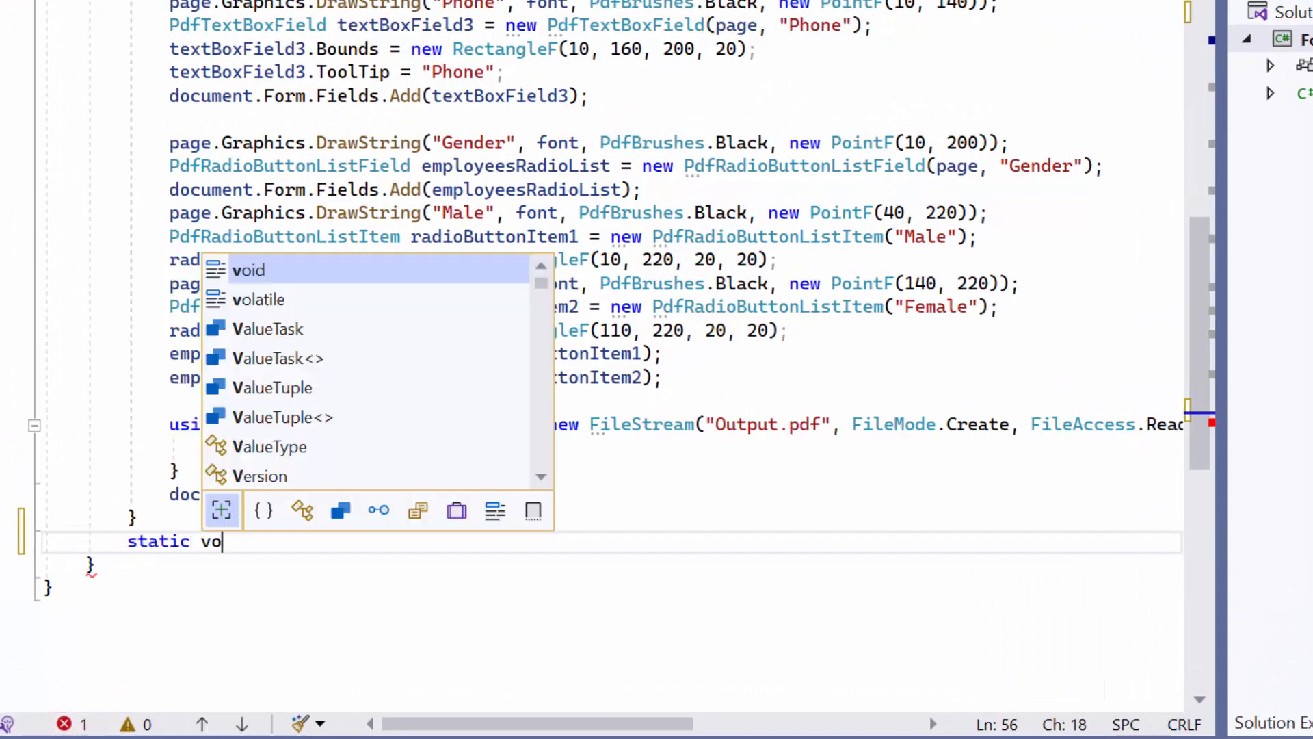
pyautogui.write('id F')
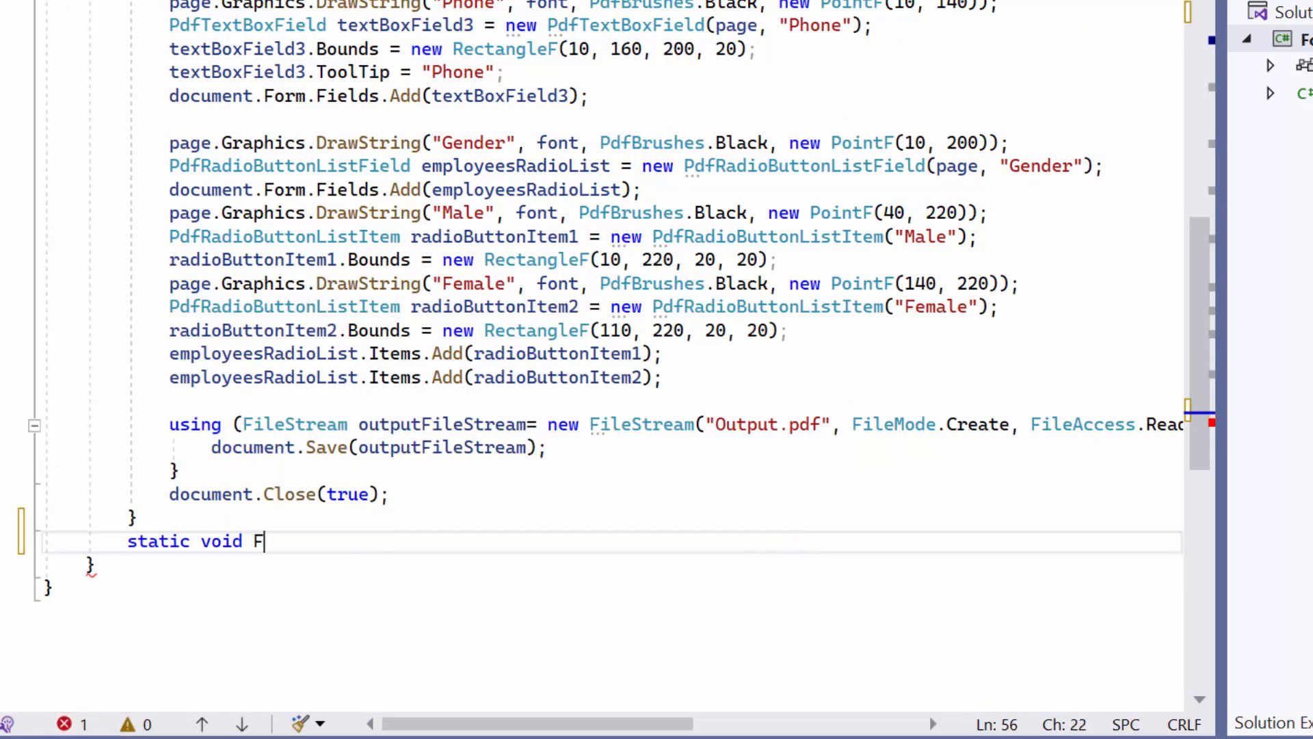
pyautogui.write('ill')
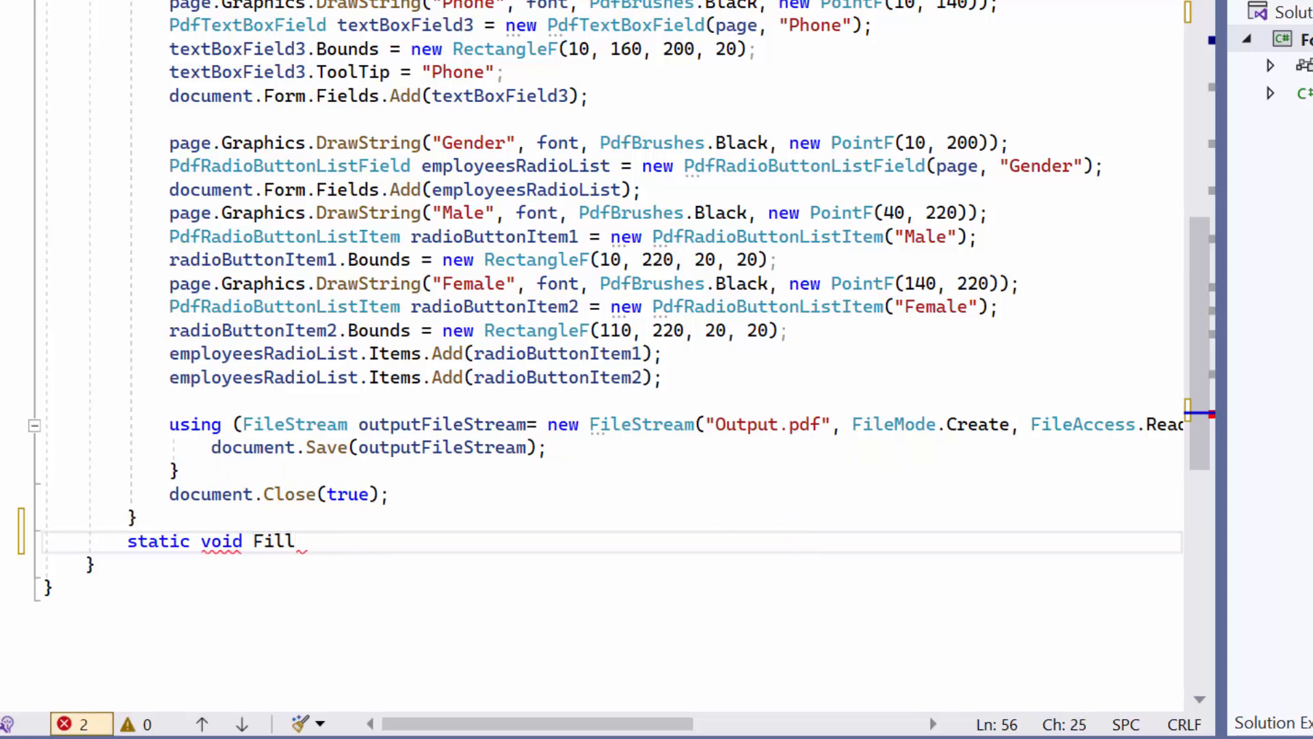
pyautogui.write('Form()')
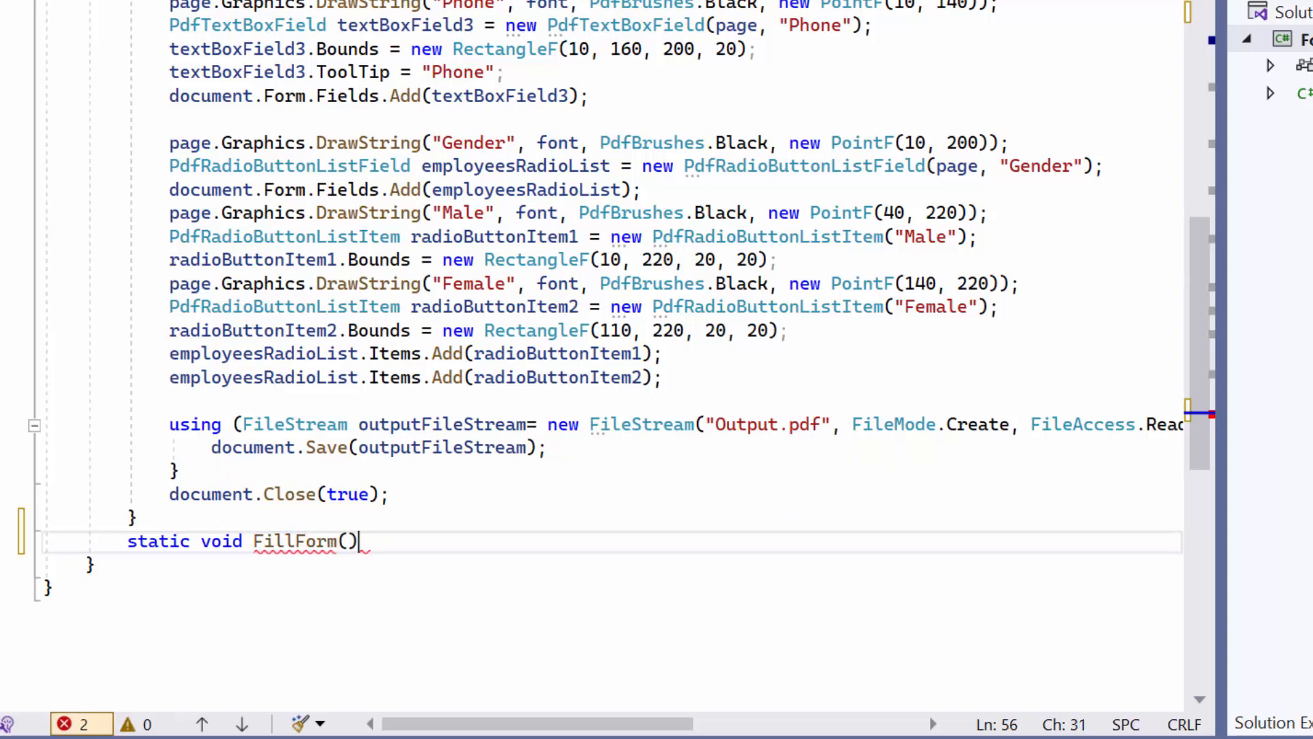
pyautogui.write('{')
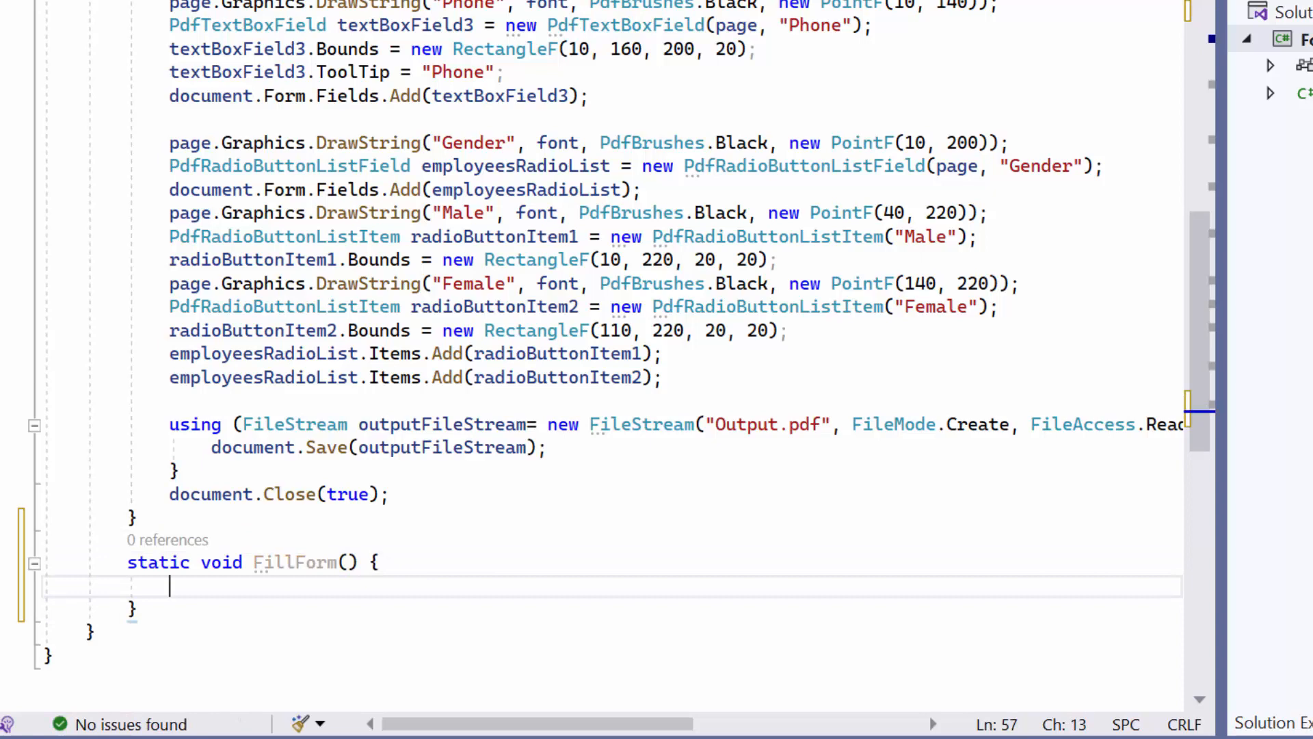
# Create FileStream docStream opening "Output.pdf" with FileMode.Open and FileAccess.Read.
pyautogui.write('Files')
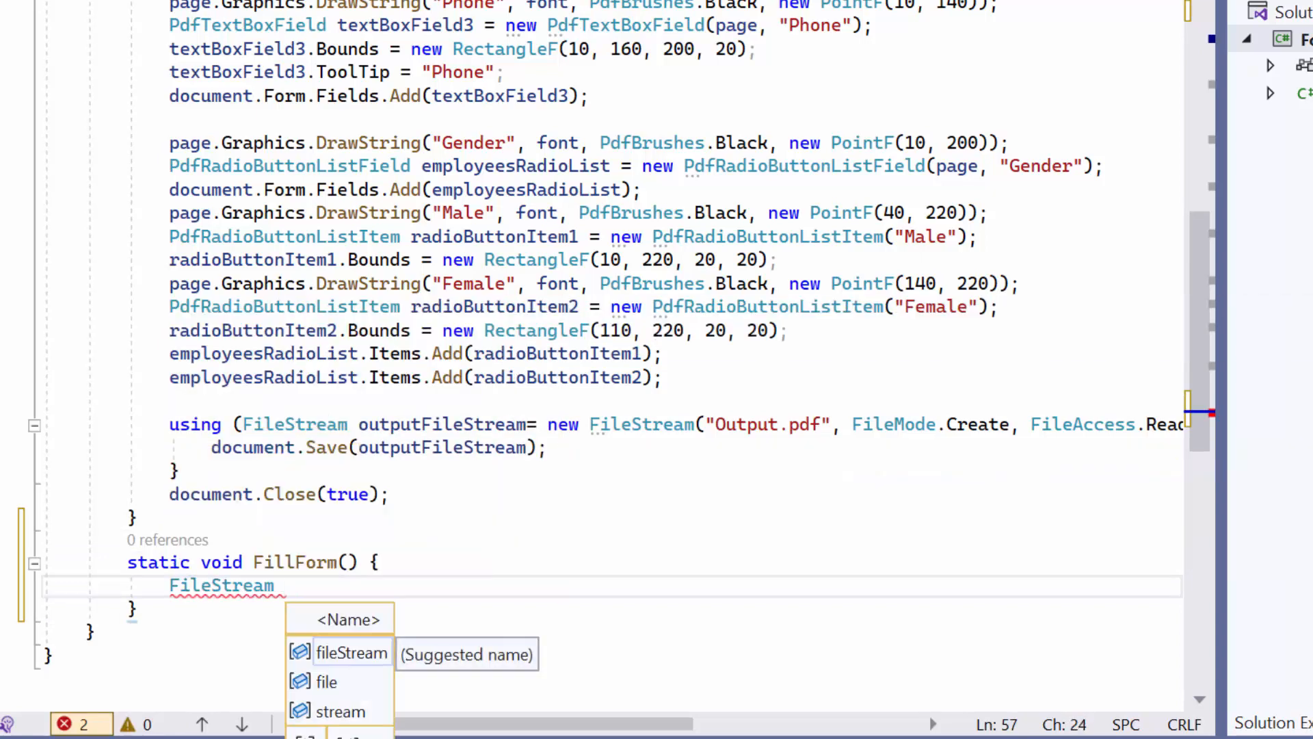
pyautogui.write('docStream =')
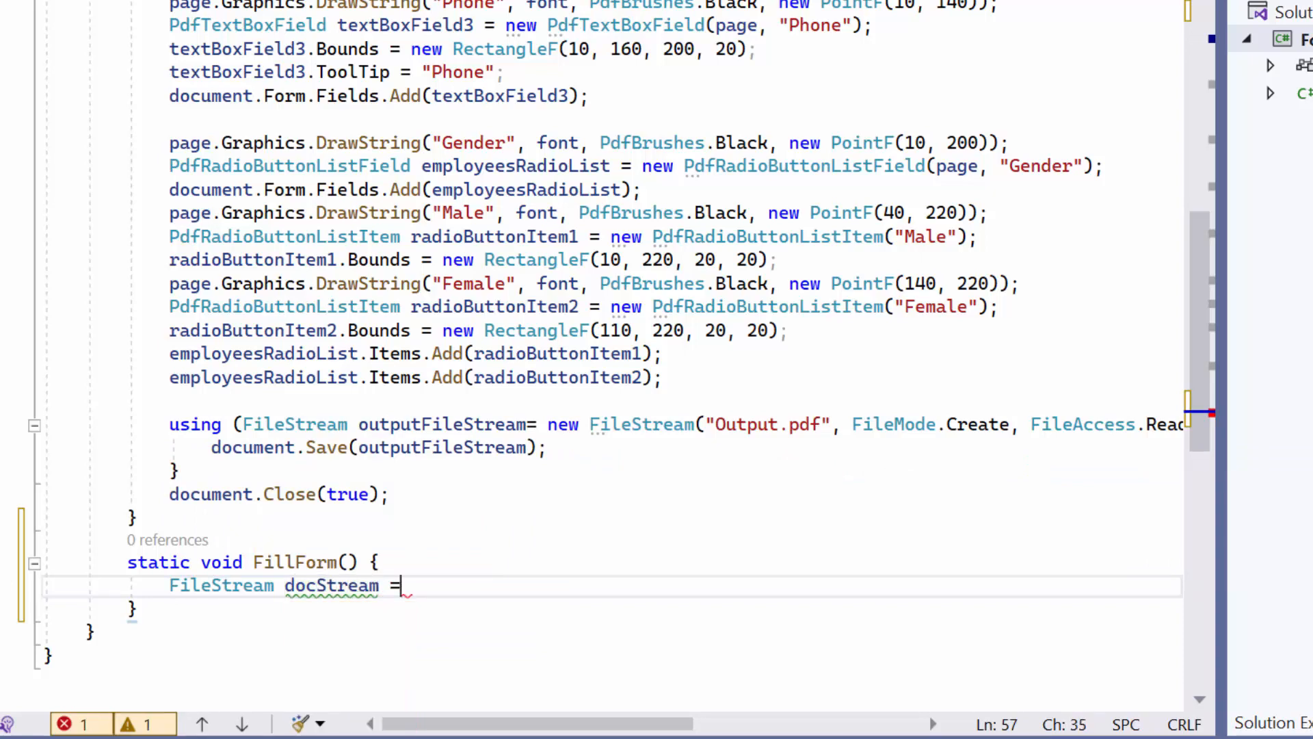
pyautogui.write('new')
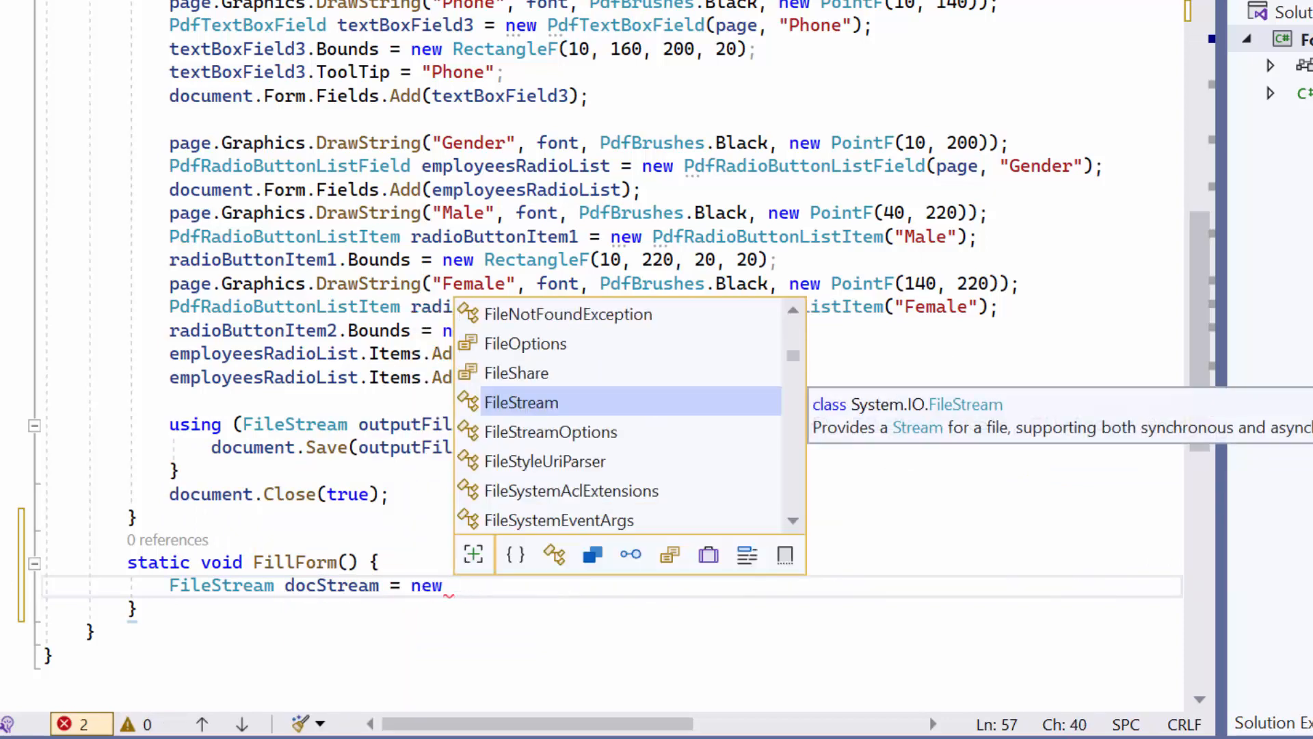
pyautogui.write('FileStream("Output.pdf", FileMode.Open, FileAccess.Read)')
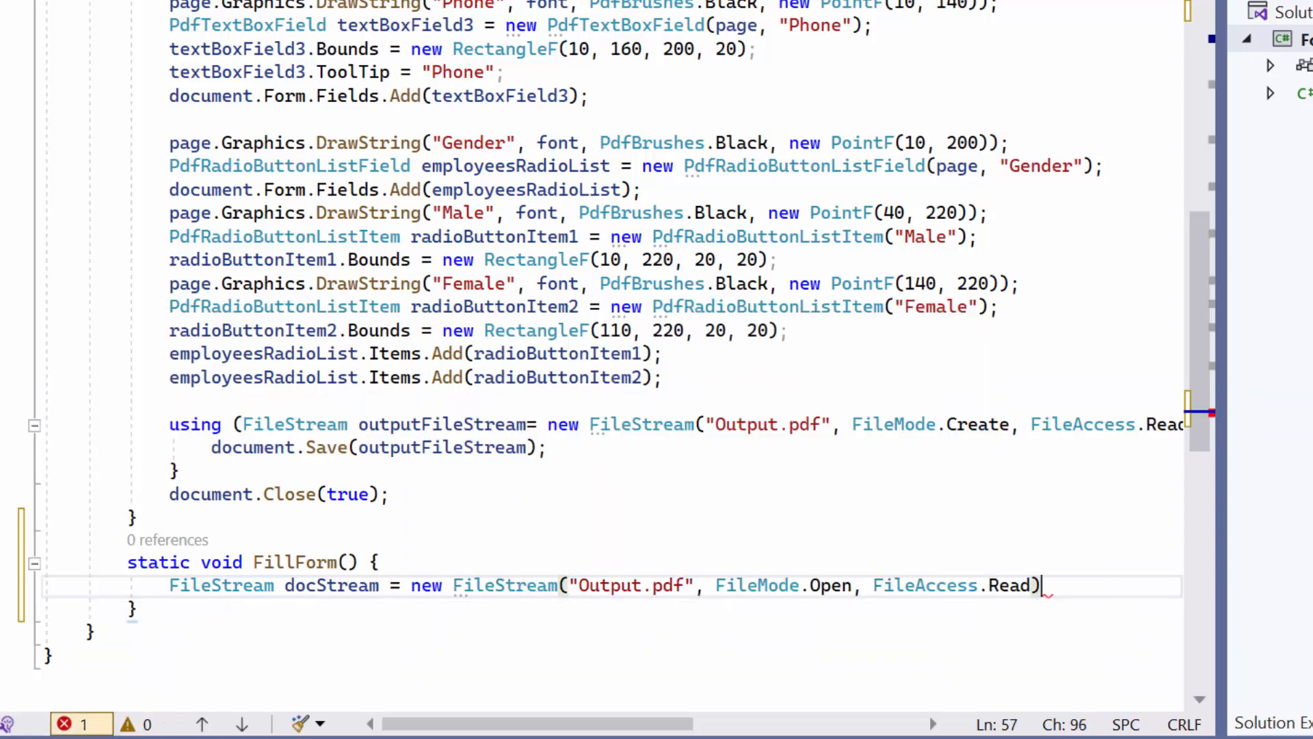
pyautogui.press('enter')
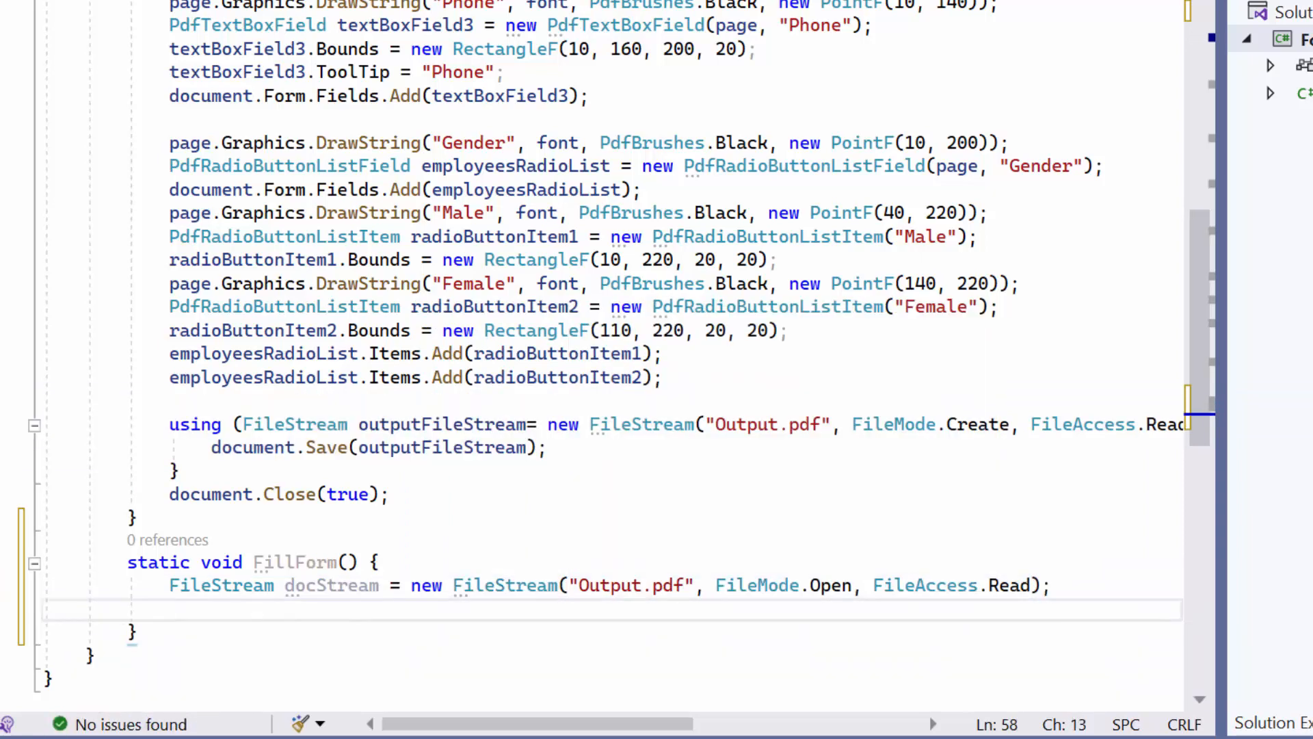
# Load the stream into a PdfLoadedDocument and get its PdfLoadedForm.
pyautogui.write('PdfLoadedDocument loadedDocument = new PdfLoadedDocument(docStream);')
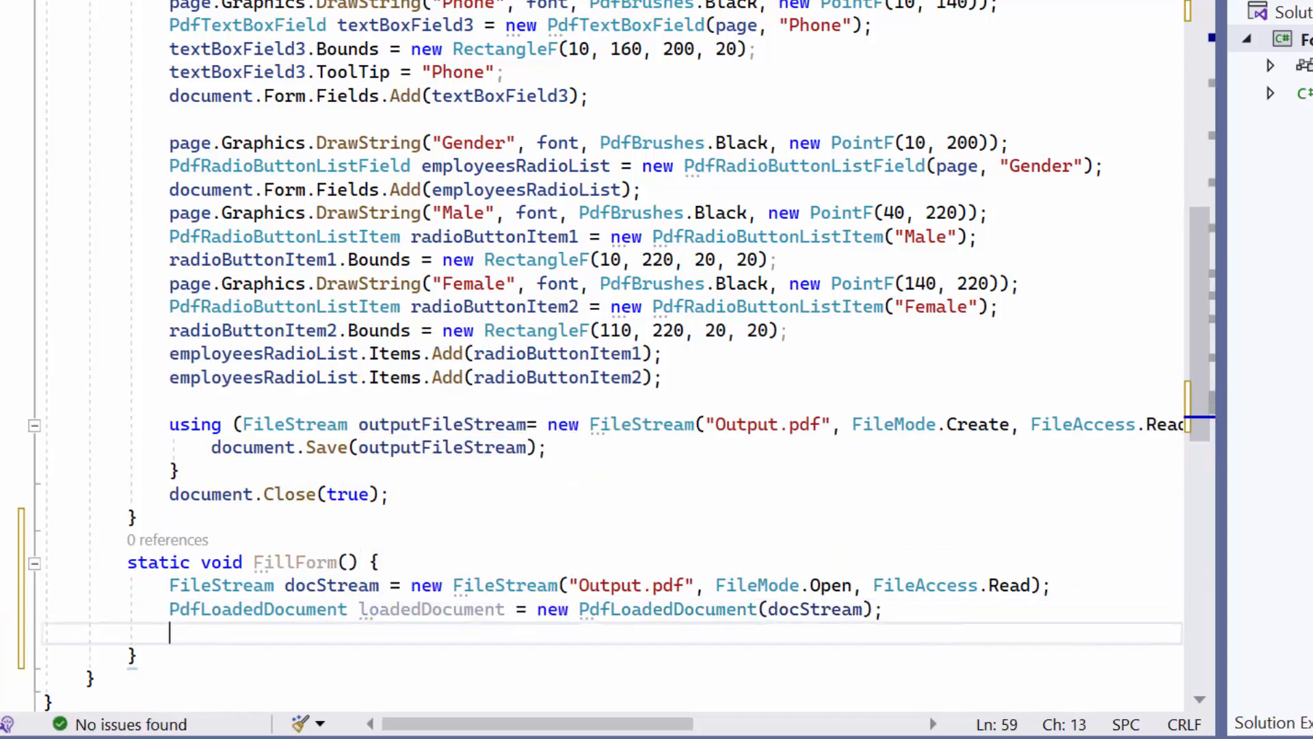
pyautogui.write('P')
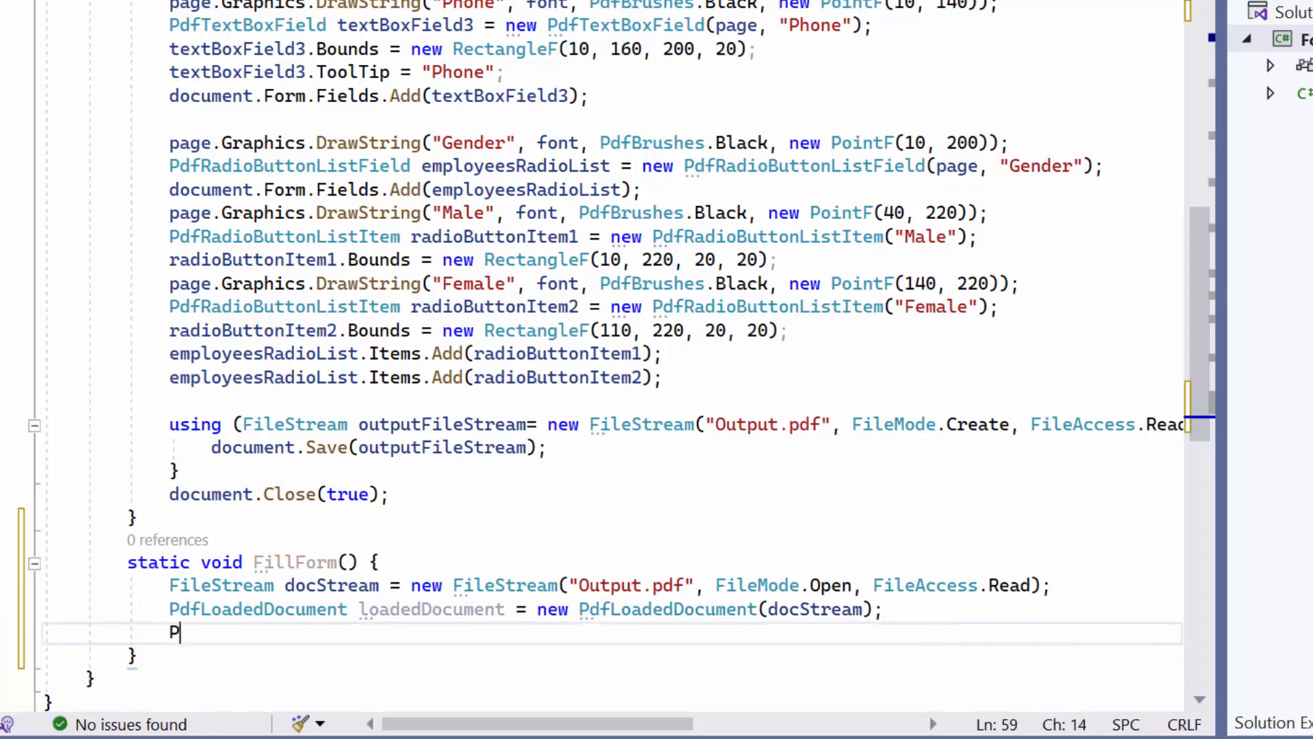
pyautogui.write('dfl')
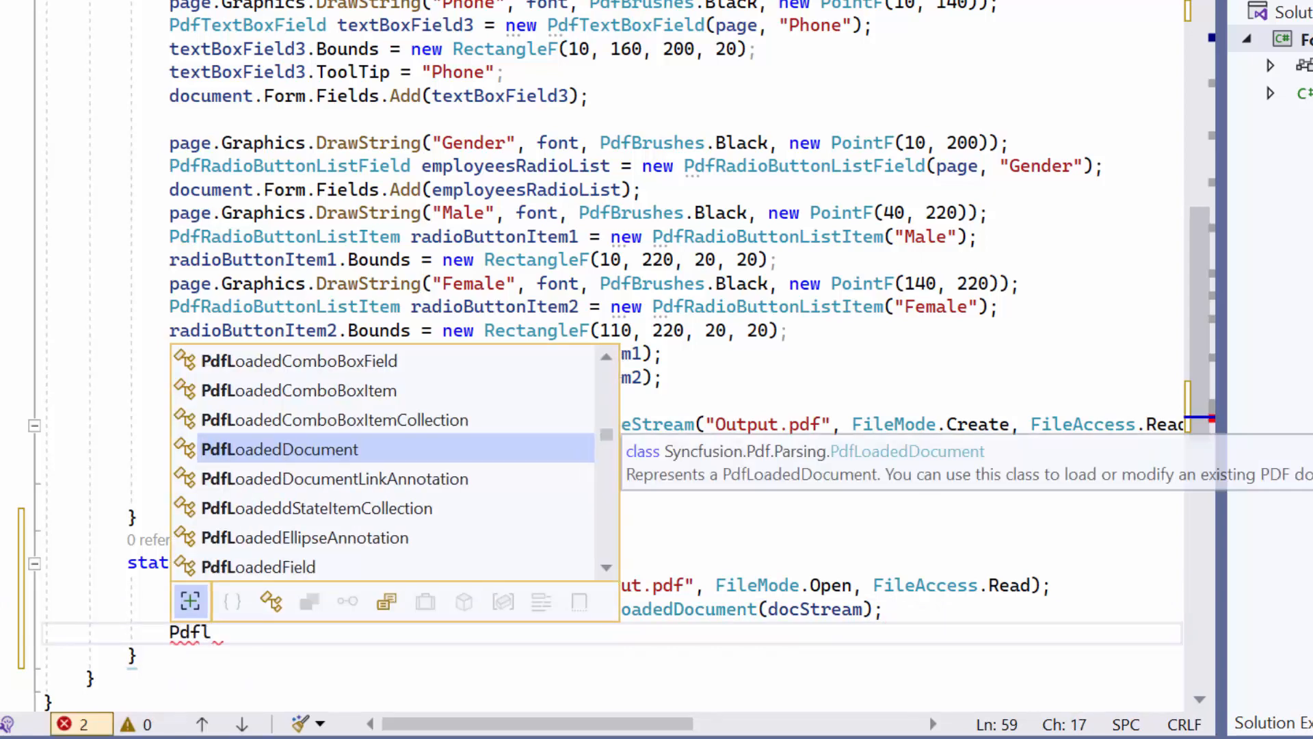
pyautogui.write('oaded')
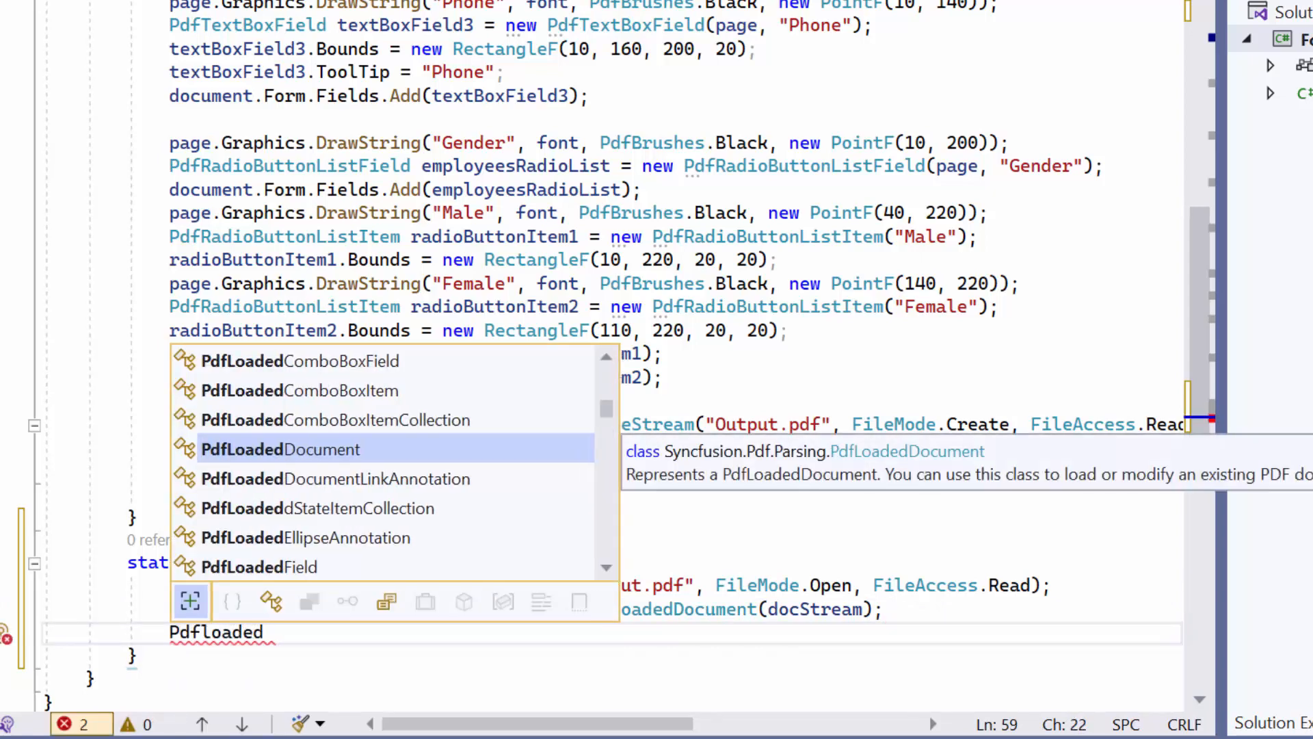
pyautogui.write('form =')
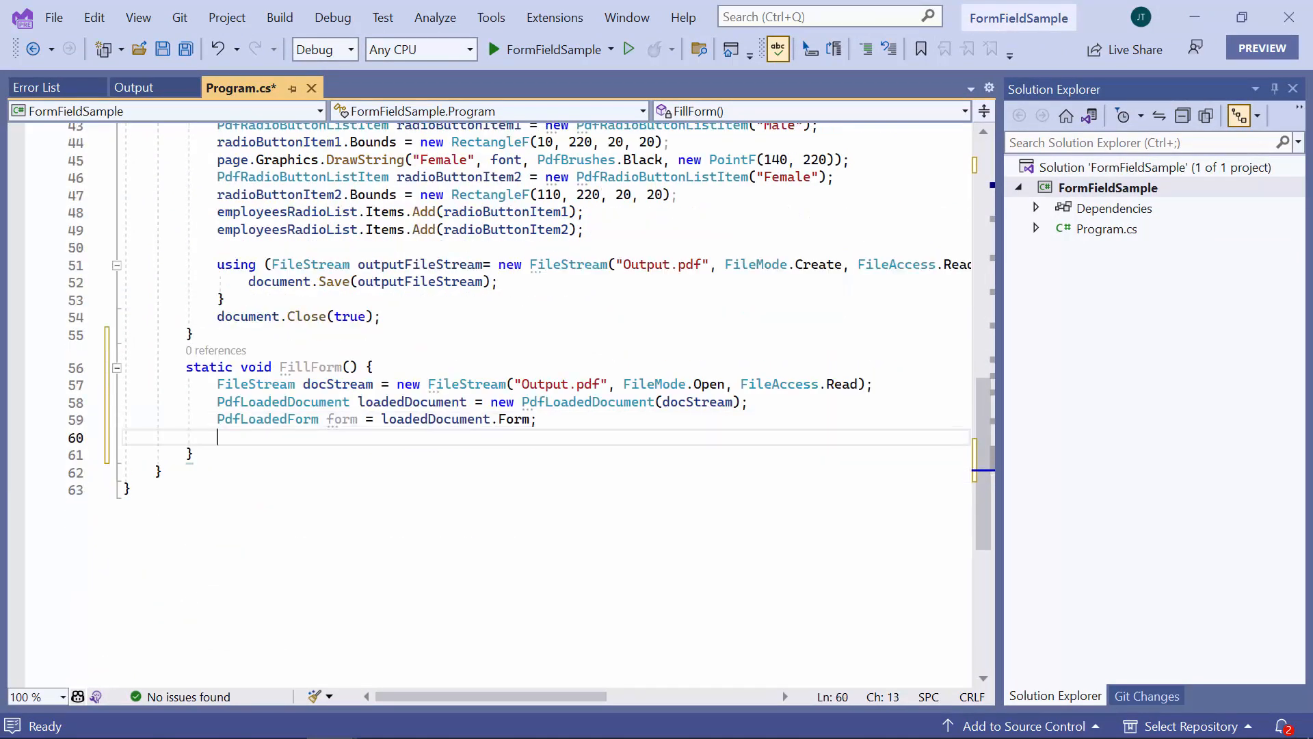
pyautogui.write('Pdf')
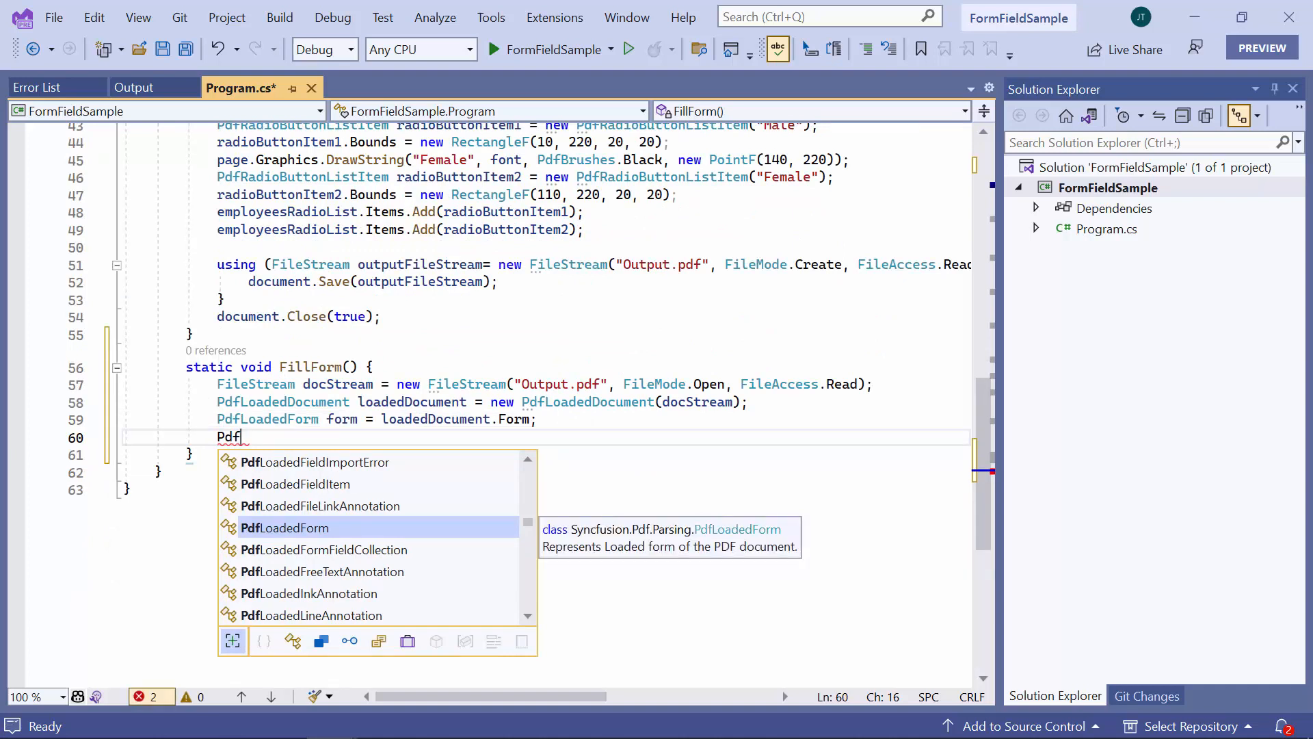
pyautogui.write('Loaded')
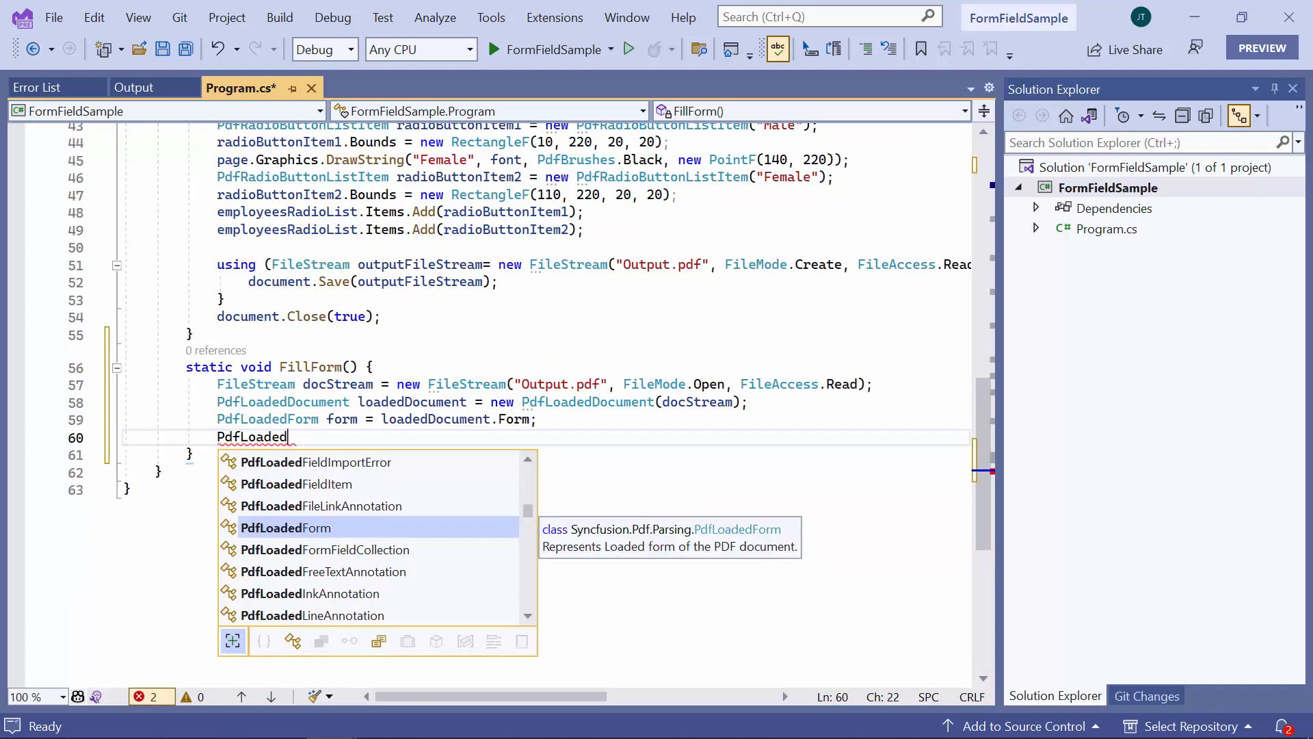
pyautogui.write('FormFieldCollection')
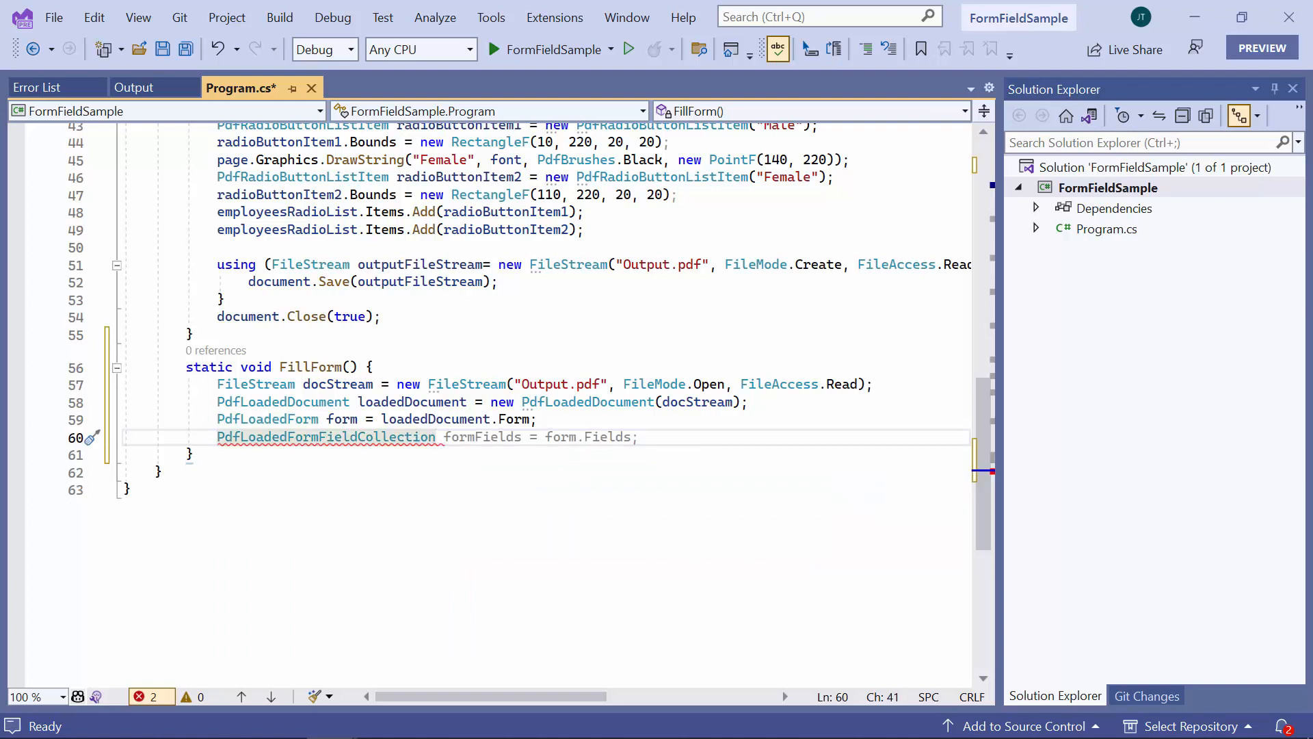
# Get the form's PdfLoadedFormFieldCollection and declare a null PdfLoadedField loadedField.
pyautogui.write('fieldCollection =')
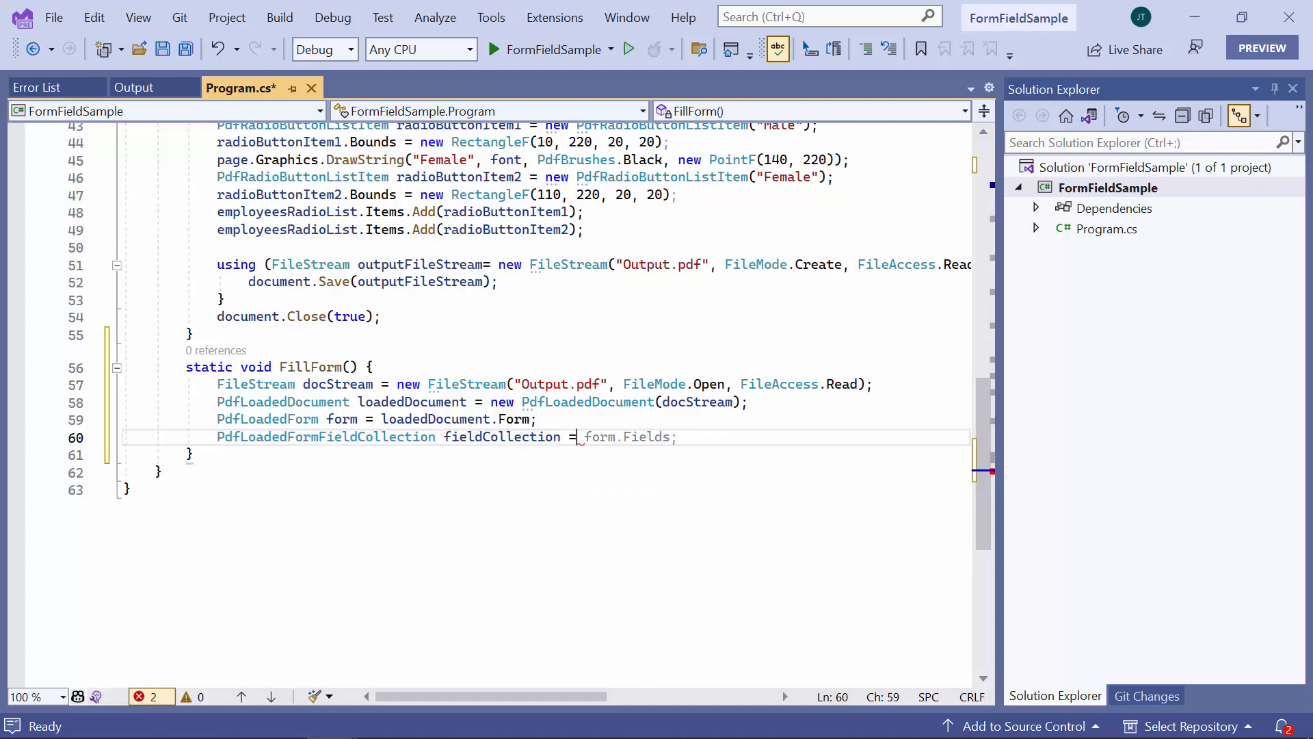
pyautogui.write('as PdfLoadedFormFieldCollection;')
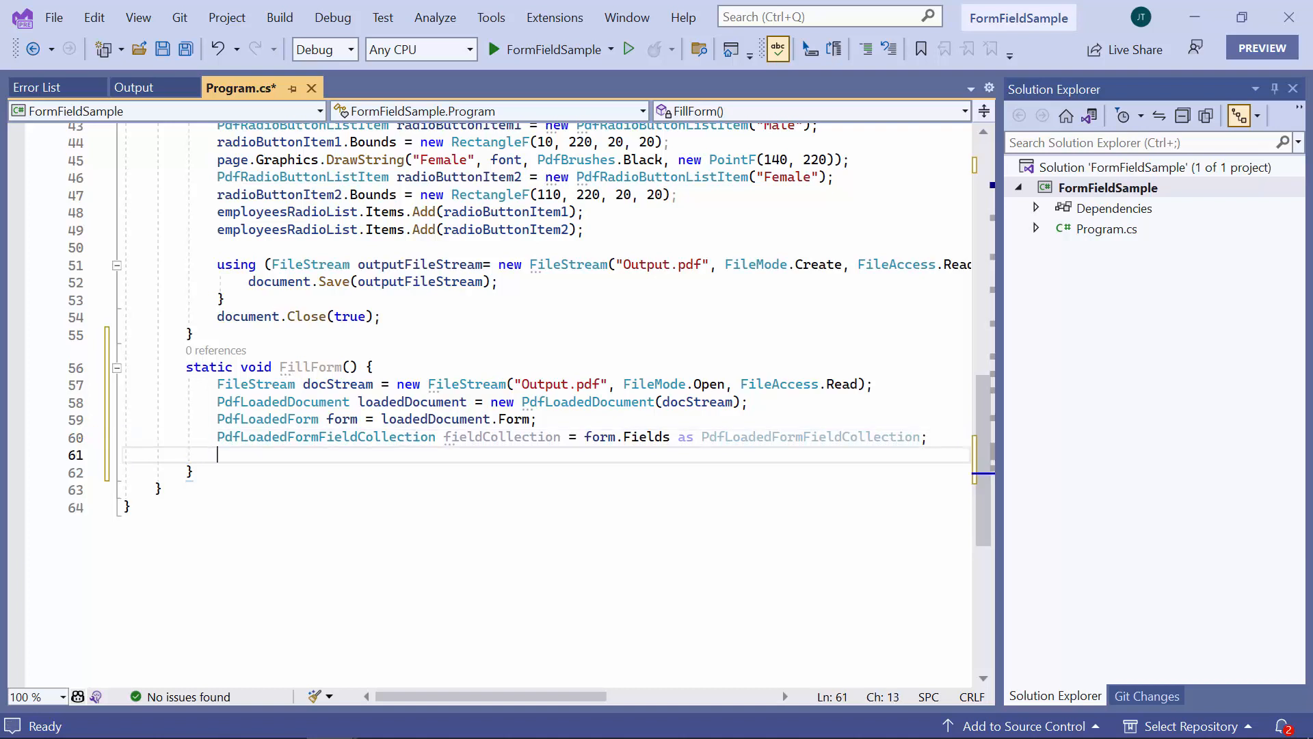
pyautogui.write('P')
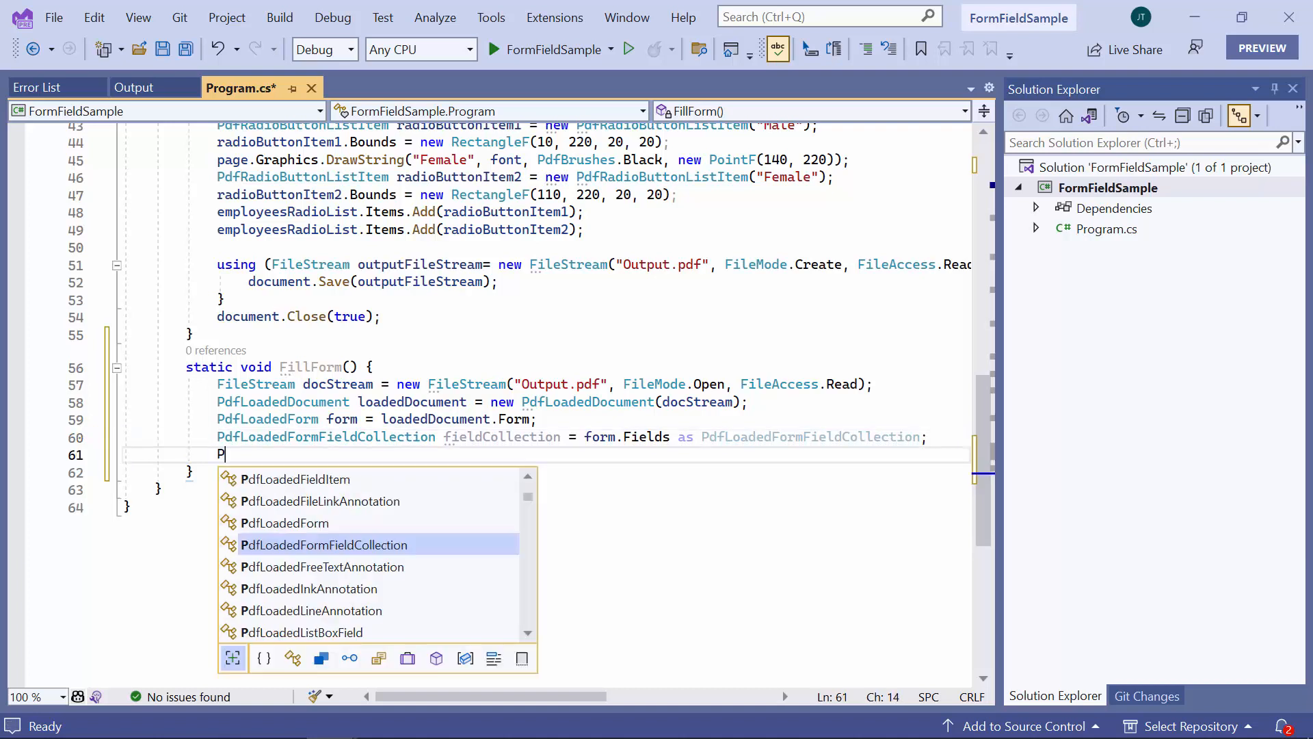
pyautogui.write('dfLoadedField')
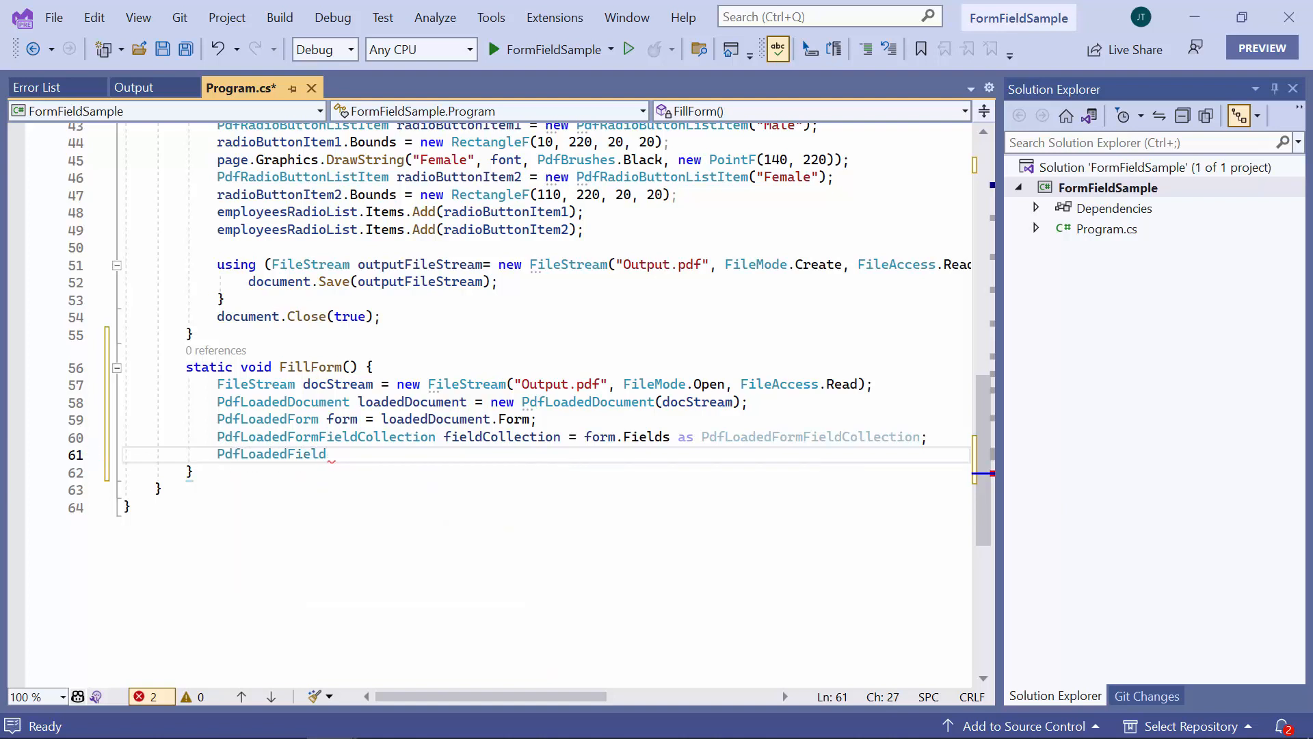
pyautogui.write('loadedField = null;')
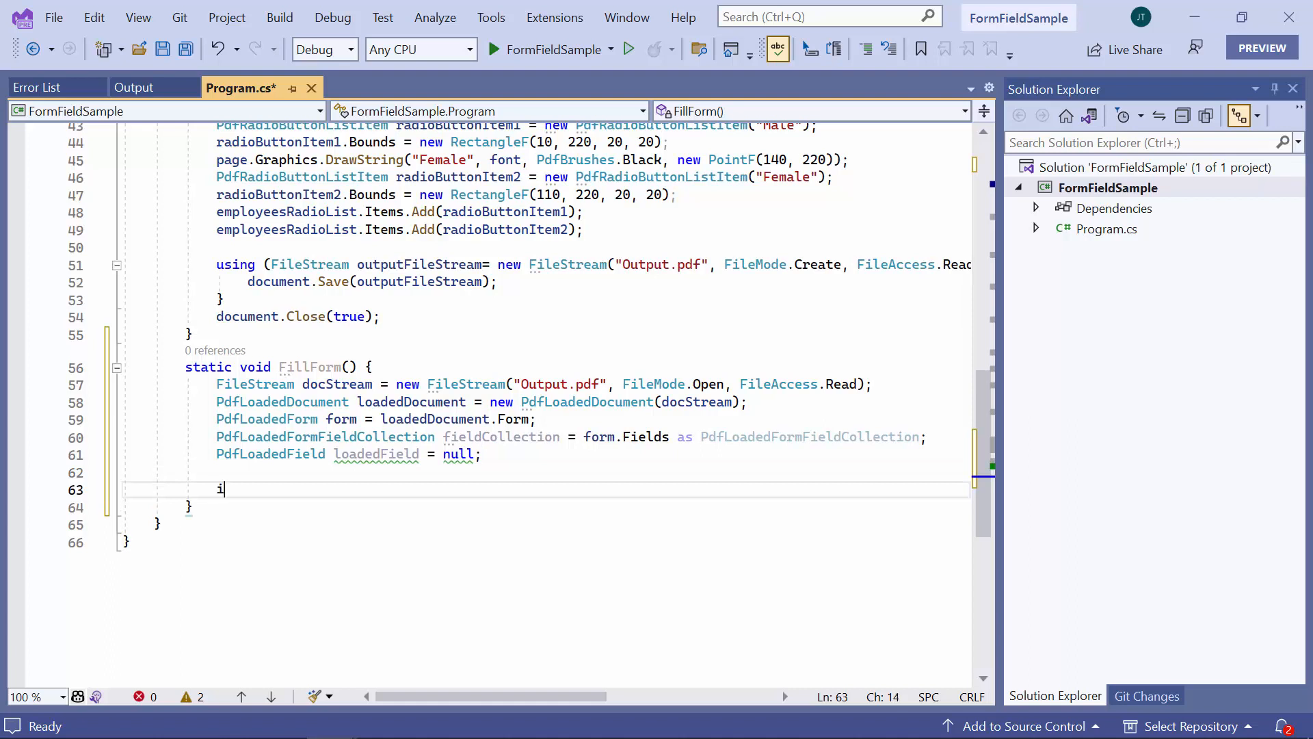
# Inside a fieldCollection null check, use TryGetField to set Name to Simons, then Email address and Phone likewise.
pyautogui.write('f(fieldCollection != null) {')
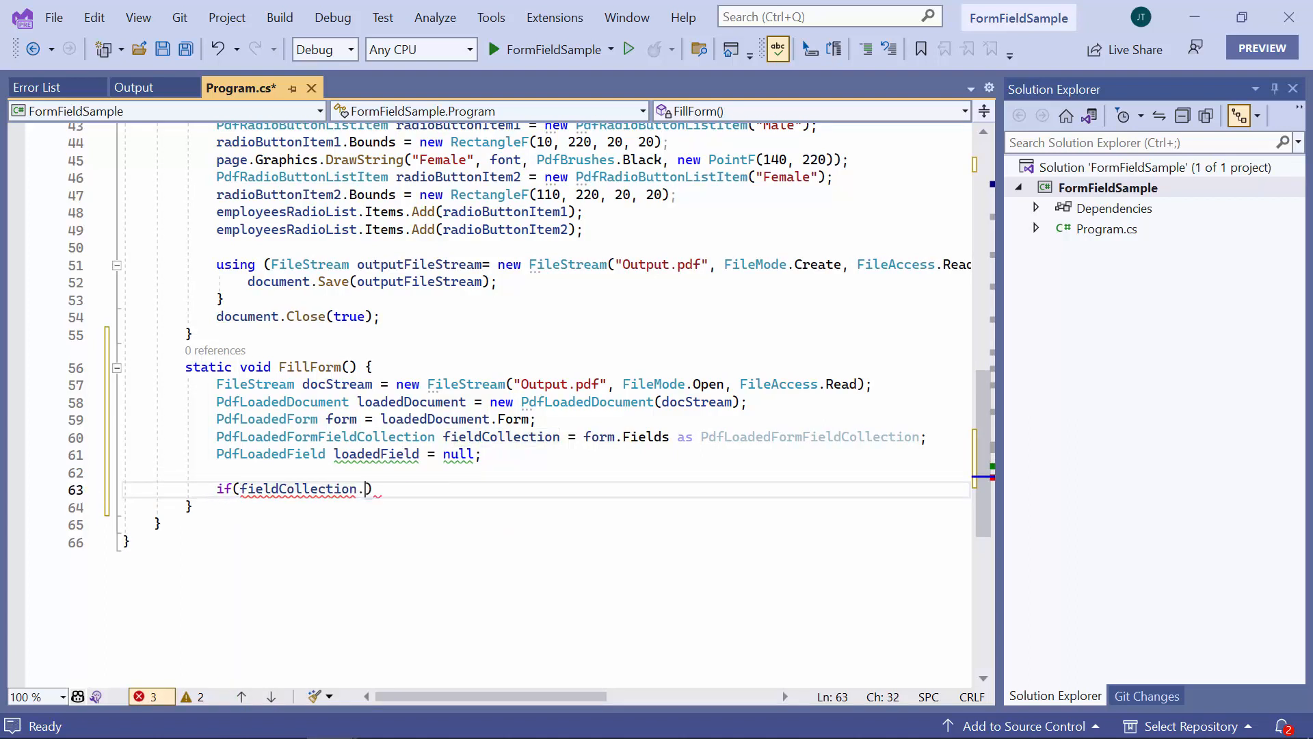
pyautogui.write('TryGetField("Nam')
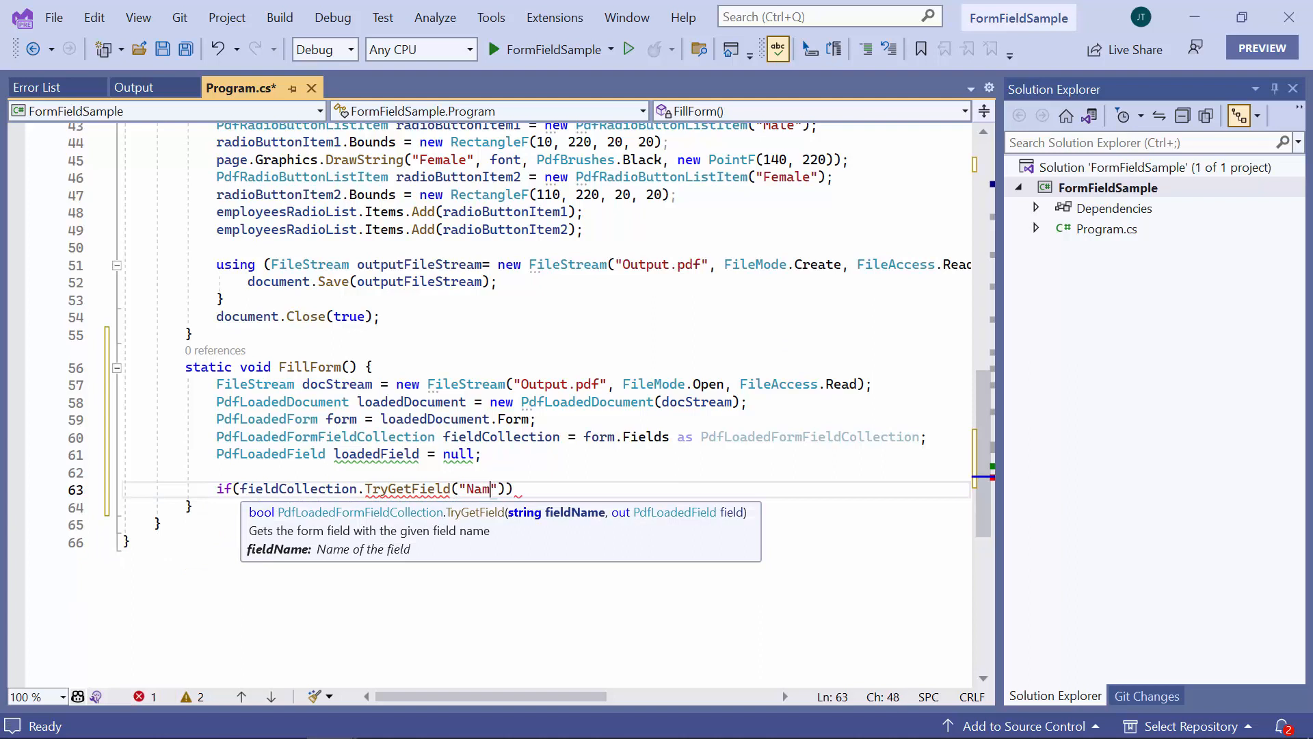
pyautogui.write('e')
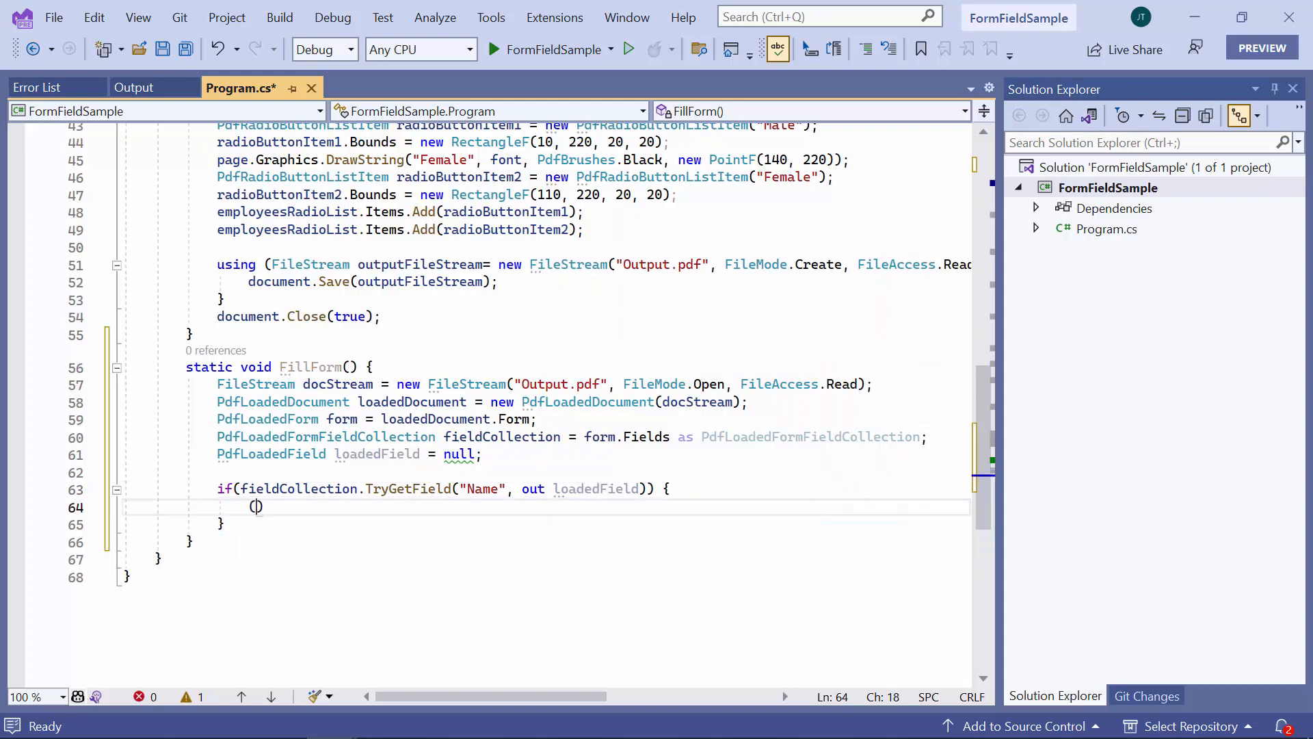
pyautogui.write('(loadedField a PdfLoadedField).Name = "Name";')
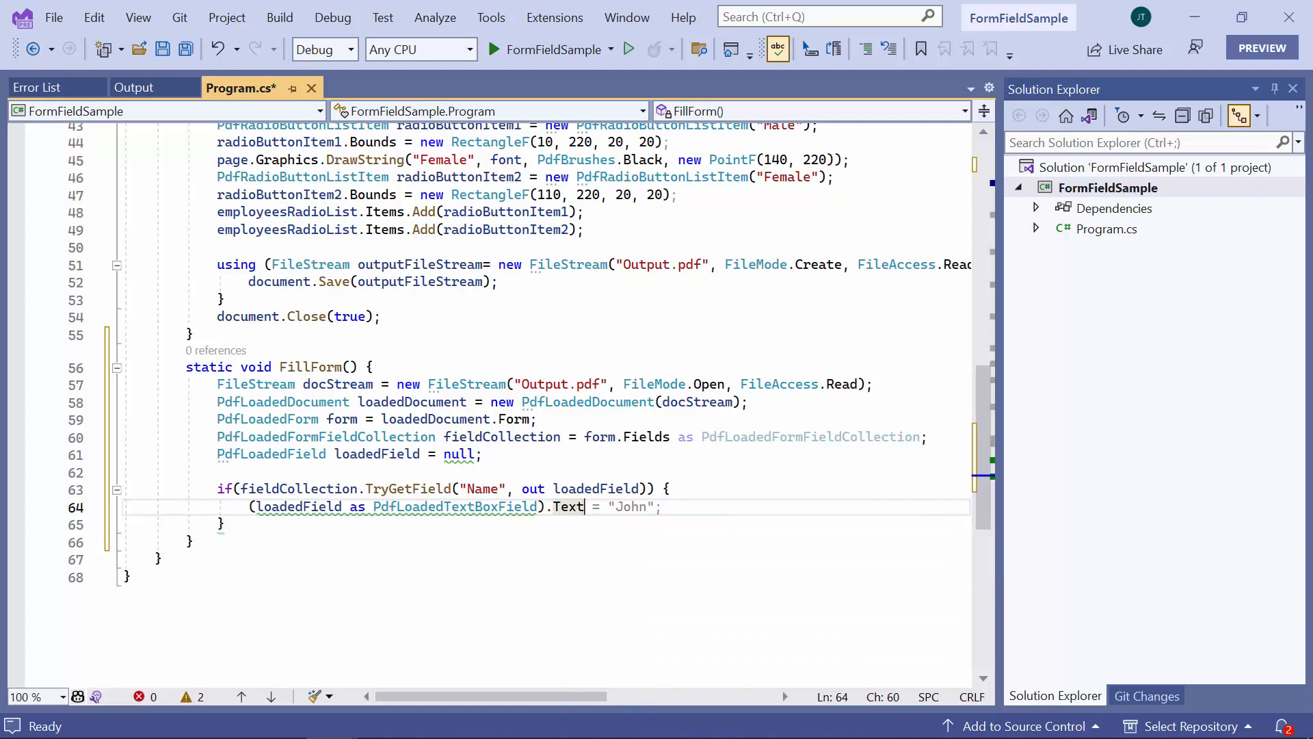
pyautogui.write('Si"')
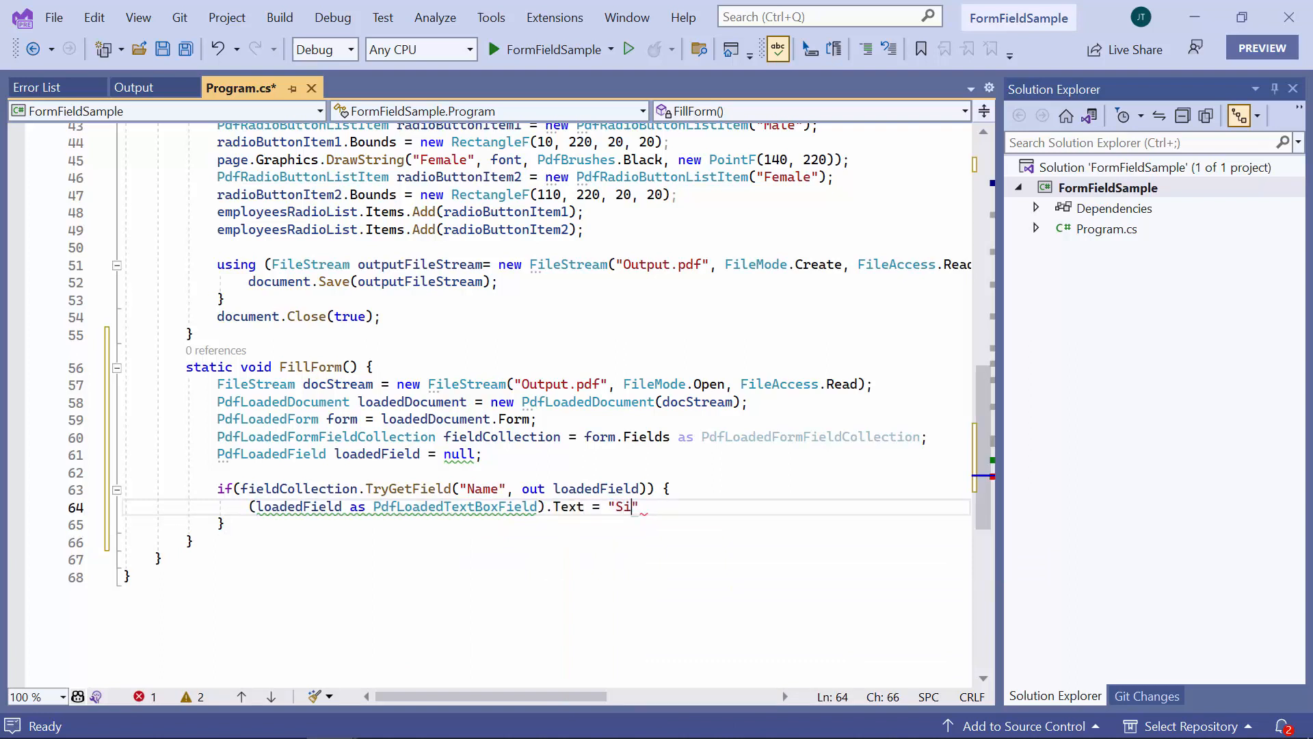
pyautogui.write('mons";')
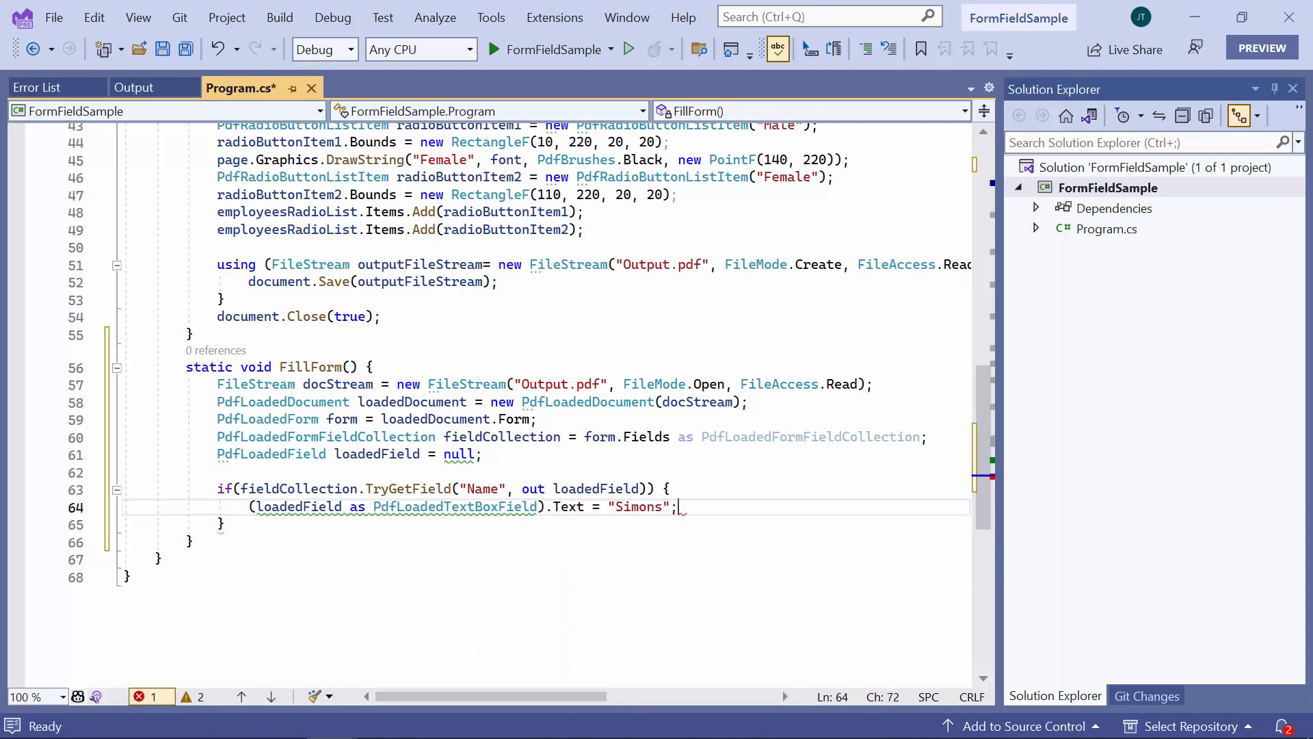
pyautogui.press('enter')
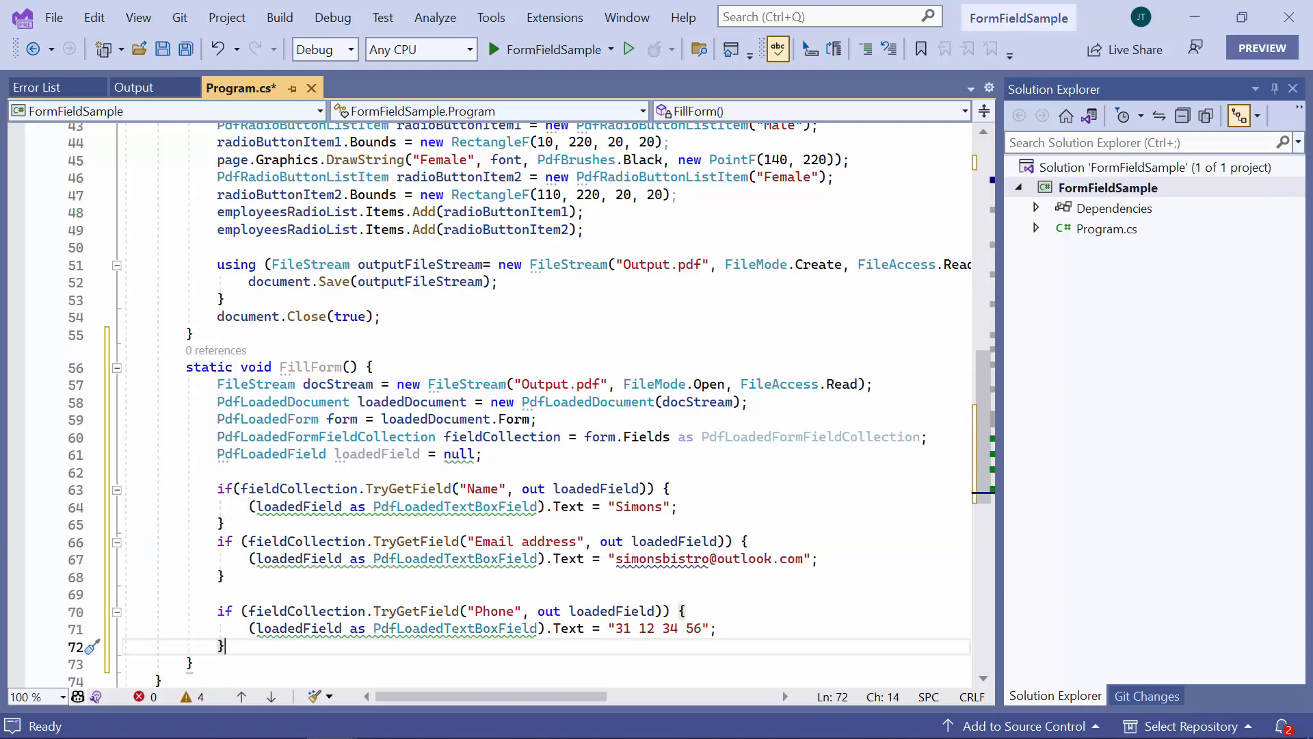
pyautogui.scroll(-3)
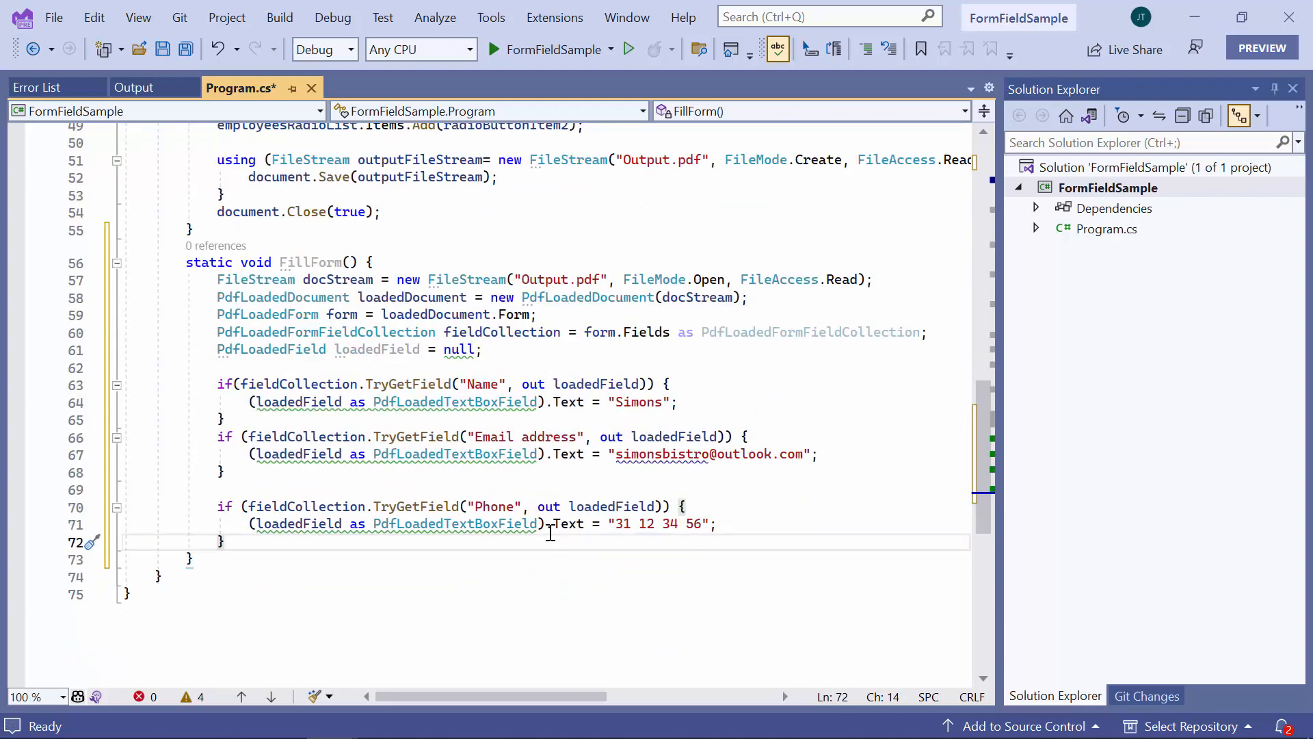
pyautogui.press('enter')
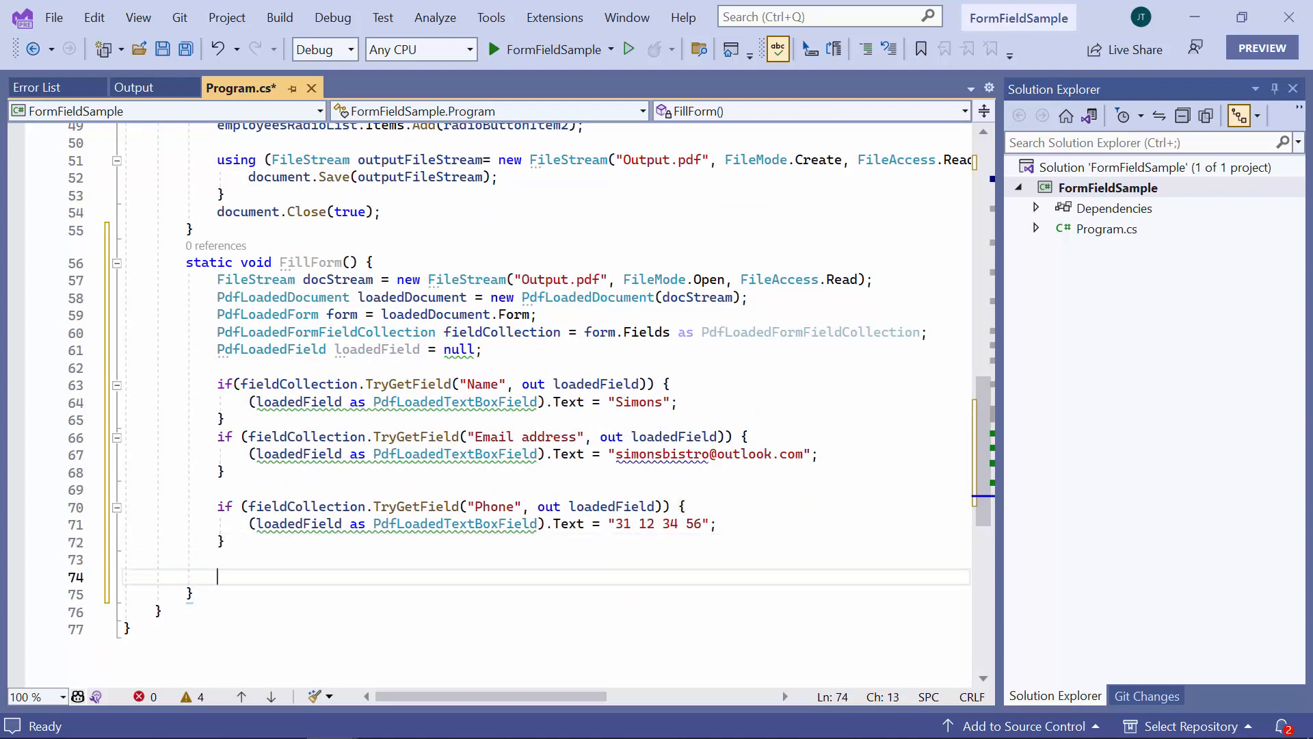
# Add a TryGetField("Gender") block casting to PdfLoadedRadioButtonListField with SelectedIndex = 0.
pyautogui.write('if (form != null) {')
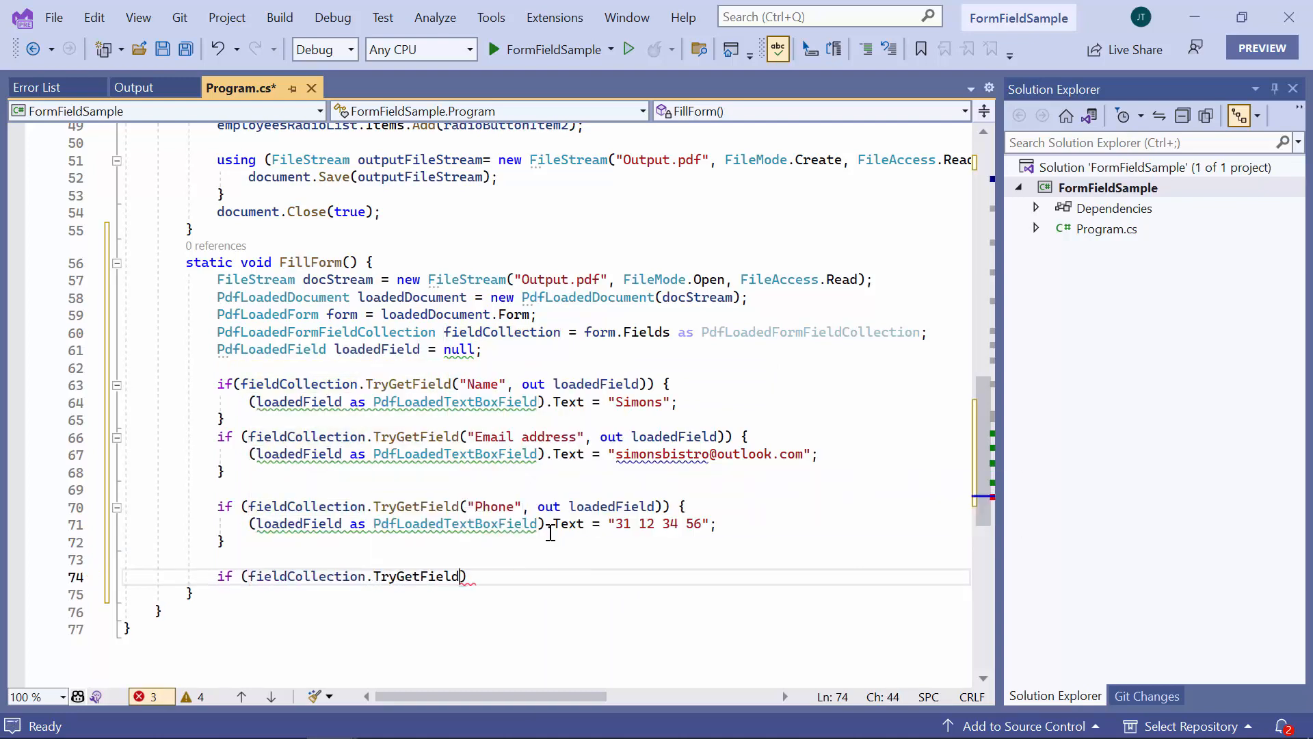
pyautogui.write('("Gender")')
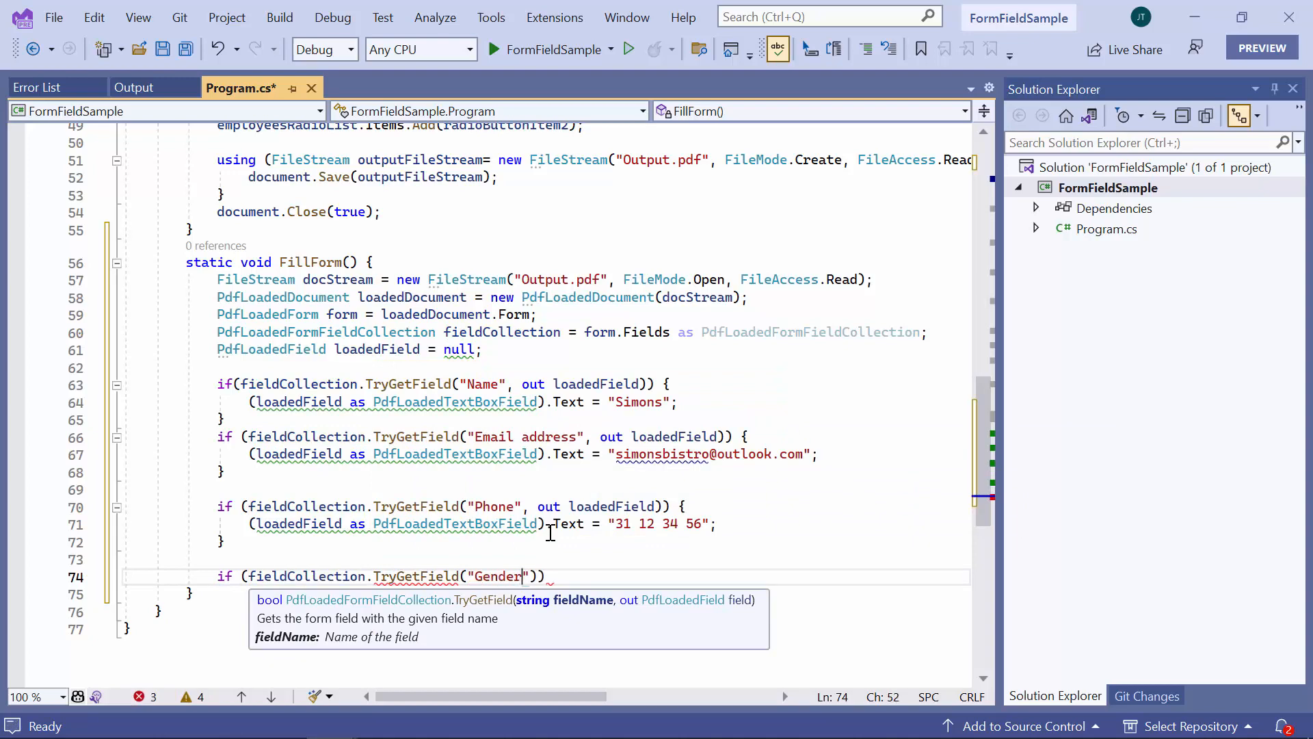
pyautogui.write(', out loadedField')
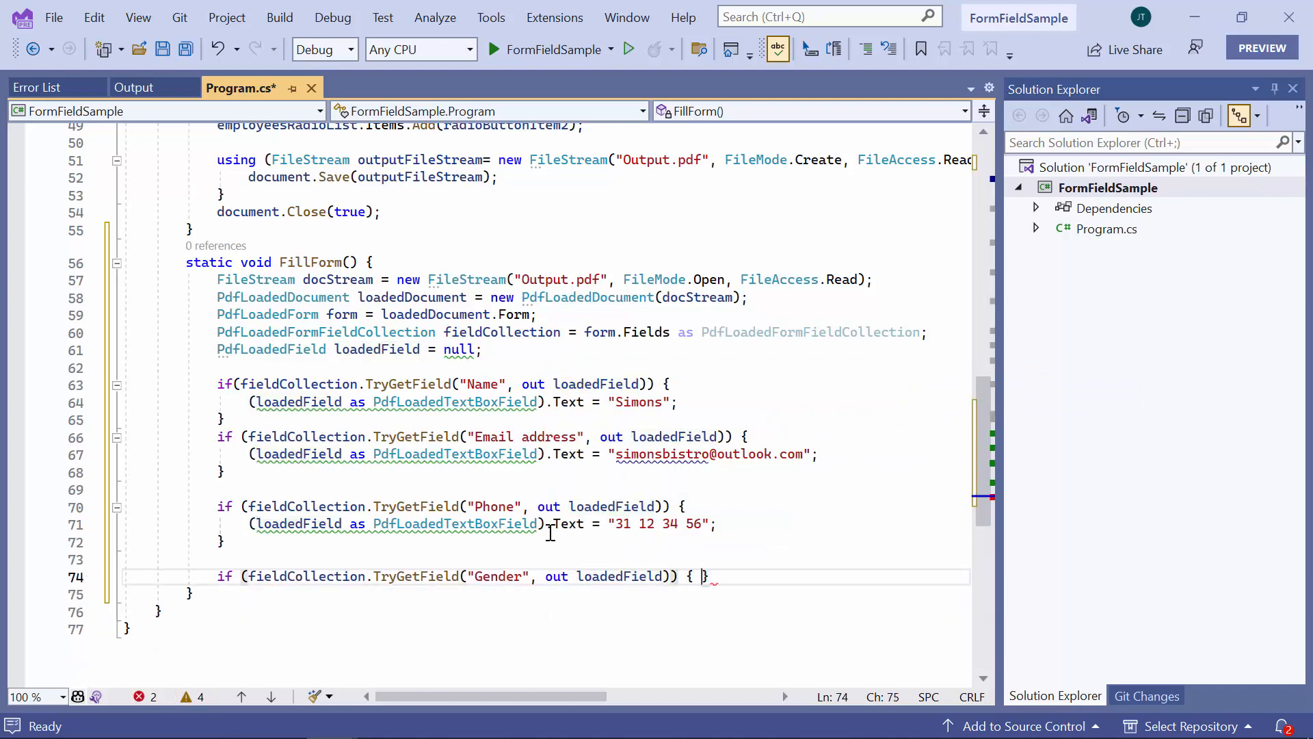
pyautogui.write('(loadedField as')
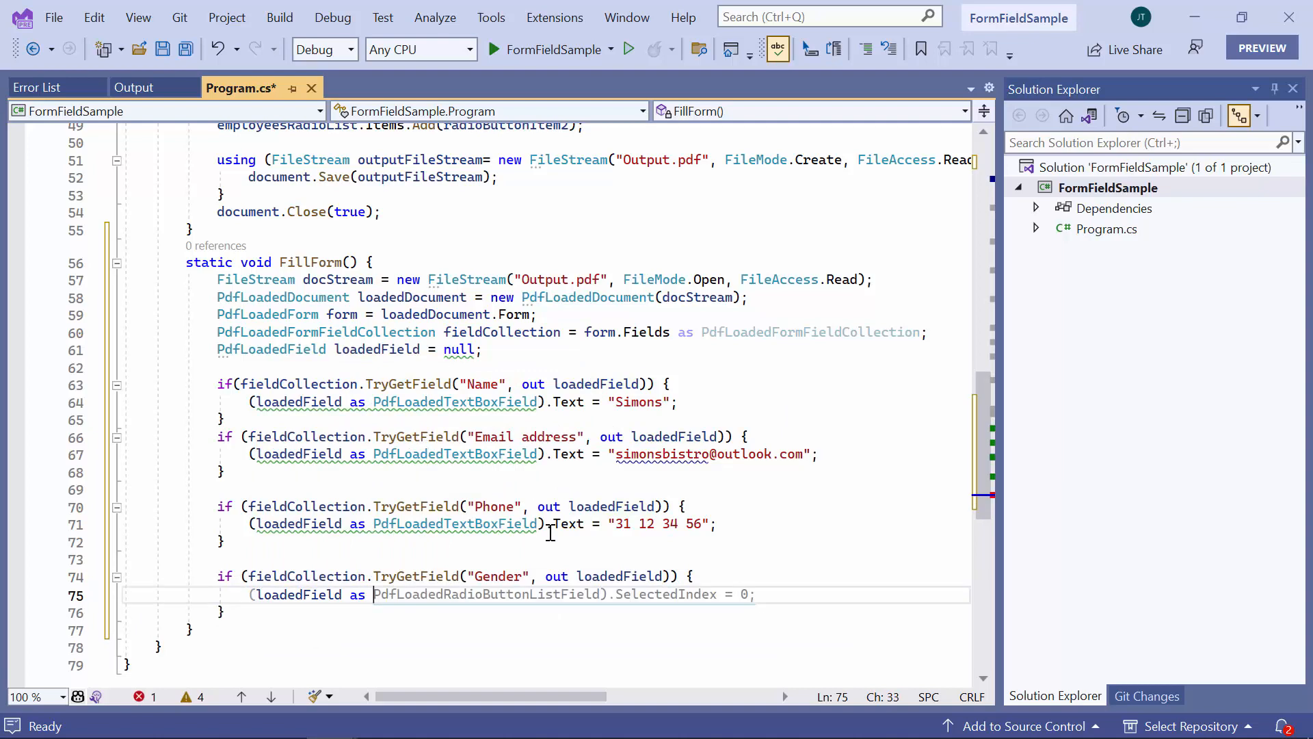
pyautogui.write('PdfLoadedRadioButtonListField).SelectedIndex = 0;')
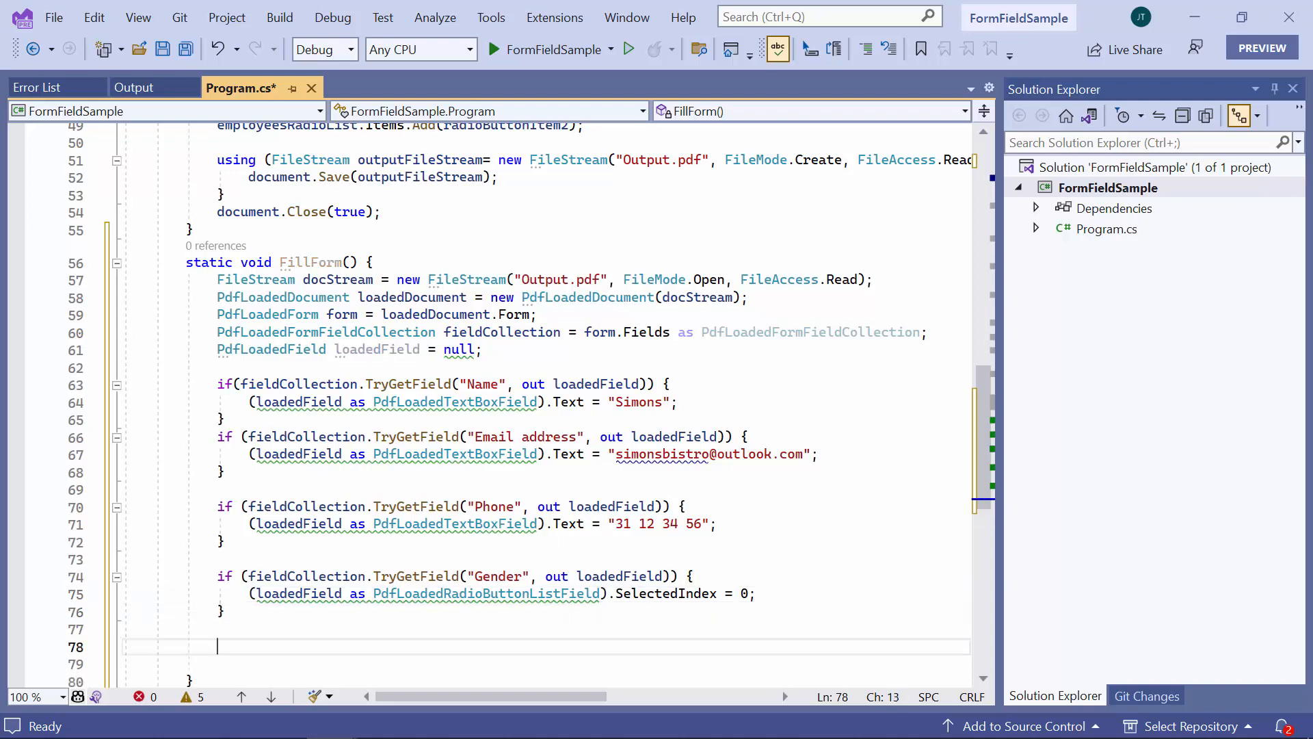
pyautogui.scroll(-3)
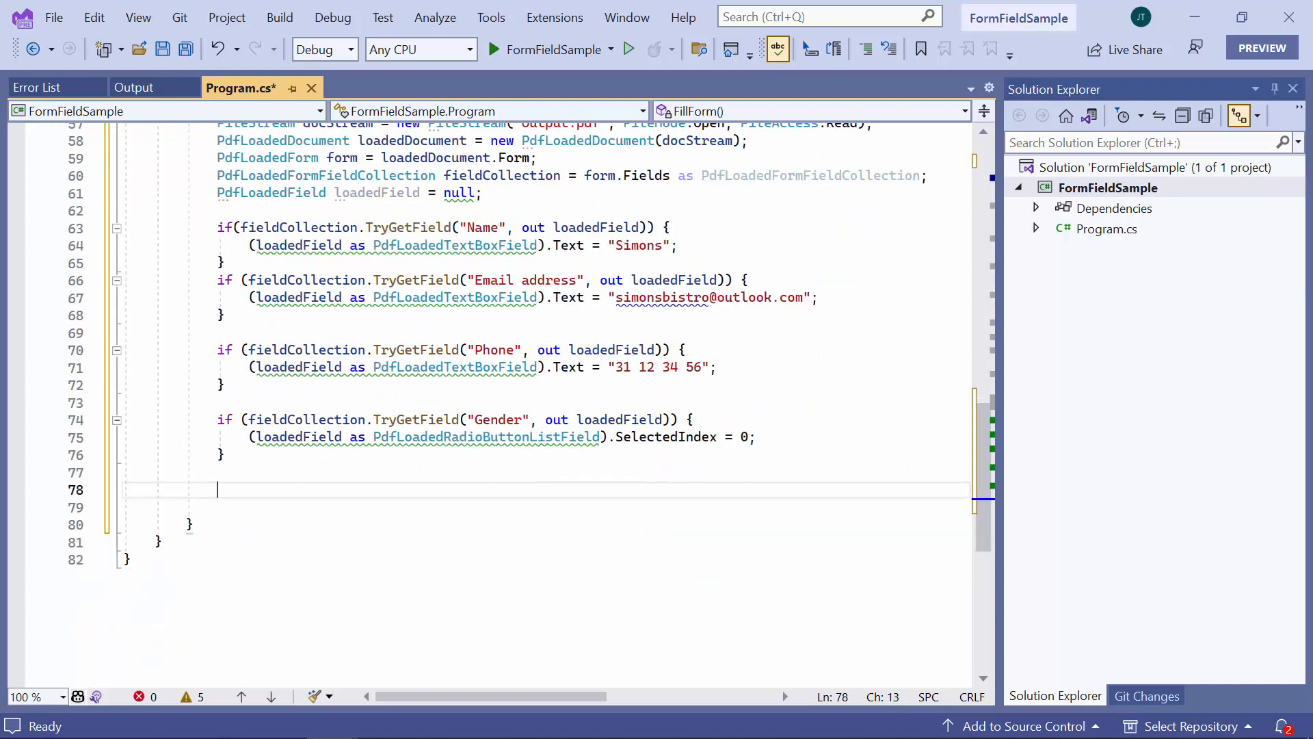
# Save loadedDocument to a using FileStream "FilledPDF.pdf" and call loadedDocument.Close(true).
pyautogui.write('using (FileStream')
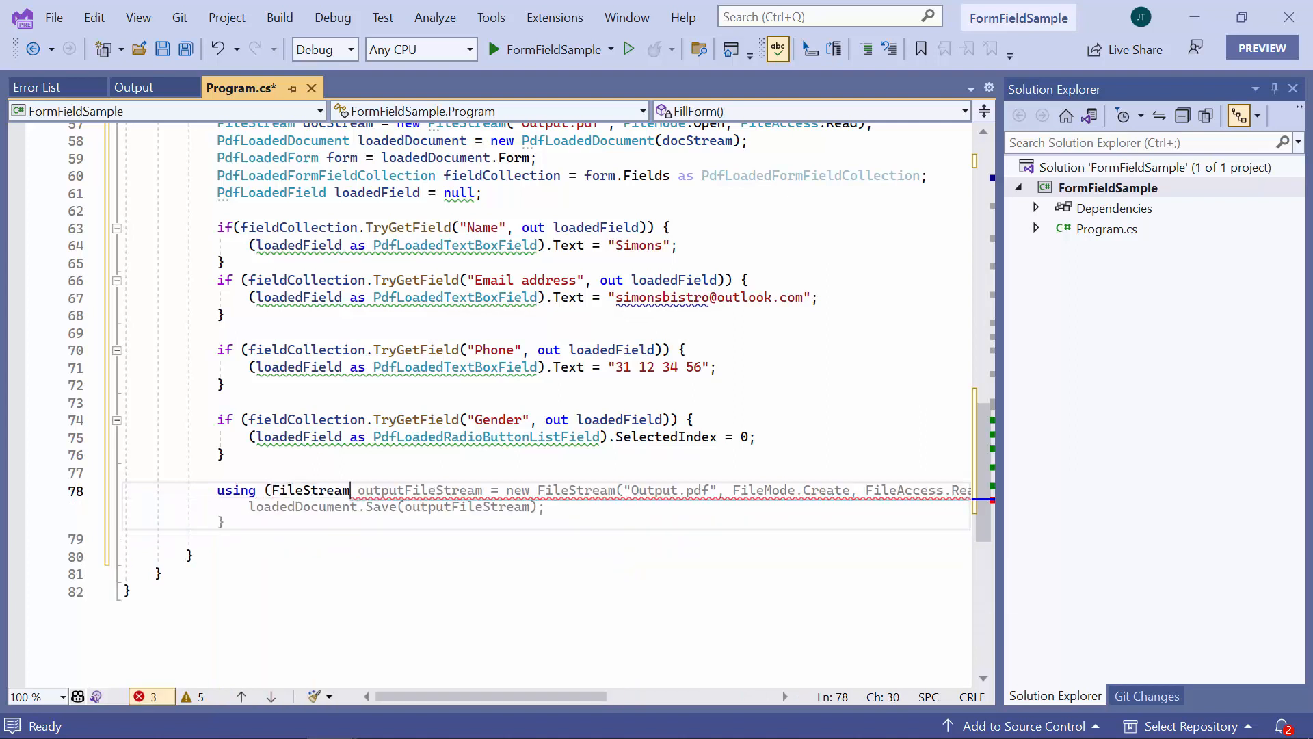
pyautogui.write('output')
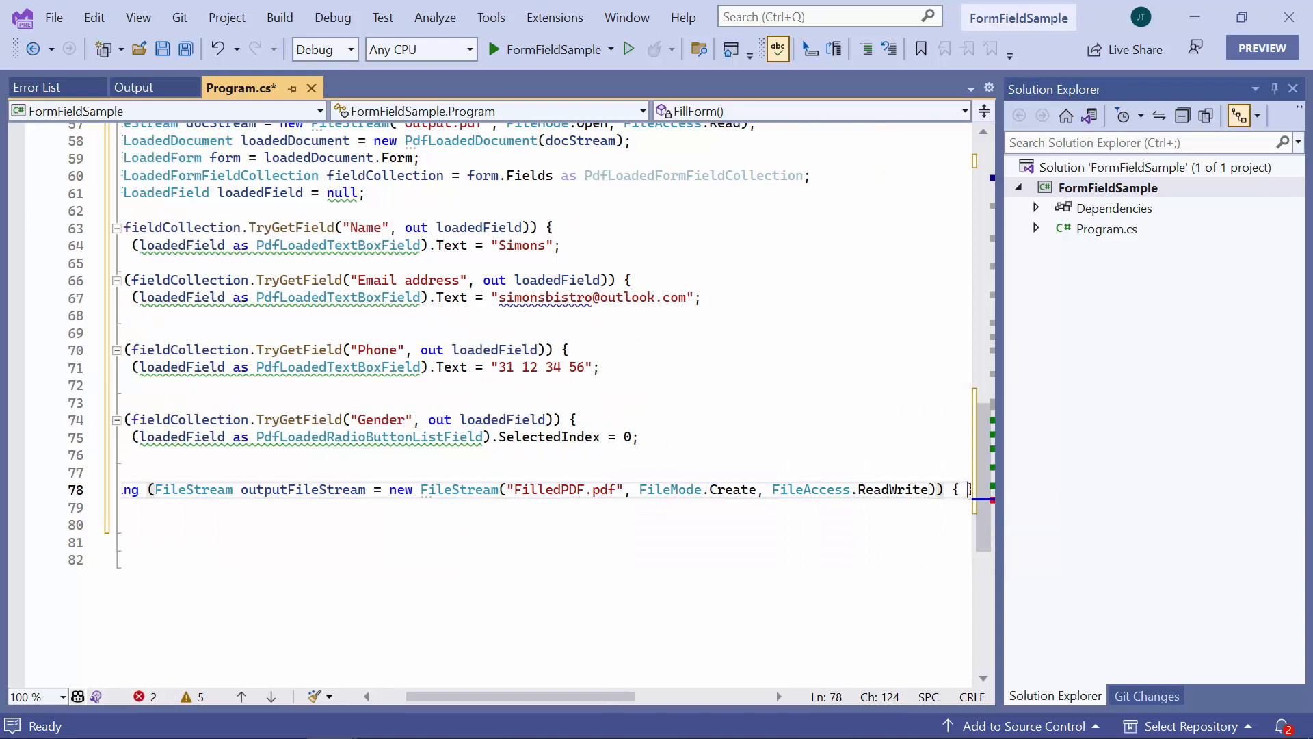
pyautogui.write('loadedDocument')
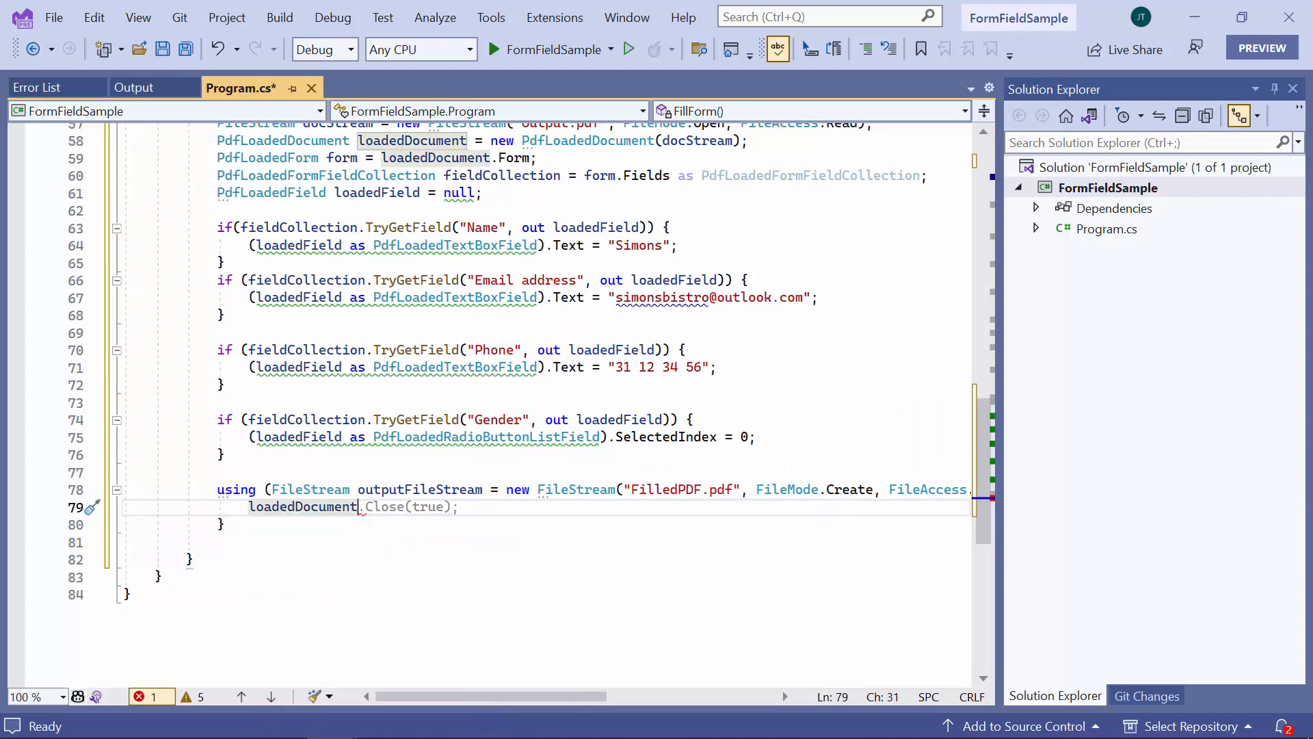
pyautogui.write('Save(outputFileStream);')
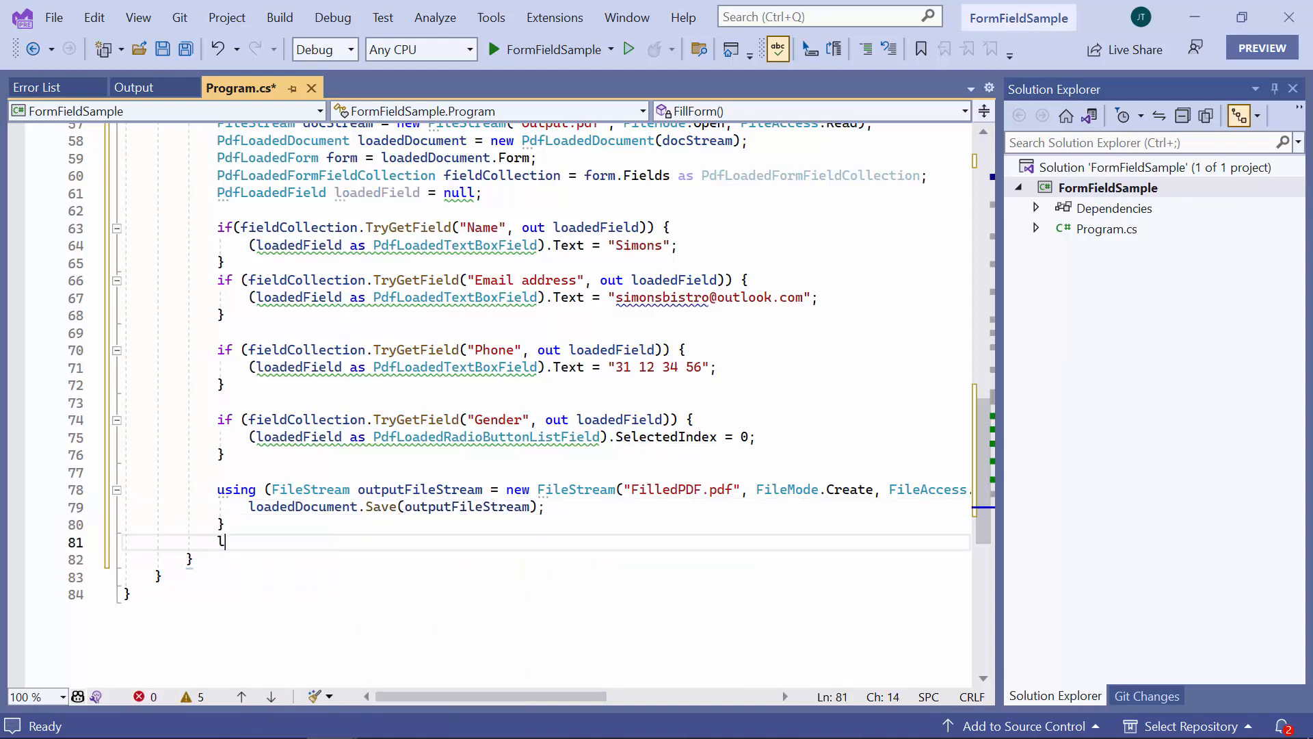
pyautogui.write('oadedDocument.Close(true);')
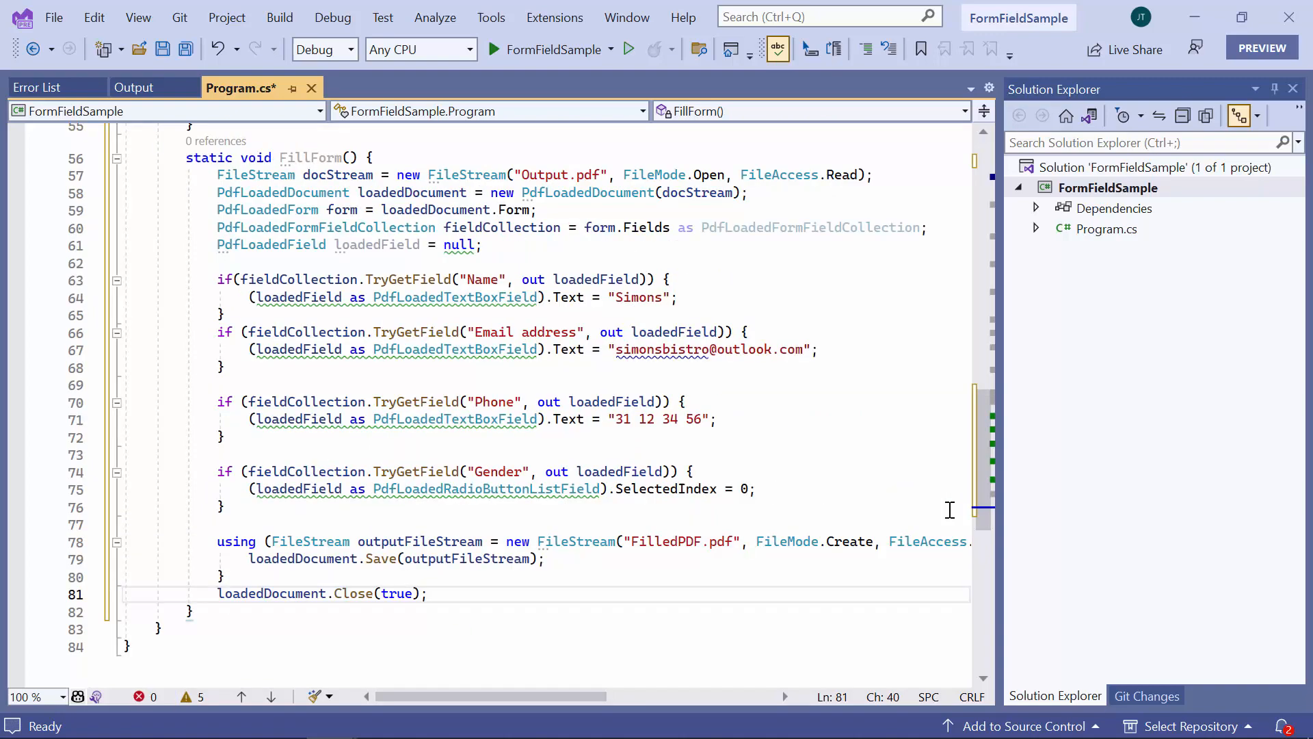
pyautogui.scroll(3)
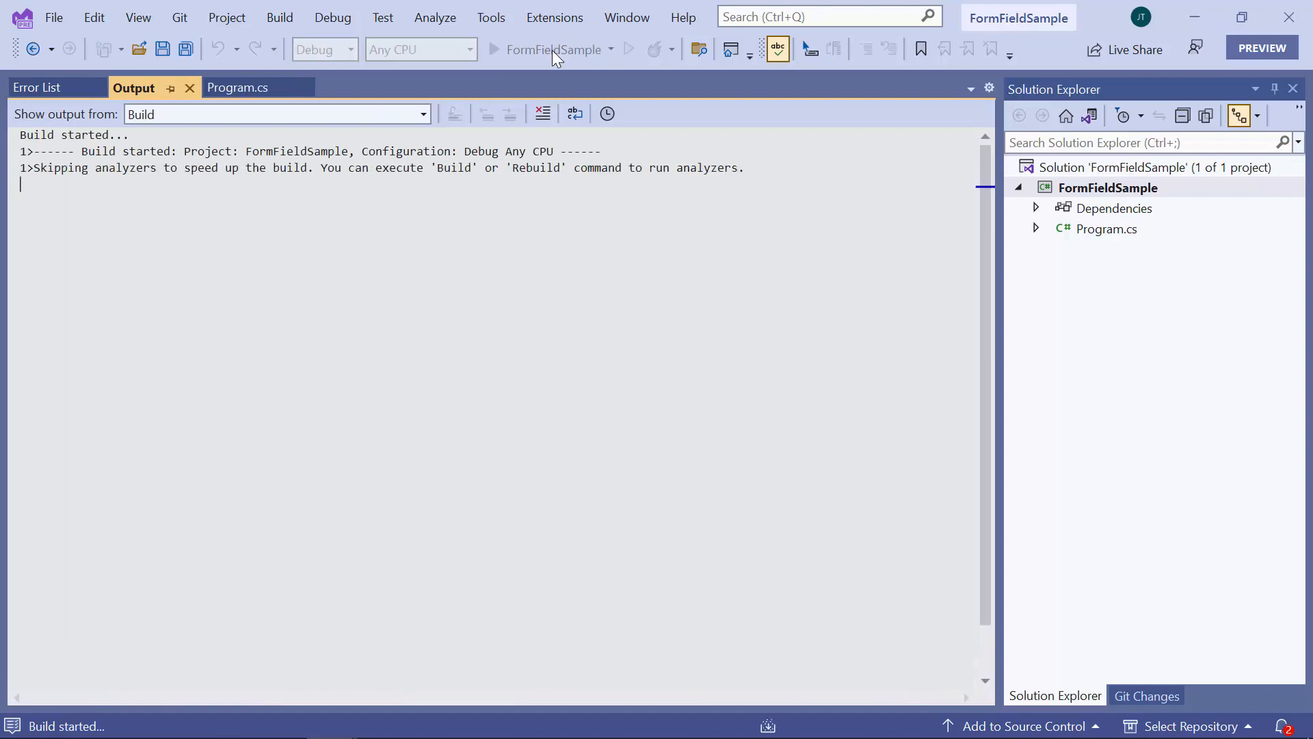
# Run FormFieldSample so a 9 KB FilledPDF appears in the net6.0 folder.
pyautogui.click(494, 49)
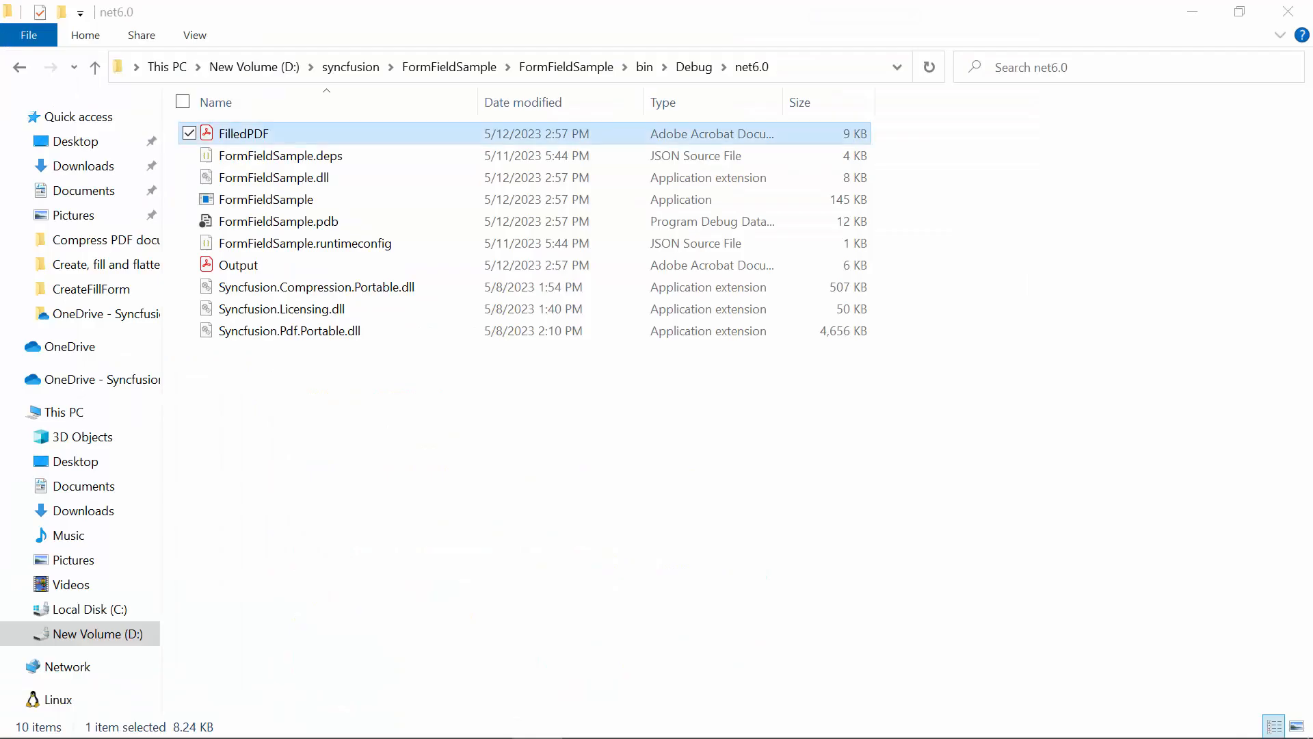
# Open FilledPDF.pdf from bin\Debug\net6.0 to view the filled form.
pyautogui.doubleClick(243, 133)
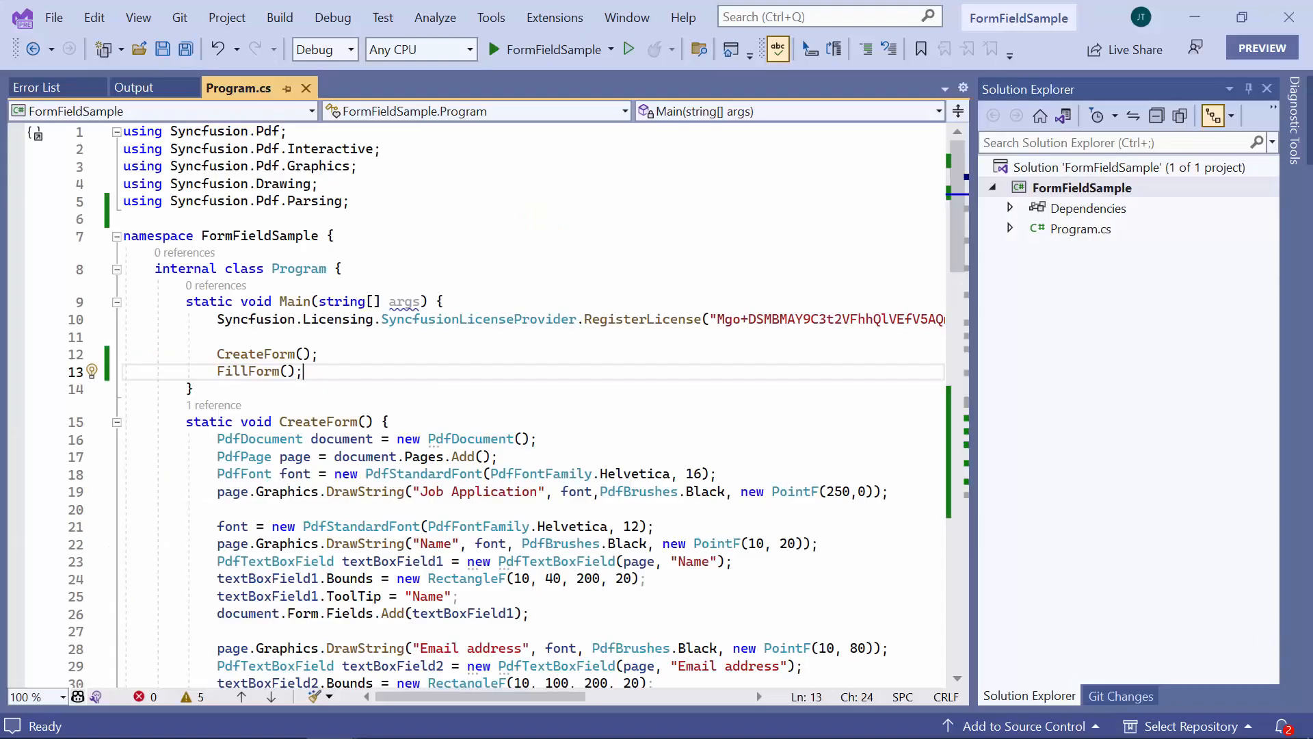
# Insert form.Flatten = true; in FillForm before the save block and rebuild.
pyautogui.scroll(-3)
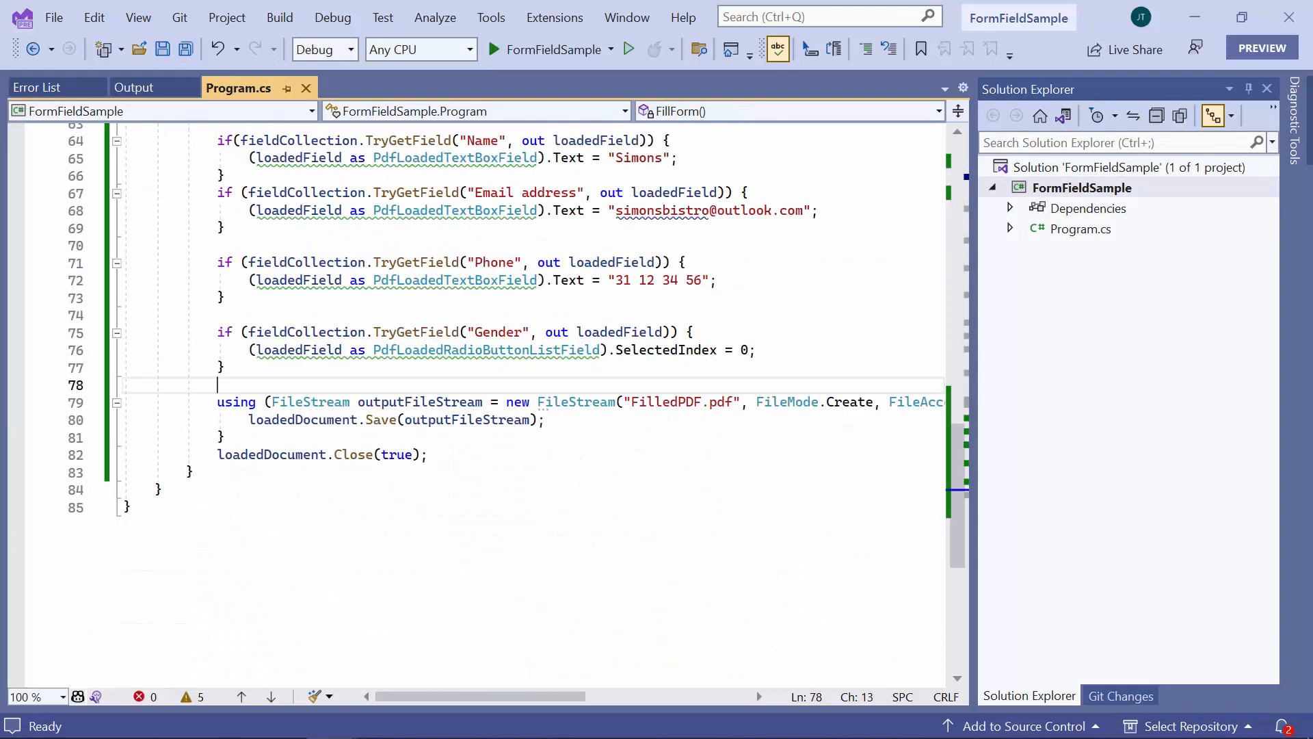
pyautogui.write('form')
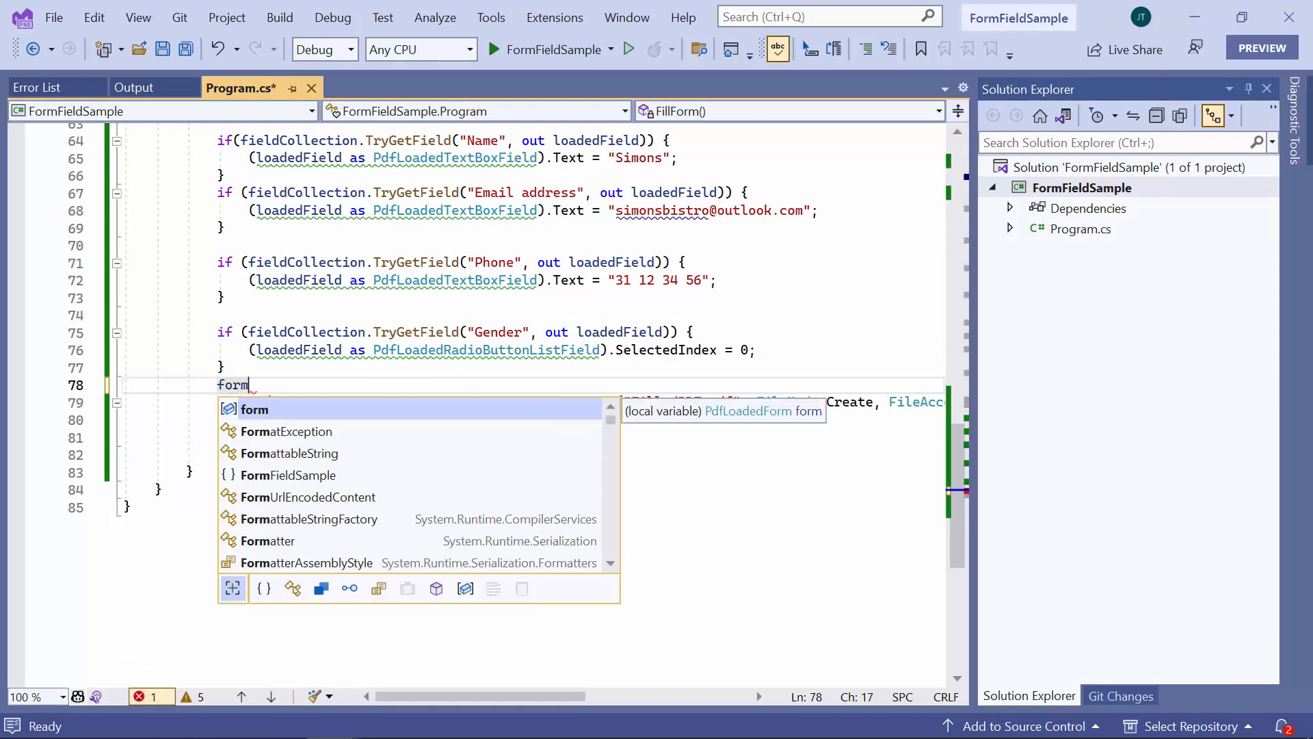
pyautogui.write('.fla')
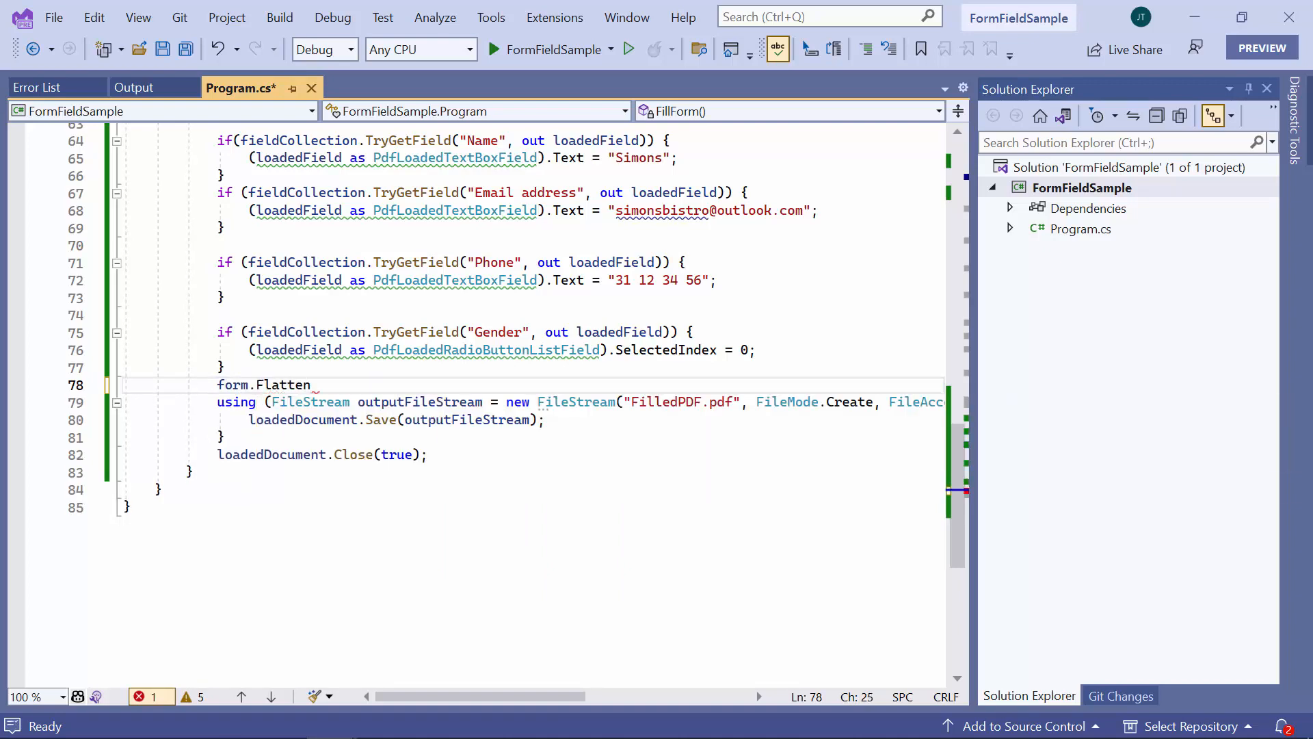
pyautogui.write('=true;')
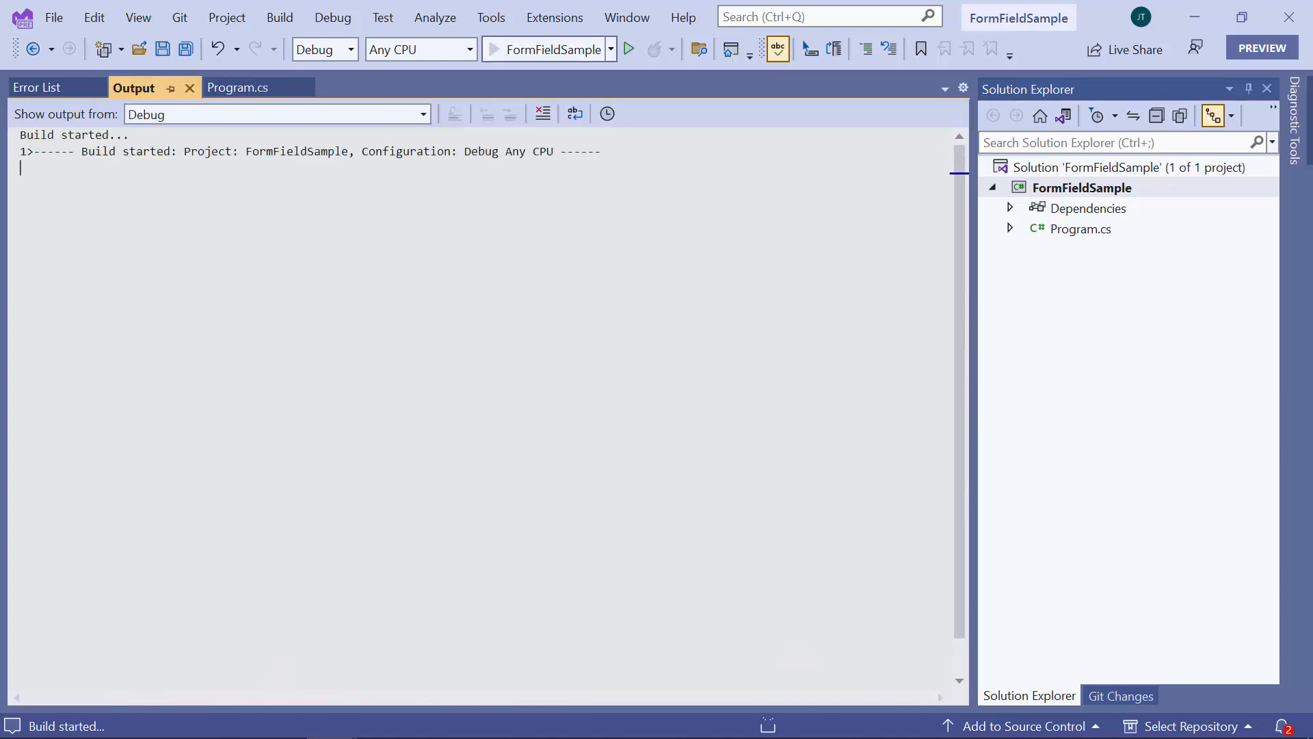
# Reopen the regenerated FilledPDF.pdf from File Explorer in Adobe Acrobat Reader.
pyautogui.click(627, 48)
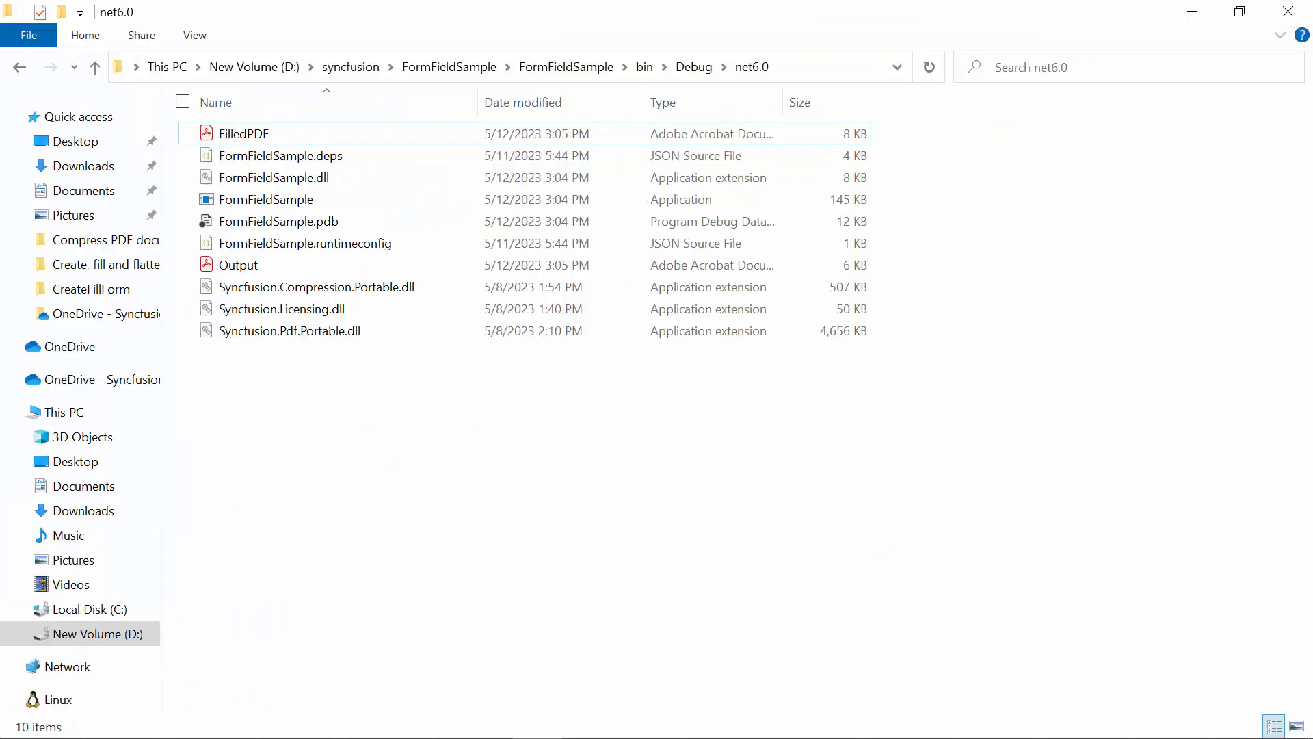
pyautogui.doubleClick(243, 132)
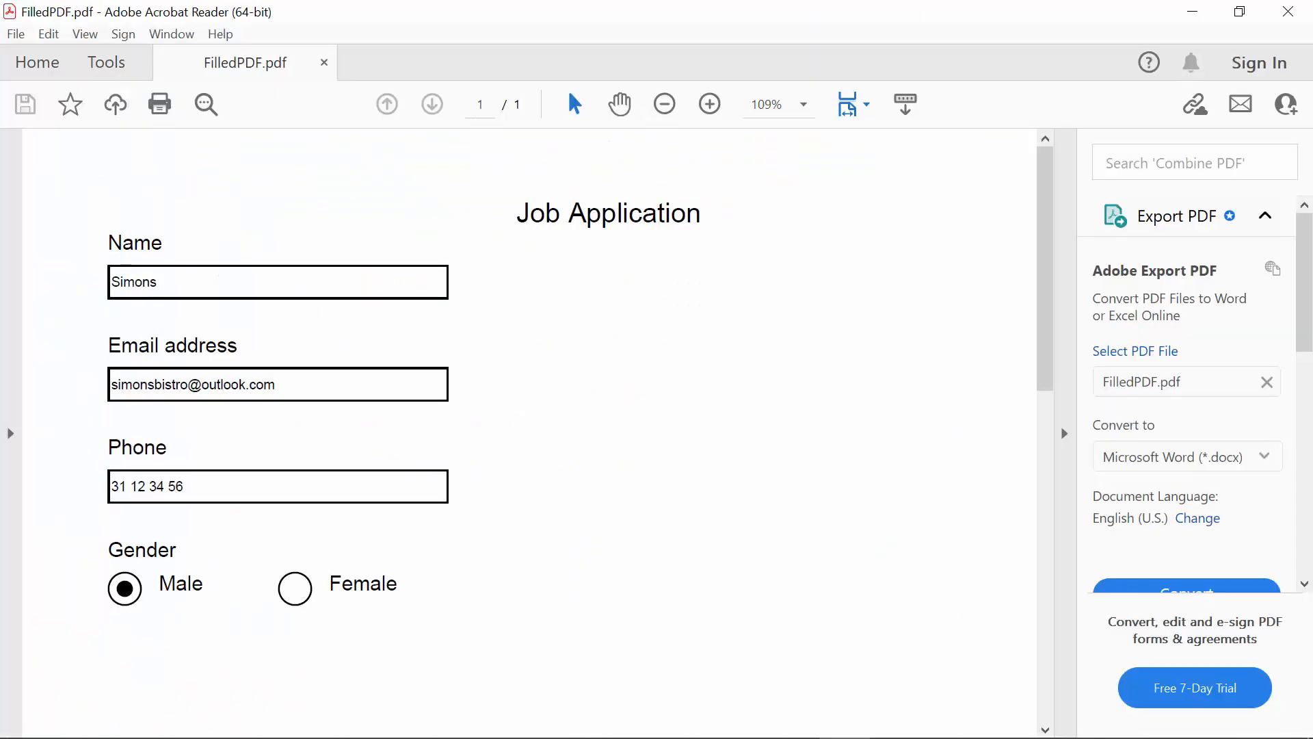